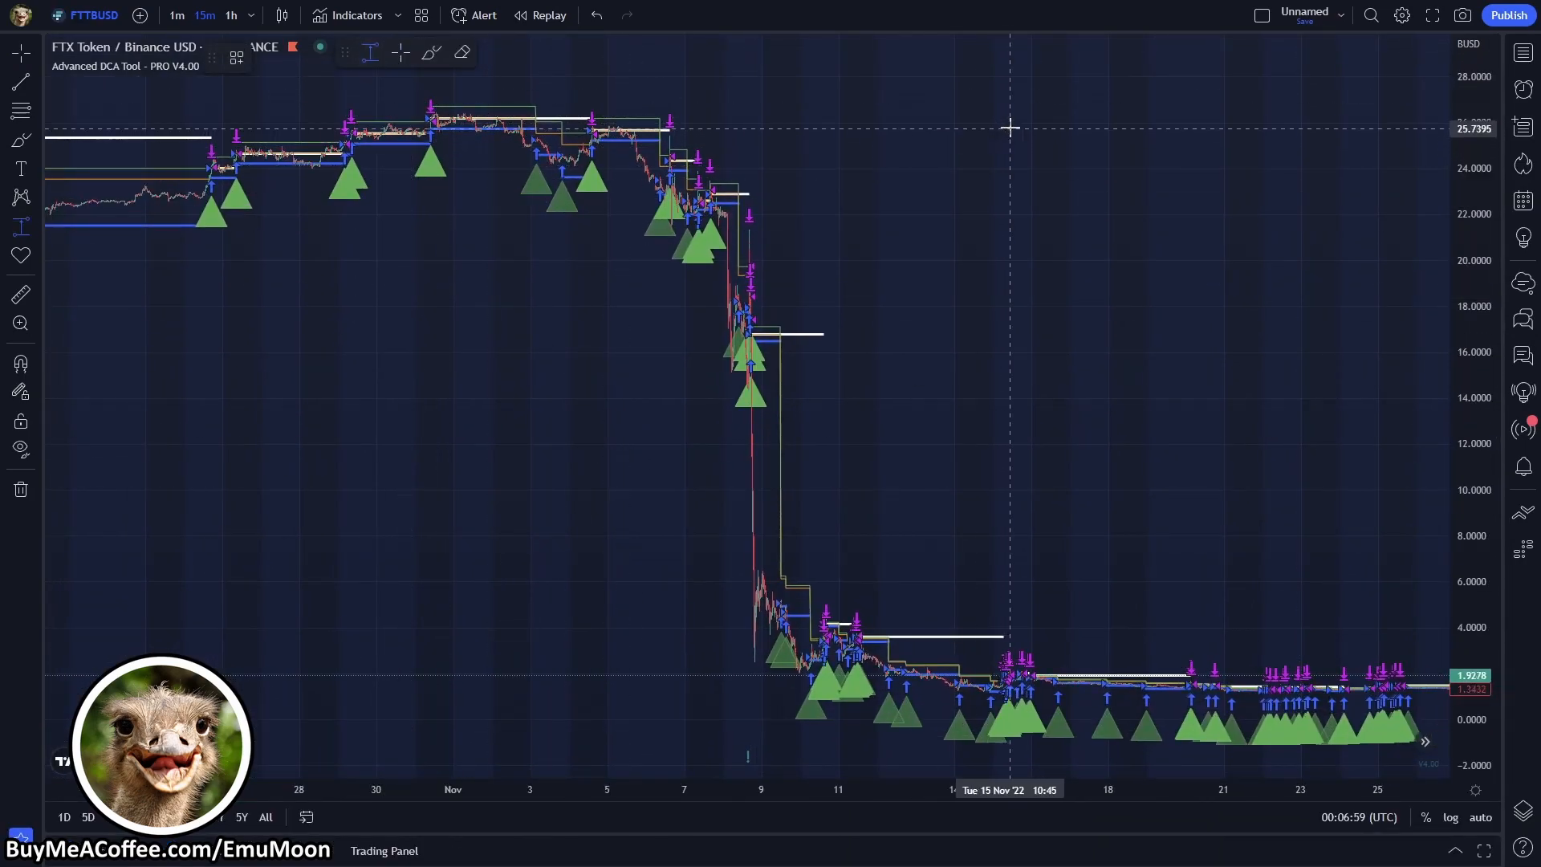
Search YouTube for '3c Commas Emu M' to find EmuMoon's 3Commas videos
{"action": "left_click_drag", "start_coordinate": [1028, 125], "coordinate": [1071, 564]}
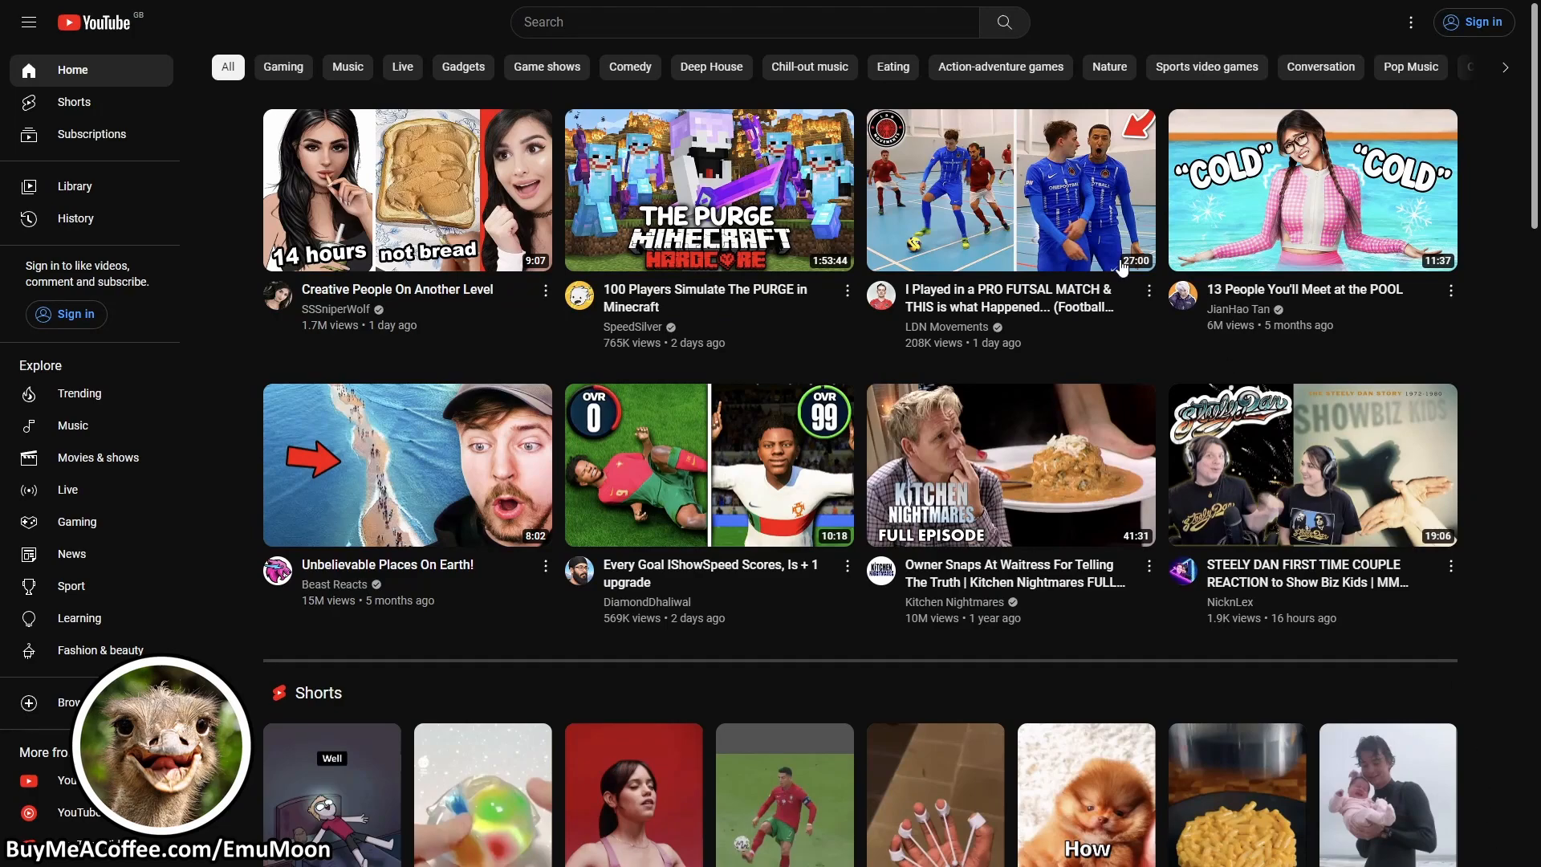
{"action": "type", "text": "3c"}
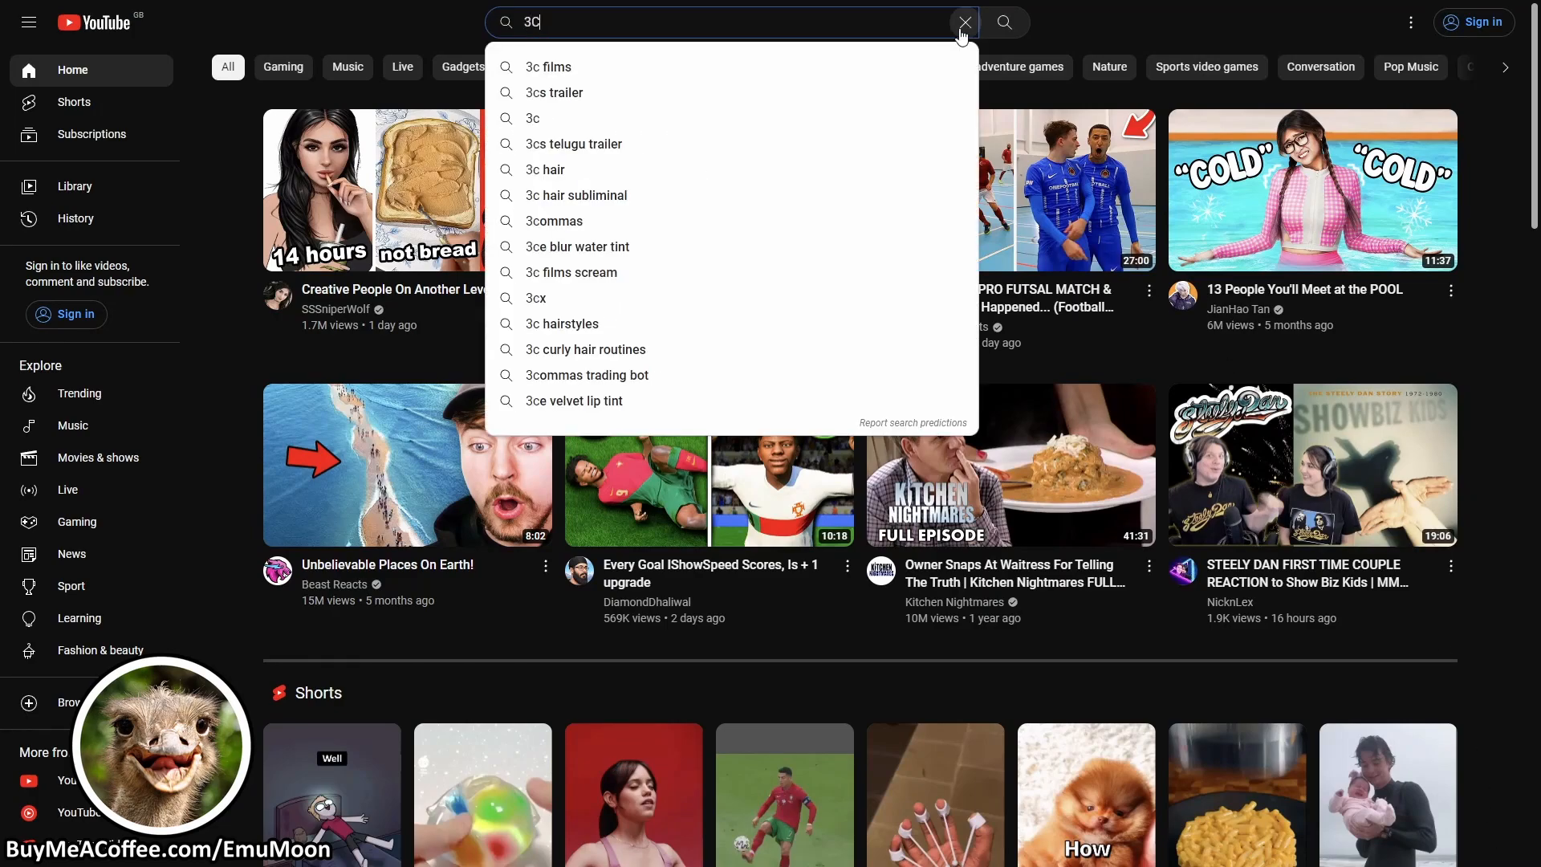
{"action": "type", "text": "Commas Emu M"}
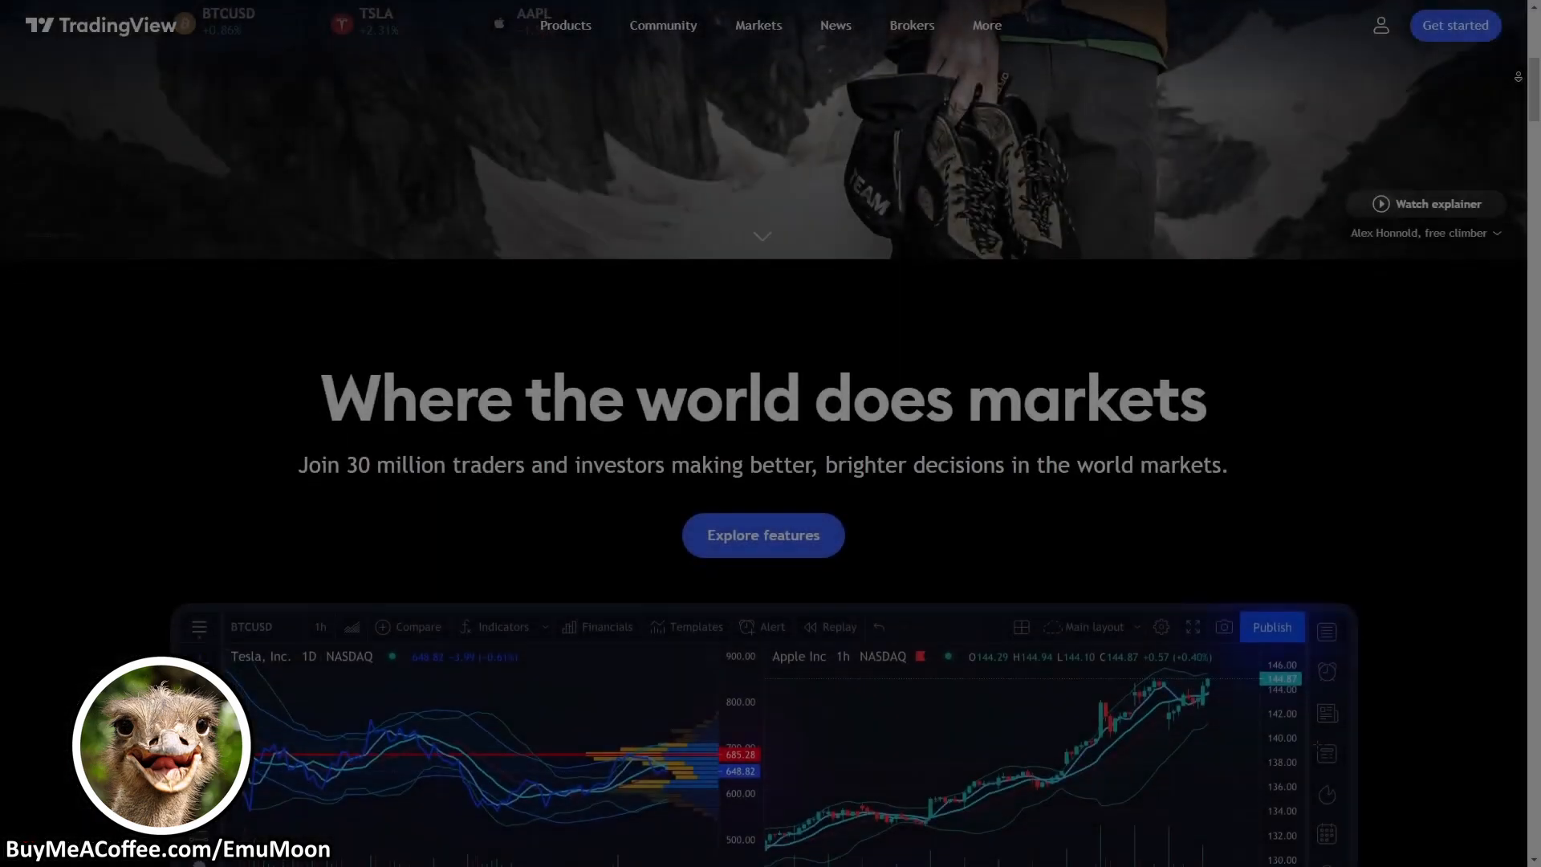
{"action": "scroll", "scroll_direction": "down", "scroll_amount": 3}
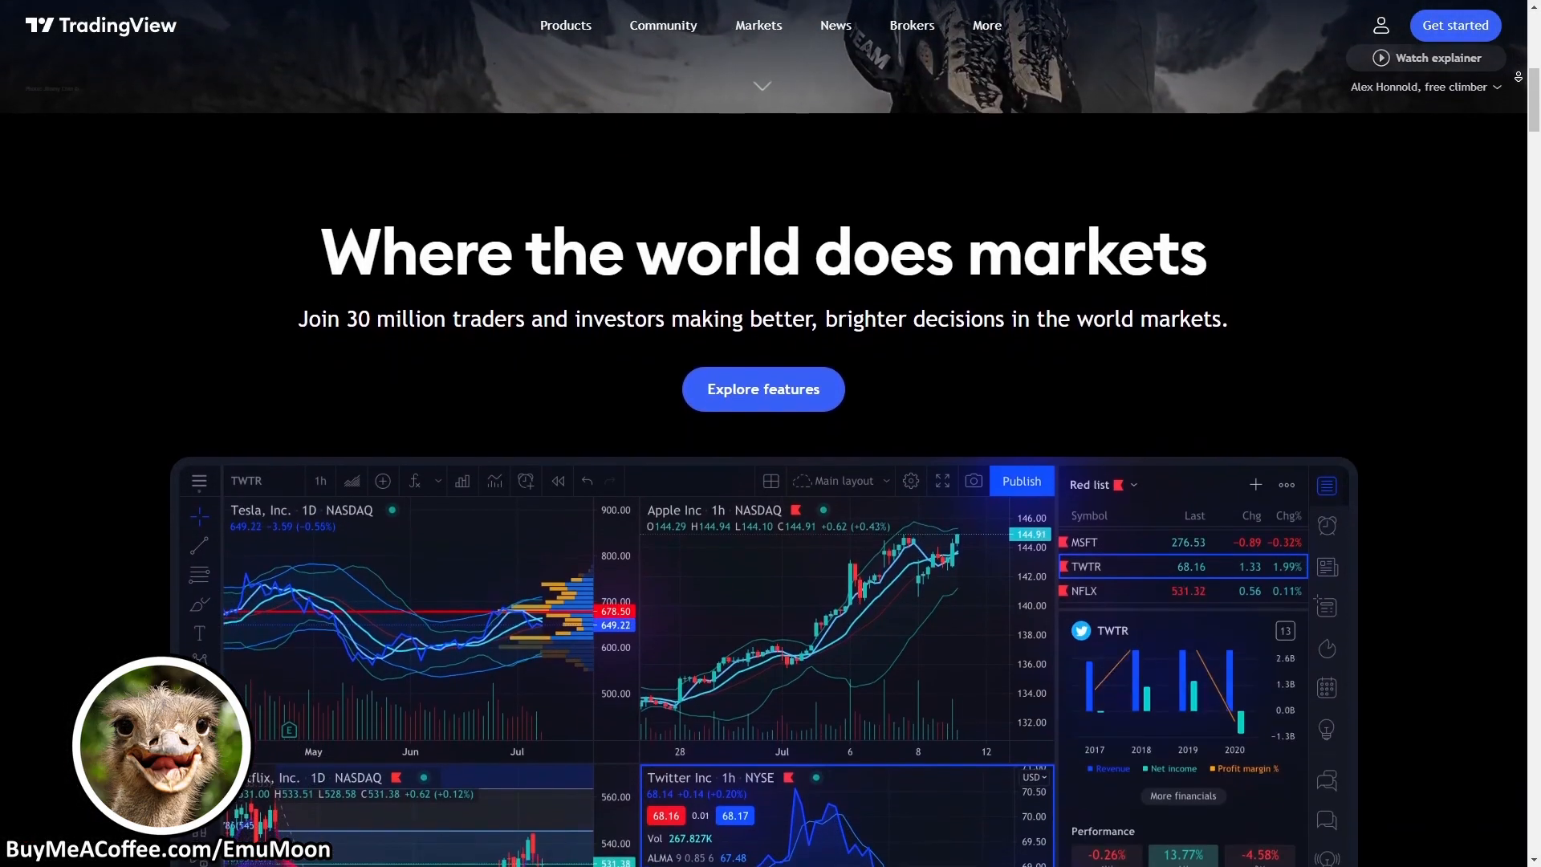
{"action": "scroll", "scroll_direction": "down", "scroll_amount": 3}
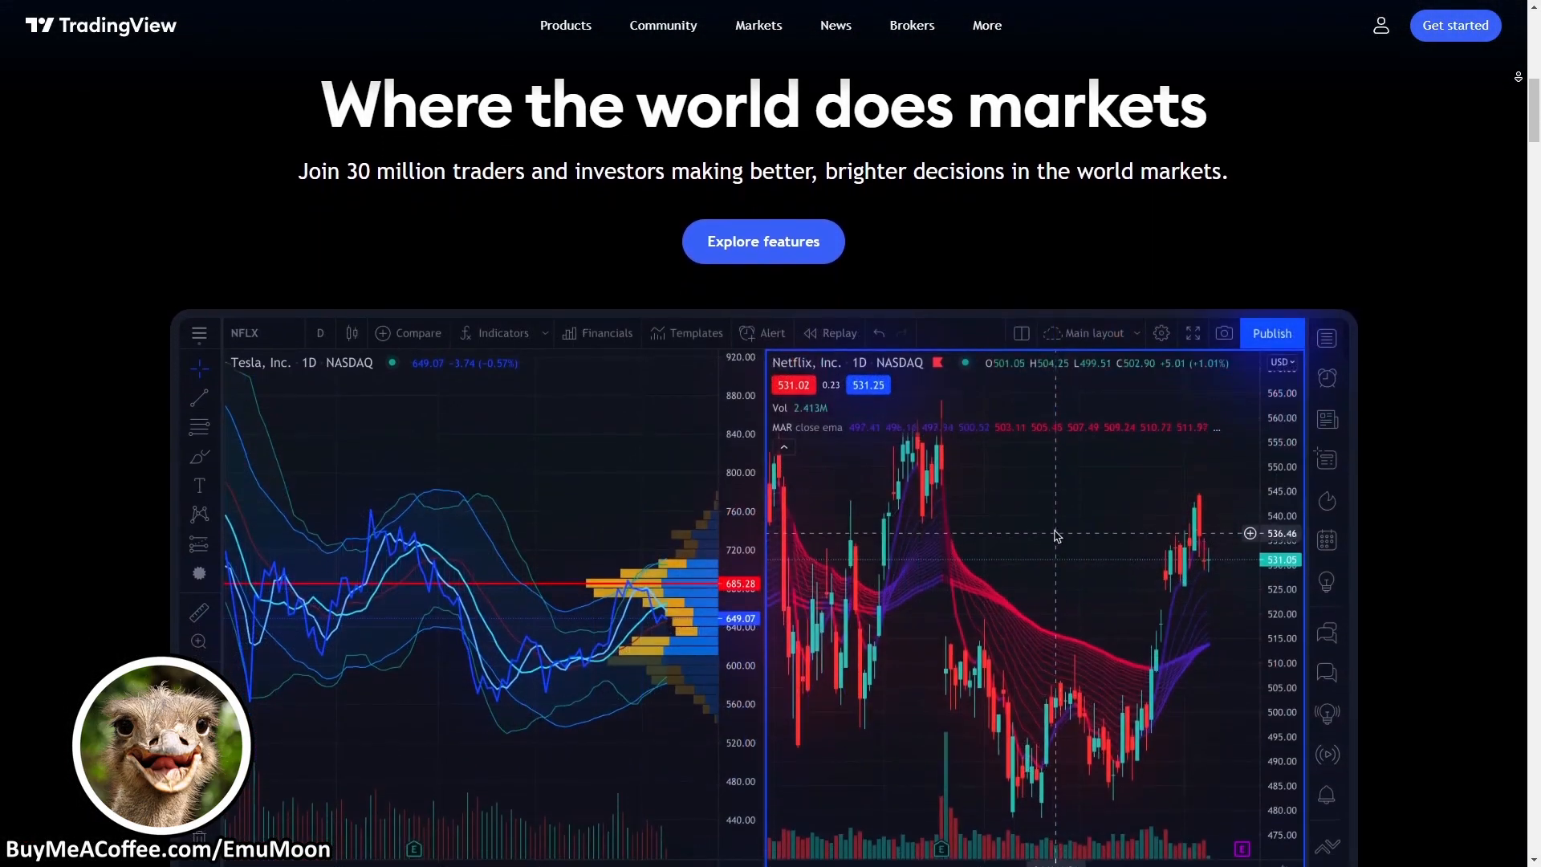
{"action": "scroll", "scroll_direction": "down", "scroll_amount": 3}
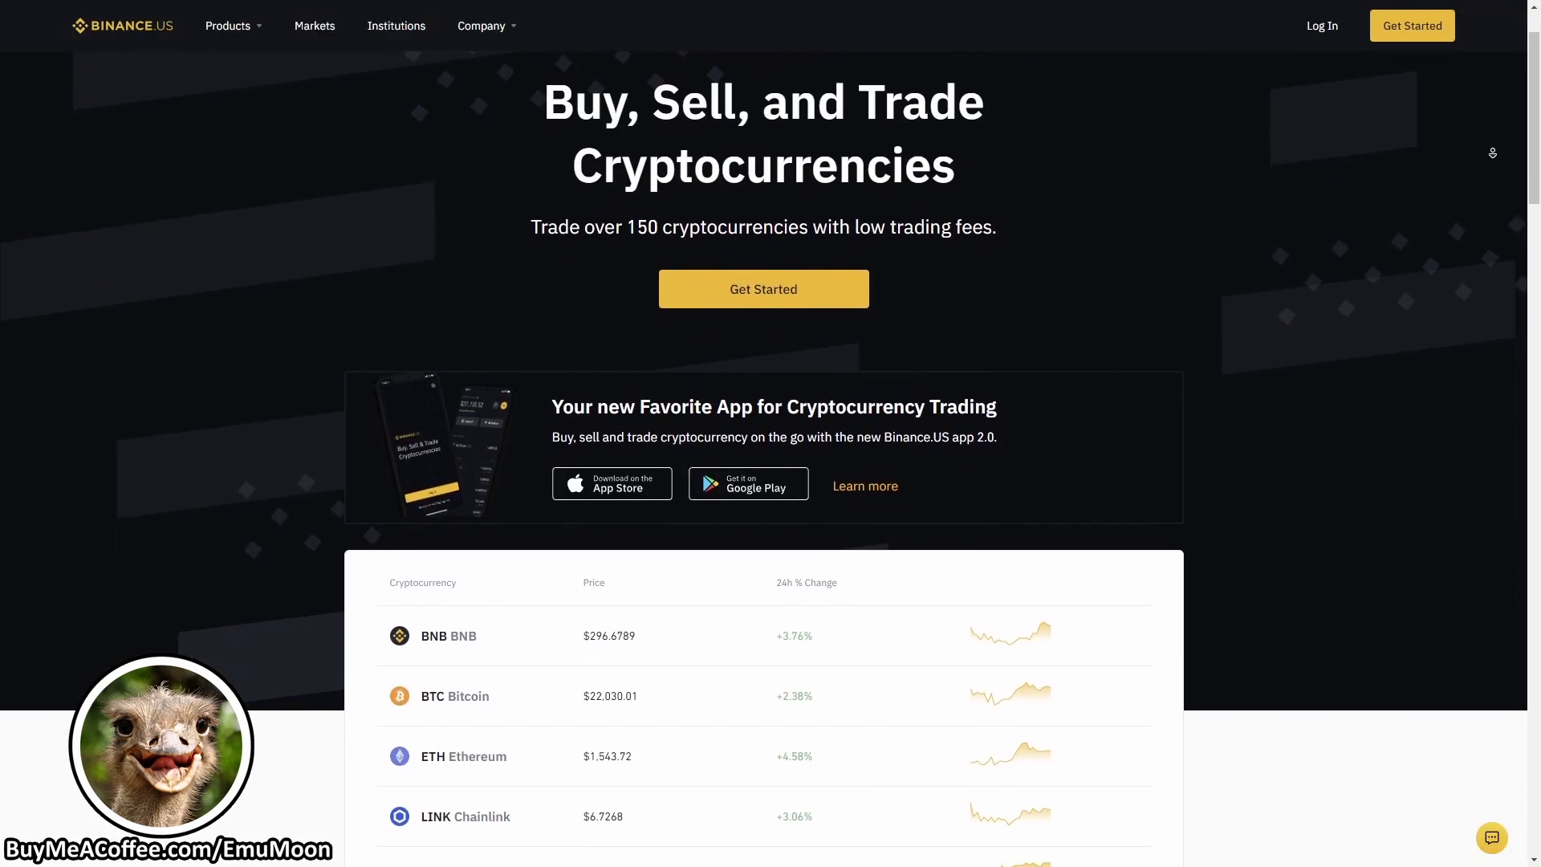
{"action": "scroll", "scroll_direction": "down", "scroll_amount": 3}
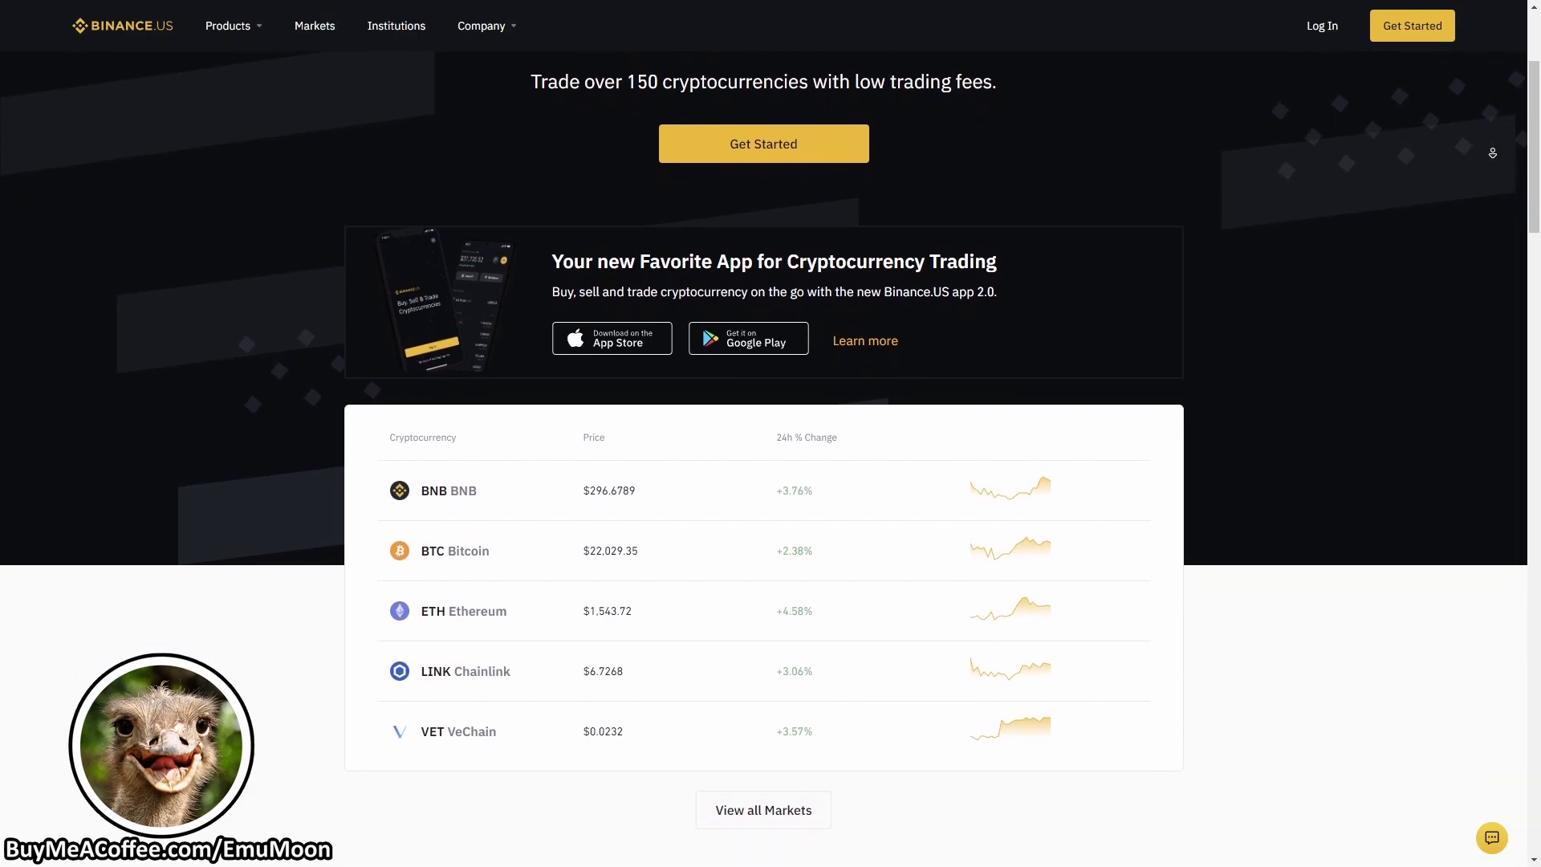
{"action": "scroll", "scroll_direction": "down", "scroll_amount": 3}
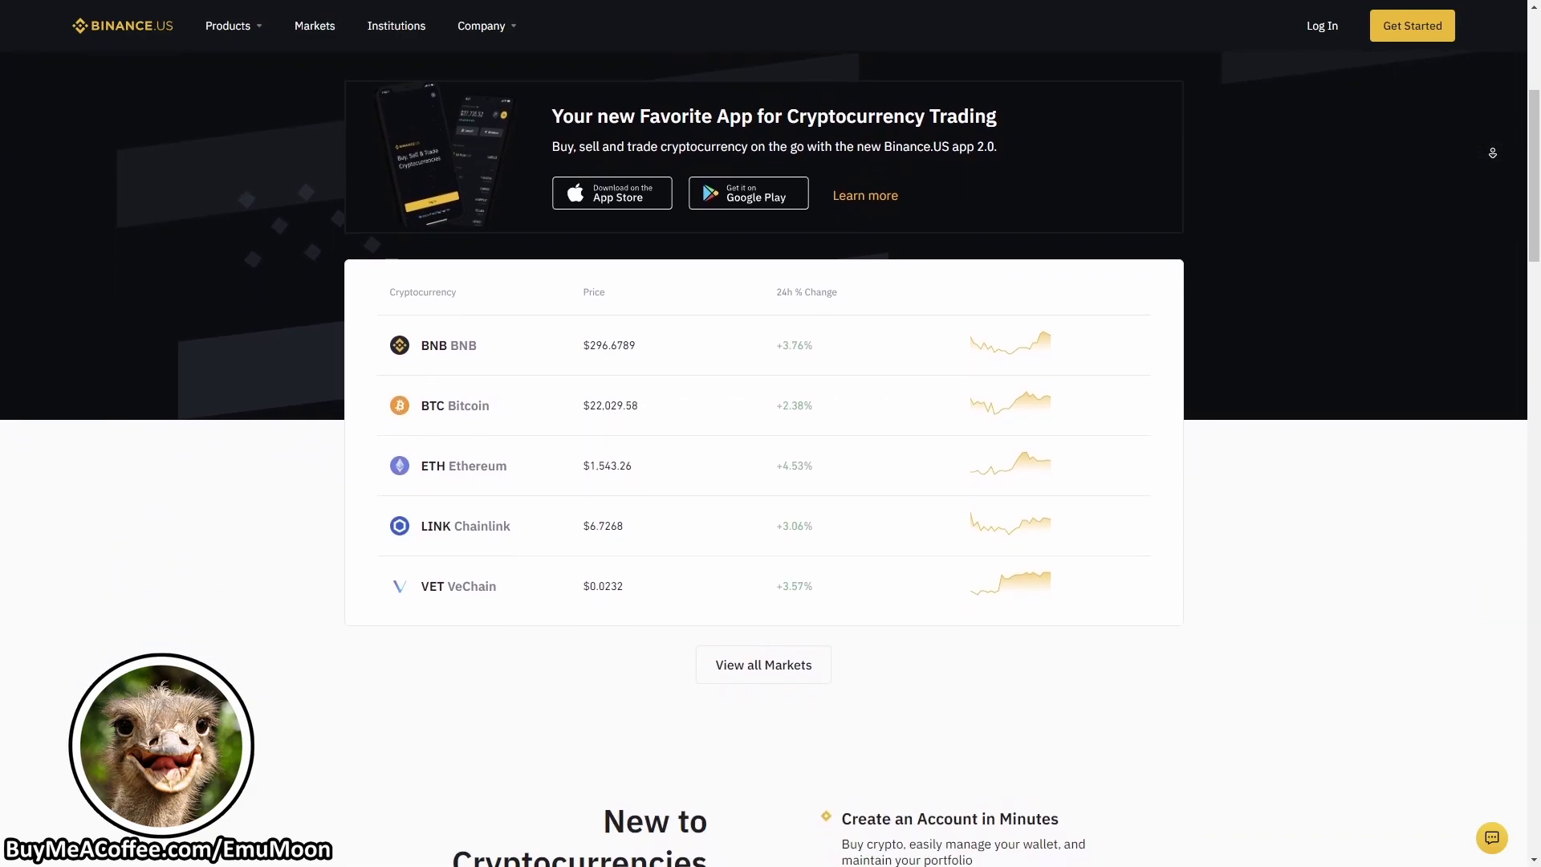
{"action": "scroll", "scroll_direction": "down", "scroll_amount": 3}
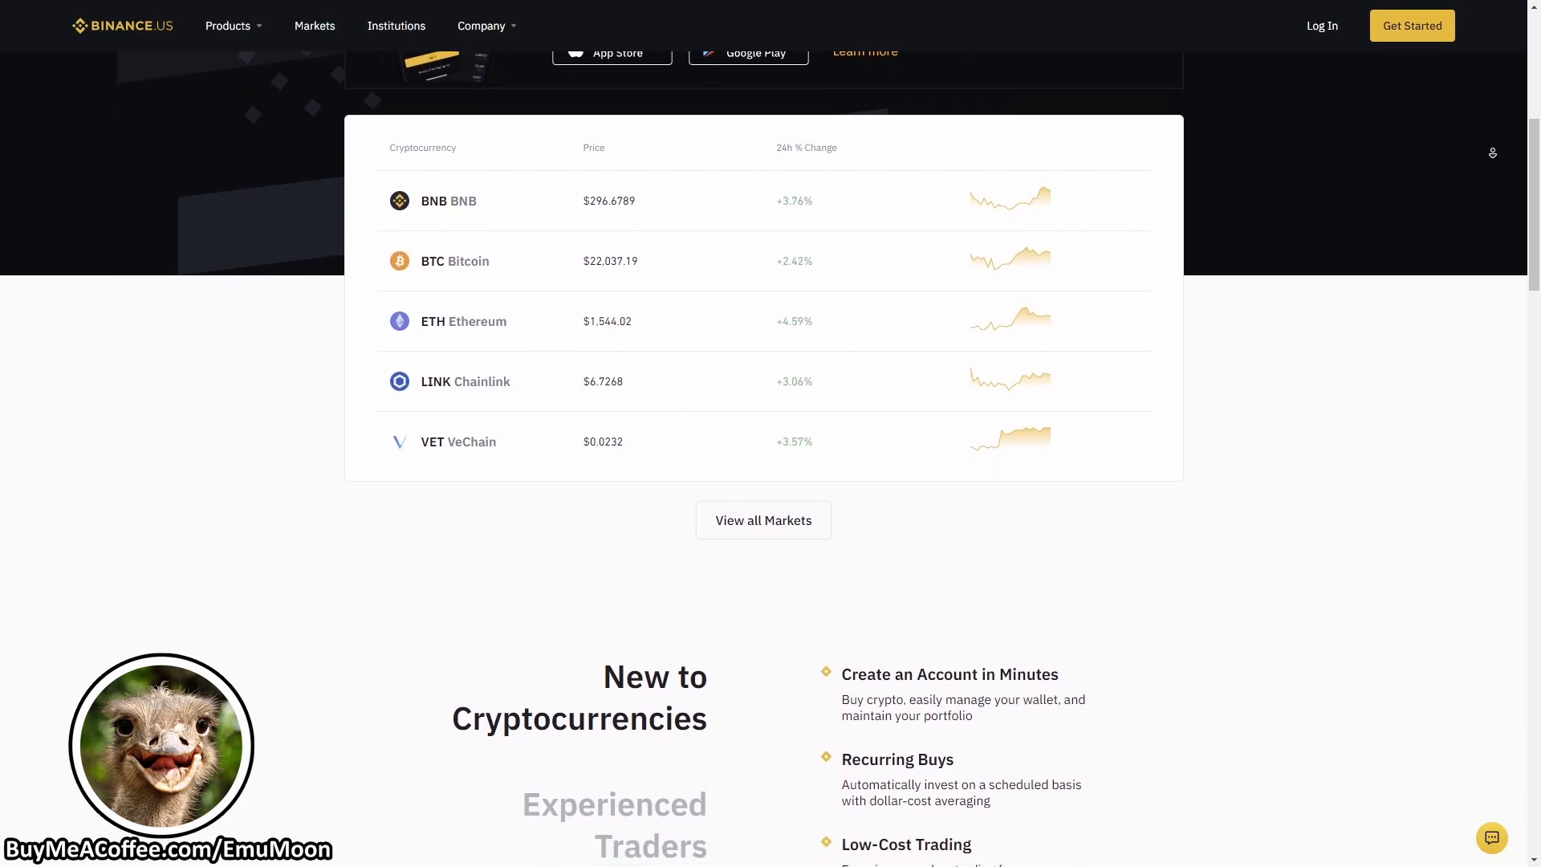
{"action": "scroll", "scroll_direction": "down", "scroll_amount": 3}
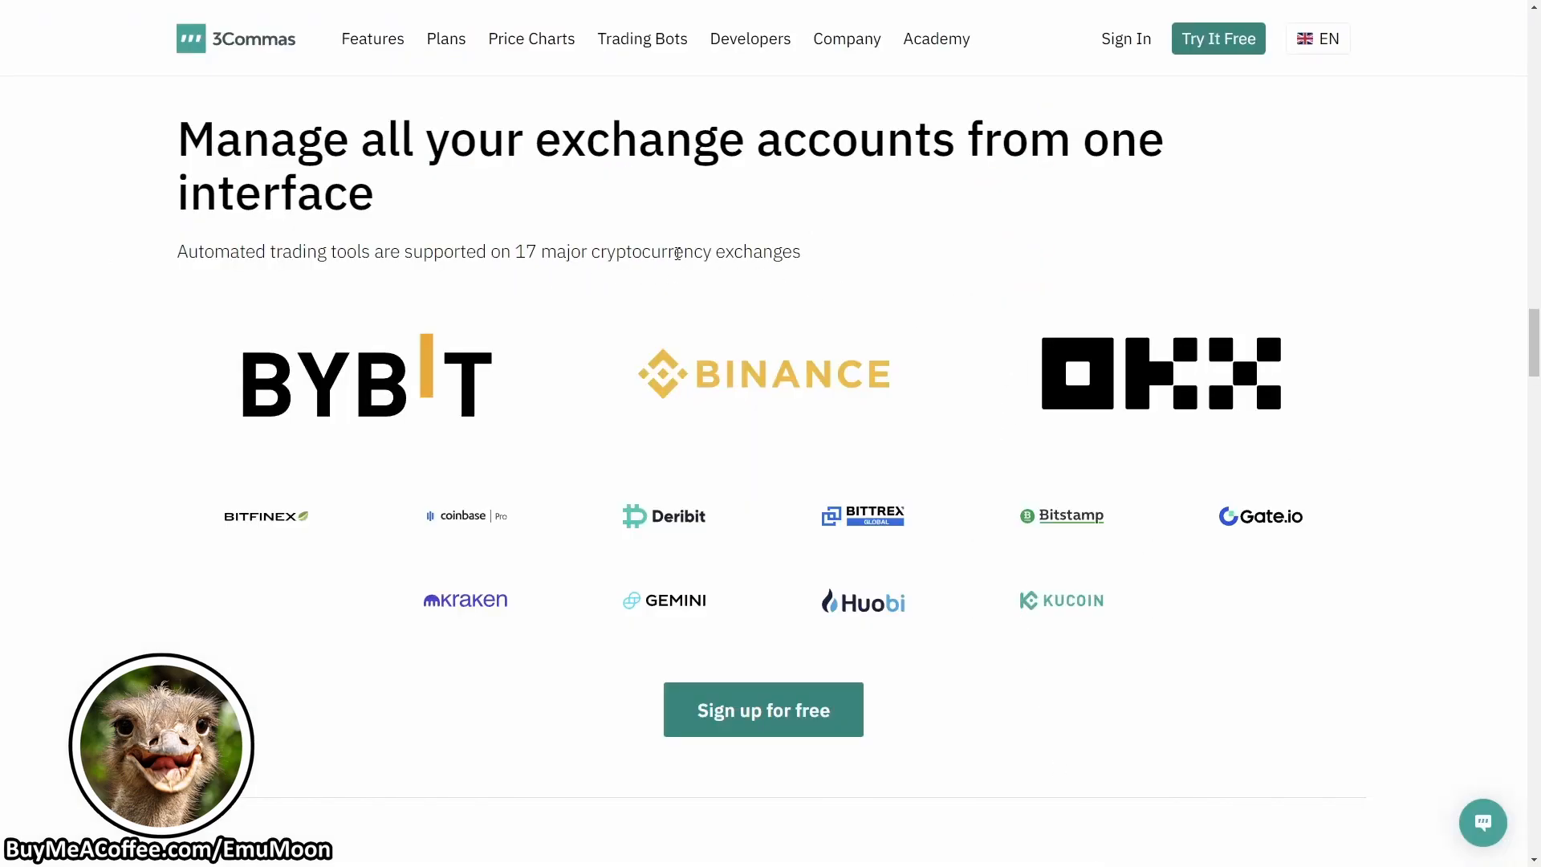
{"action": "mouse_move", "coordinate": [895, 259]}
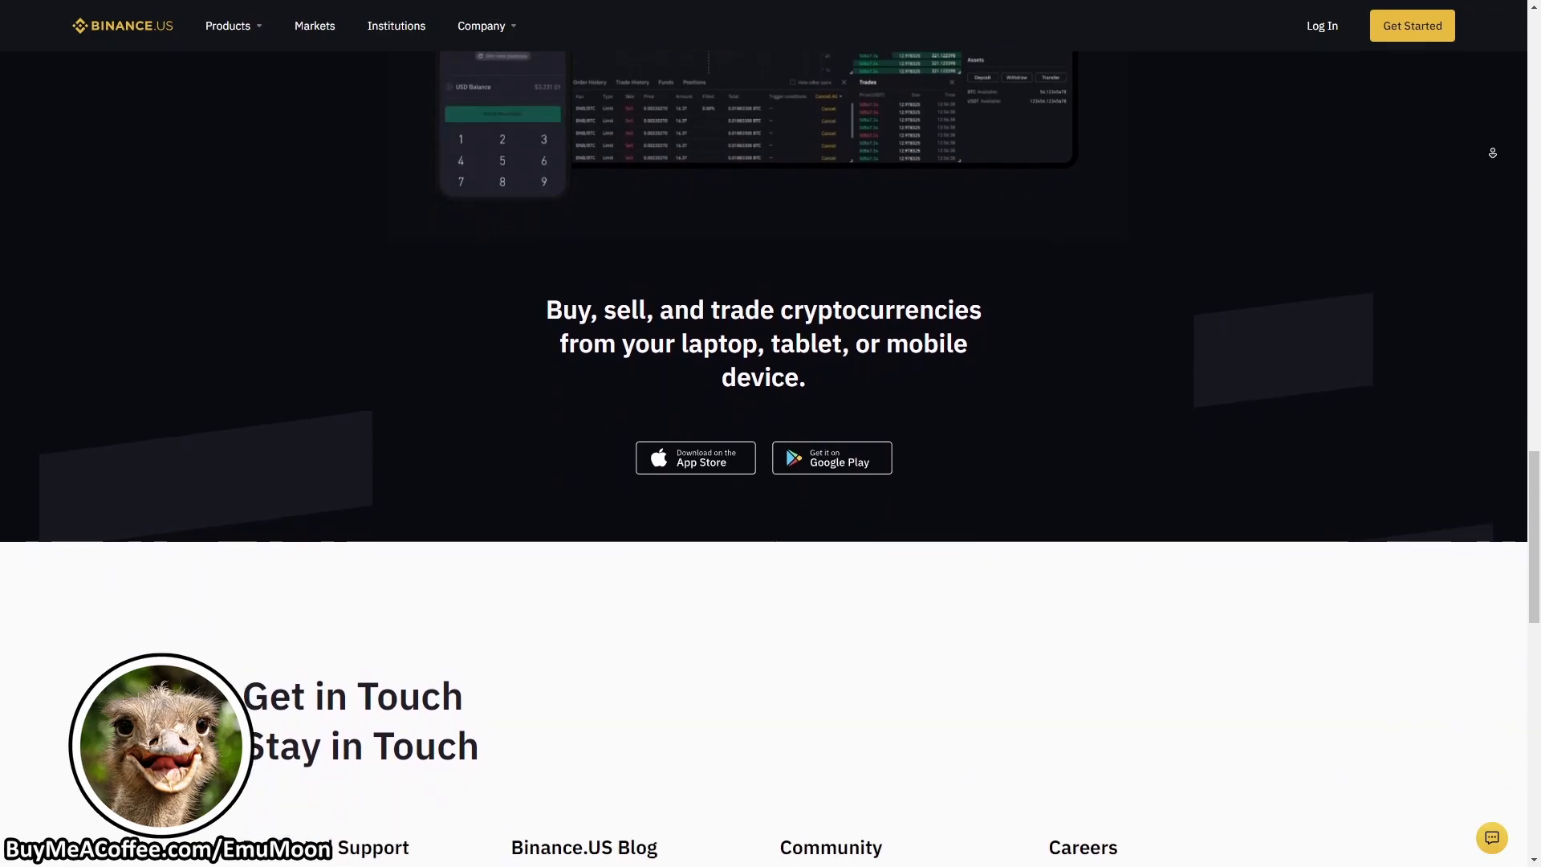
{"action": "scroll", "scroll_direction": "down", "scroll_amount": 3}
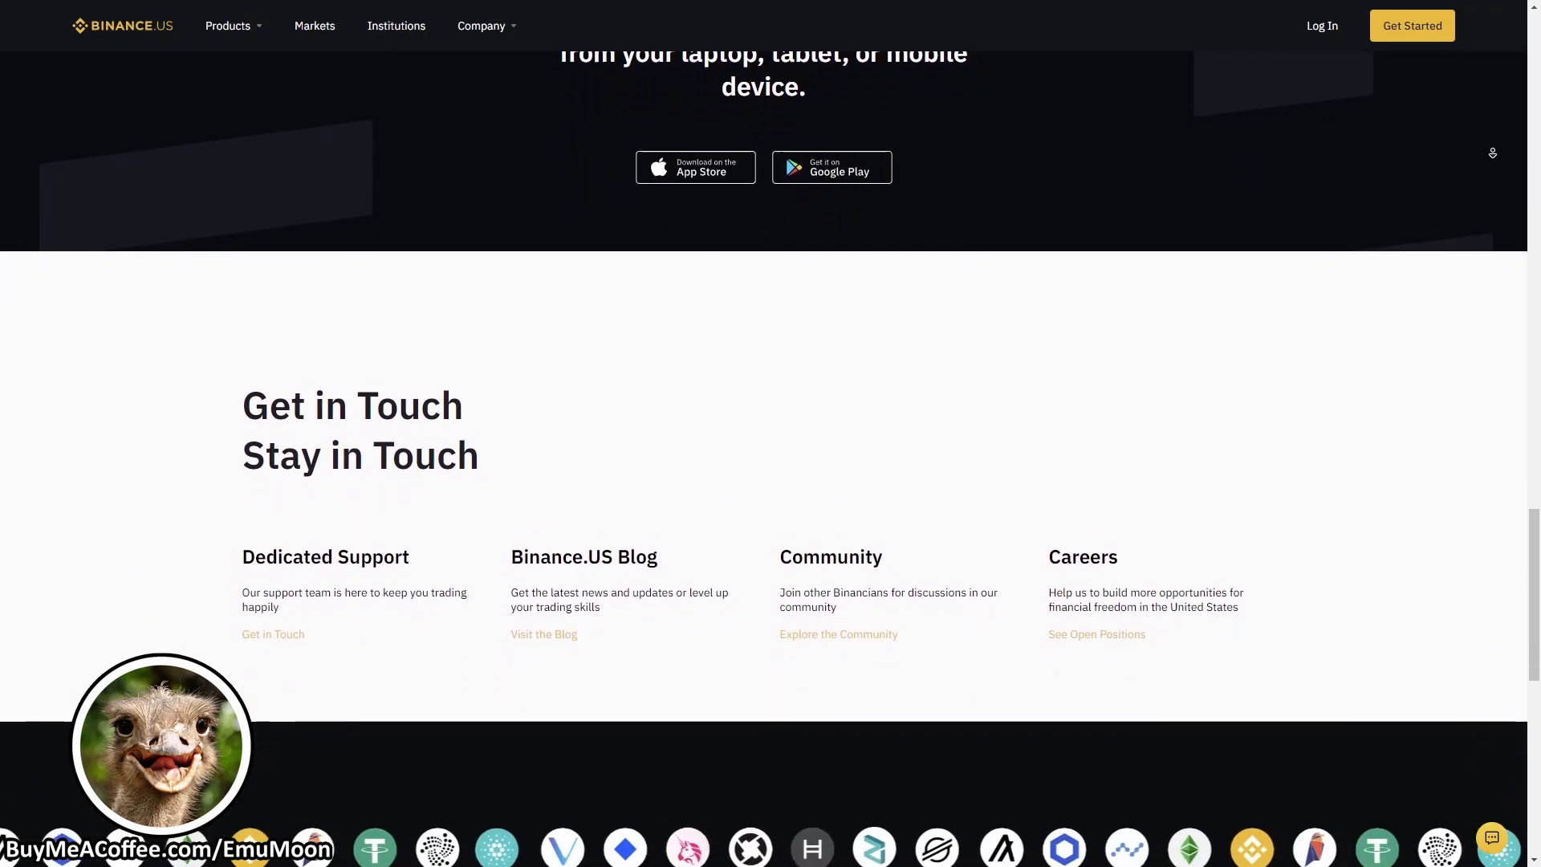
{"action": "scroll", "scroll_direction": "down", "scroll_amount": 3}
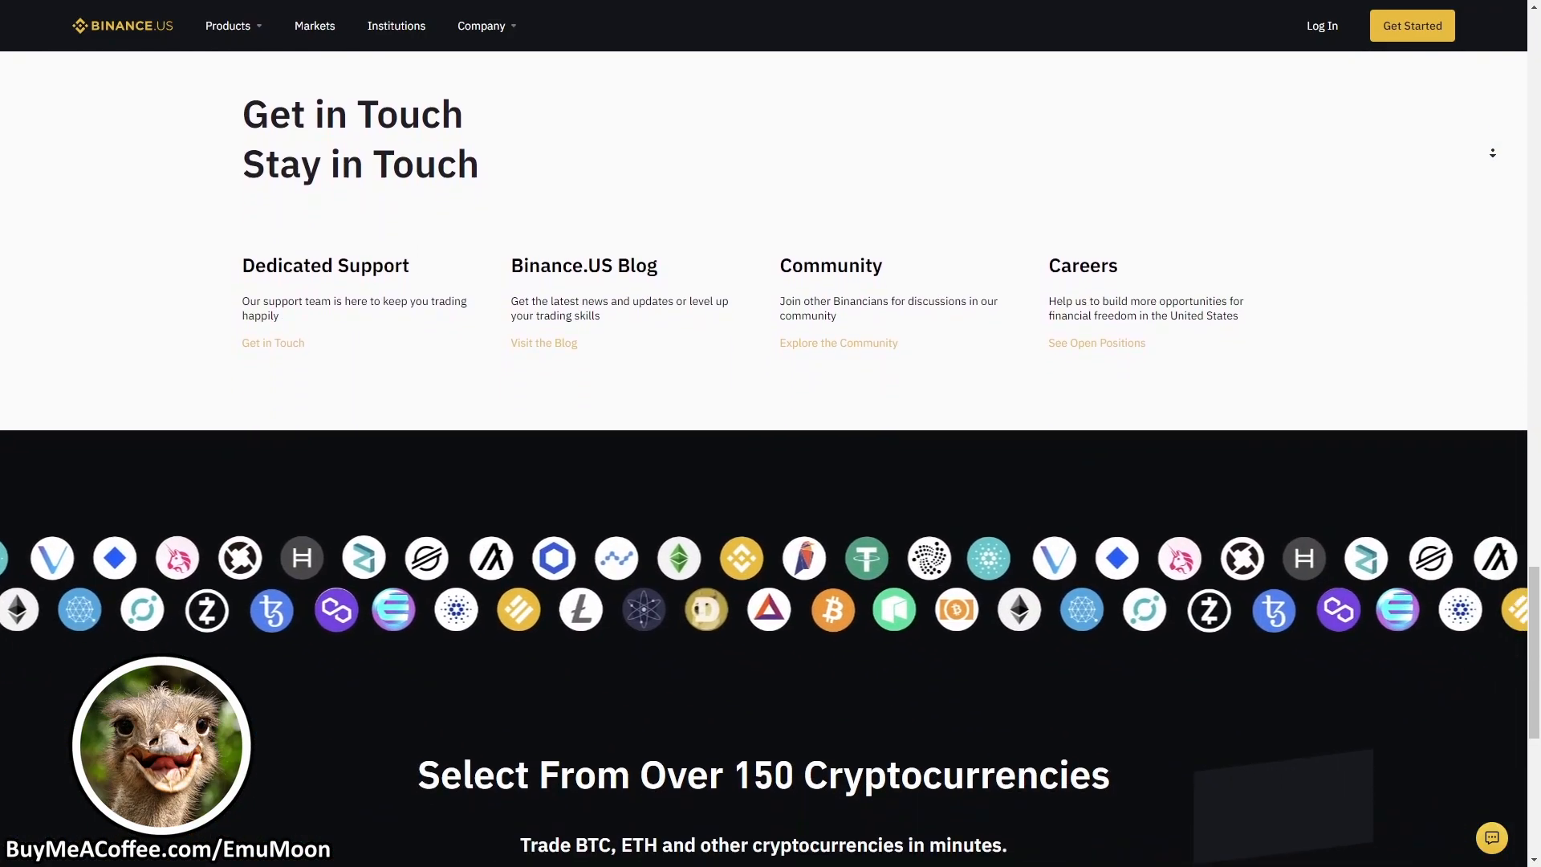
{"action": "scroll", "scroll_direction": "down", "scroll_amount": 3}
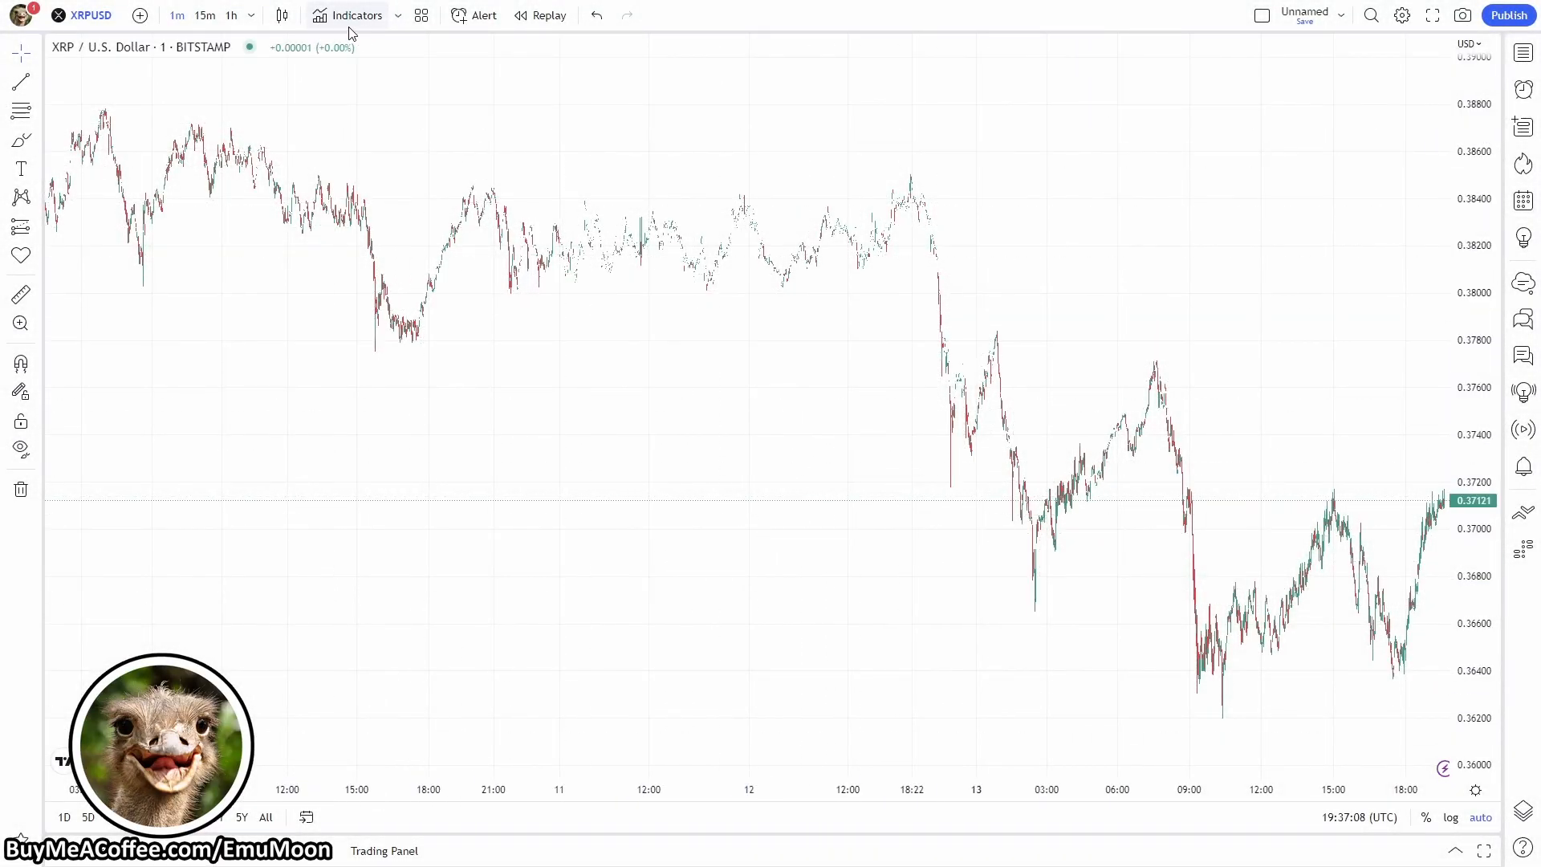
Search indicators for 'emumoon' and add Advanced DCA Tool - PRO V4.02 to the chart
{"action": "left_click", "coordinate": [357, 15]}
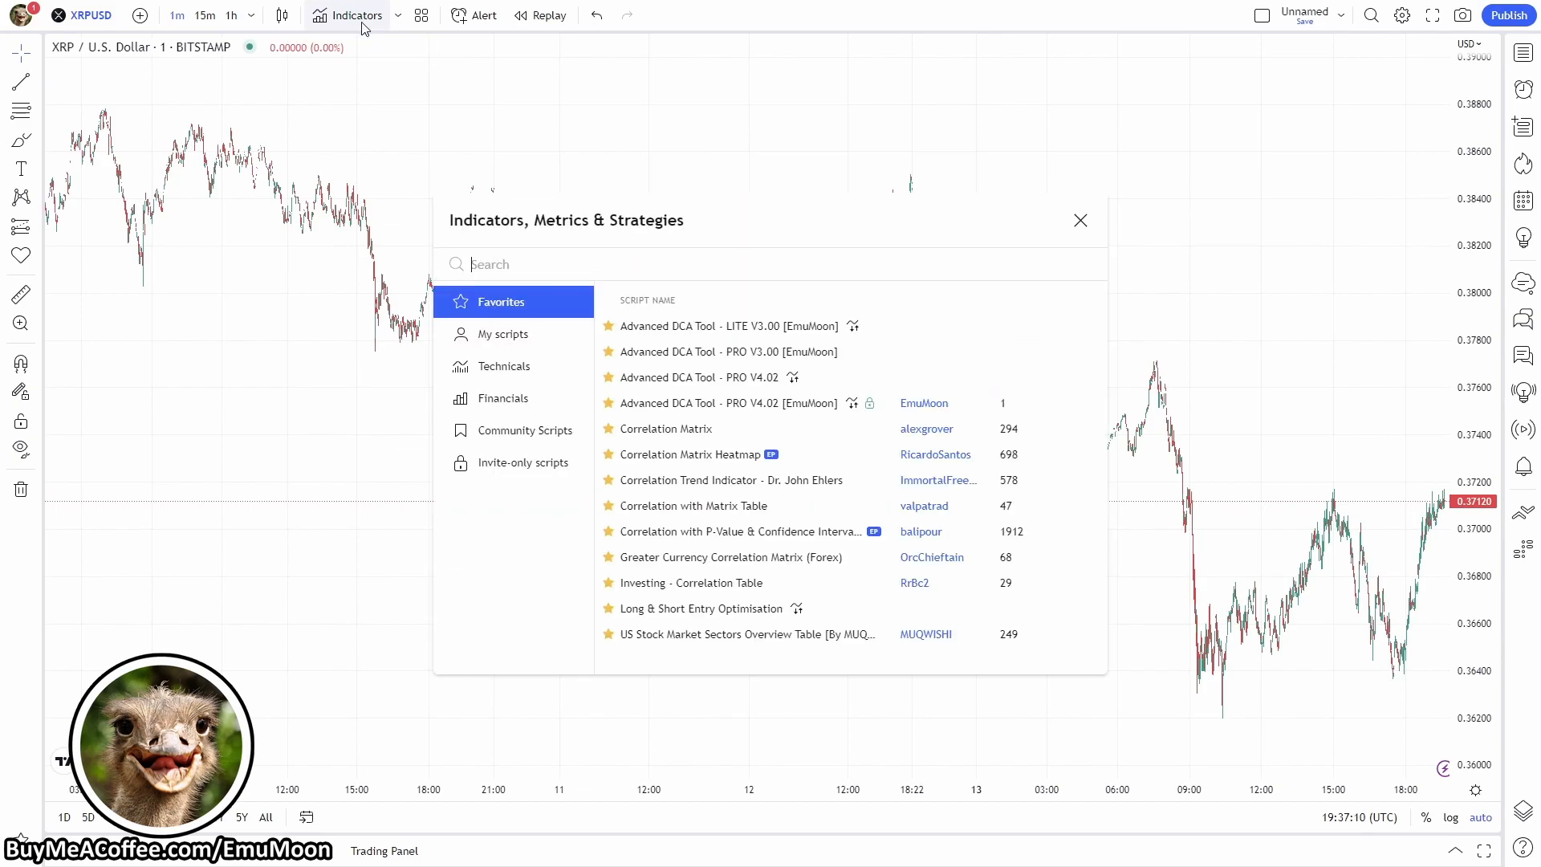
{"action": "mouse_move", "coordinate": [514, 463]}
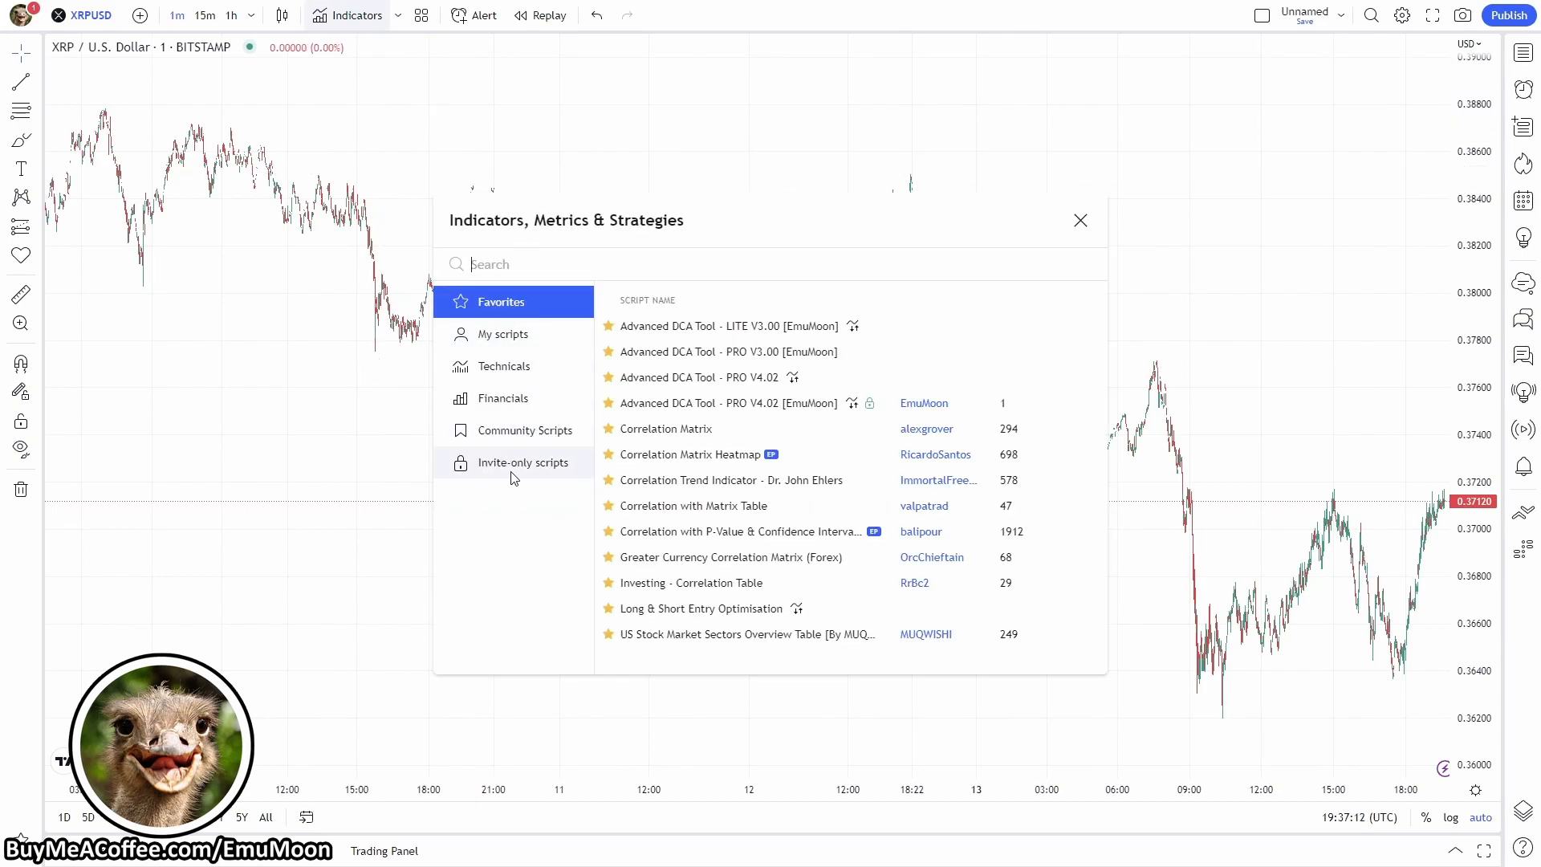
{"action": "type", "text": "emumoon"}
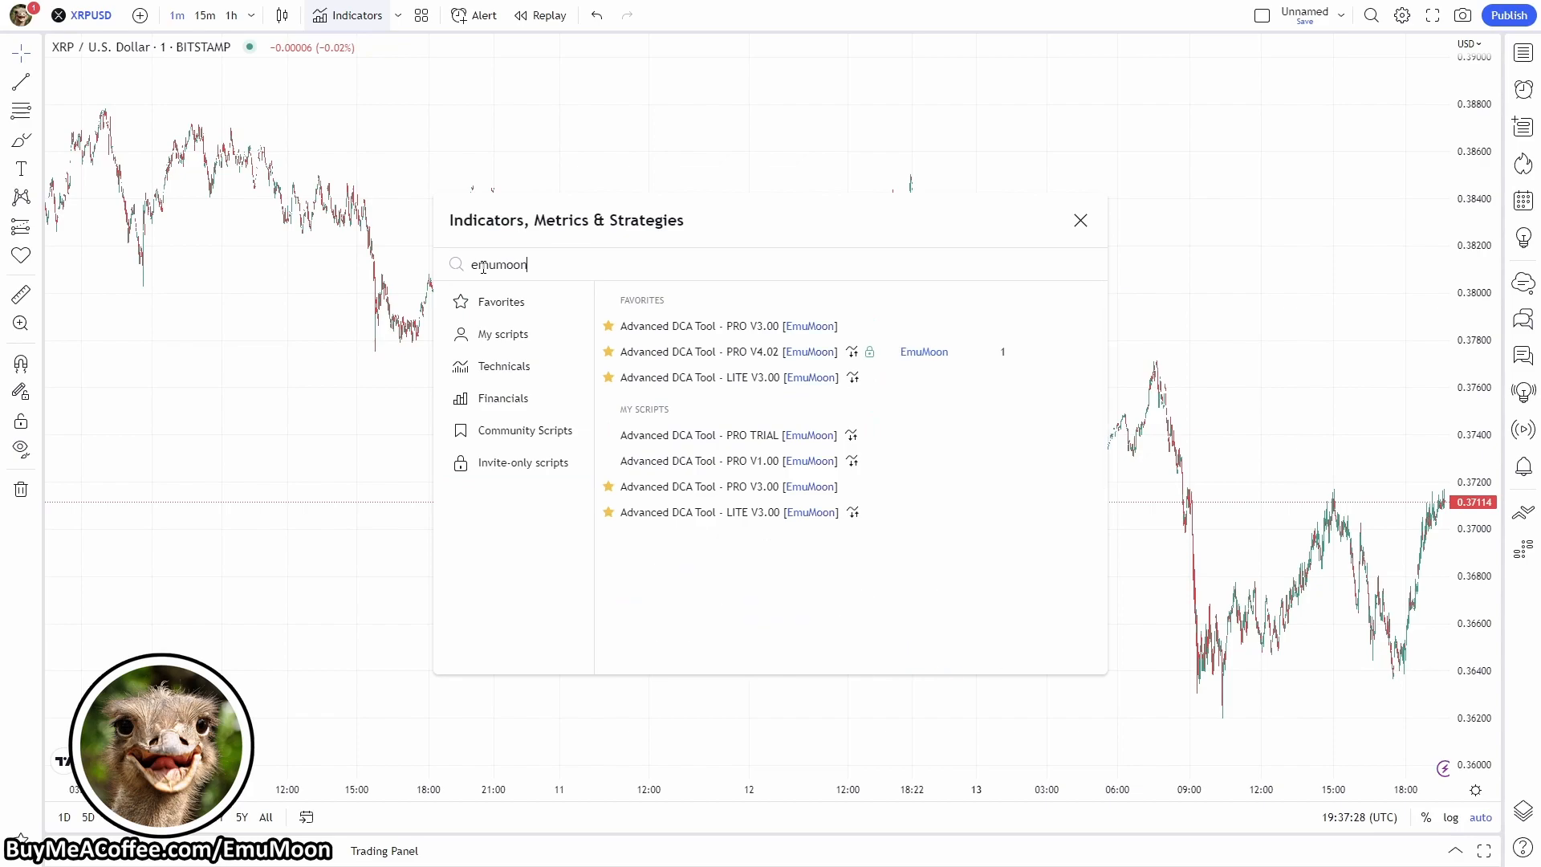
{"action": "mouse_move", "coordinate": [853, 352]}
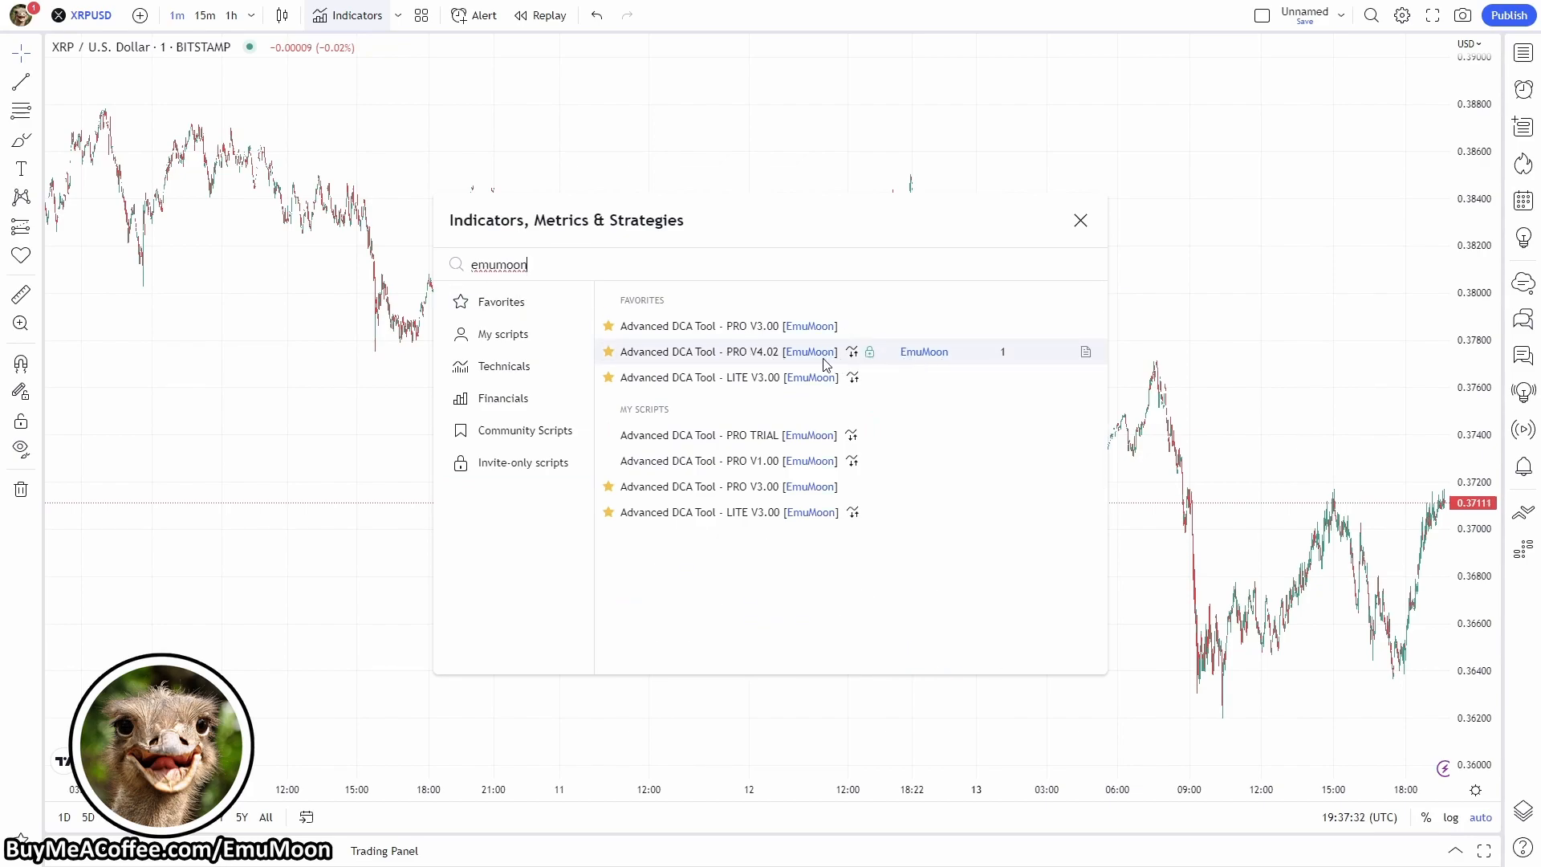
{"action": "left_click", "coordinate": [708, 352]}
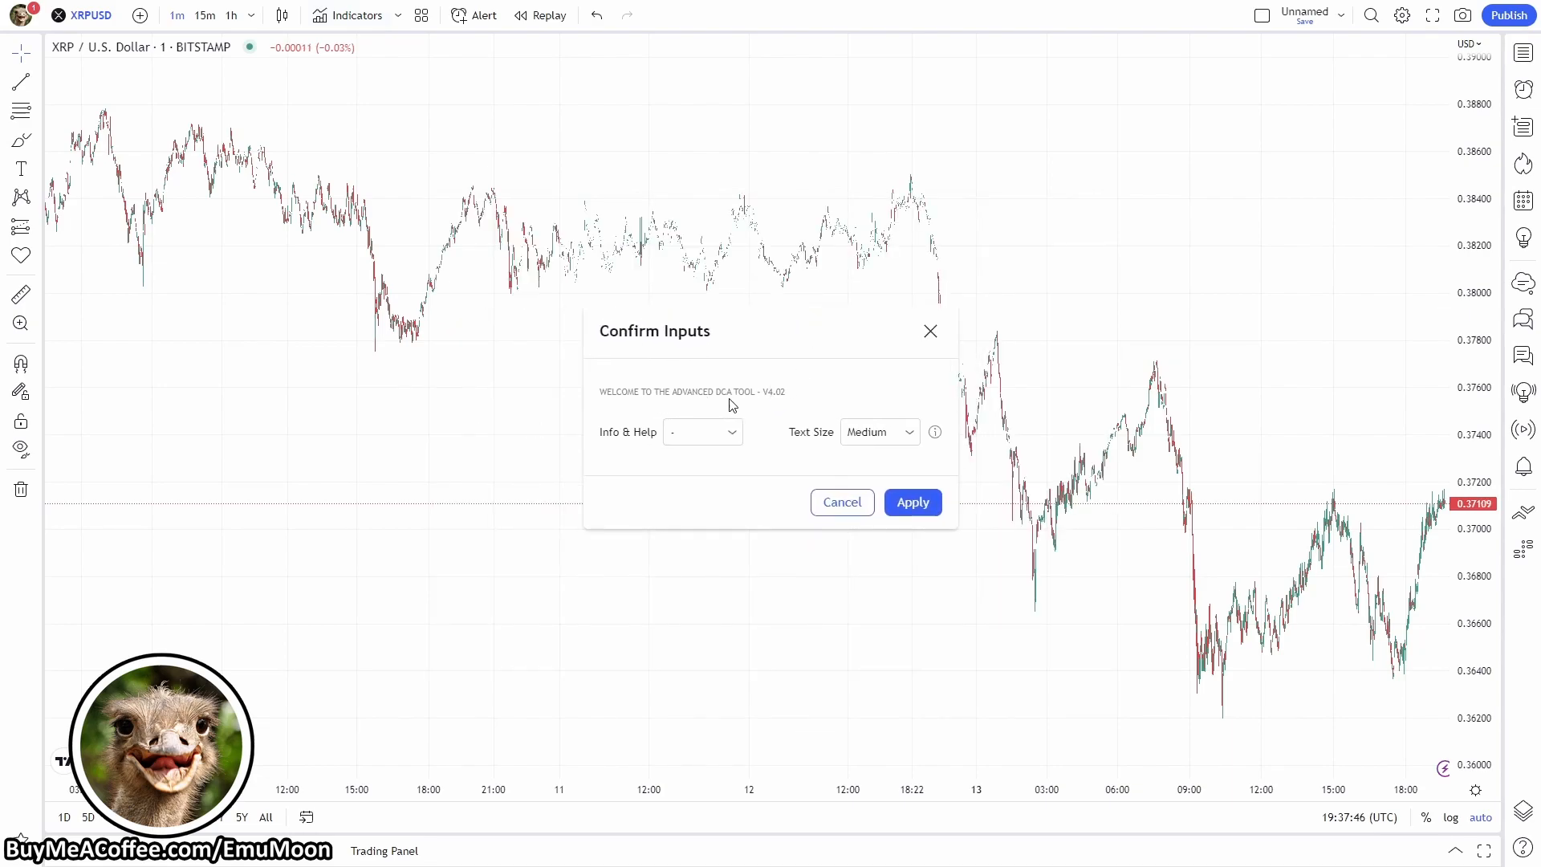
{"action": "left_click", "coordinate": [702, 432]}
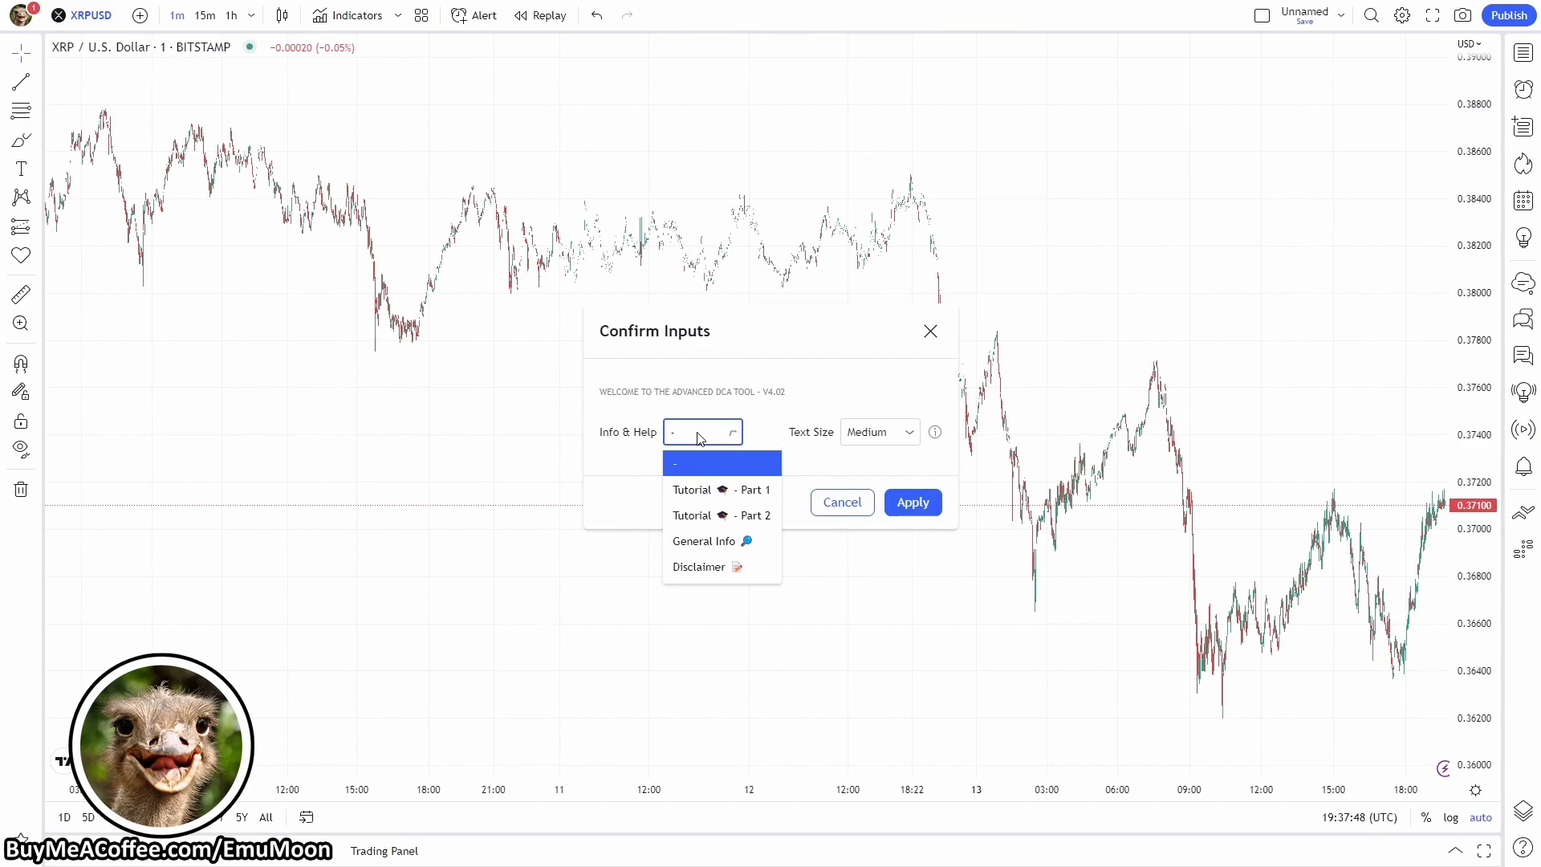
{"action": "mouse_move", "coordinate": [819, 514]}
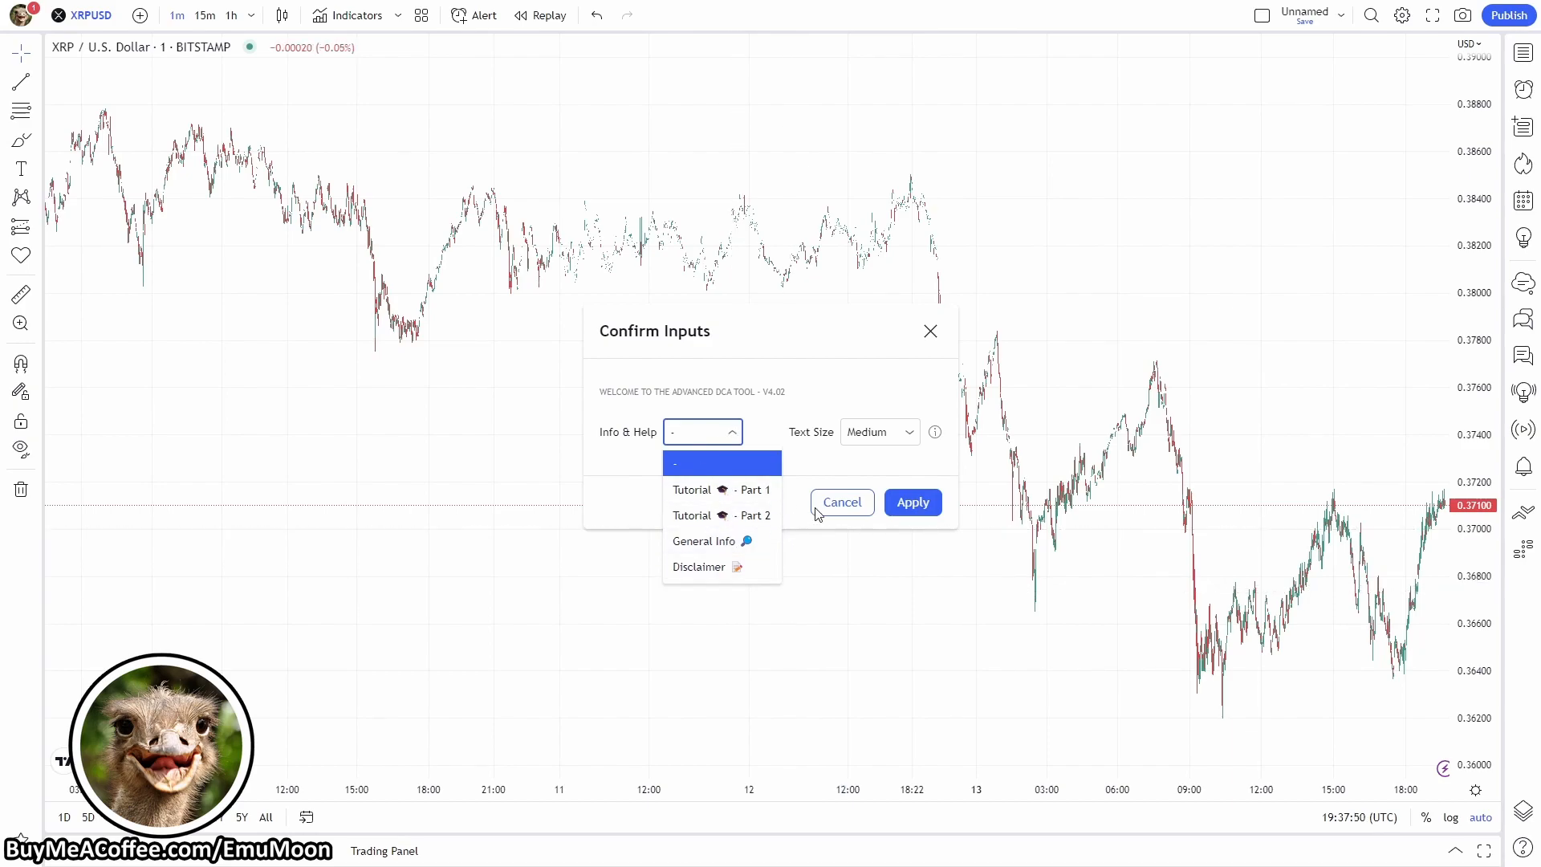
{"action": "left_click", "coordinate": [878, 432]}
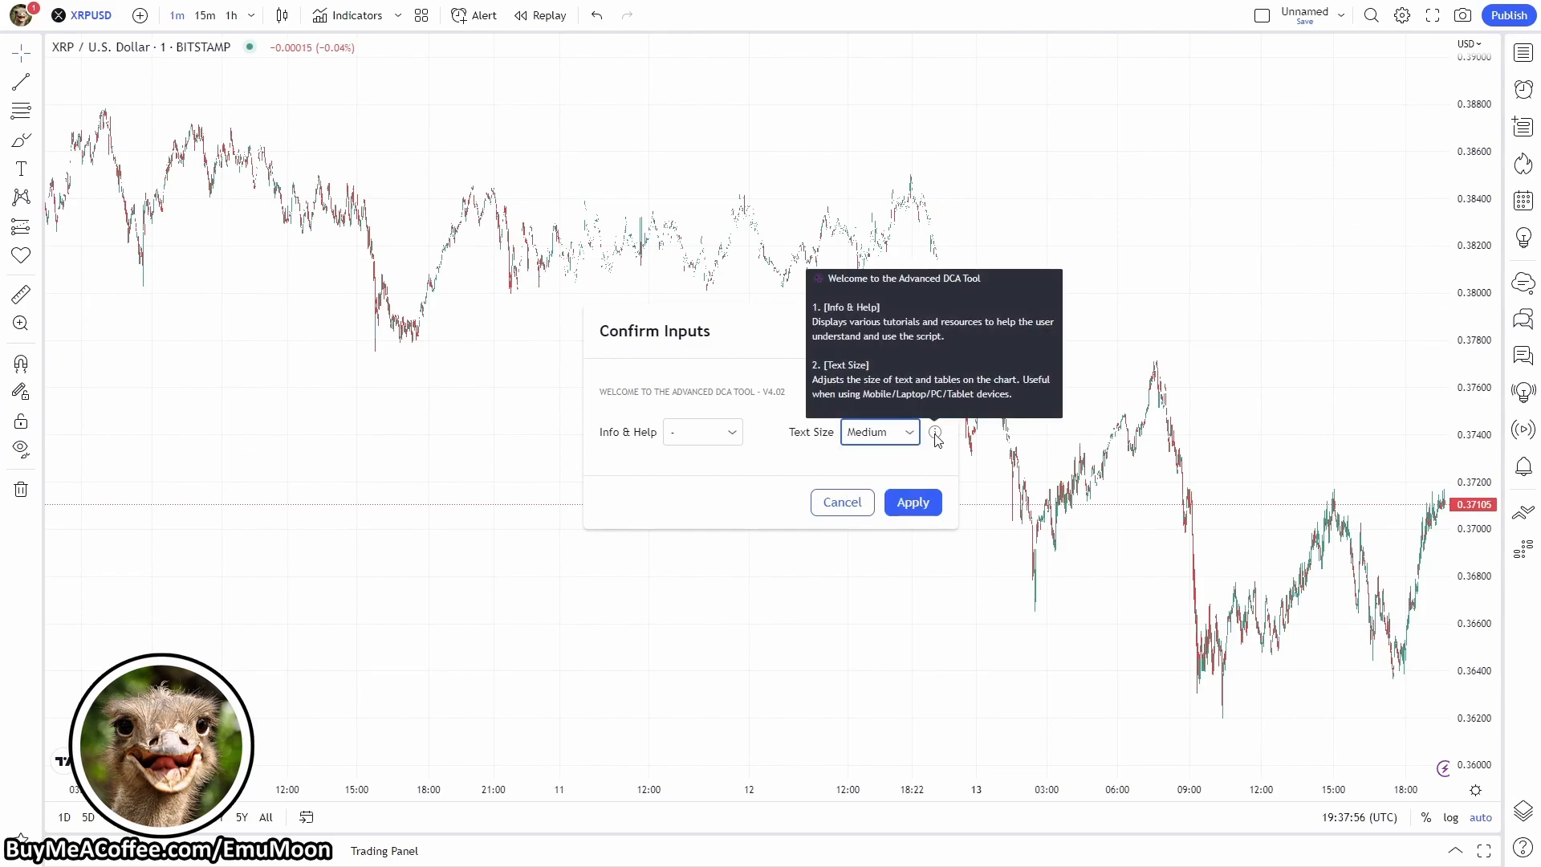
{"action": "left_click", "coordinate": [912, 503]}
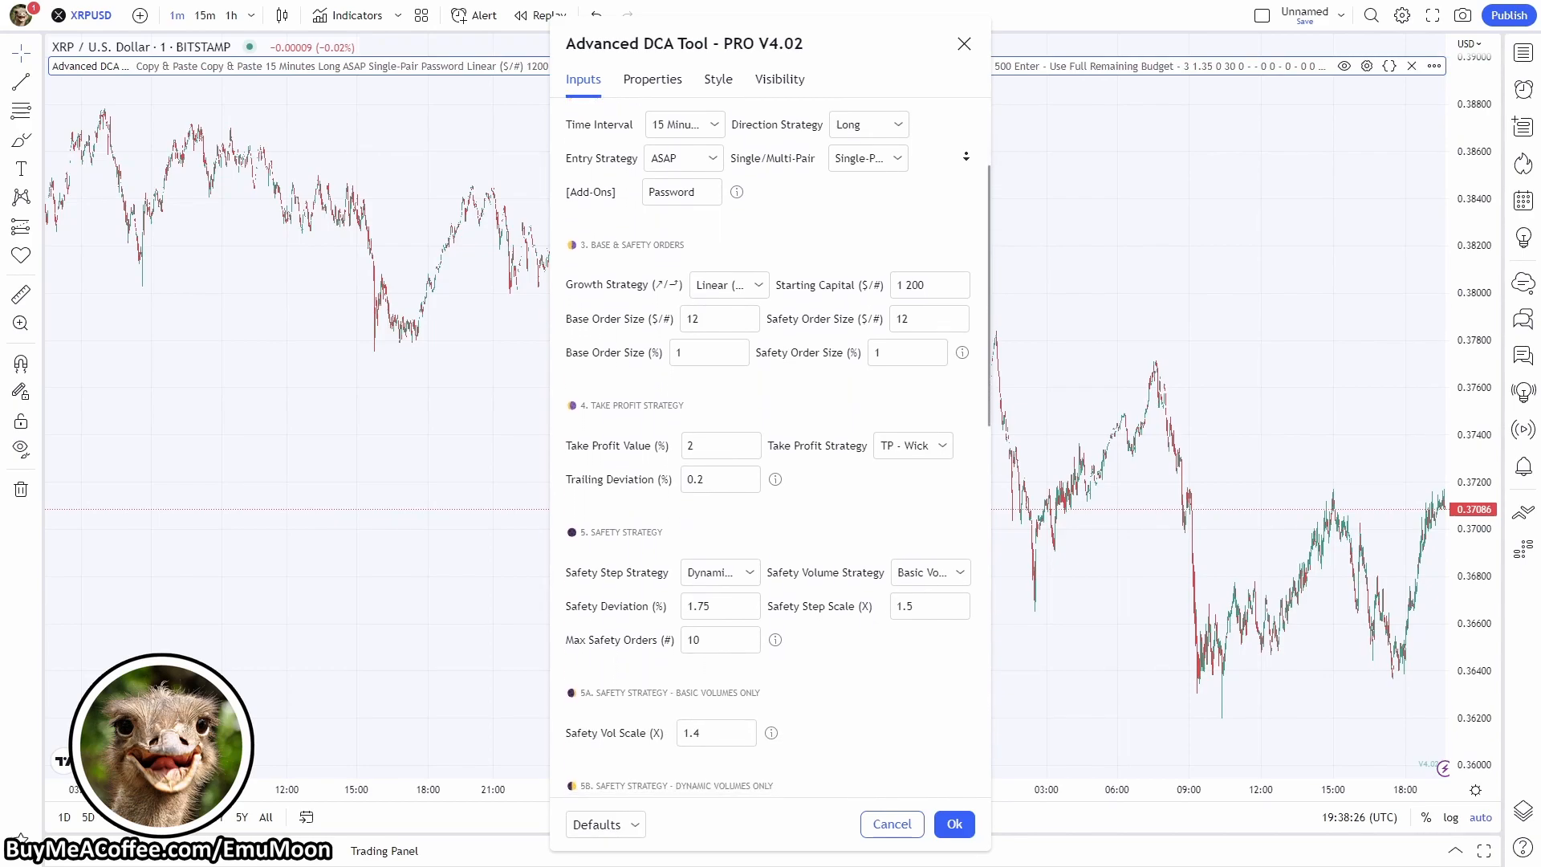
{"action": "scroll", "scroll_direction": "down", "scroll_amount": 3}
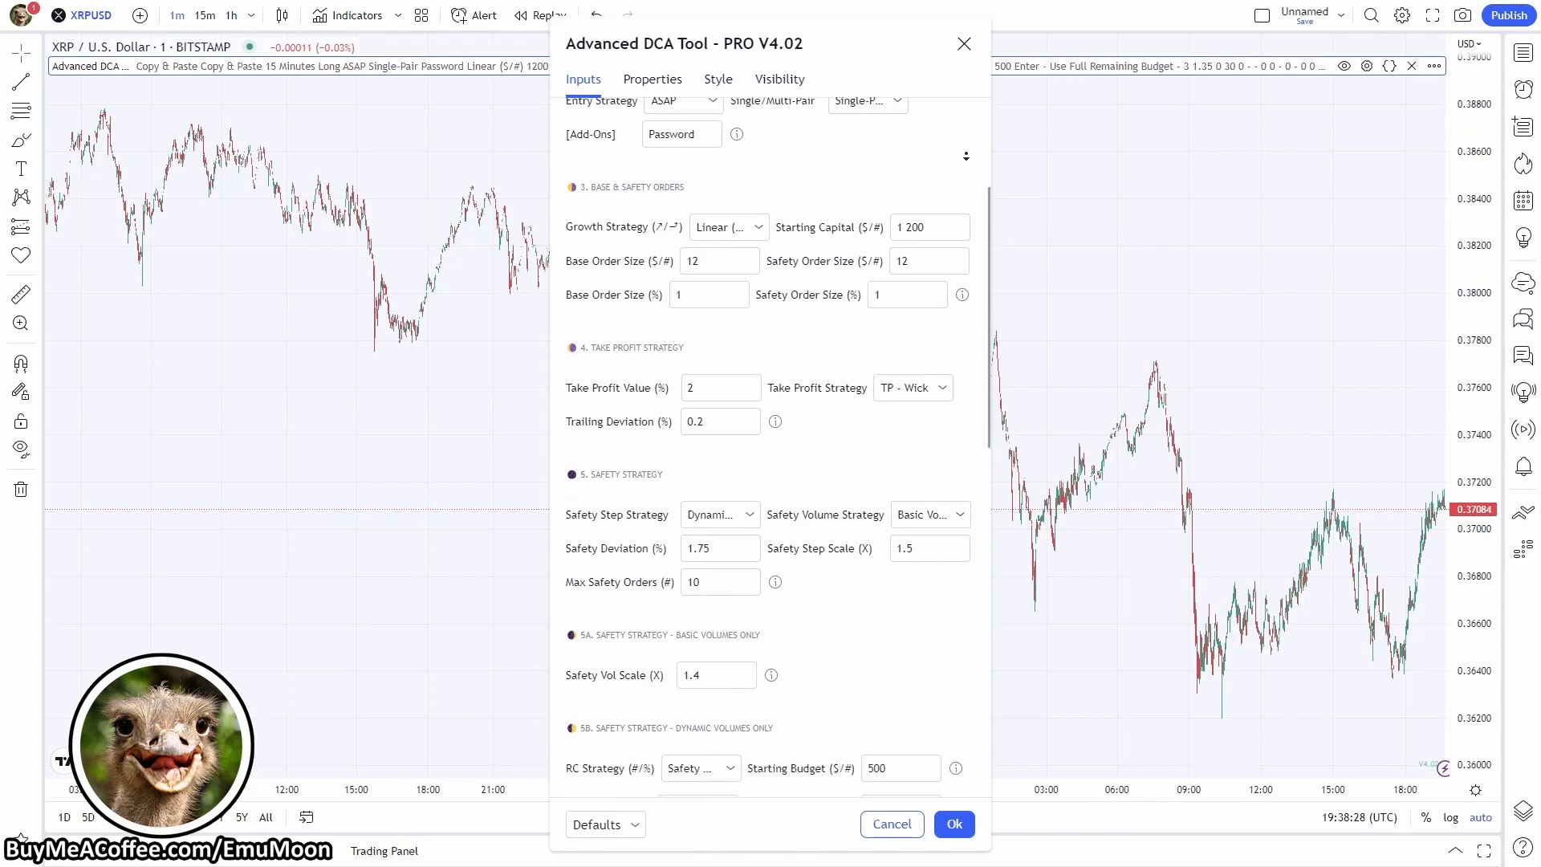
{"action": "scroll", "scroll_direction": "down", "scroll_amount": 3}
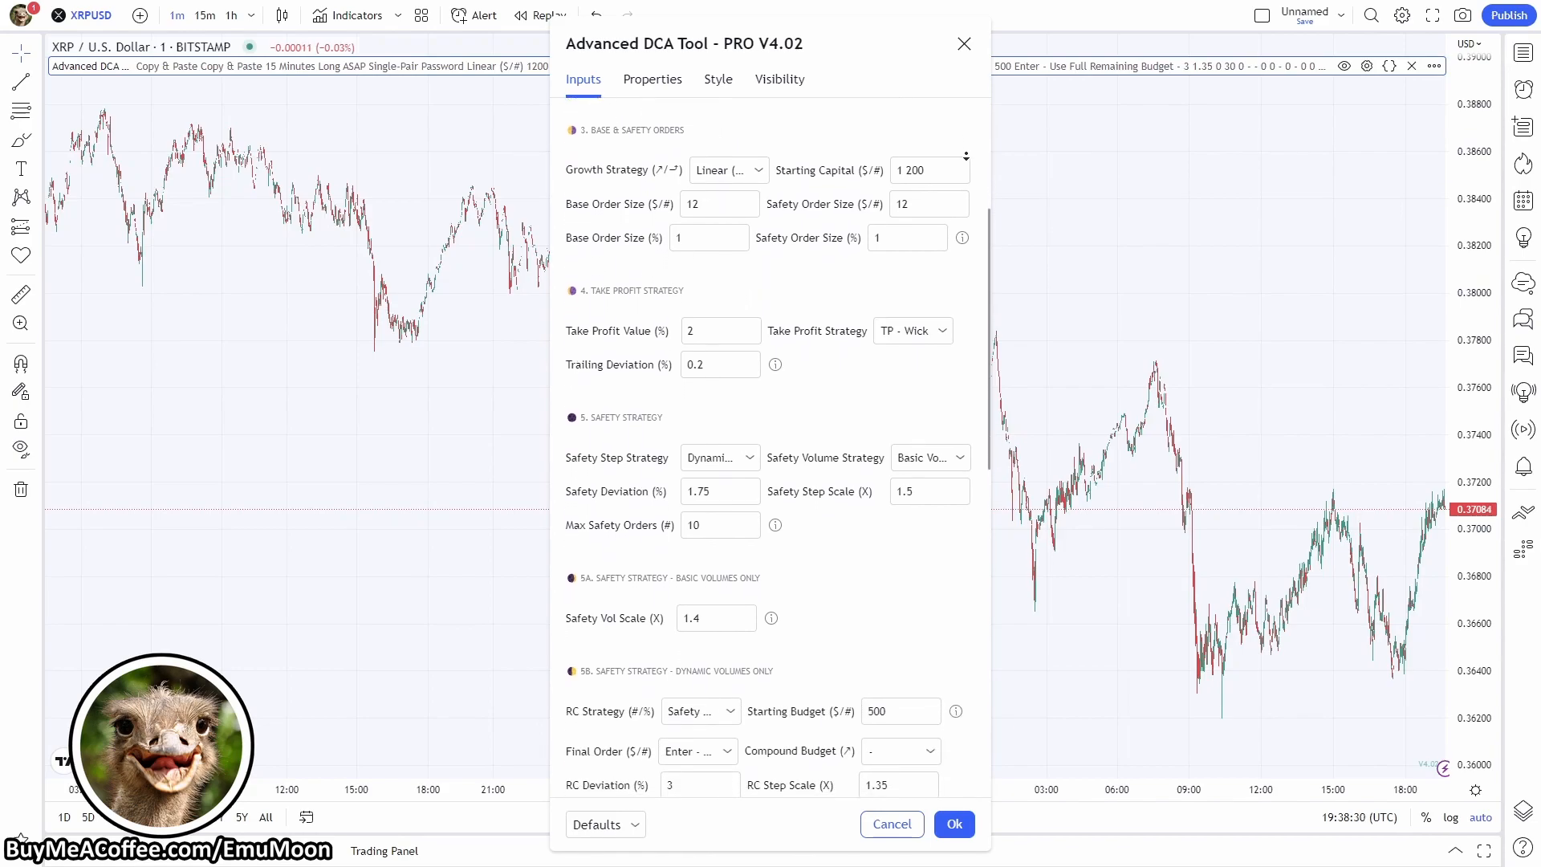
{"action": "scroll", "scroll_direction": "down", "scroll_amount": 3}
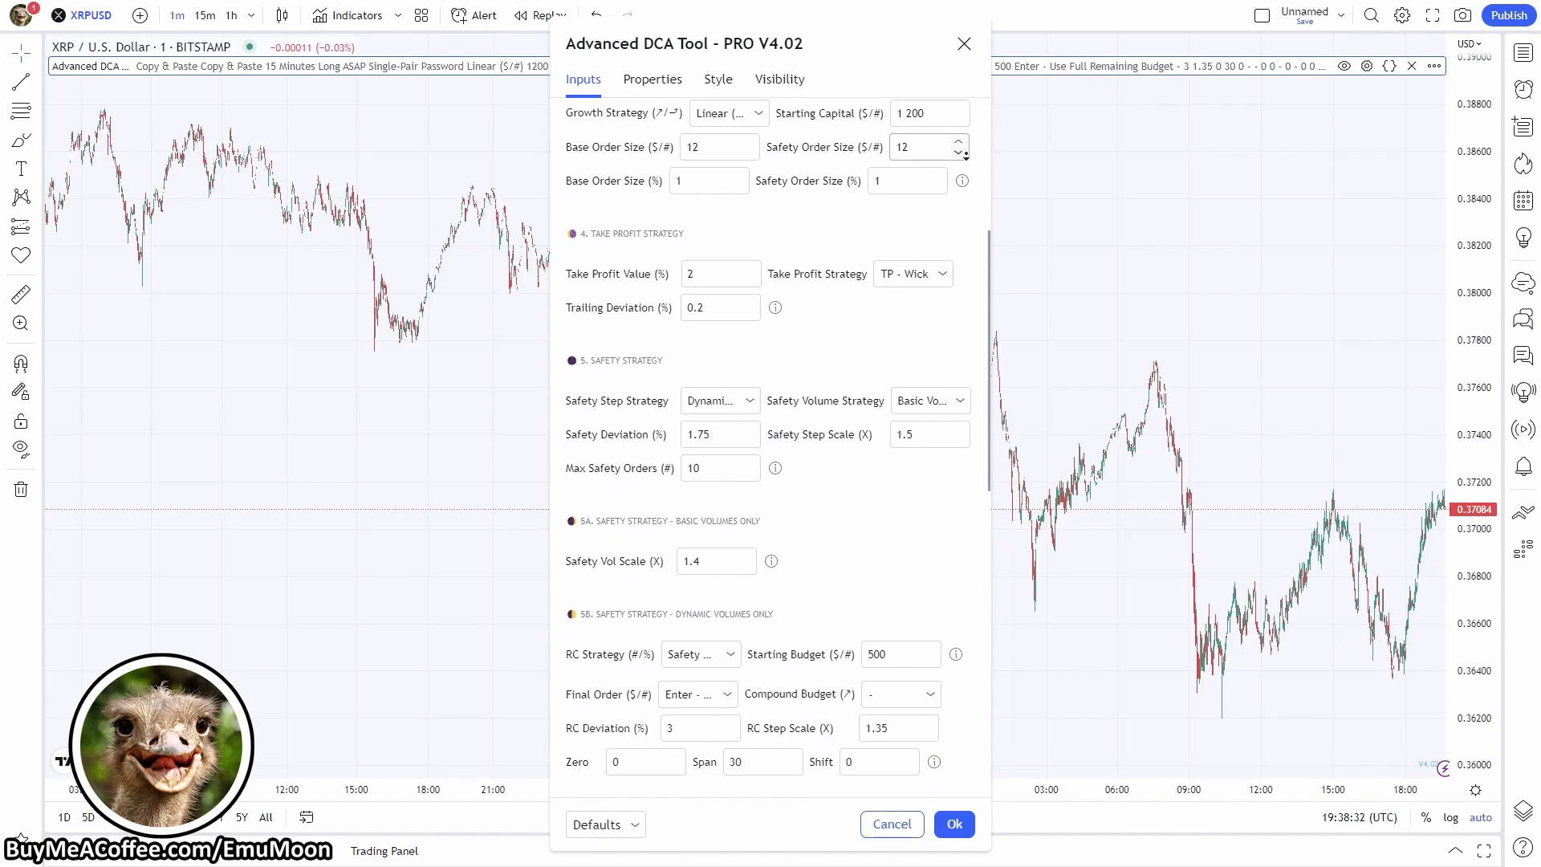
{"action": "scroll", "scroll_direction": "down", "scroll_amount": 3}
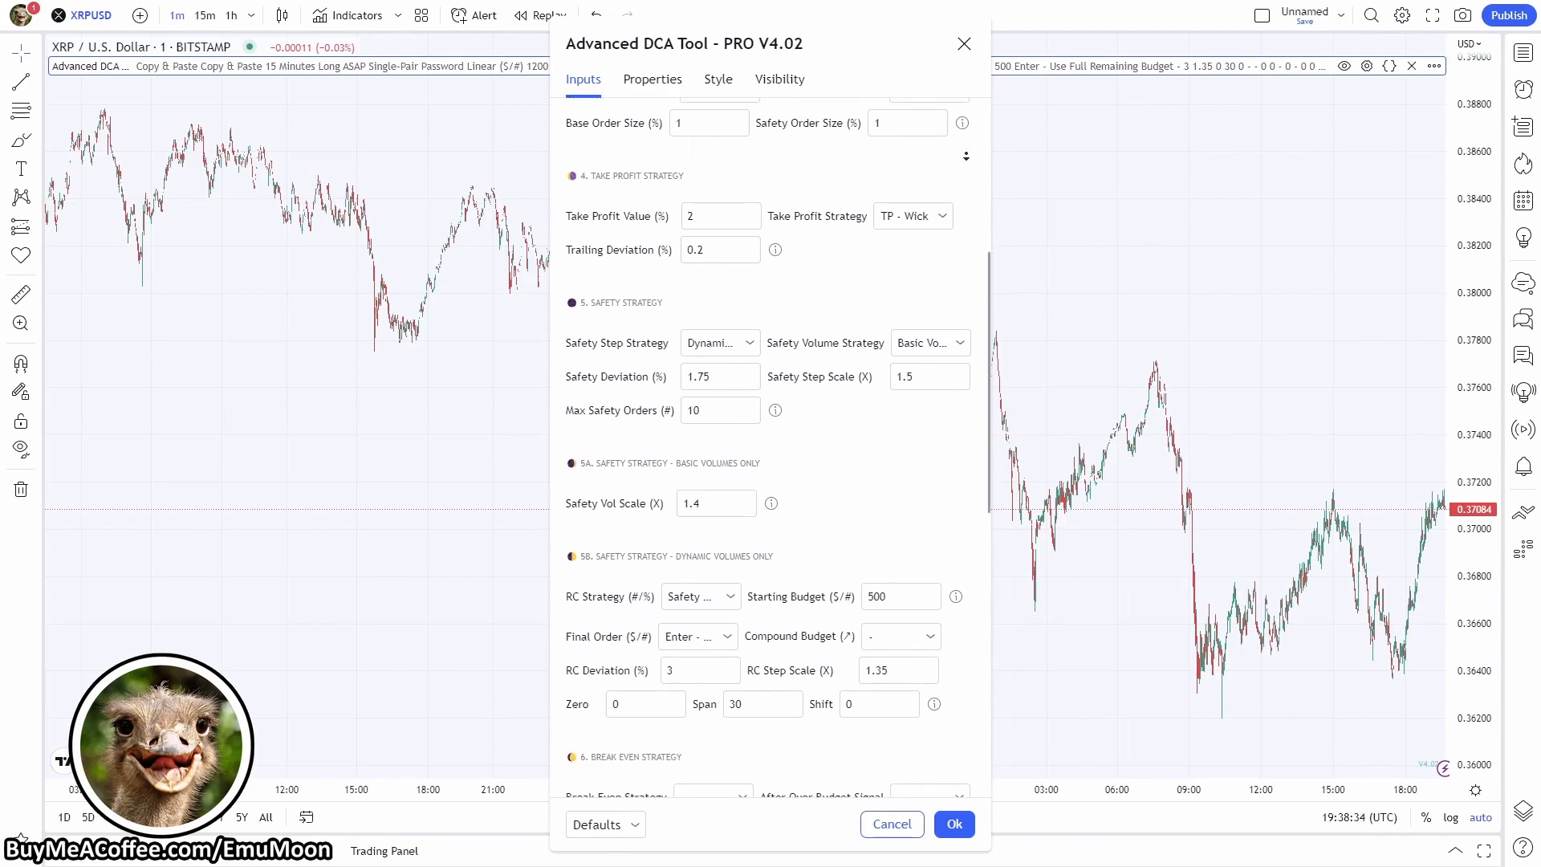
{"action": "scroll", "scroll_direction": "down", "scroll_amount": 3}
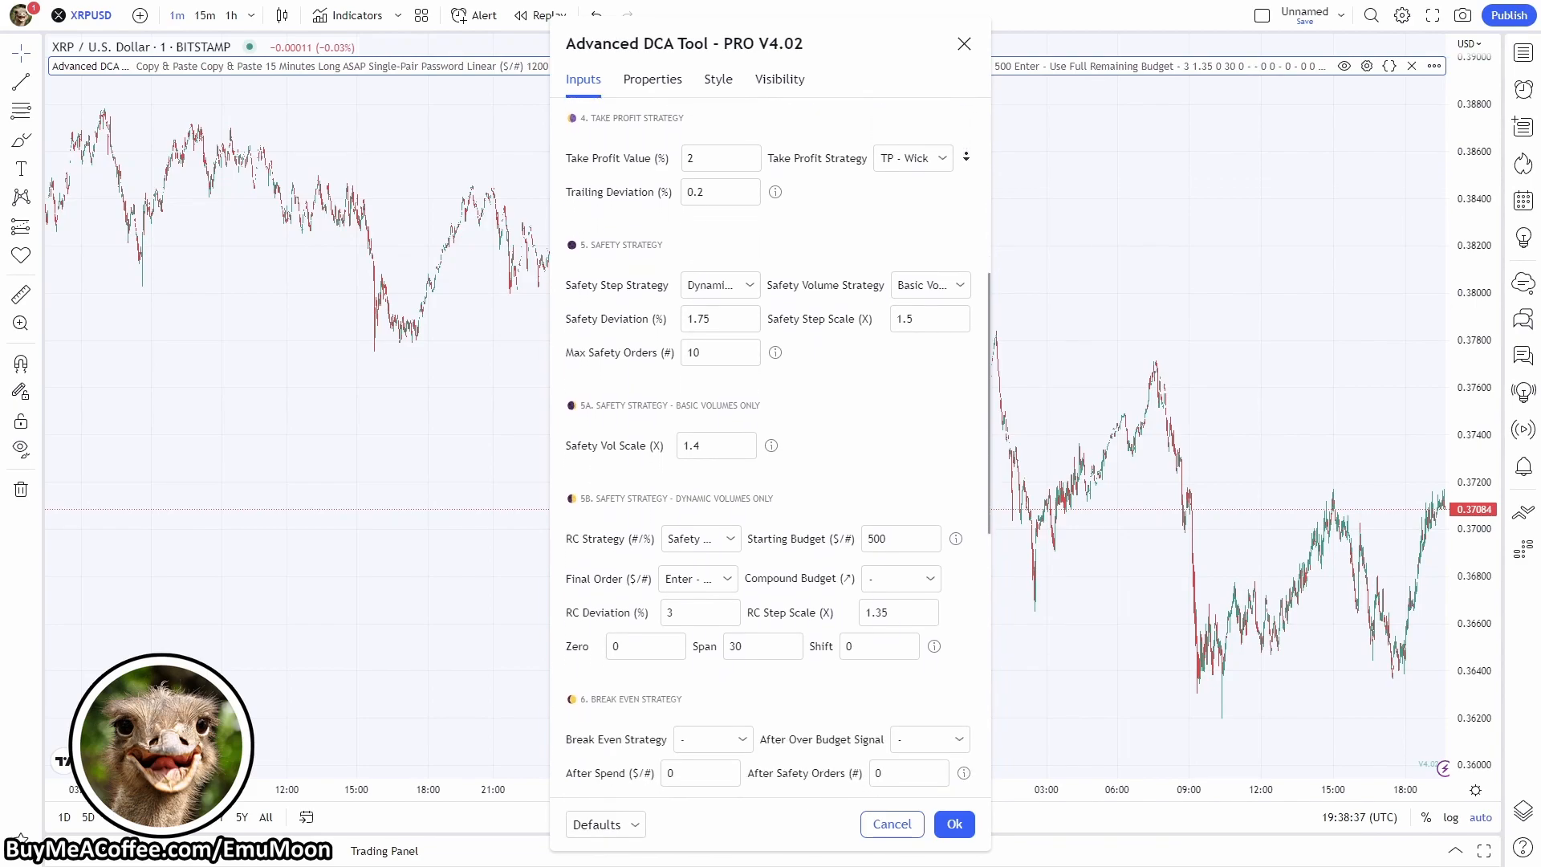
{"action": "scroll", "scroll_direction": "down", "scroll_amount": 3}
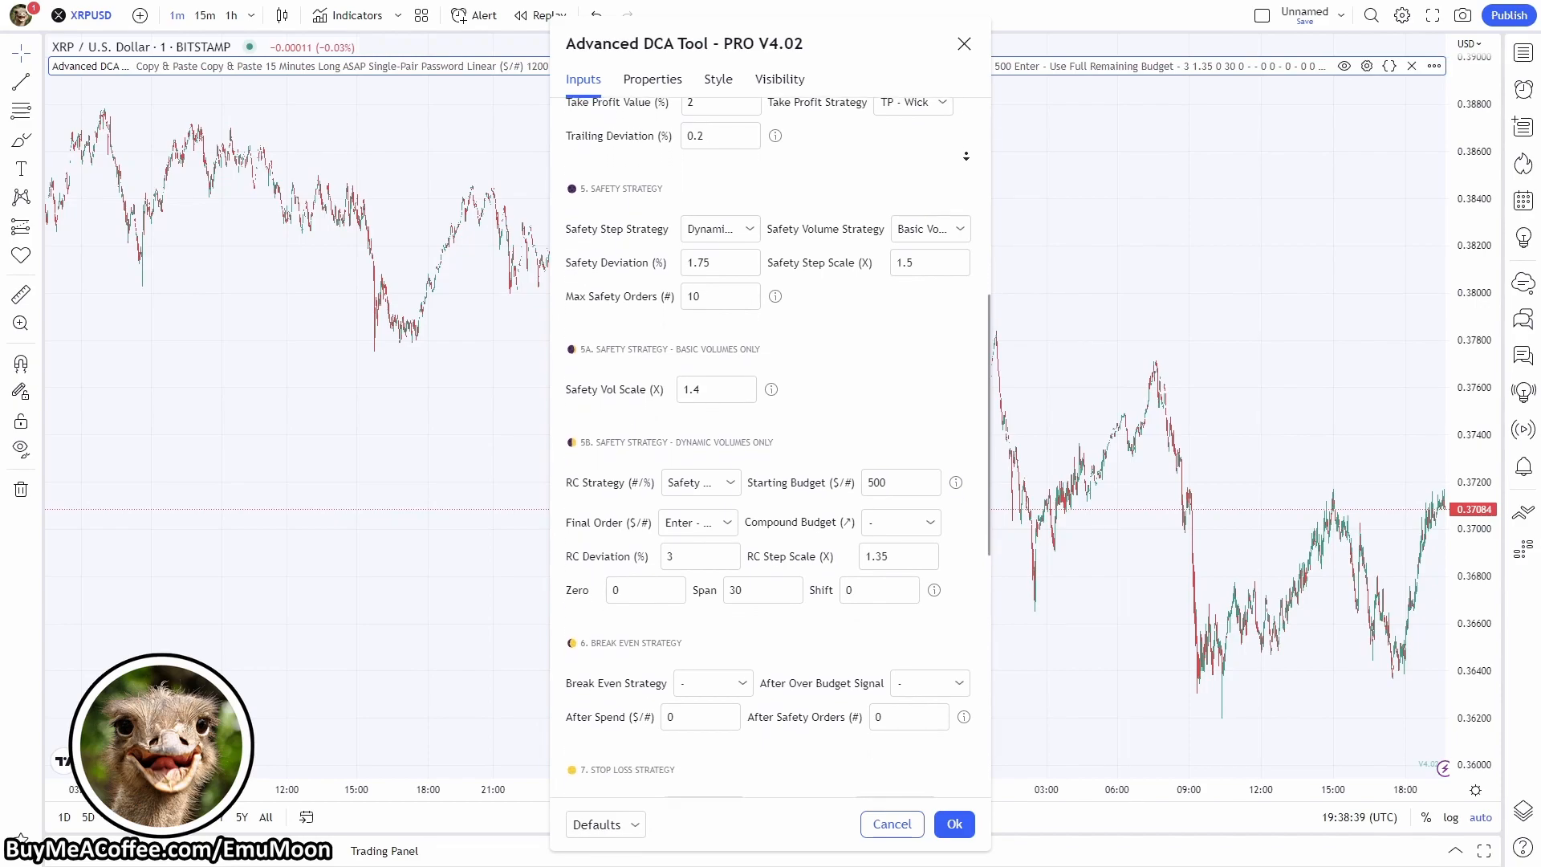
{"action": "scroll", "scroll_direction": "down", "scroll_amount": 3}
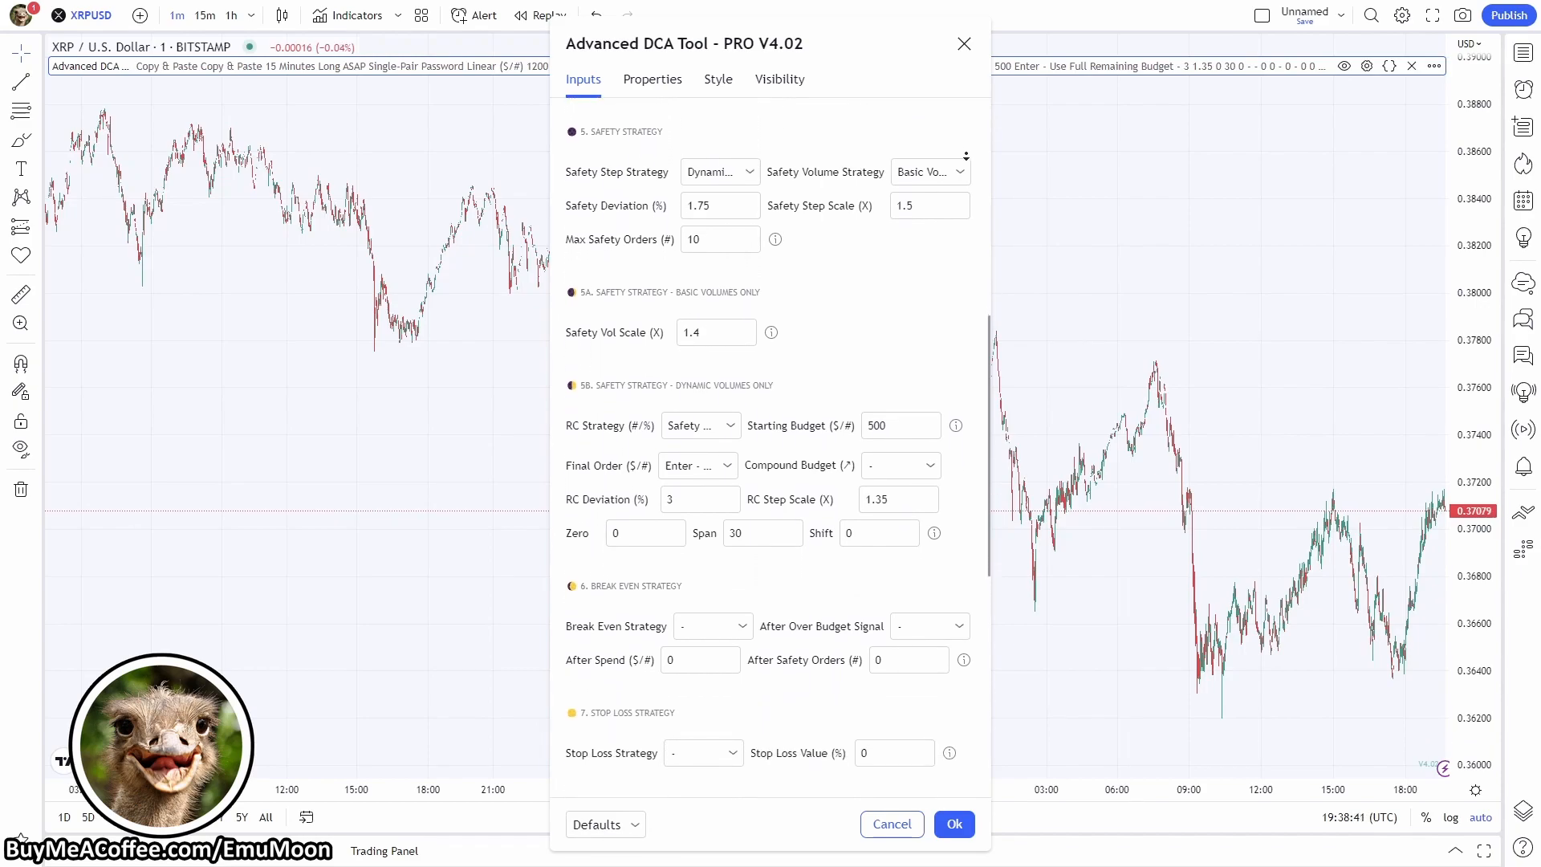
{"action": "scroll", "scroll_direction": "down", "scroll_amount": 3}
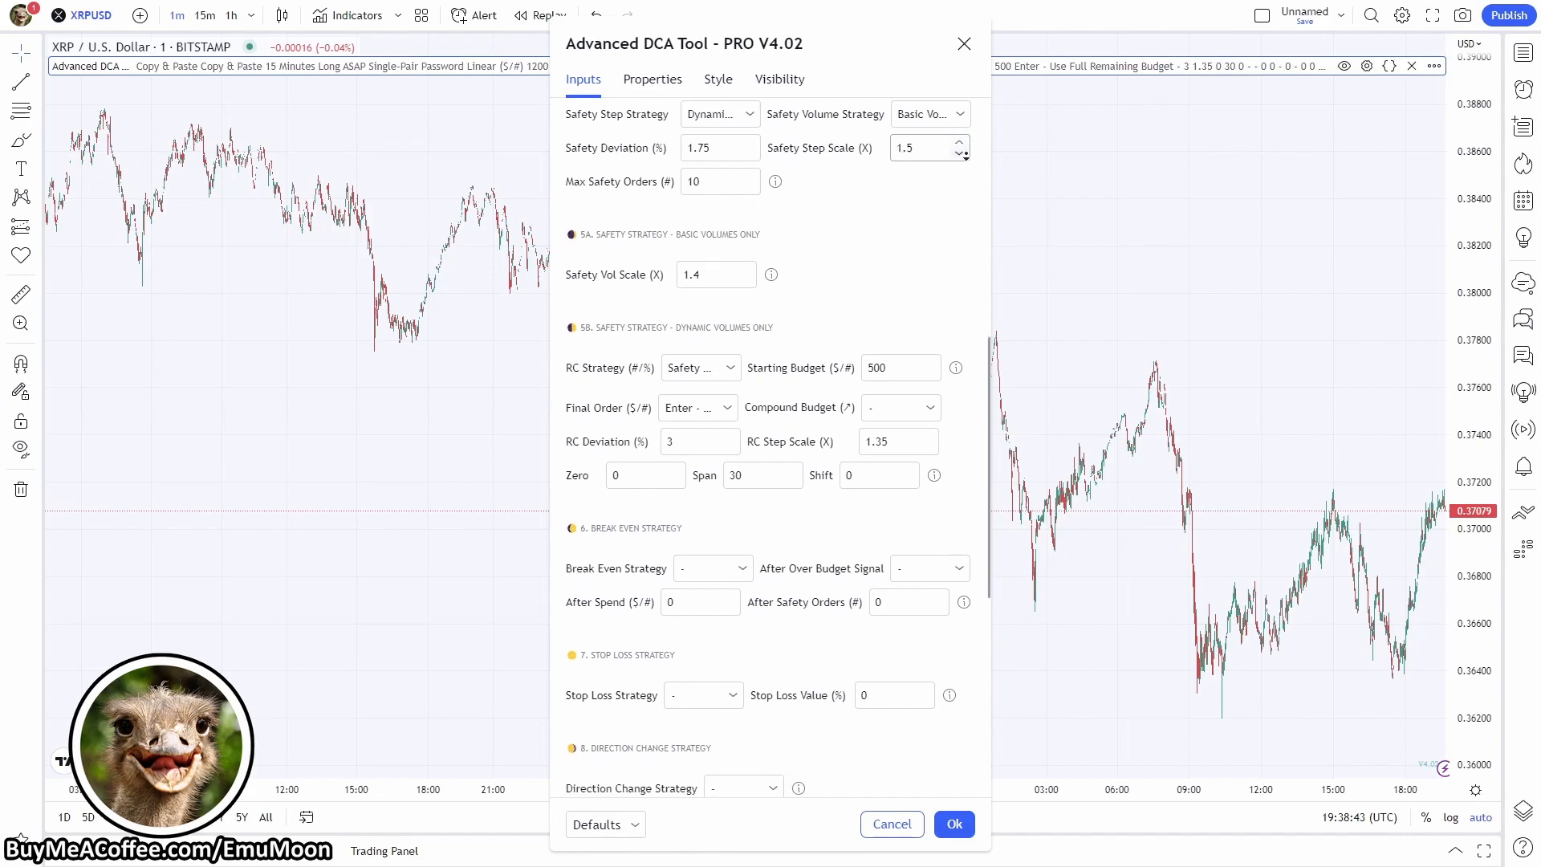
{"action": "scroll", "scroll_direction": "down", "scroll_amount": 3}
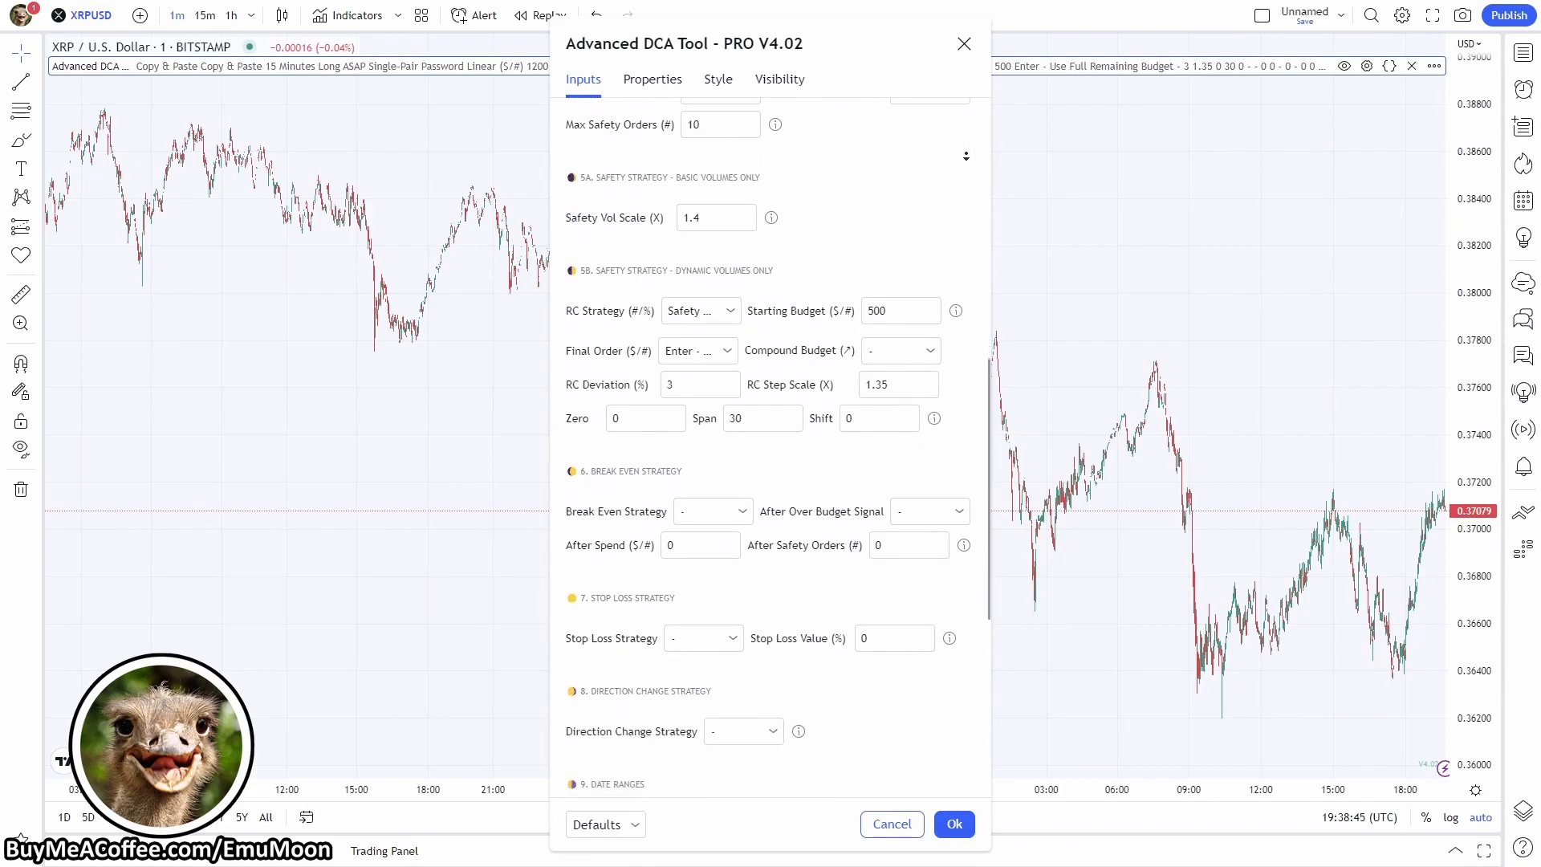
{"action": "scroll", "scroll_direction": "down", "scroll_amount": 3}
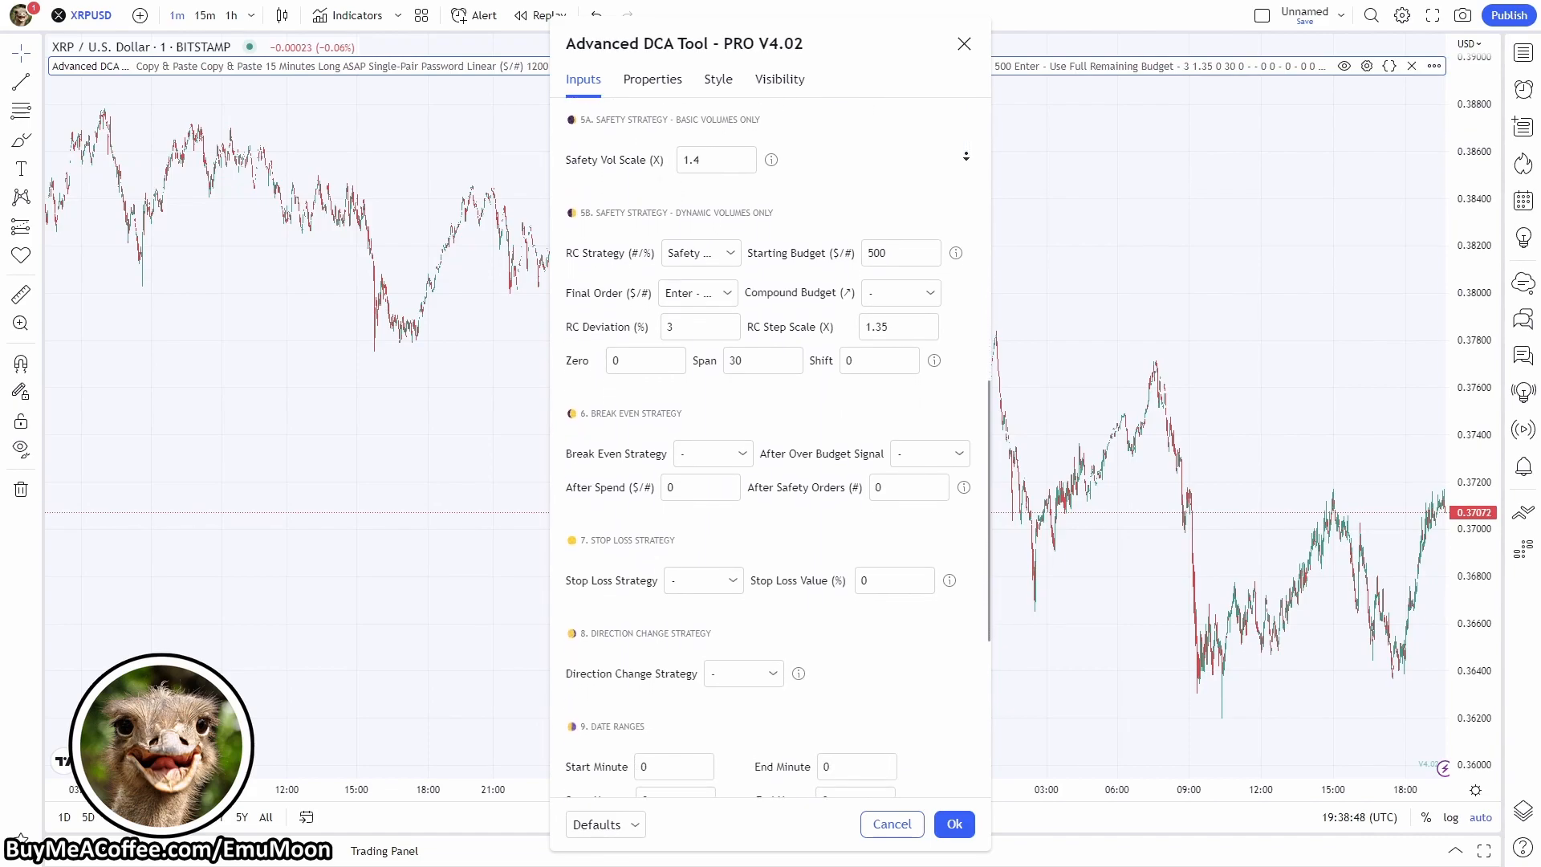
{"action": "scroll", "scroll_direction": "down", "scroll_amount": 3}
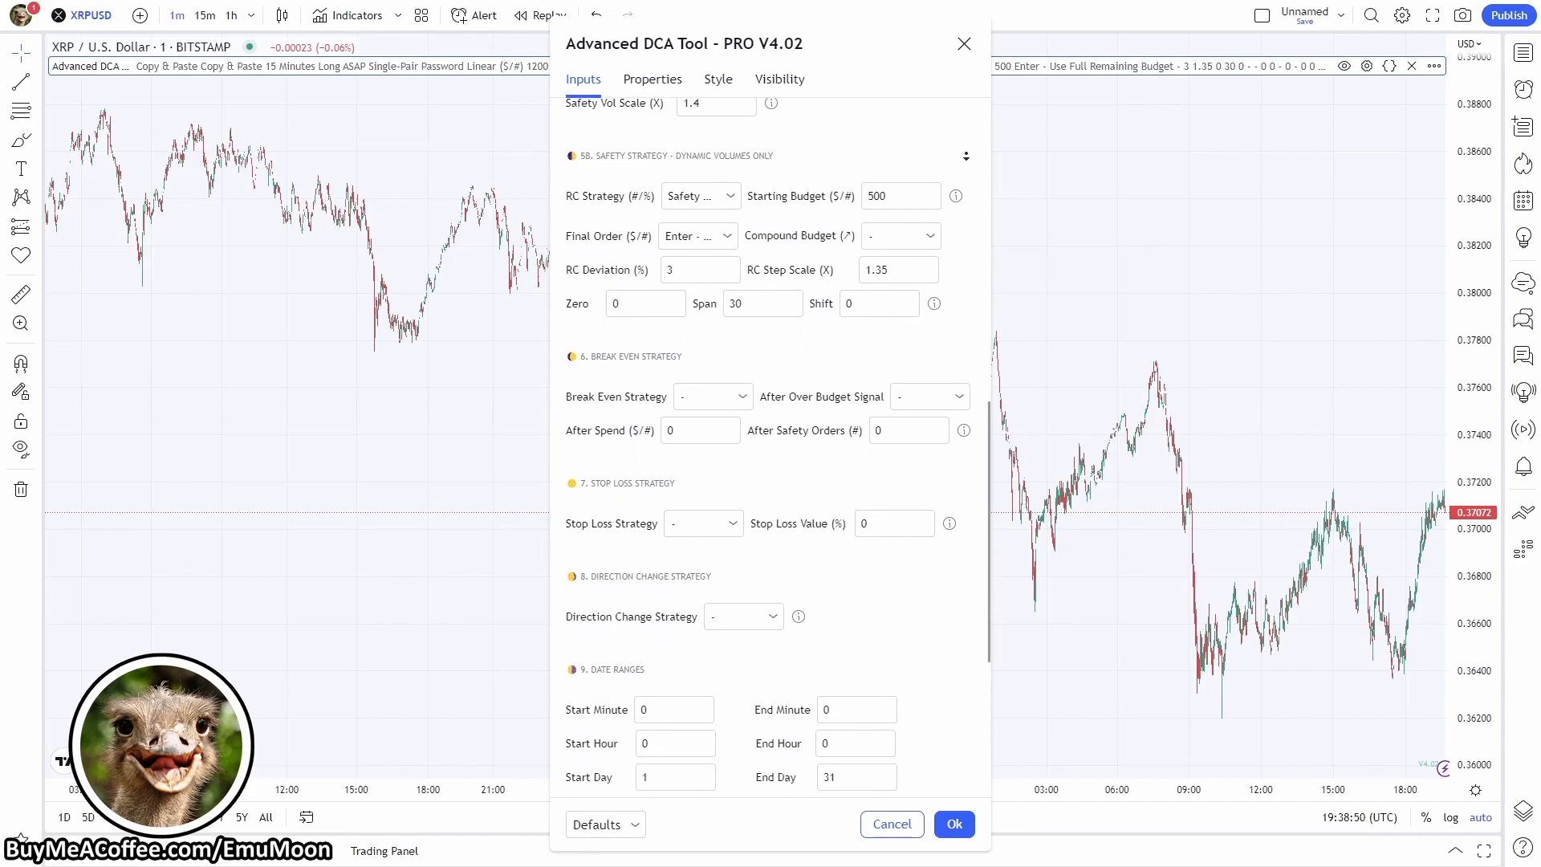
{"action": "scroll", "scroll_direction": "down", "scroll_amount": 3}
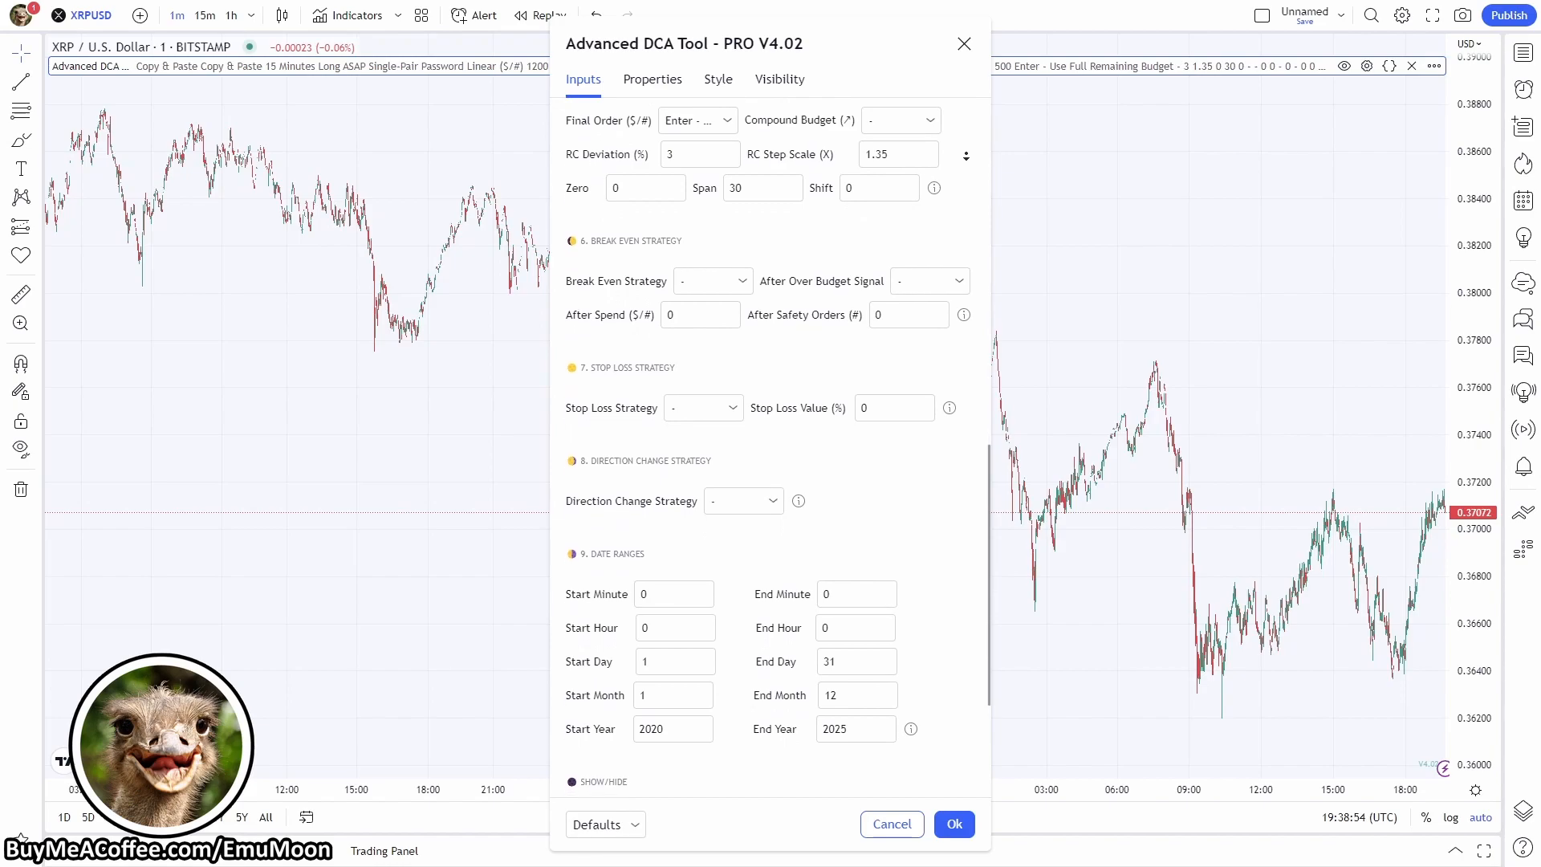
{"action": "scroll", "scroll_direction": "down", "scroll_amount": 3}
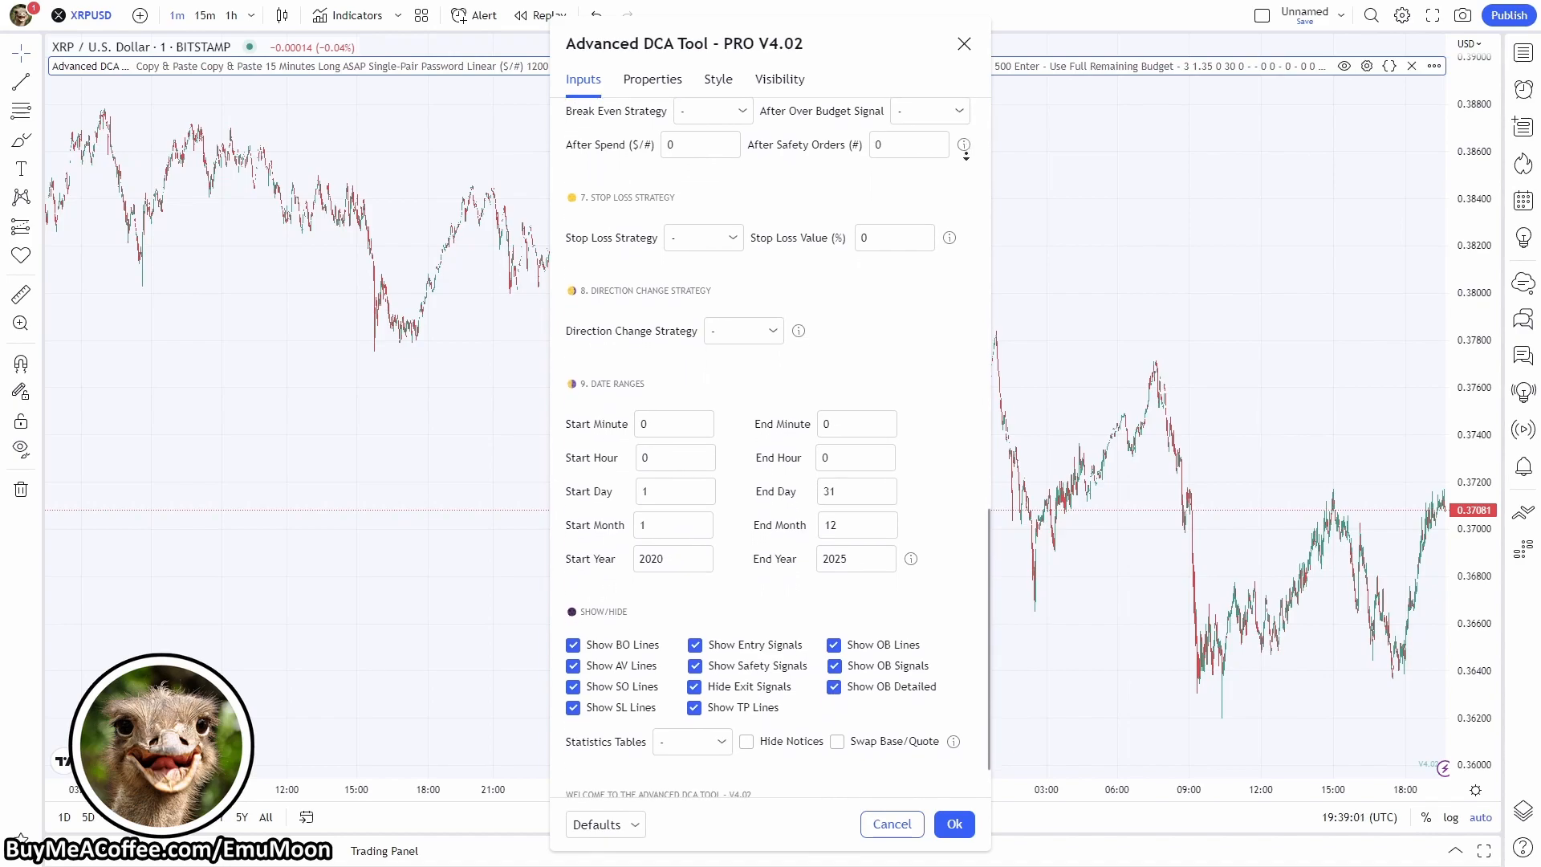
{"action": "scroll", "scroll_direction": "down", "scroll_amount": 3}
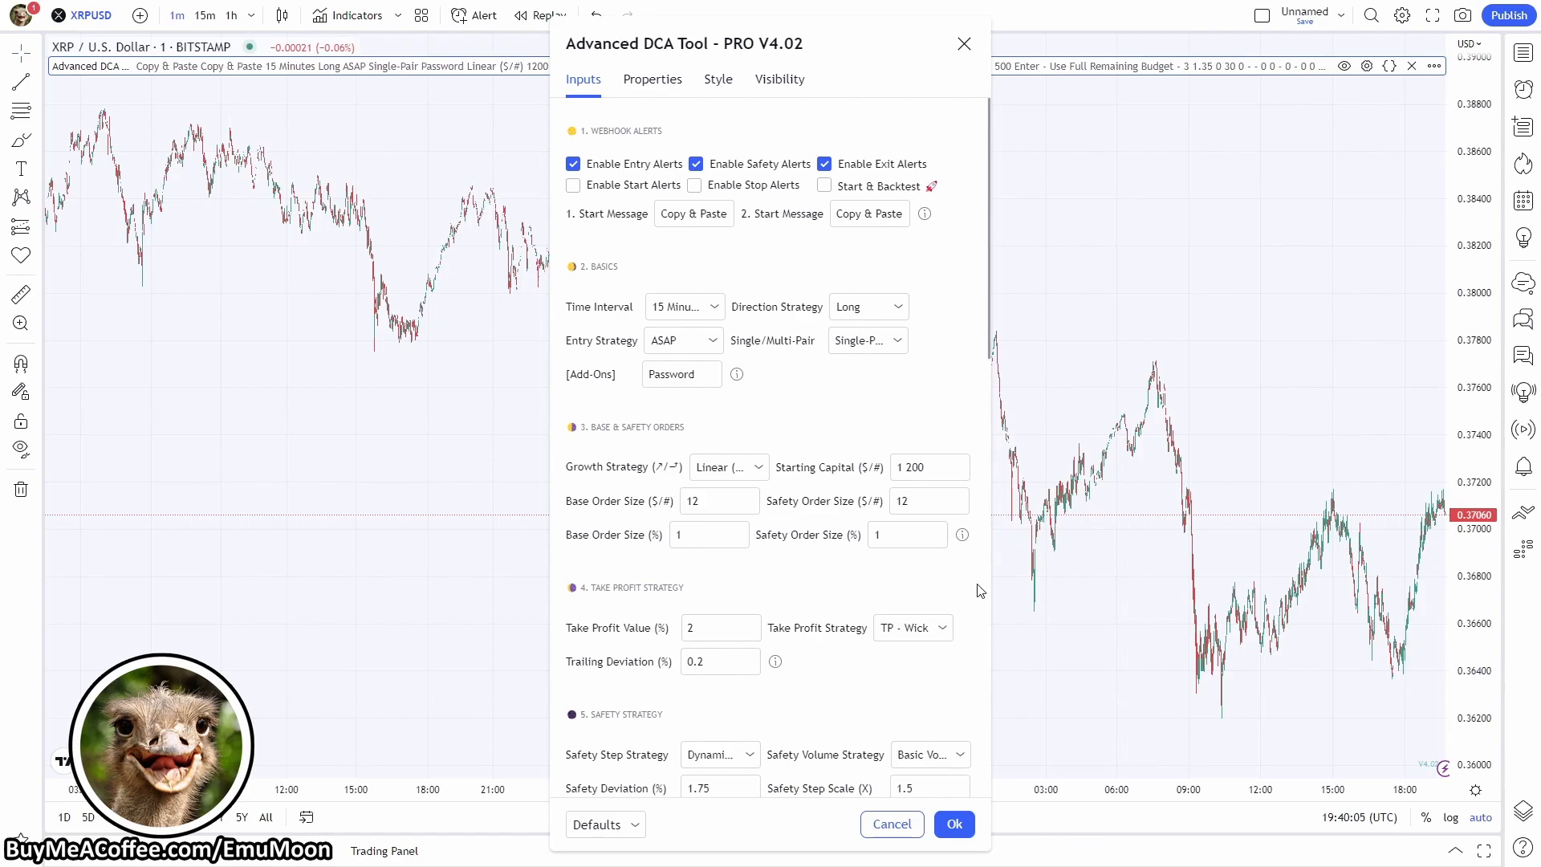
{"action": "mouse_move", "coordinate": [924, 214]}
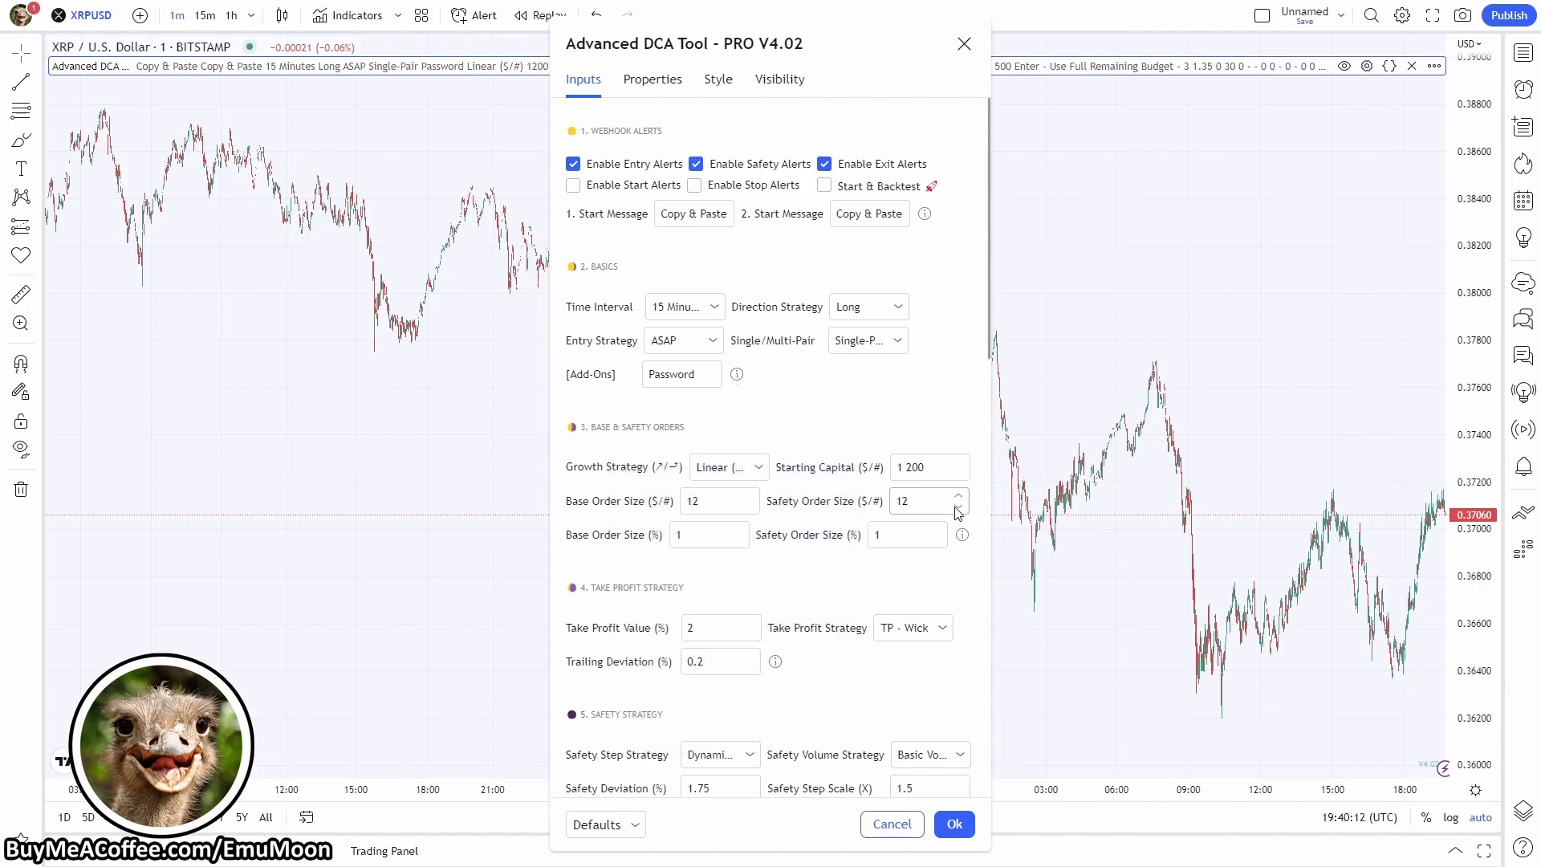
{"action": "mouse_move", "coordinate": [962, 534]}
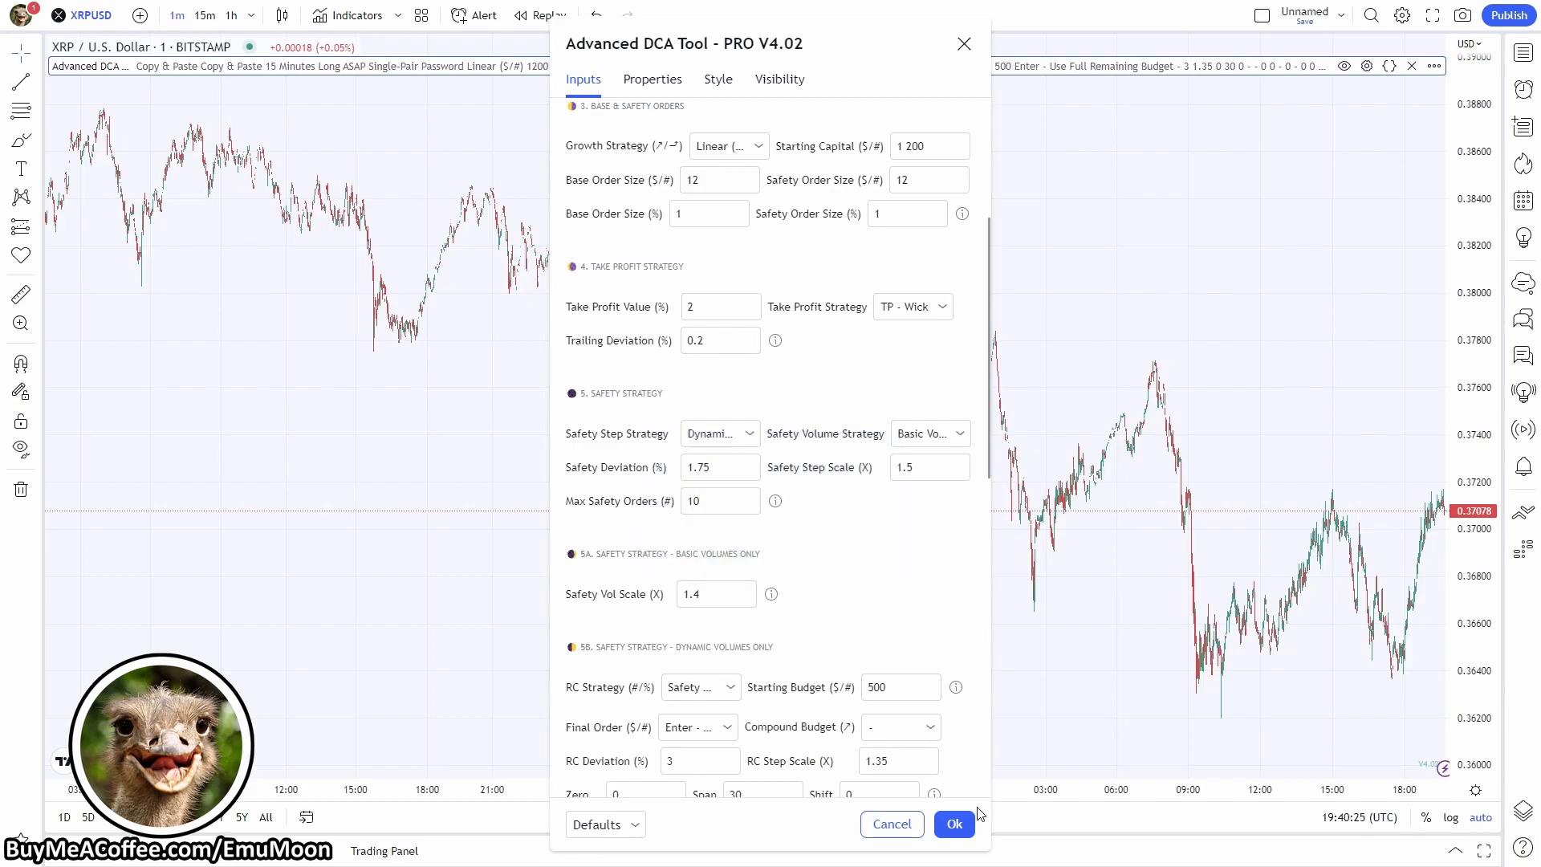
Apply the Advanced DCA Tool input settings with Ok, returning to the XRP/USD chart
{"action": "left_click", "coordinate": [953, 824]}
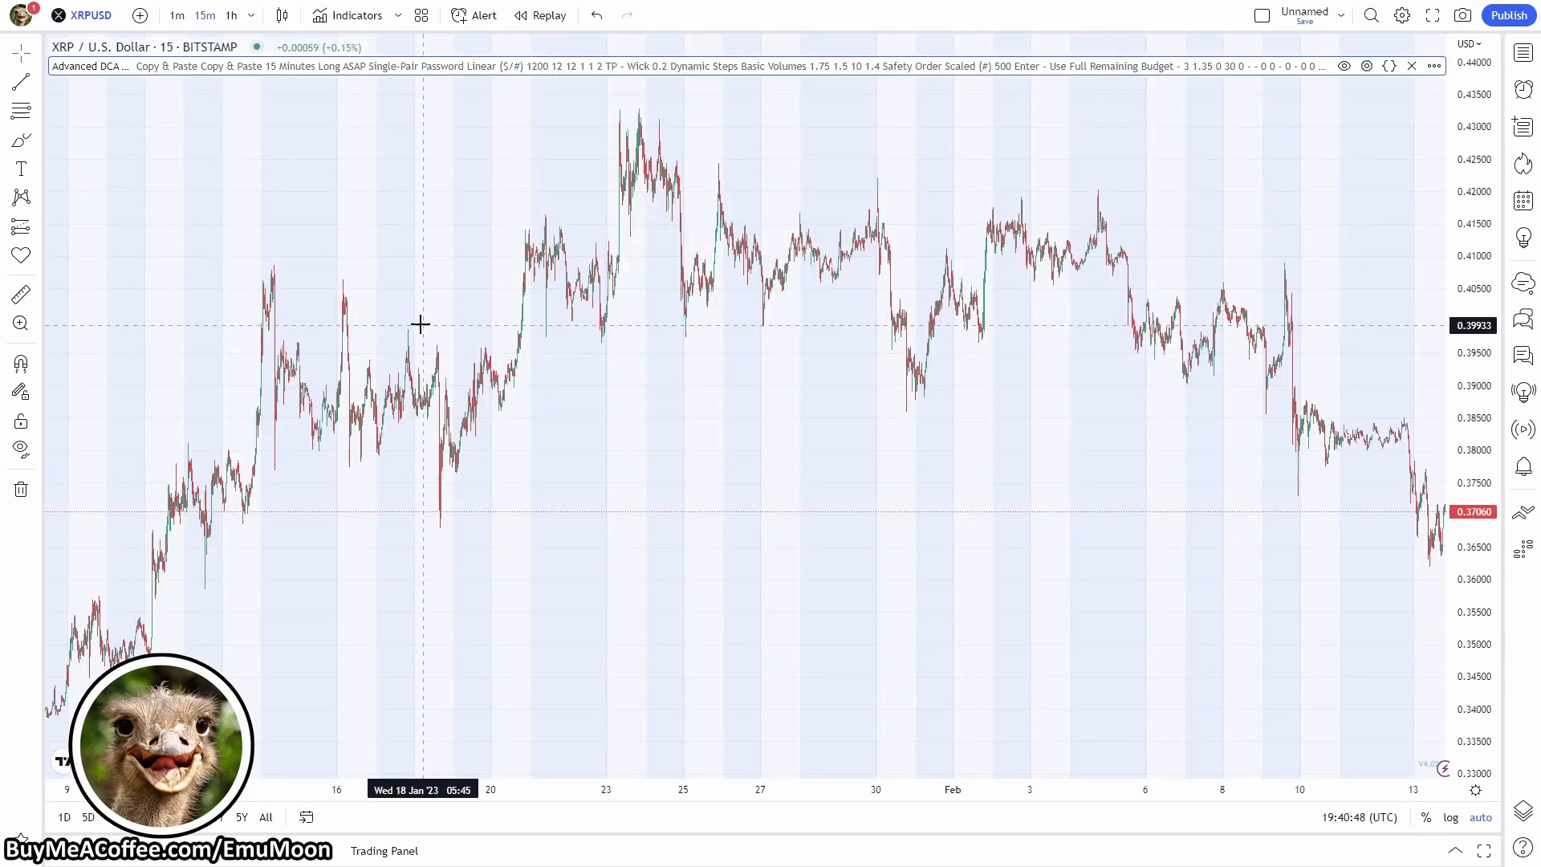
{"action": "mouse_move", "coordinate": [310, 128]}
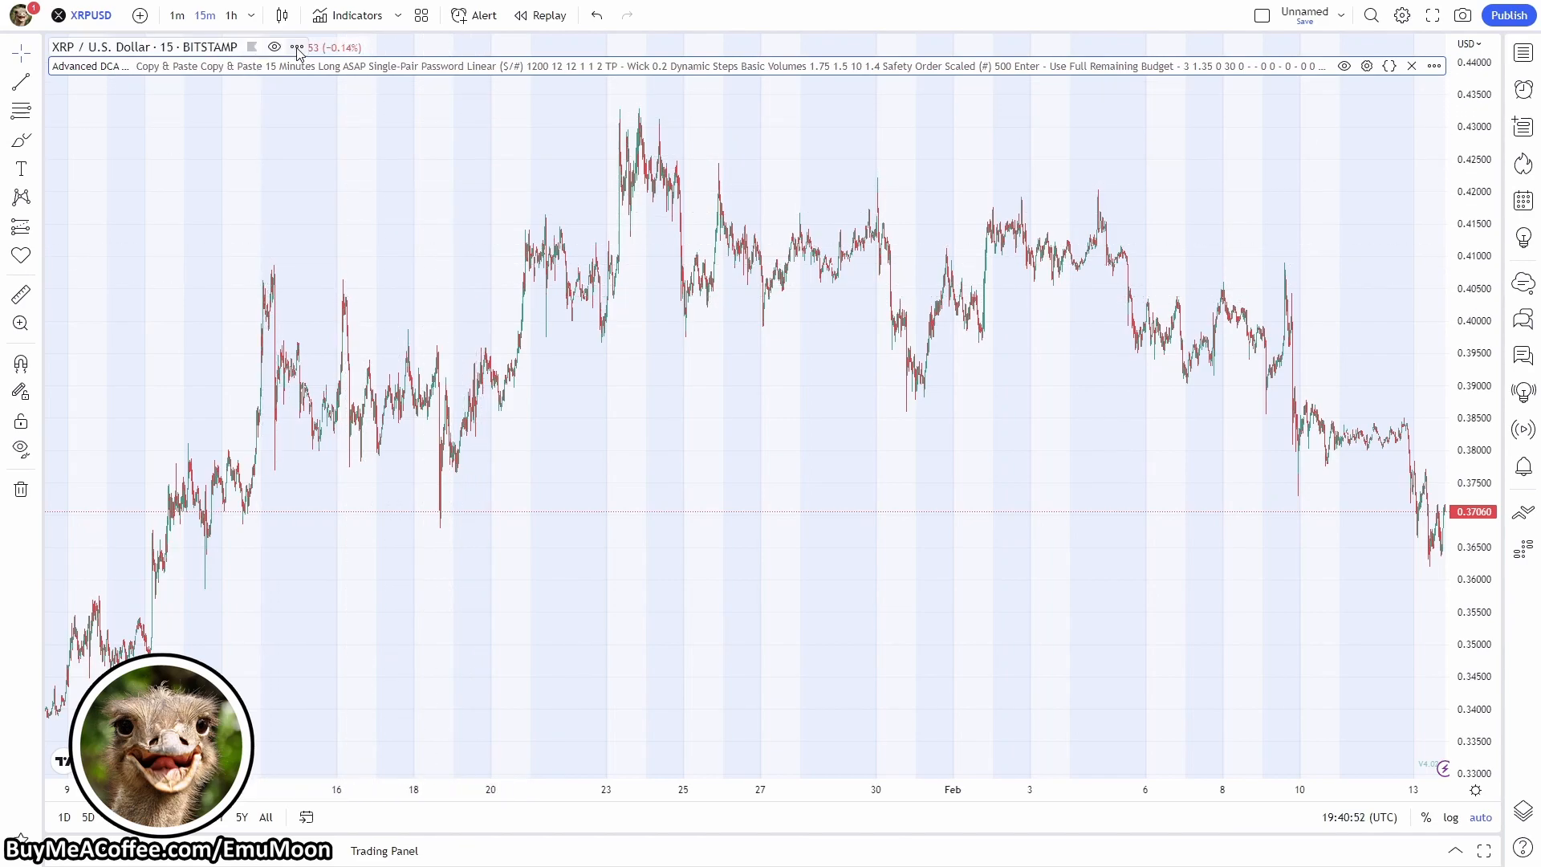
Turn off Indicators Arguments in the chart's Status line settings so the legend hides argument values
{"action": "right_click", "coordinate": [295, 46]}
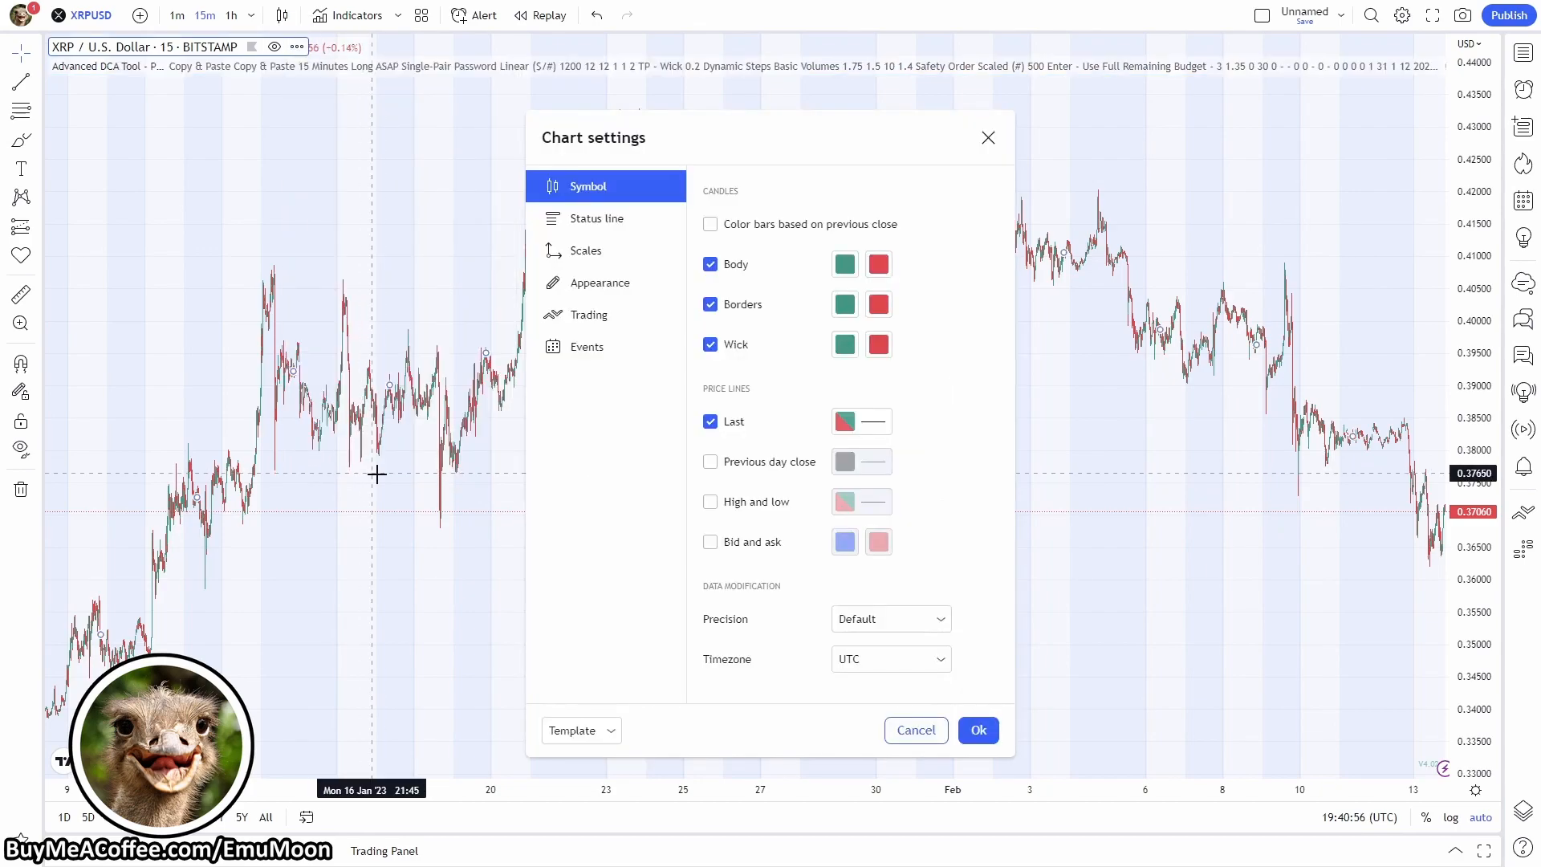
{"action": "mouse_move", "coordinate": [597, 219]}
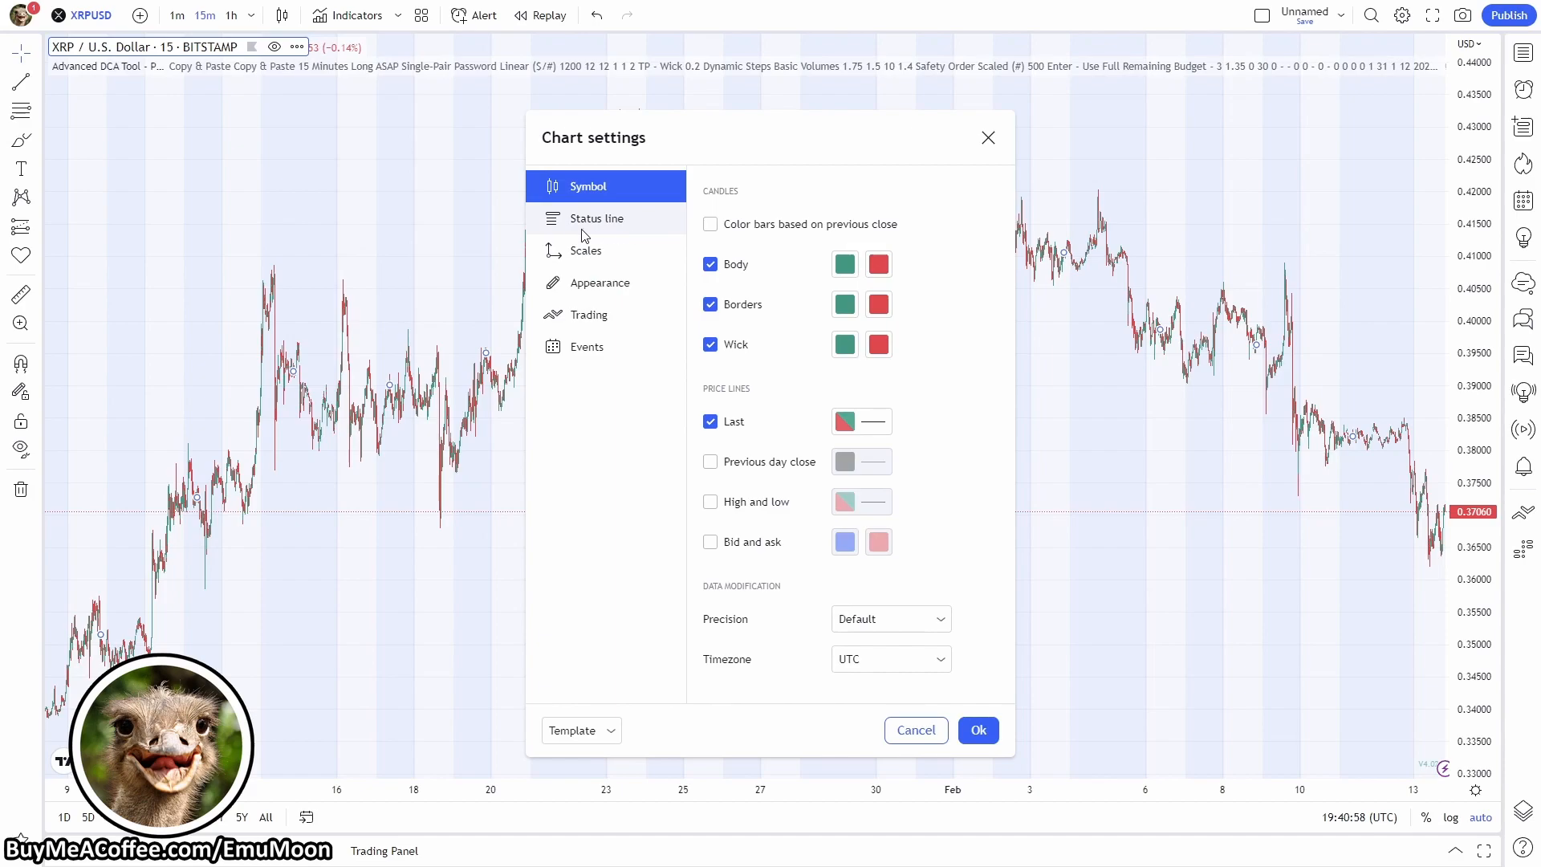
{"action": "left_click", "coordinate": [595, 218]}
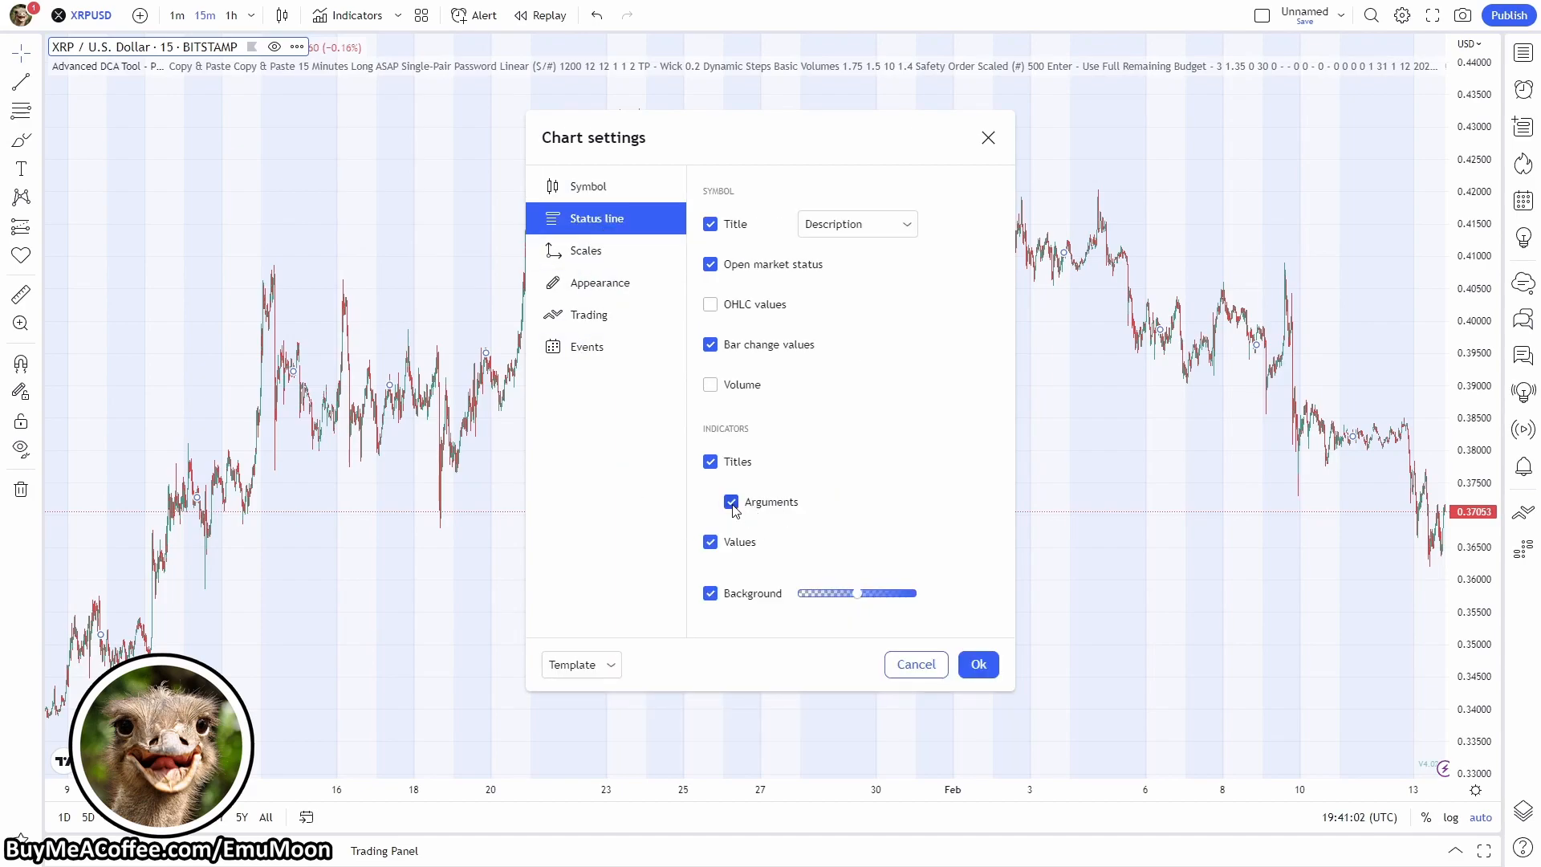
{"action": "left_click", "coordinate": [709, 501]}
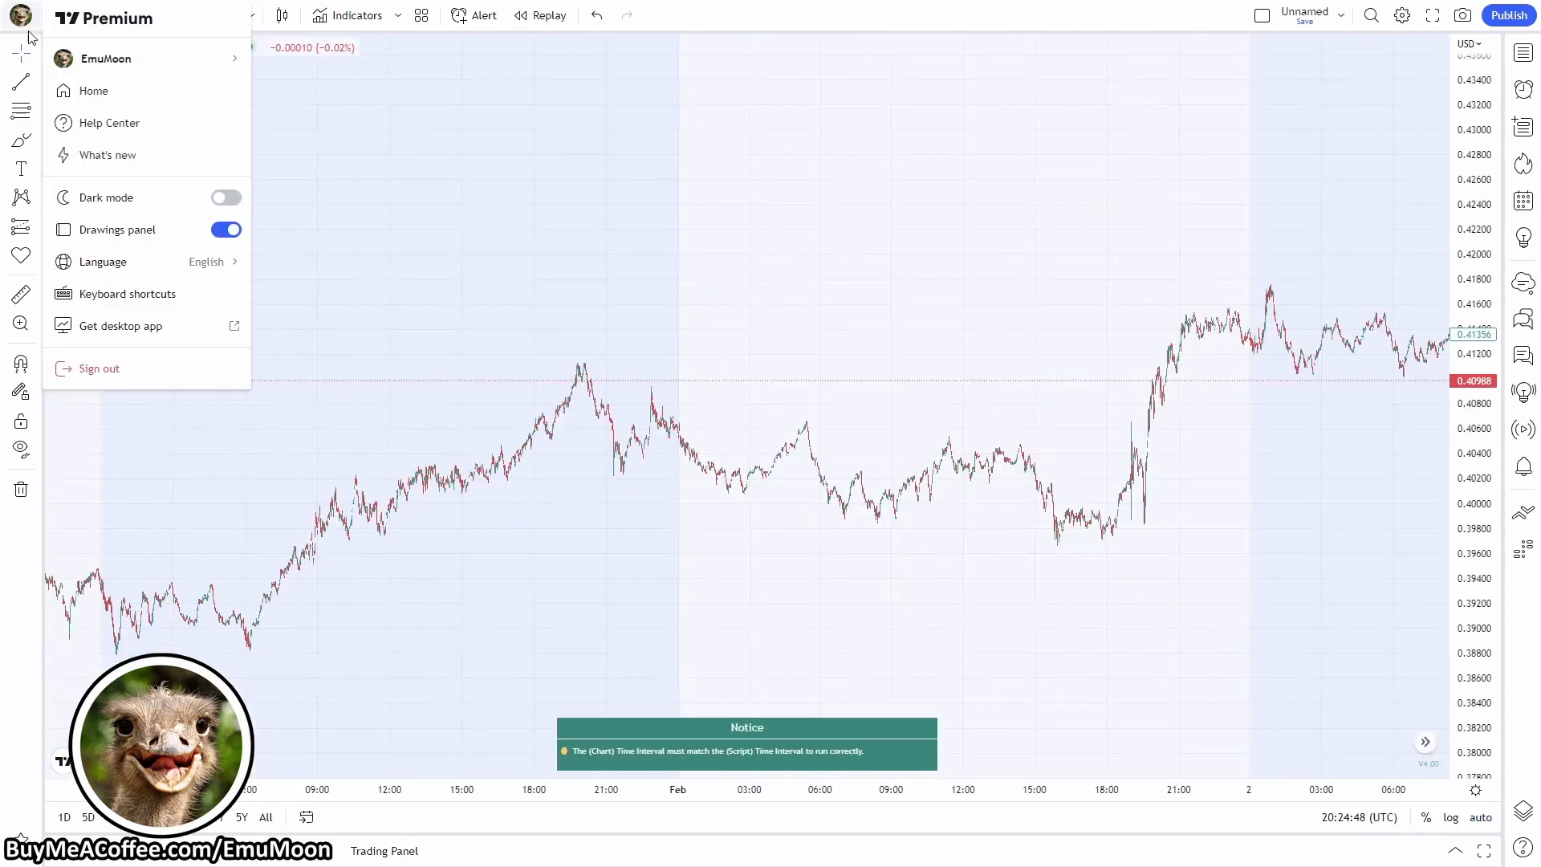
{"action": "left_click", "coordinate": [225, 198]}
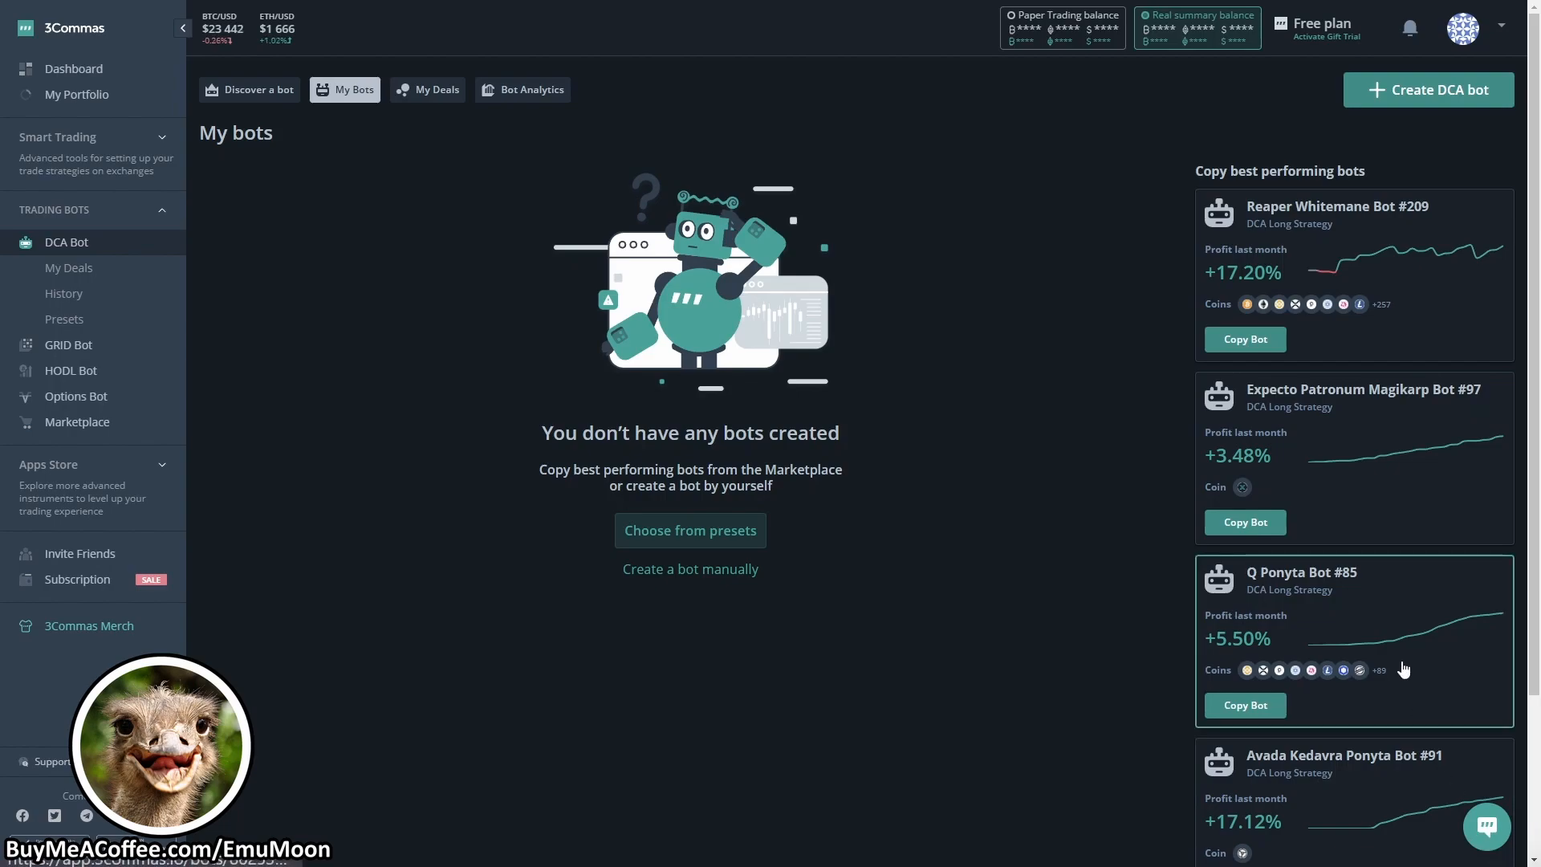
{"action": "mouse_move", "coordinate": [1144, 324]}
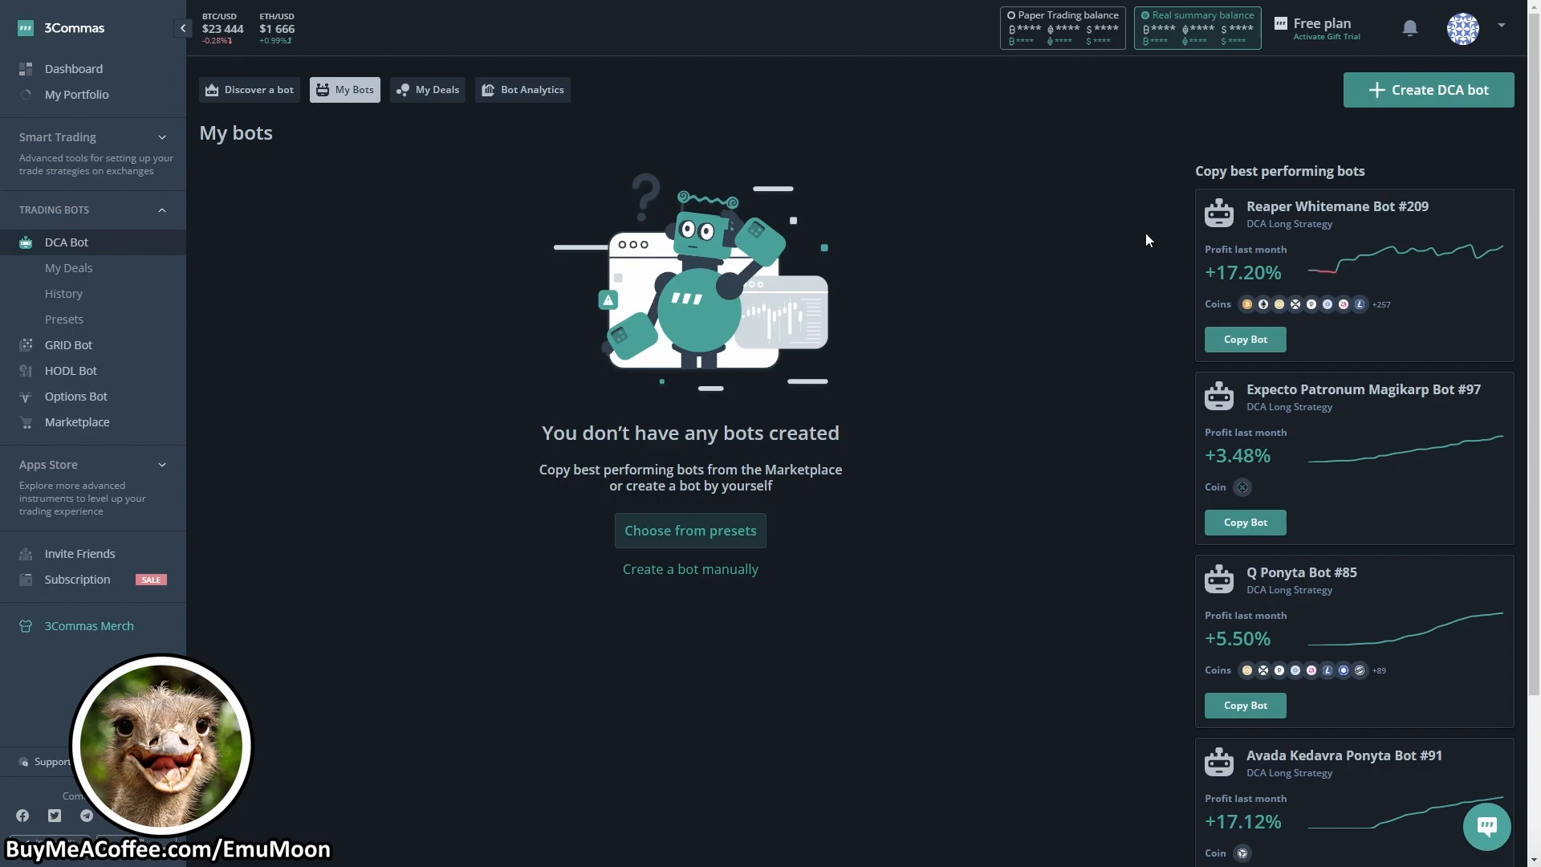
{"action": "mouse_move", "coordinate": [1268, 125]}
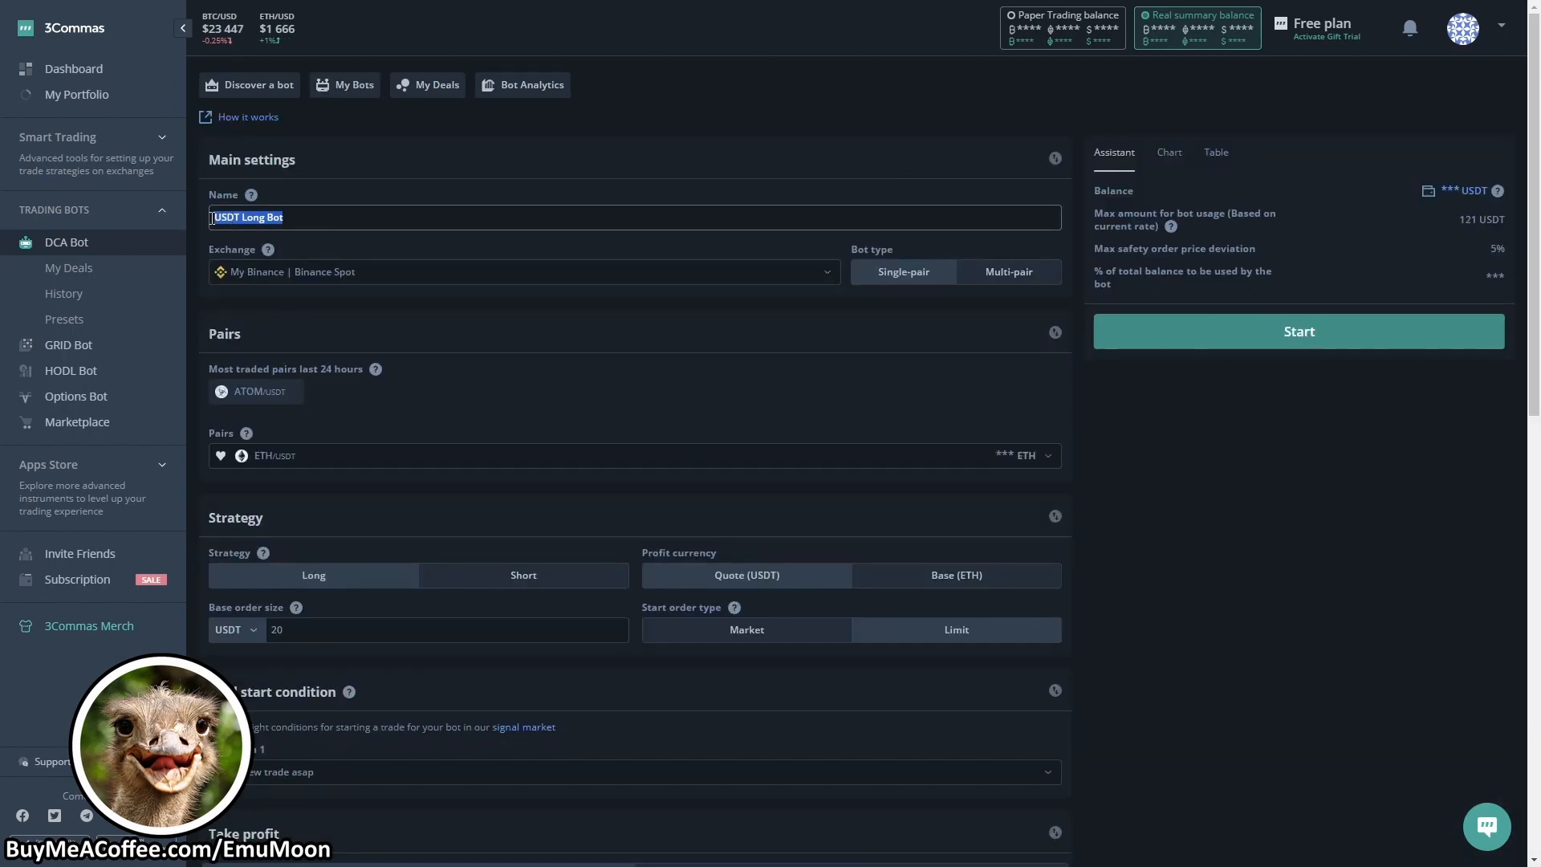
Name the bot 'EMU', clear its ETH pair and load every USDT pair via USDT_ALL
{"action": "type", "text": "EMU Multibot"}
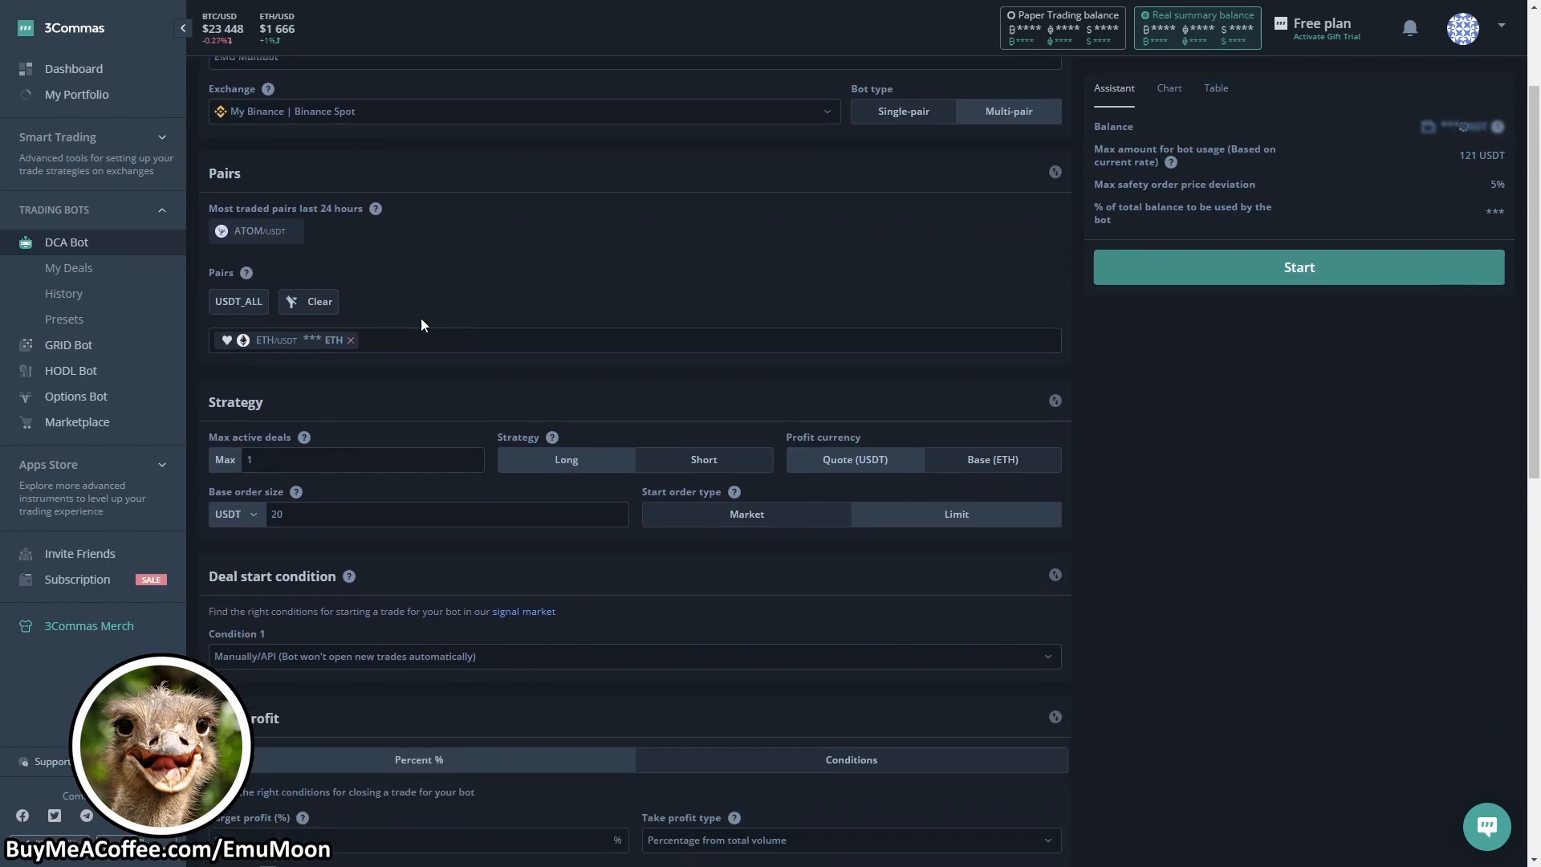
{"action": "left_click", "coordinate": [318, 300]}
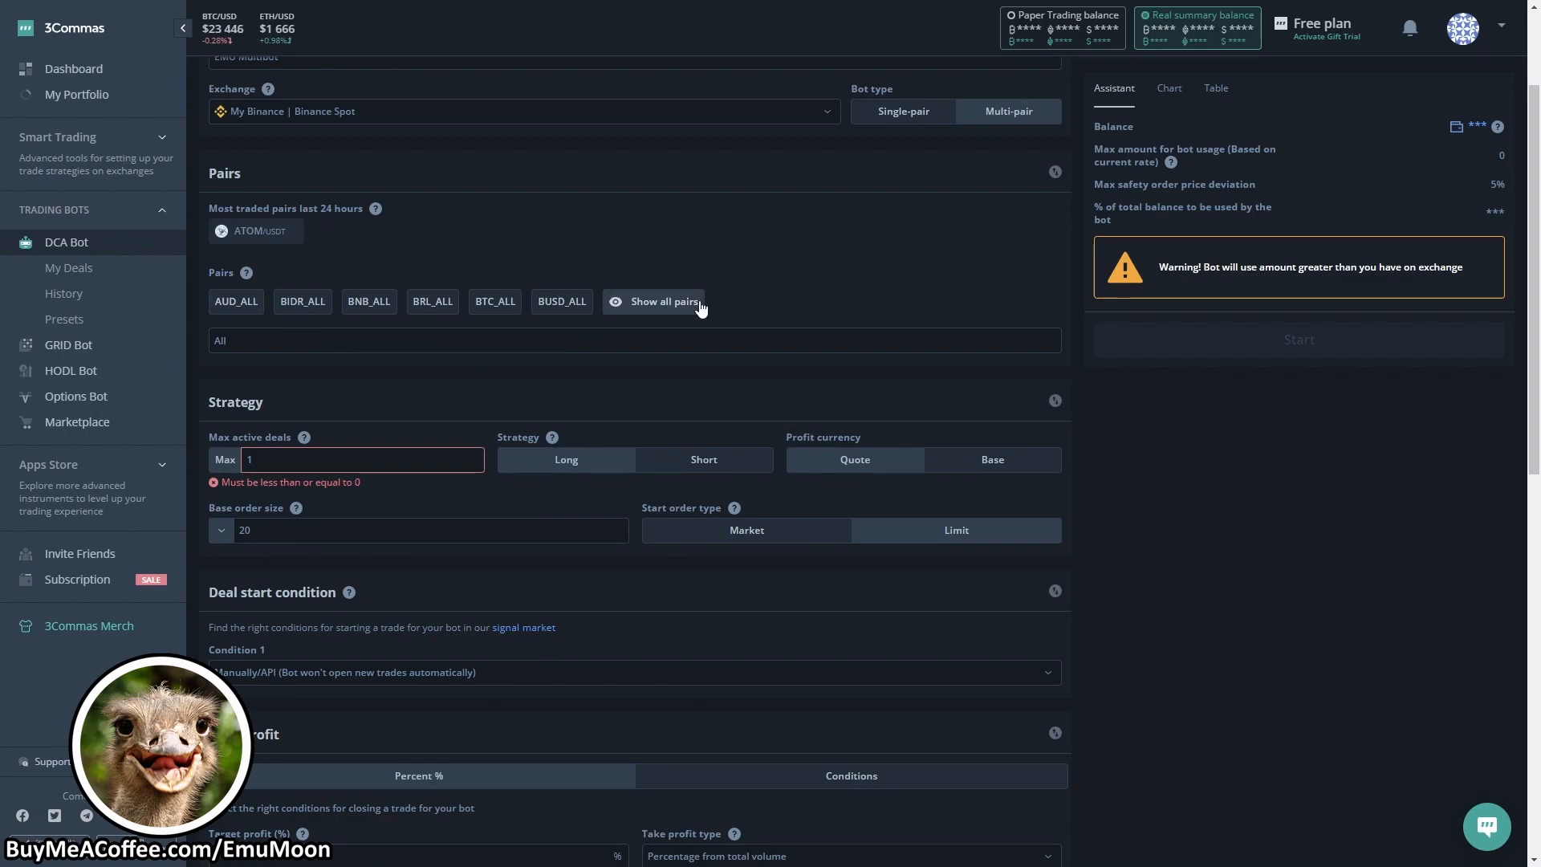
{"action": "left_click", "coordinate": [658, 300]}
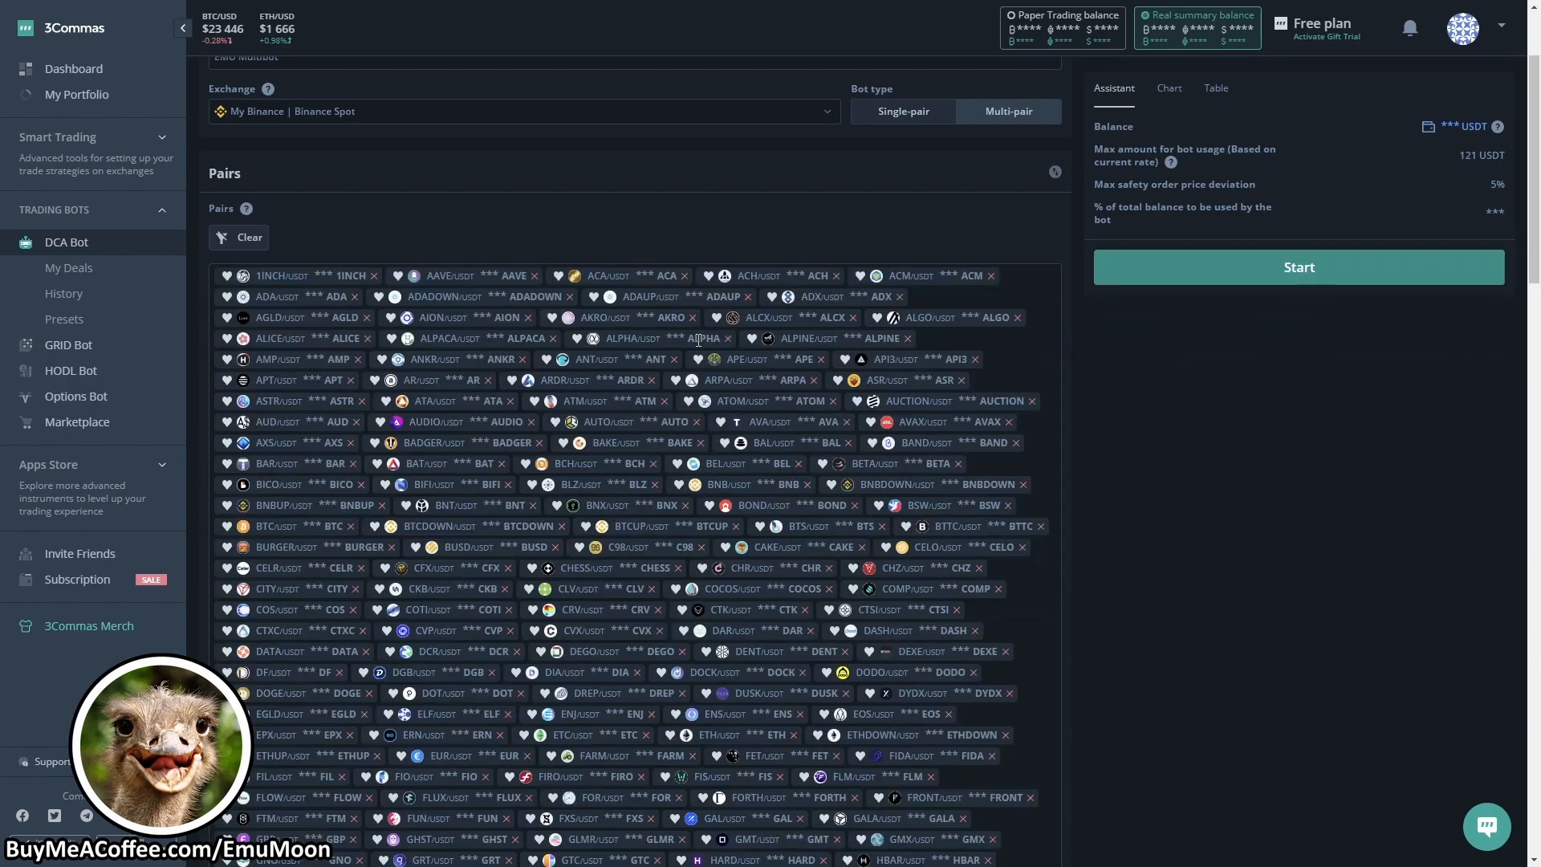
{"action": "scroll", "scroll_direction": "down", "scroll_amount": 3}
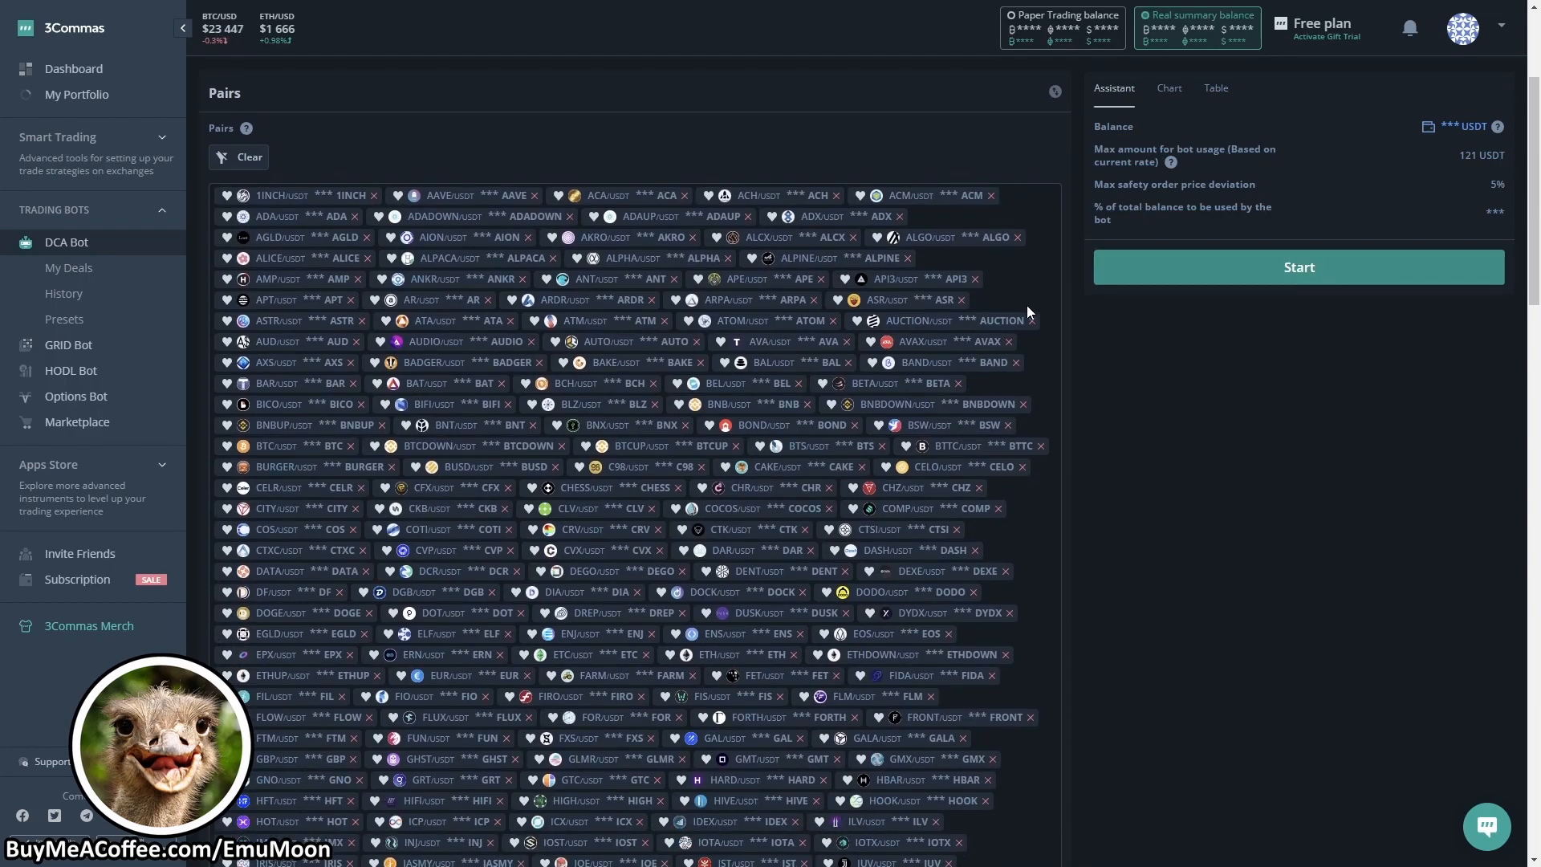
{"action": "scroll", "scroll_direction": "down", "scroll_amount": 3}
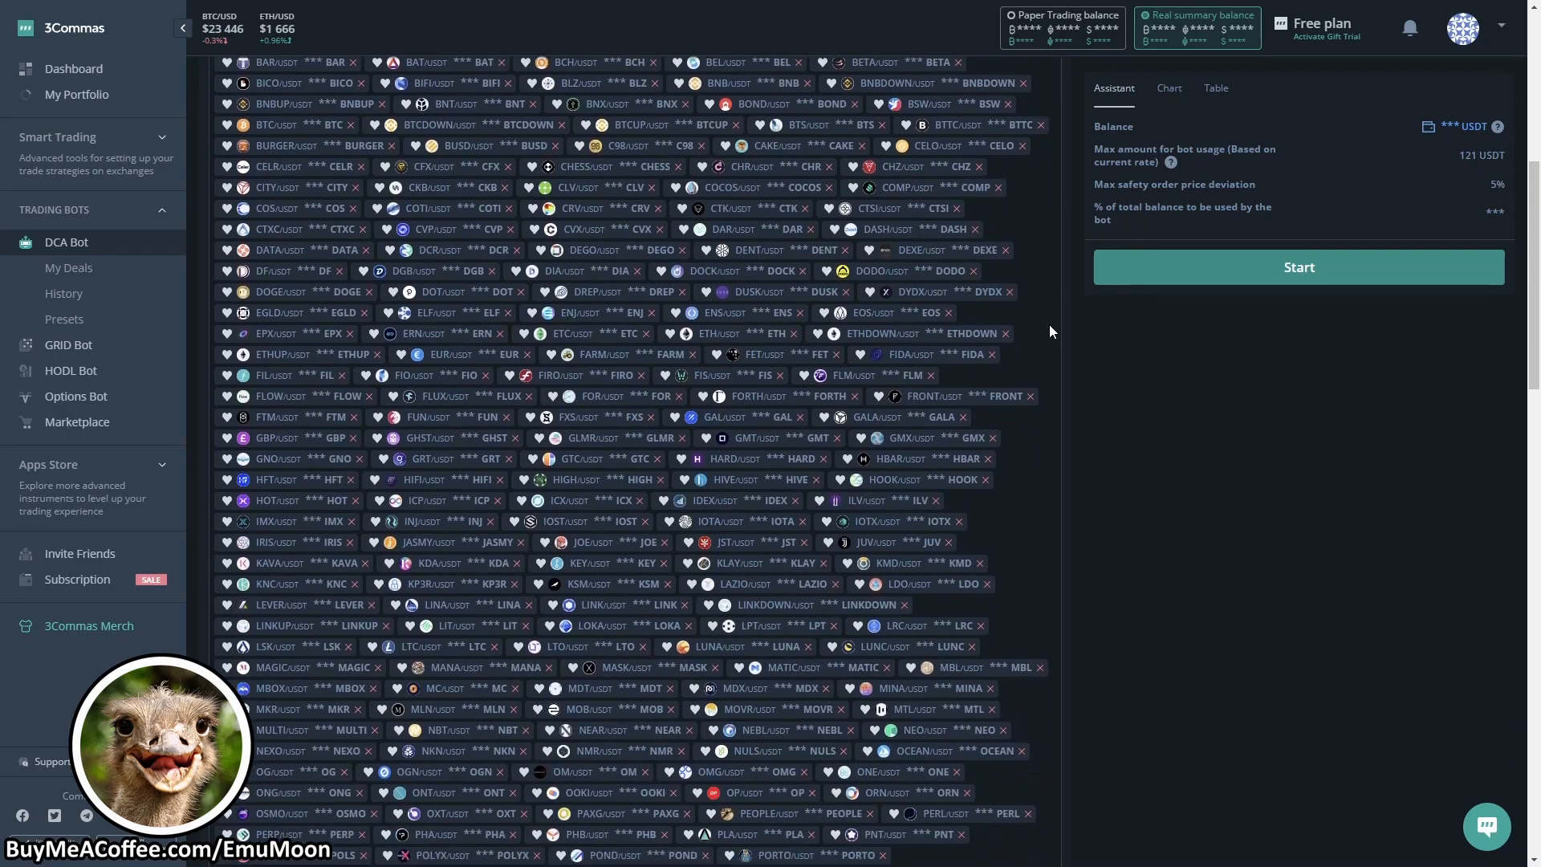
{"action": "scroll", "scroll_direction": "down", "scroll_amount": 3}
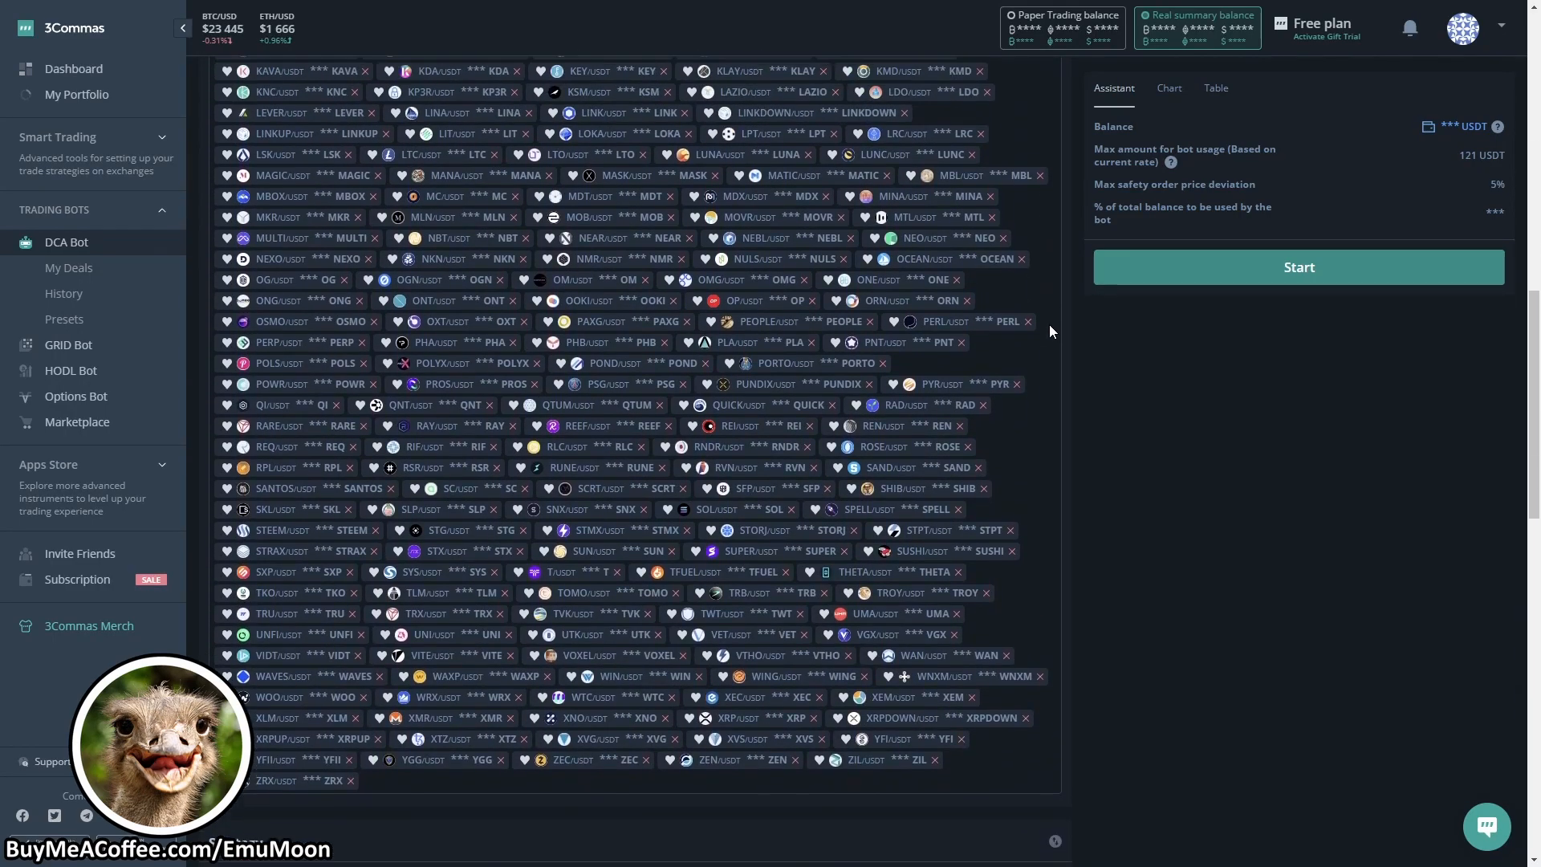
{"action": "scroll", "scroll_direction": "down", "scroll_amount": 3}
{"action": "type", "text": "10"}
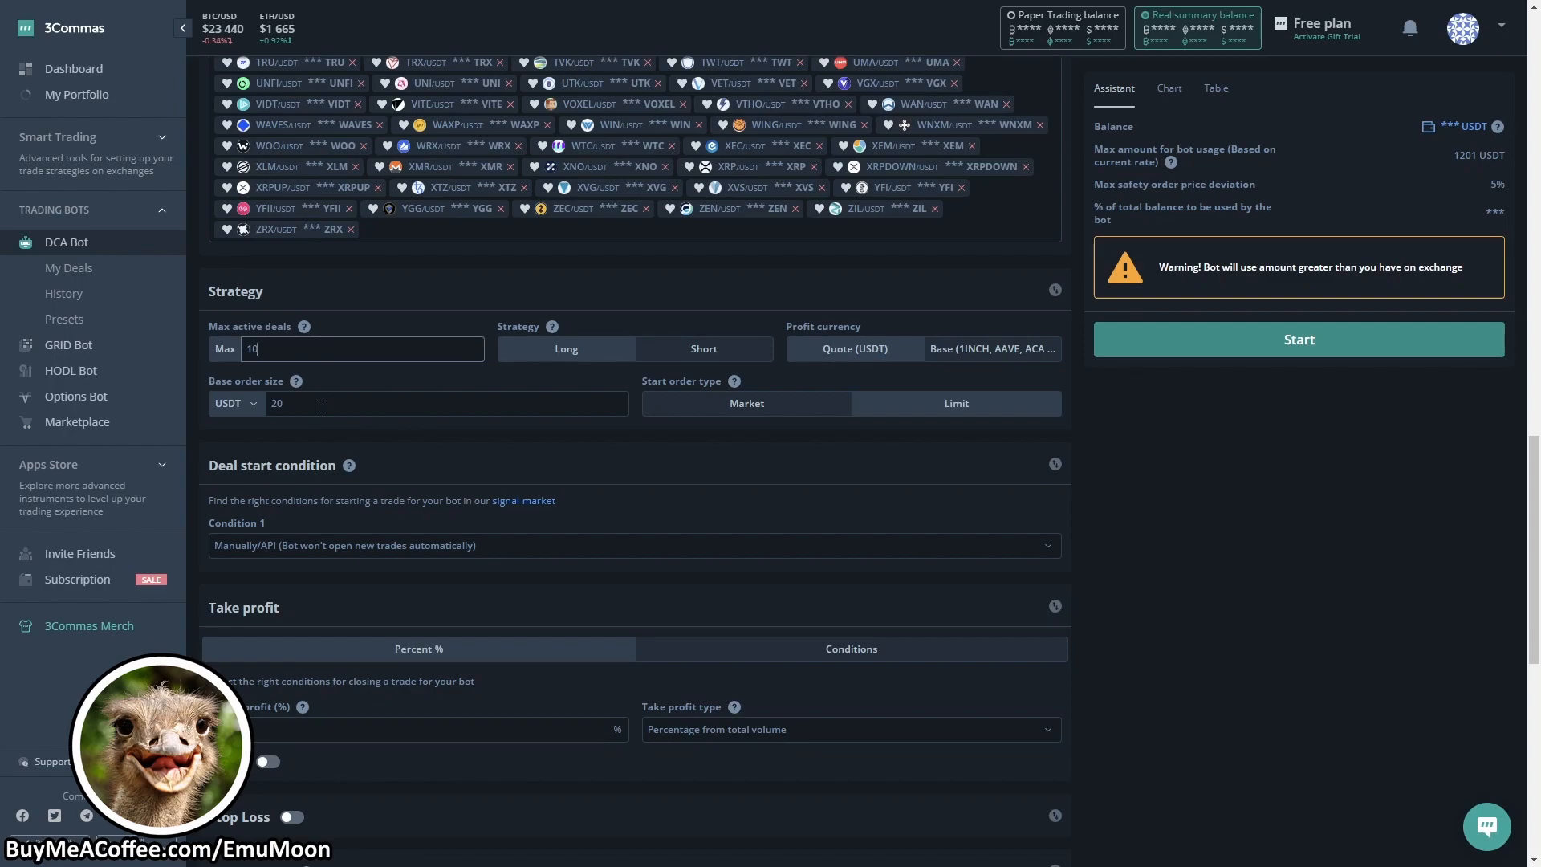
Set base order size to 12 USDT and choose Trading View custom signal as the deal start condition
{"action": "type", "text": "12"}
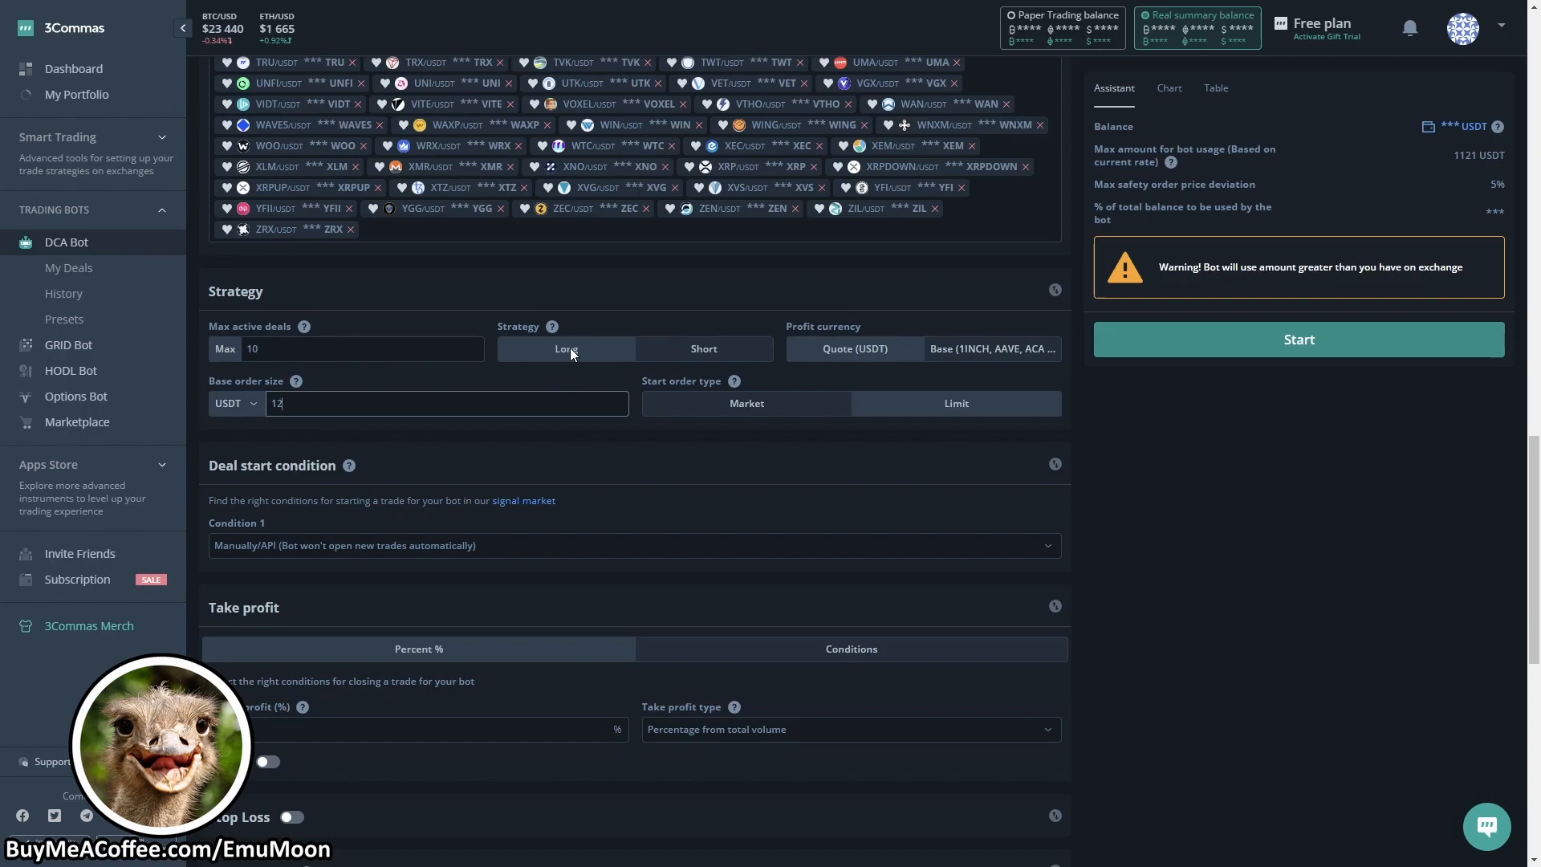
{"action": "mouse_move", "coordinate": [848, 372]}
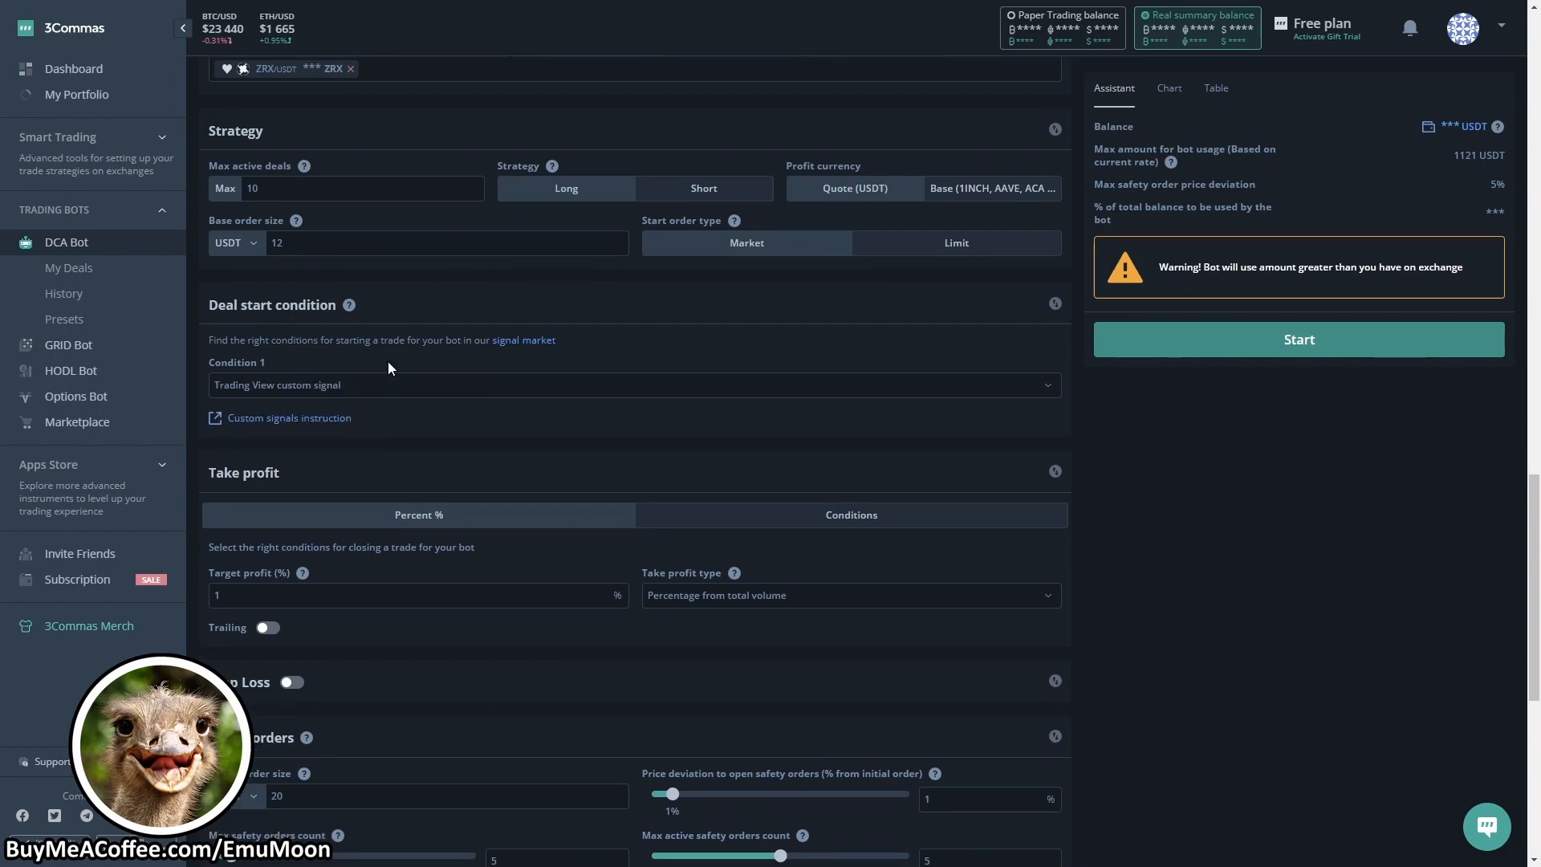
{"action": "left_click", "coordinate": [633, 384]}
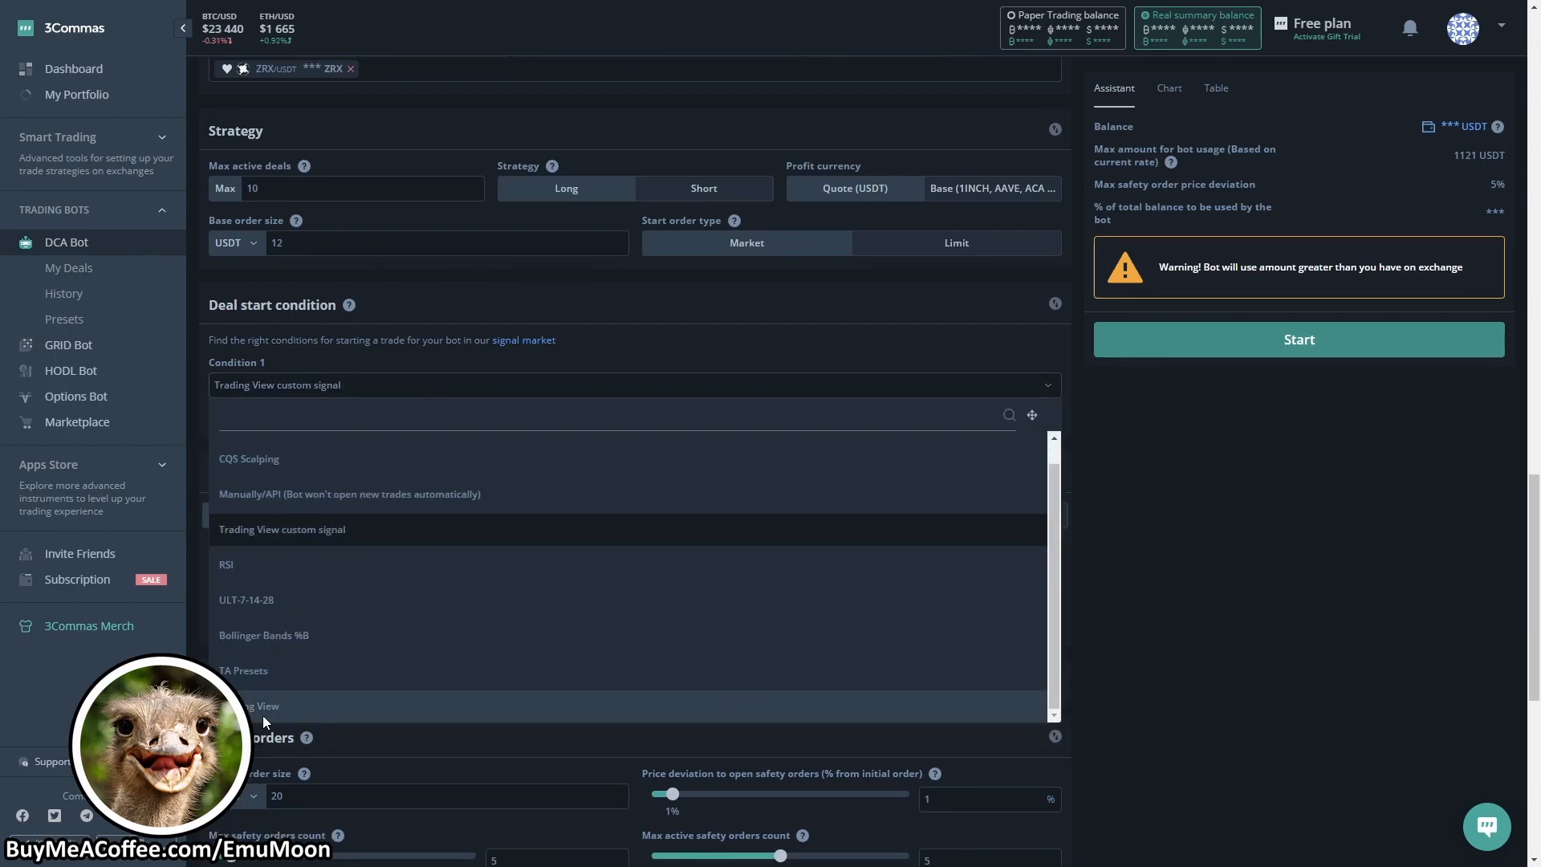
{"action": "left_click", "coordinate": [283, 528]}
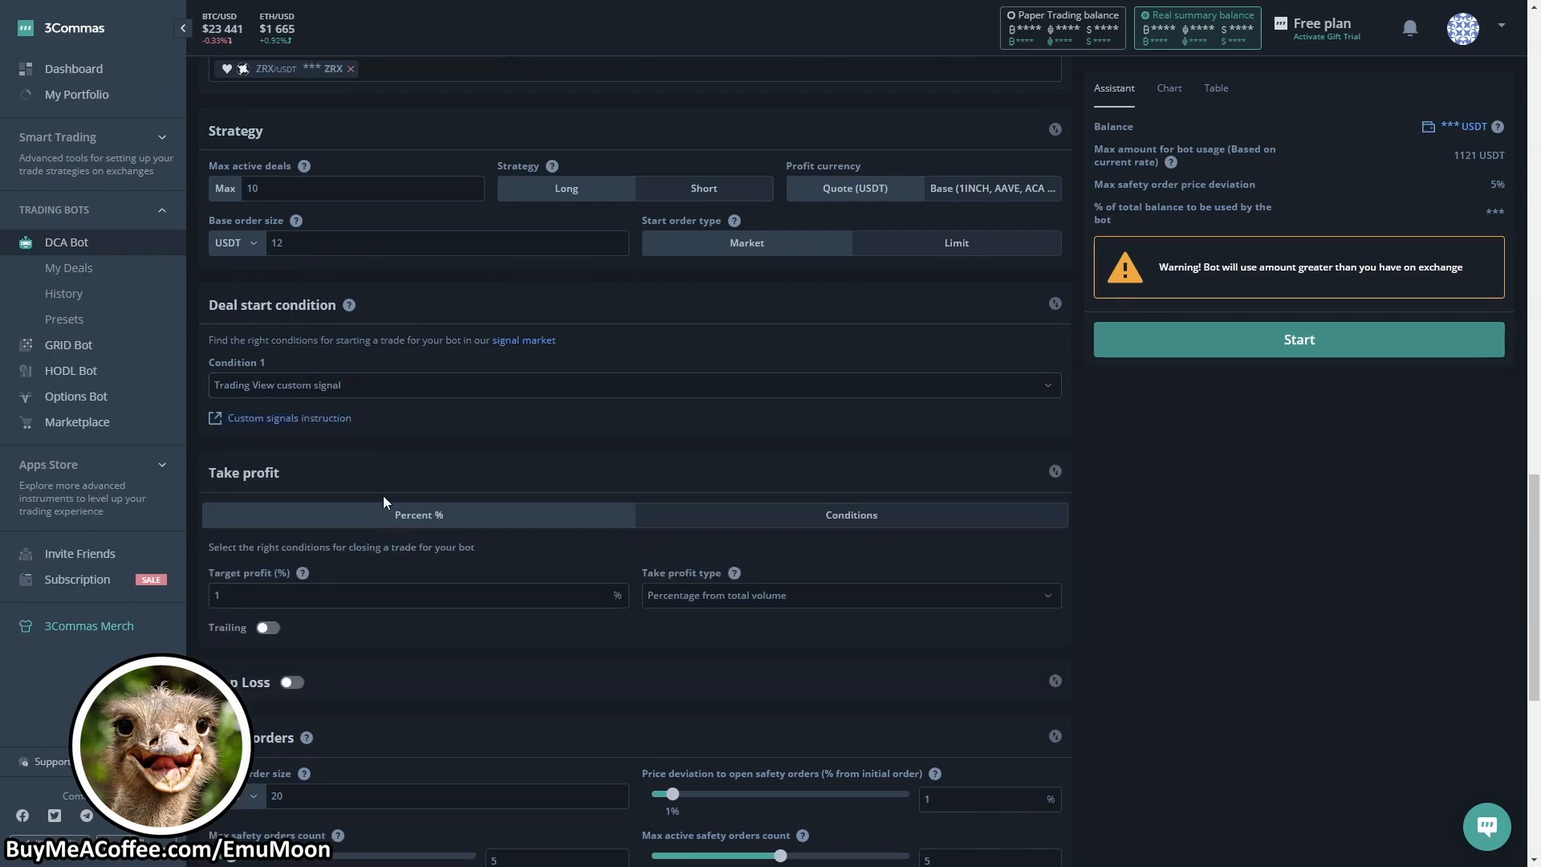
Enter 2 in the Target profit (%) field under Take profit
{"action": "scroll", "scroll_direction": "down", "scroll_amount": 3}
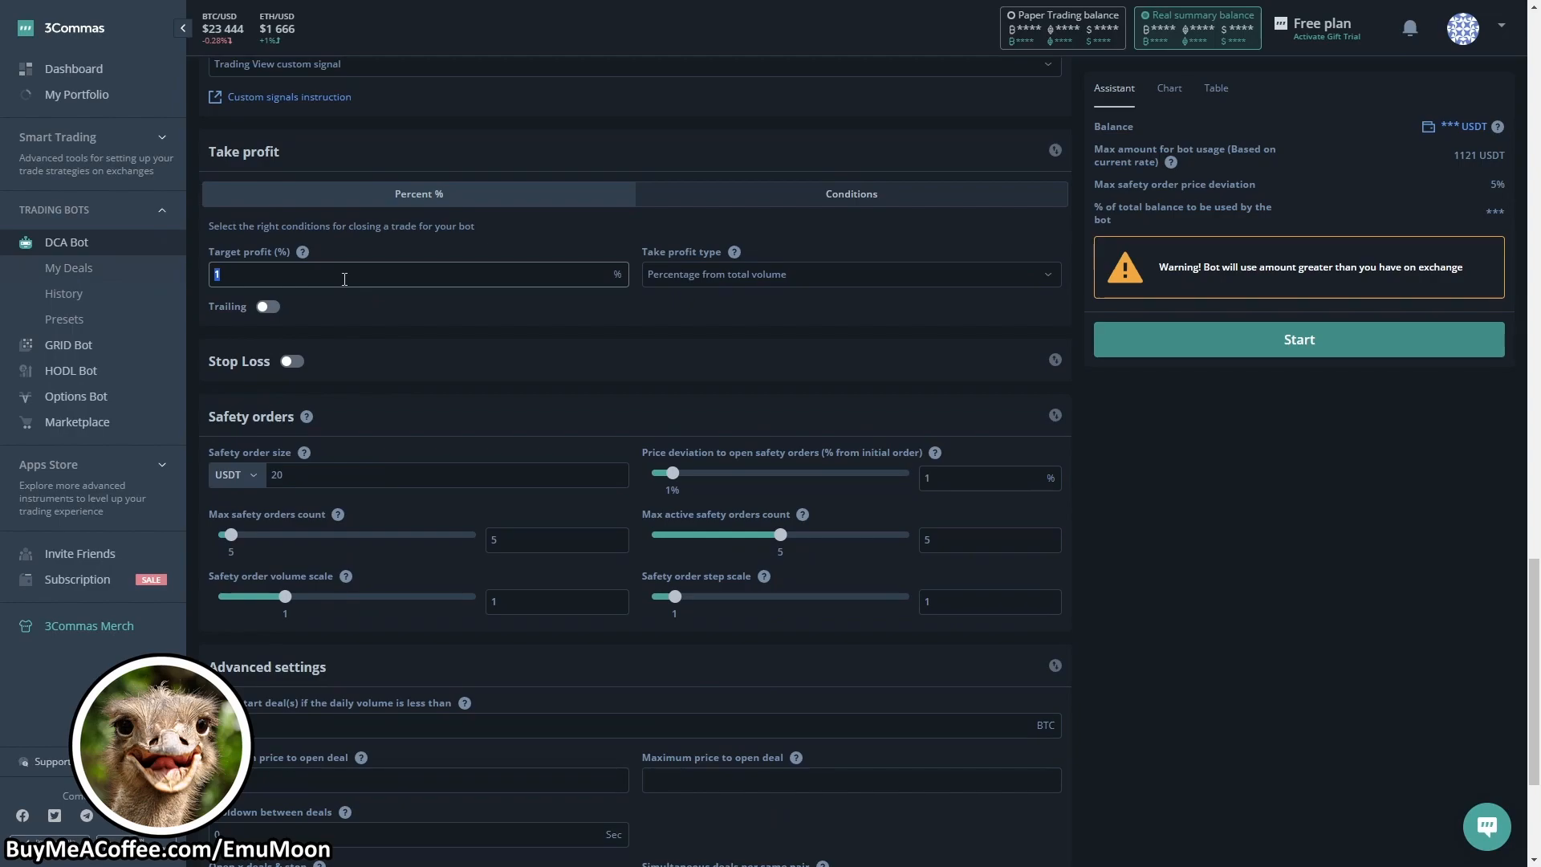
{"action": "type", "text": "2"}
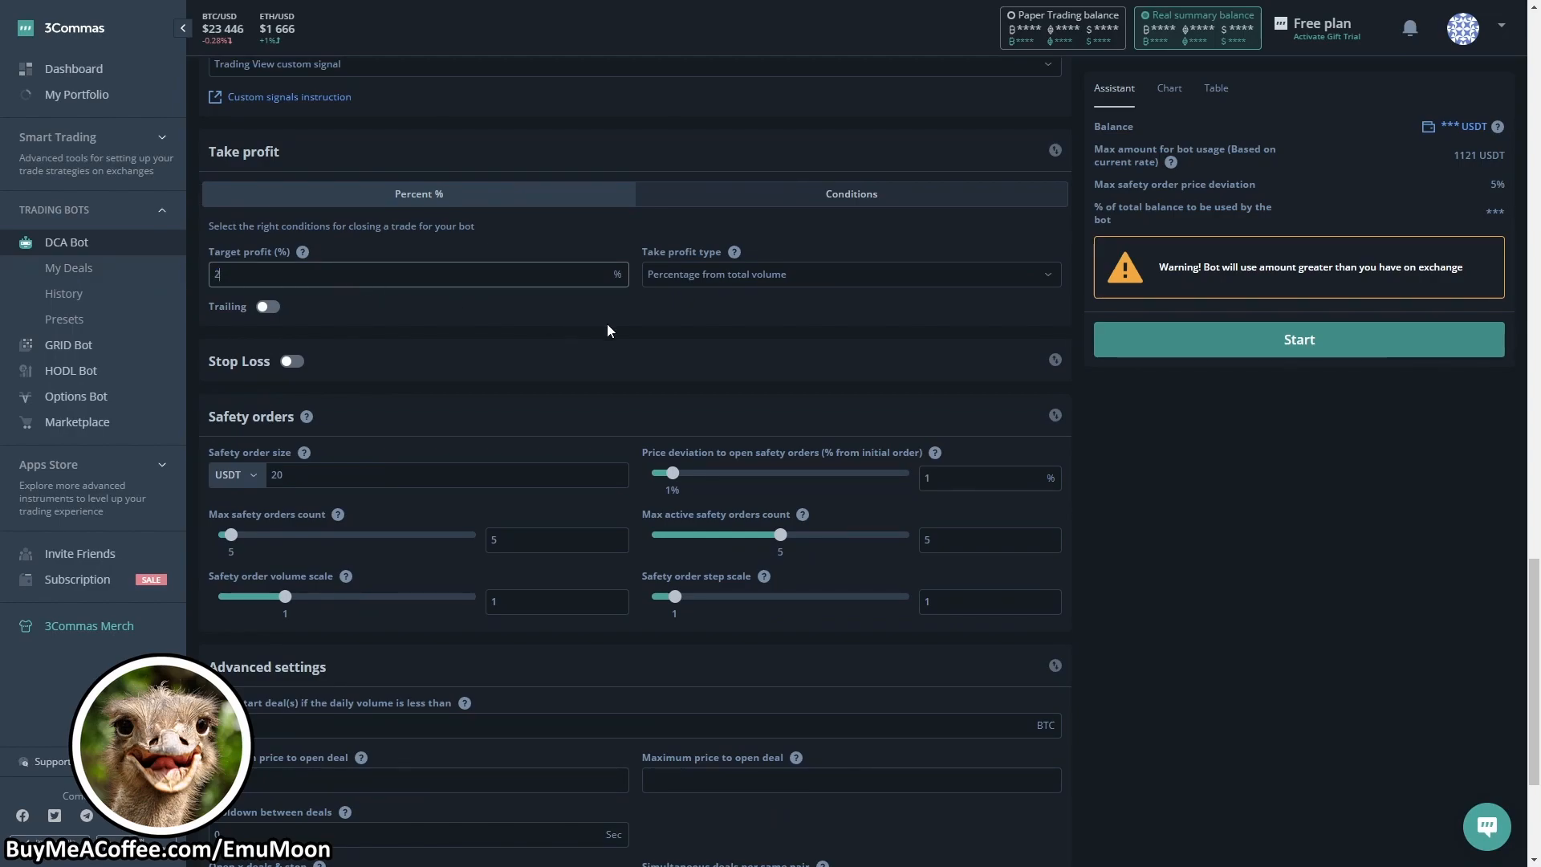
{"action": "mouse_move", "coordinate": [492, 304]}
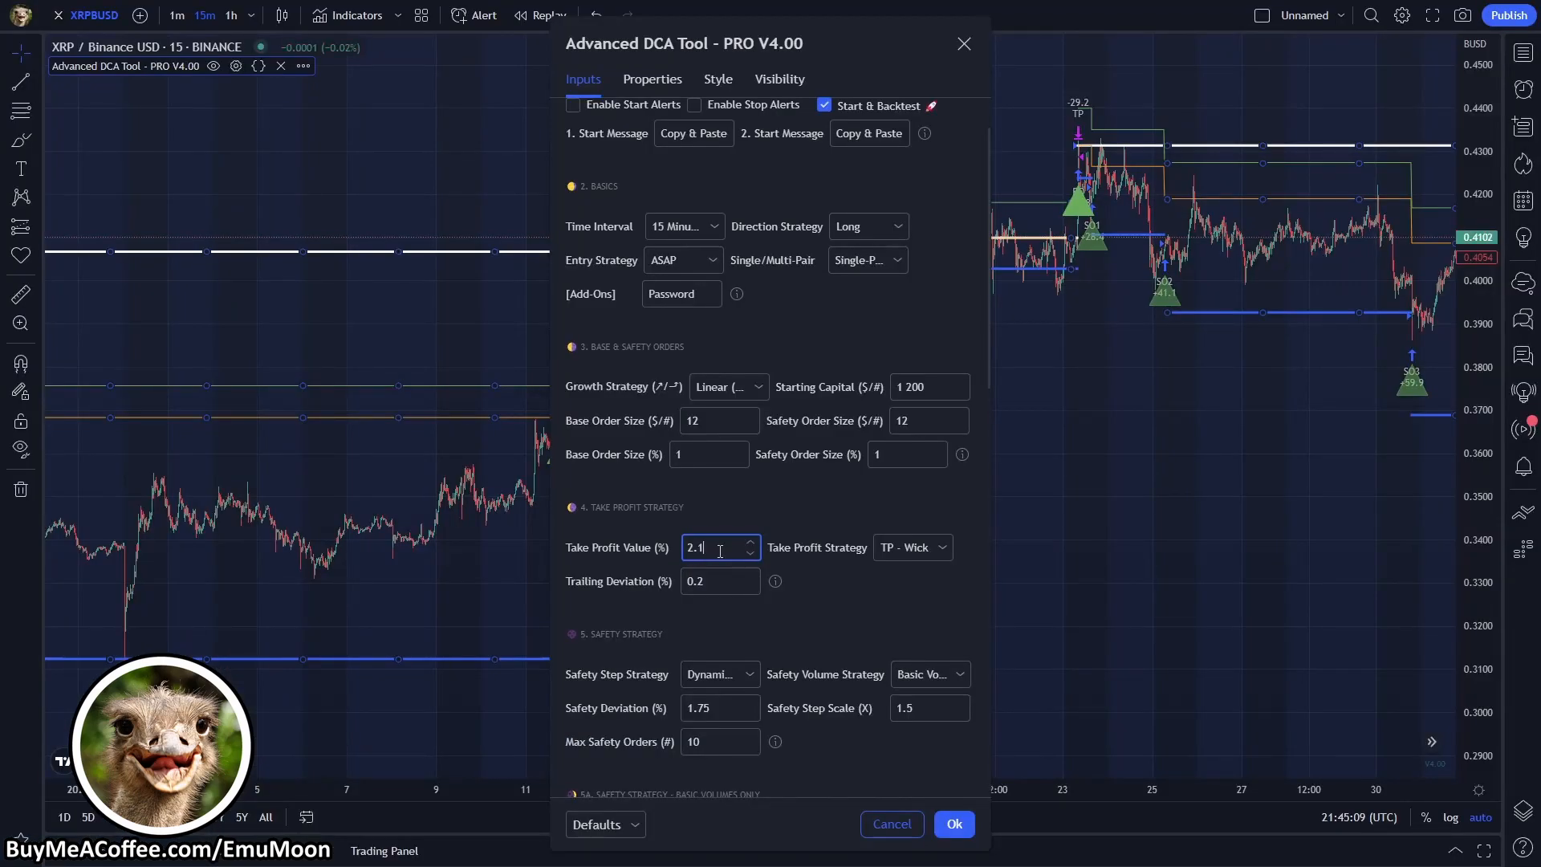
{"action": "scroll", "scroll_direction": "down", "scroll_amount": 3}
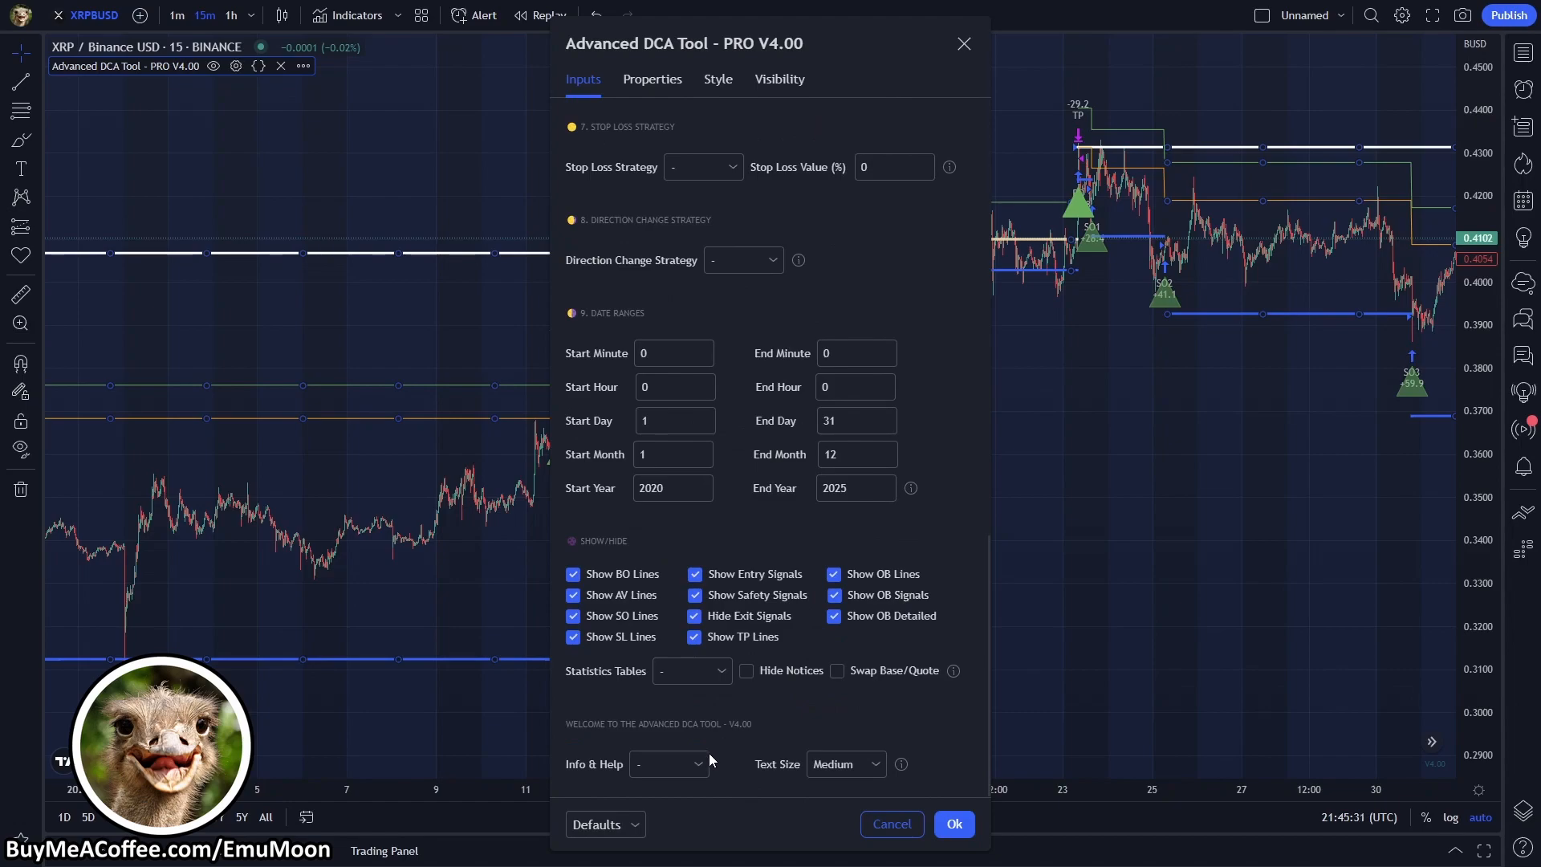
{"action": "left_click", "coordinate": [668, 764]}
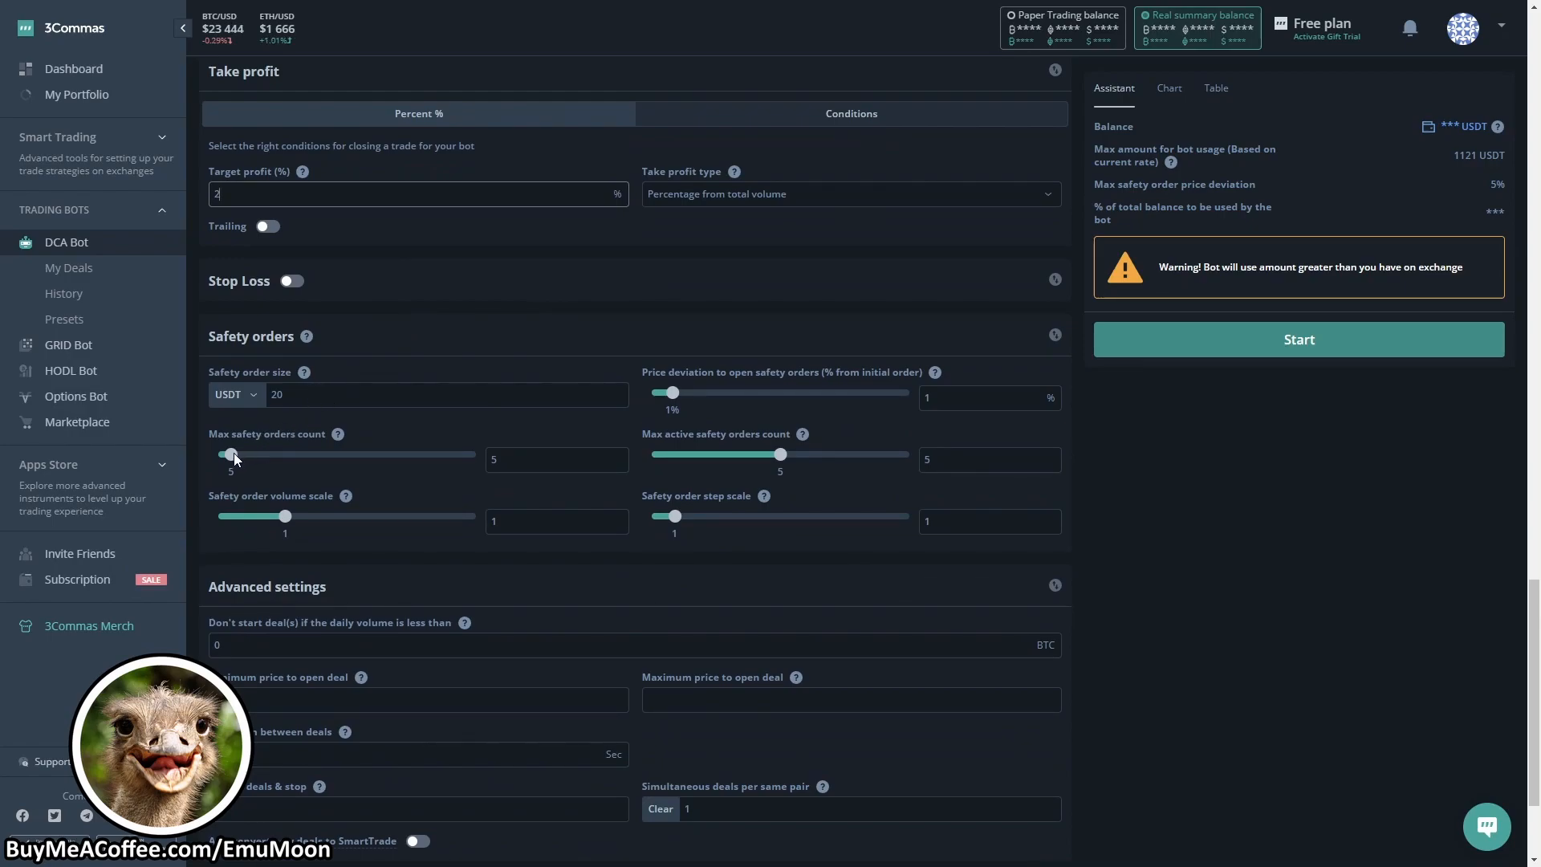
Drag safety order sliders to 0 max and active orders, 0.1 volume and step scales, 0.3% price deviation
{"action": "left_click_drag", "start_coordinate": [232, 454], "coordinate": [218, 455]}
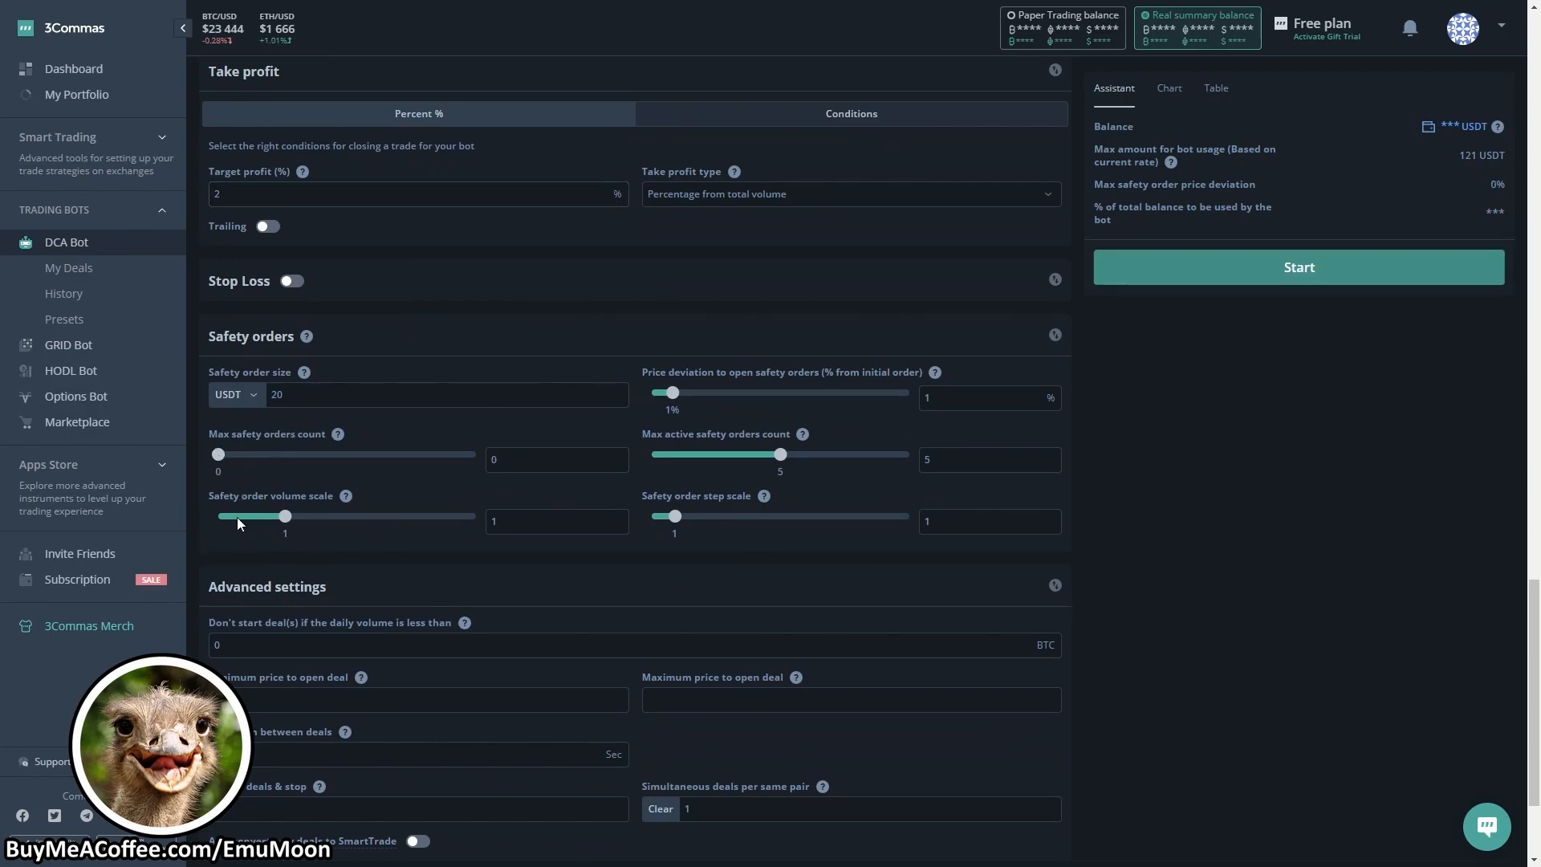
{"action": "left_click_drag", "start_coordinate": [286, 515], "coordinate": [217, 515]}
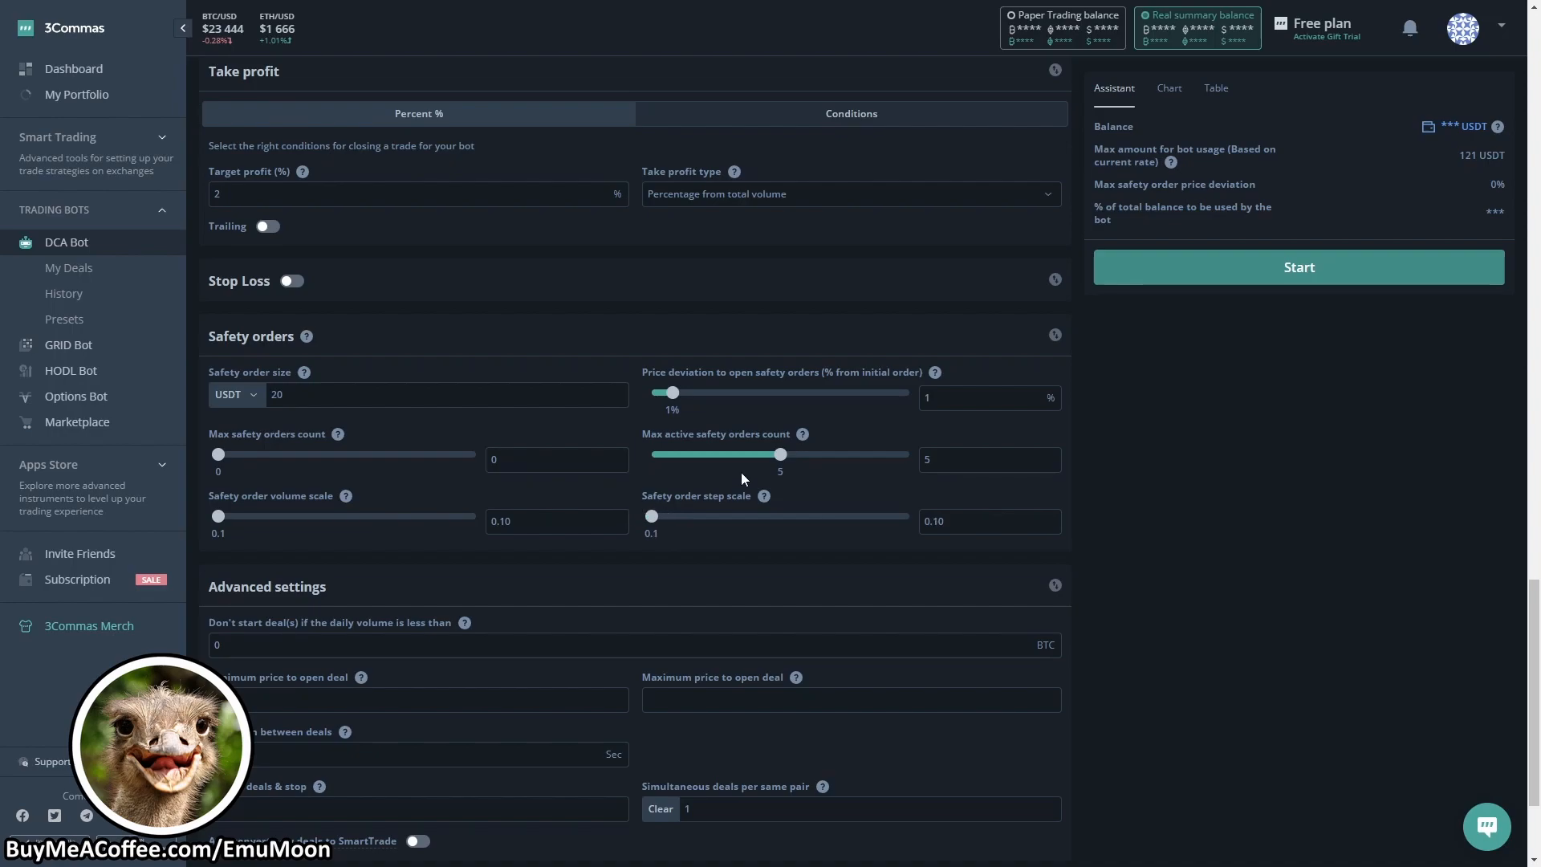
{"action": "left_click_drag", "start_coordinate": [780, 455], "coordinate": [650, 454]}
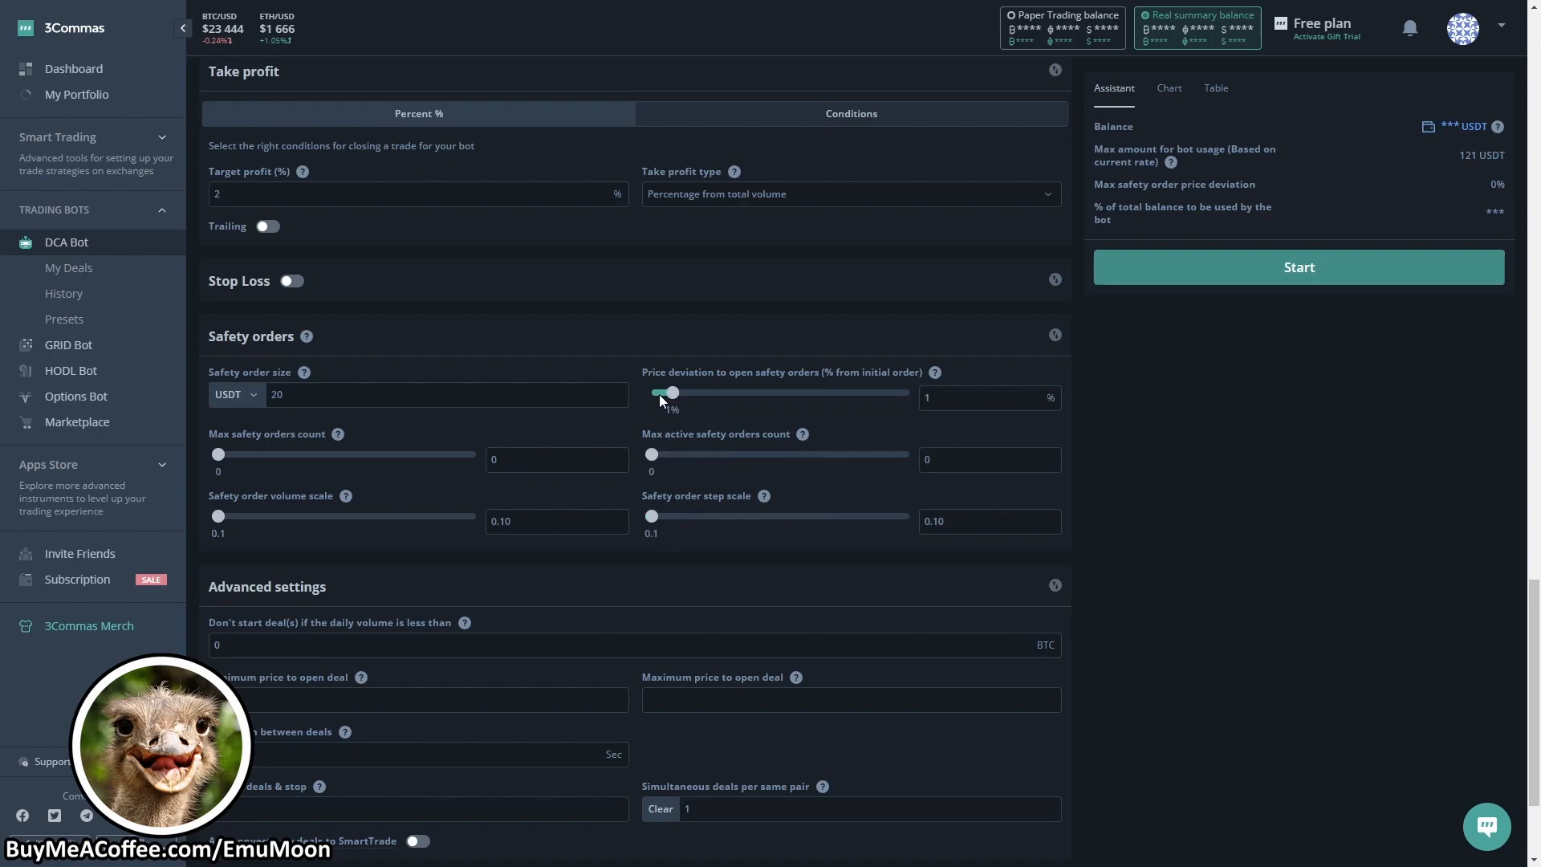
{"action": "left_click_drag", "start_coordinate": [673, 392], "coordinate": [654, 392]}
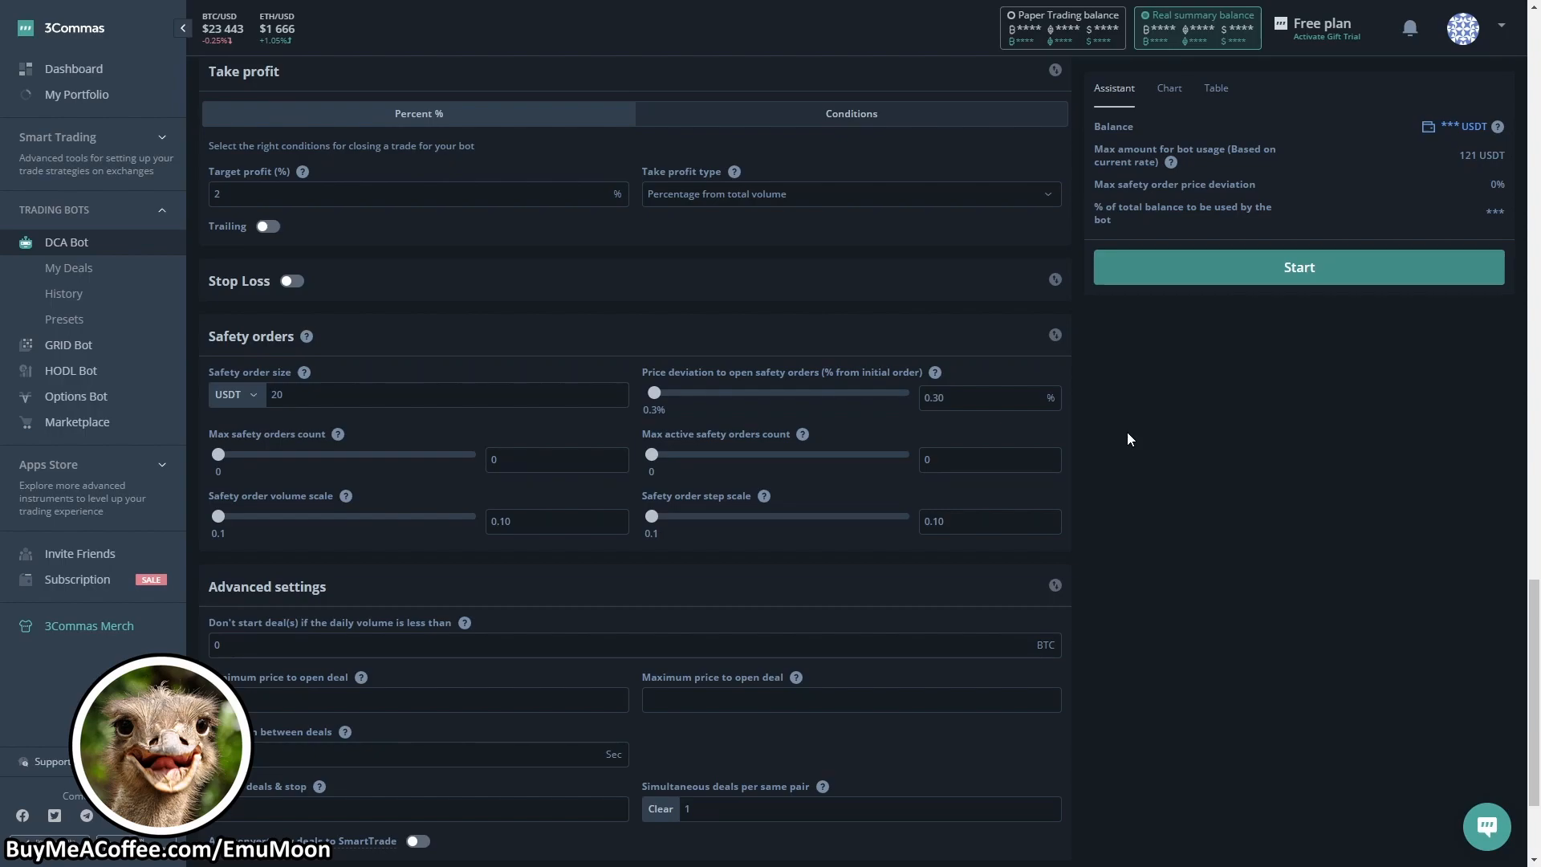
Set Simultaneous deals per same pair to 10, start the EMU Multibot and dismiss the confirmation
{"action": "scroll", "scroll_direction": "down", "scroll_amount": 3}
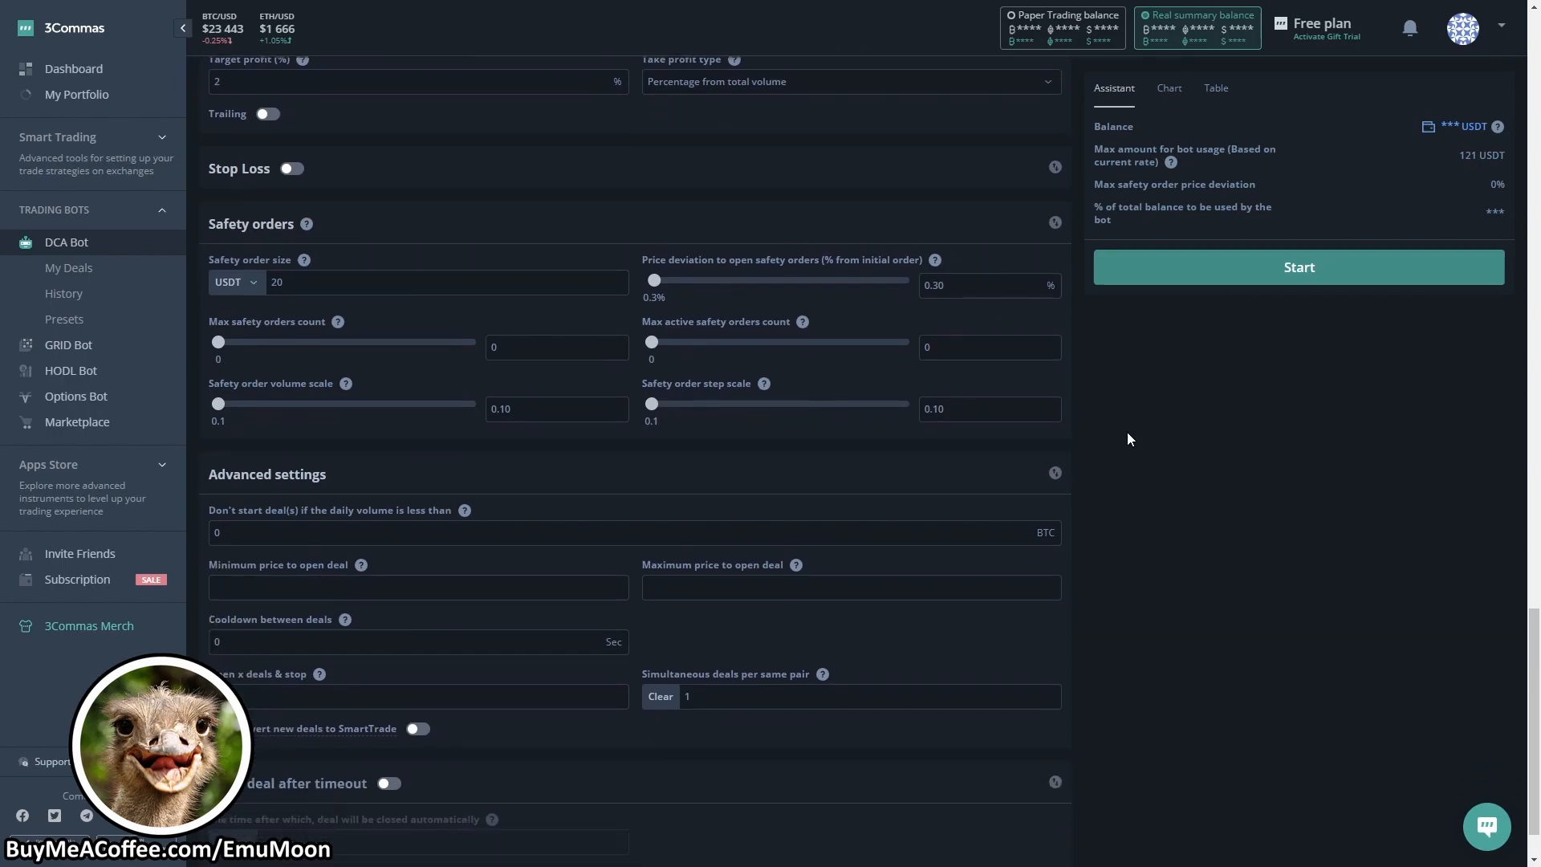
{"action": "scroll", "scroll_direction": "down", "scroll_amount": 3}
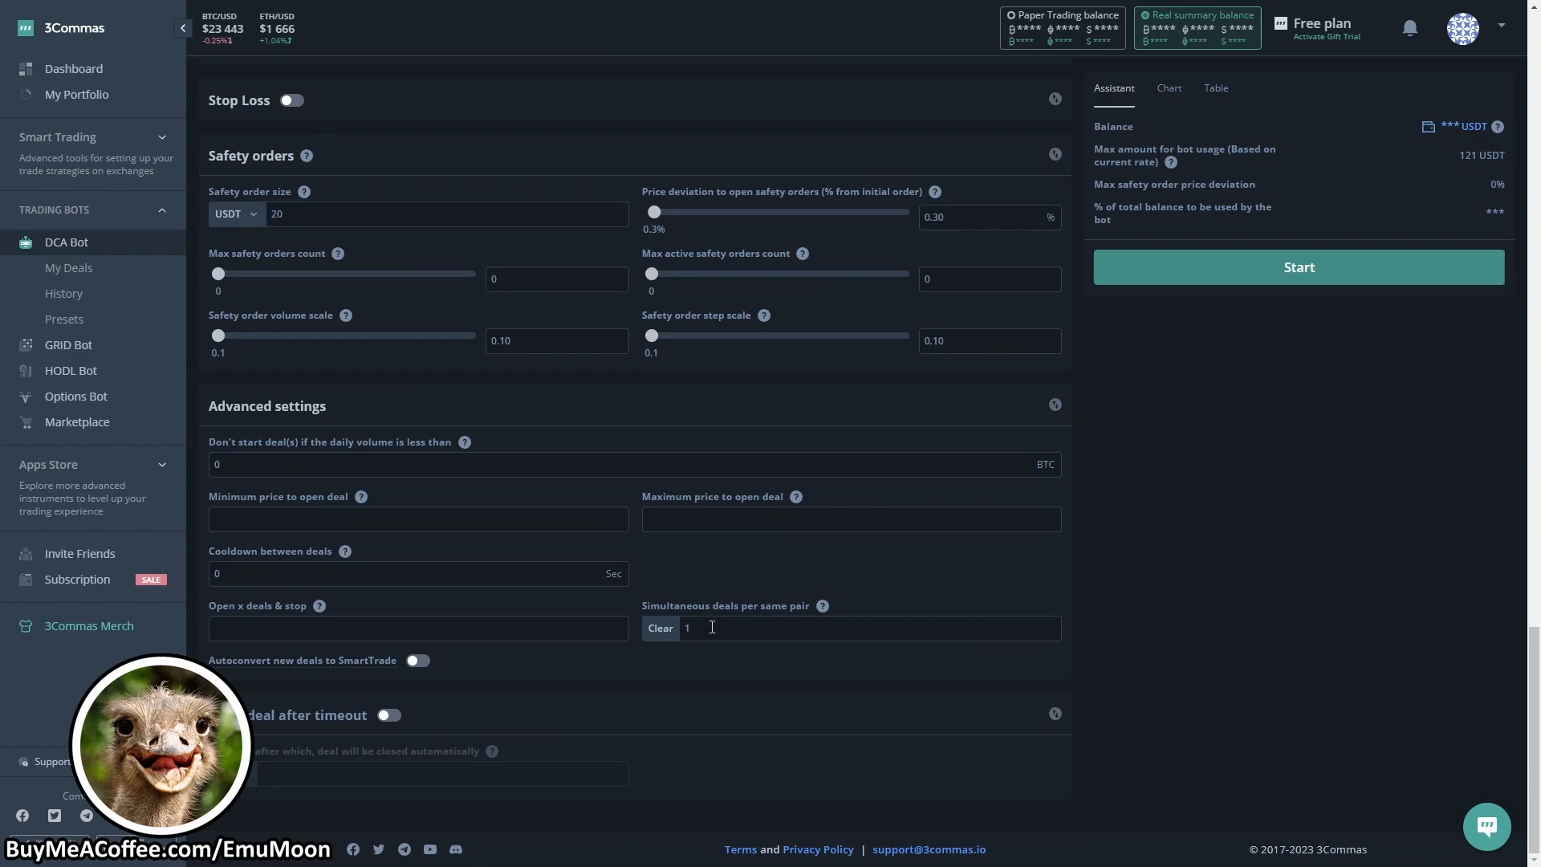
{"action": "type", "text": "0"}
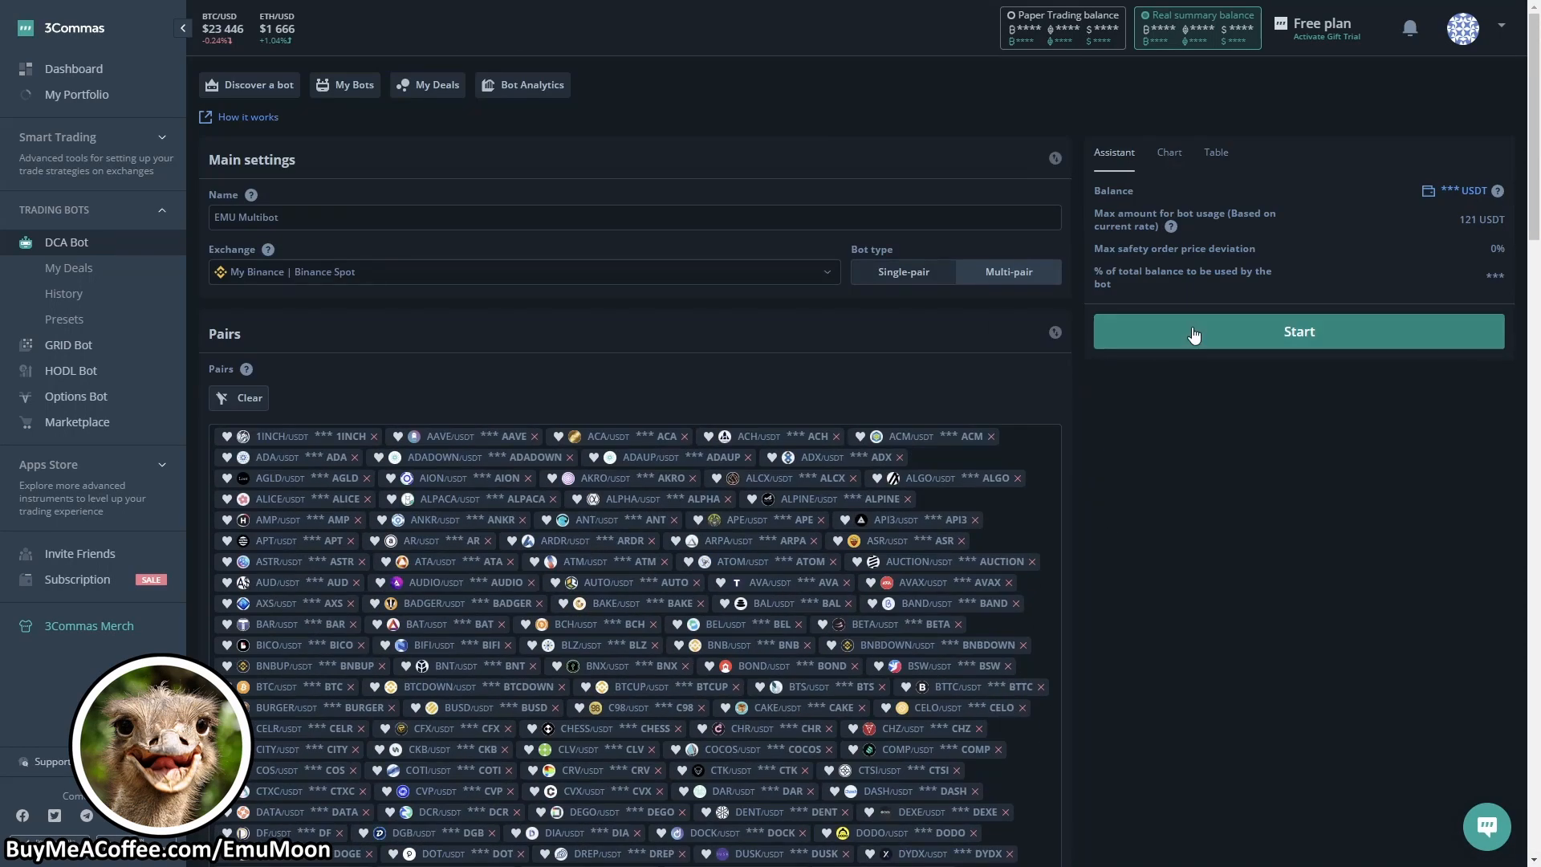
{"action": "left_click", "coordinate": [1297, 330]}
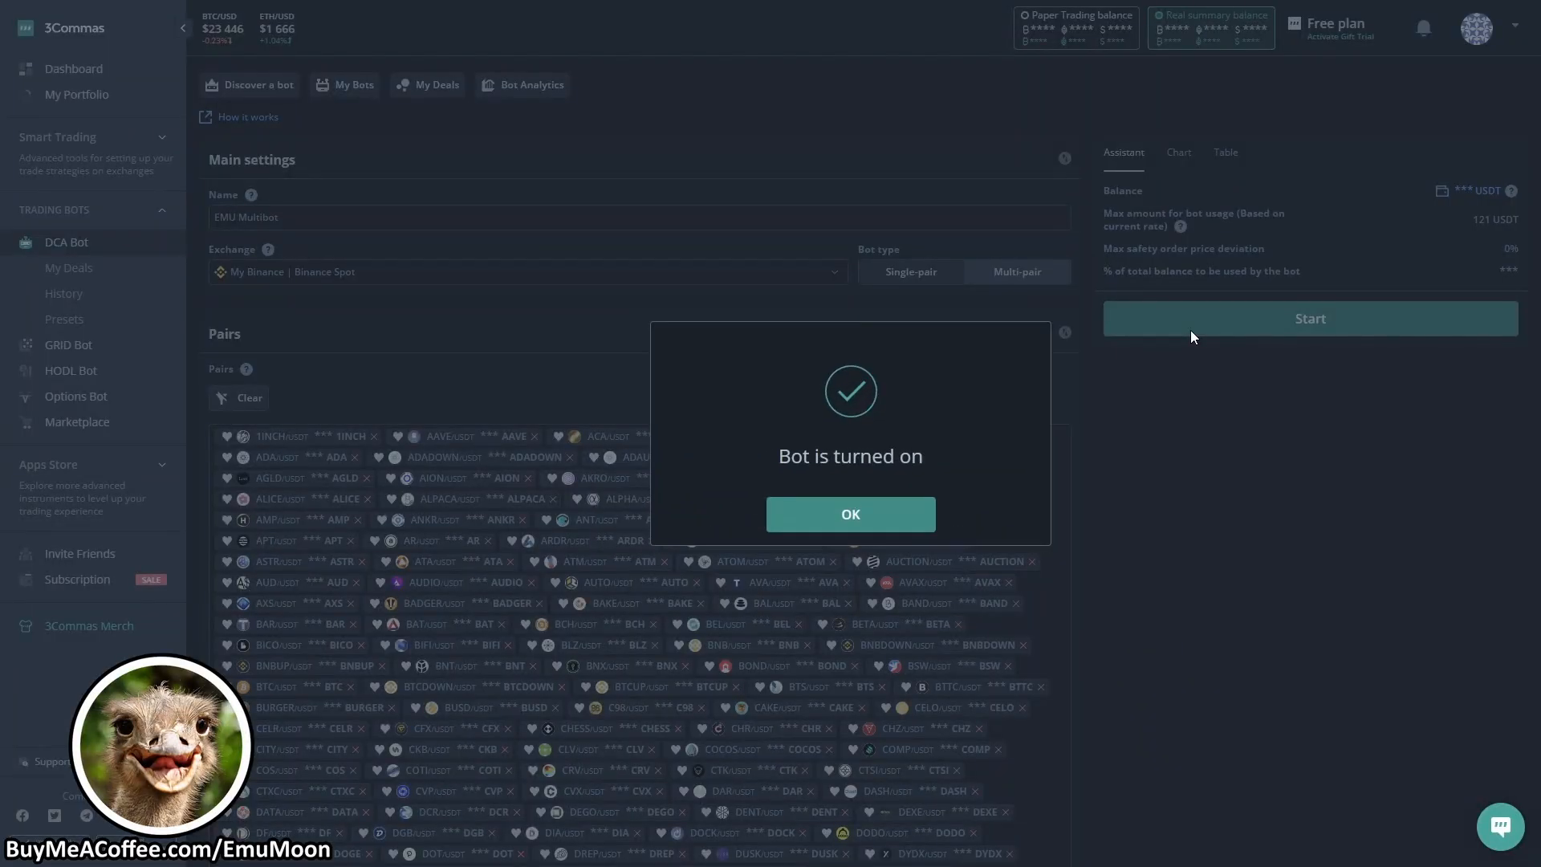
{"action": "left_click", "coordinate": [849, 514]}
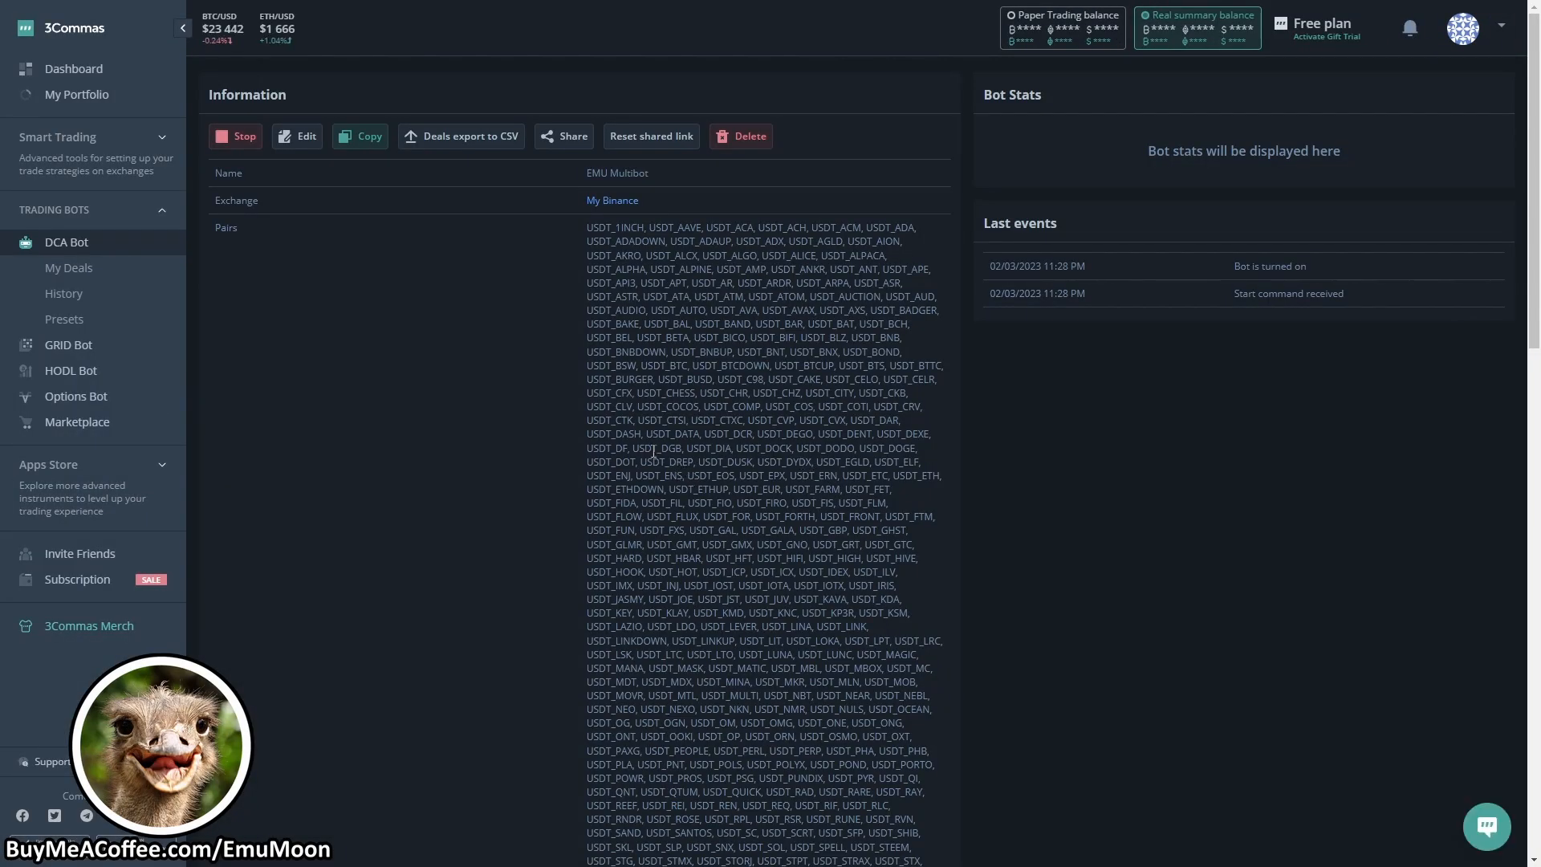
Show the bot's Message for deal start signal on its details page
{"action": "scroll", "scroll_direction": "down", "scroll_amount": 3}
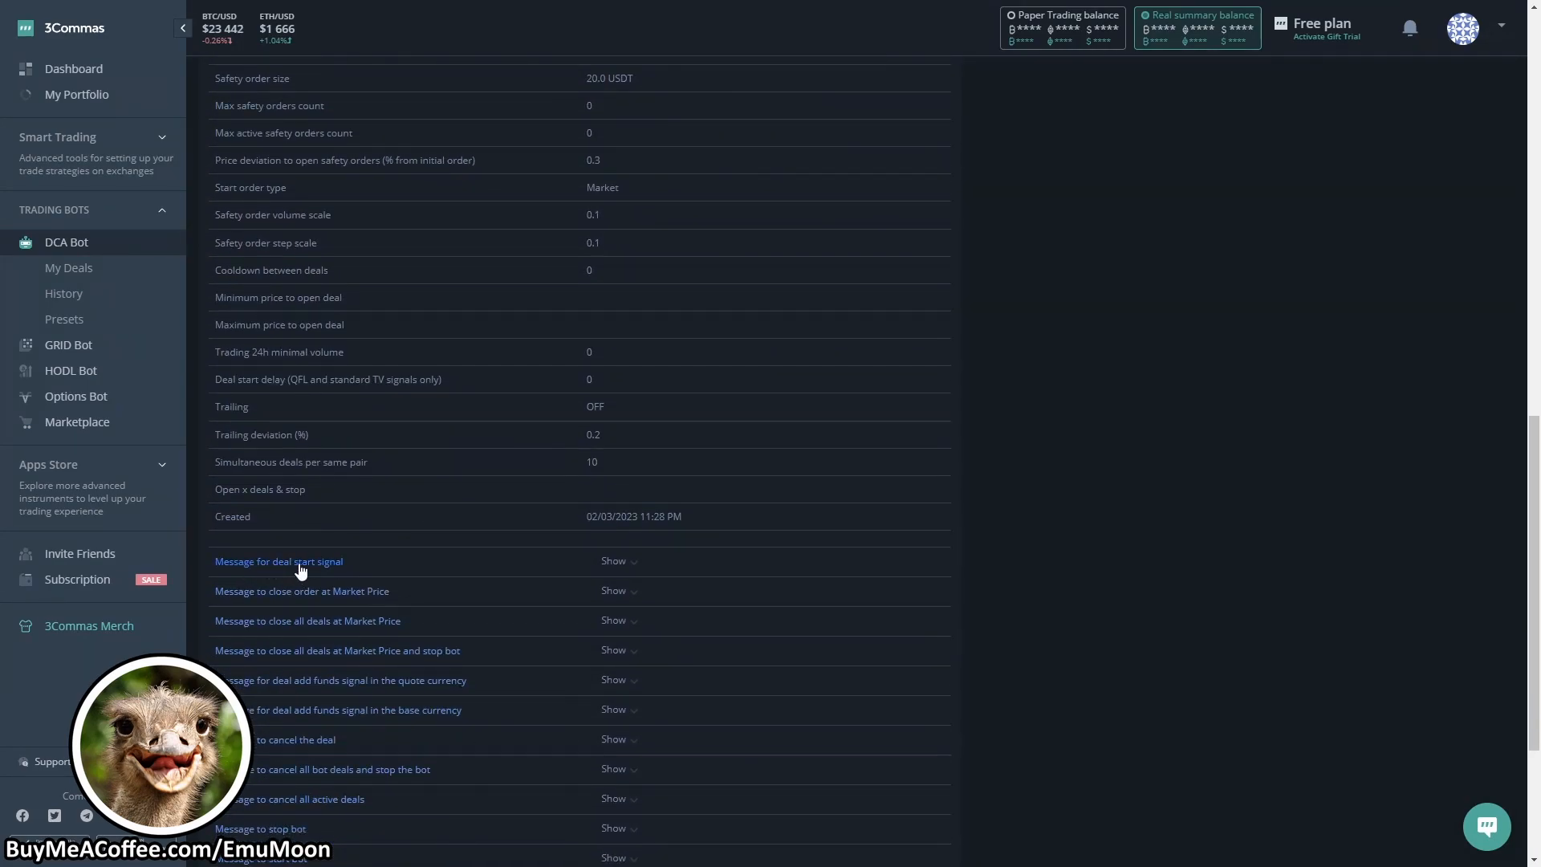
{"action": "left_click", "coordinate": [278, 562]}
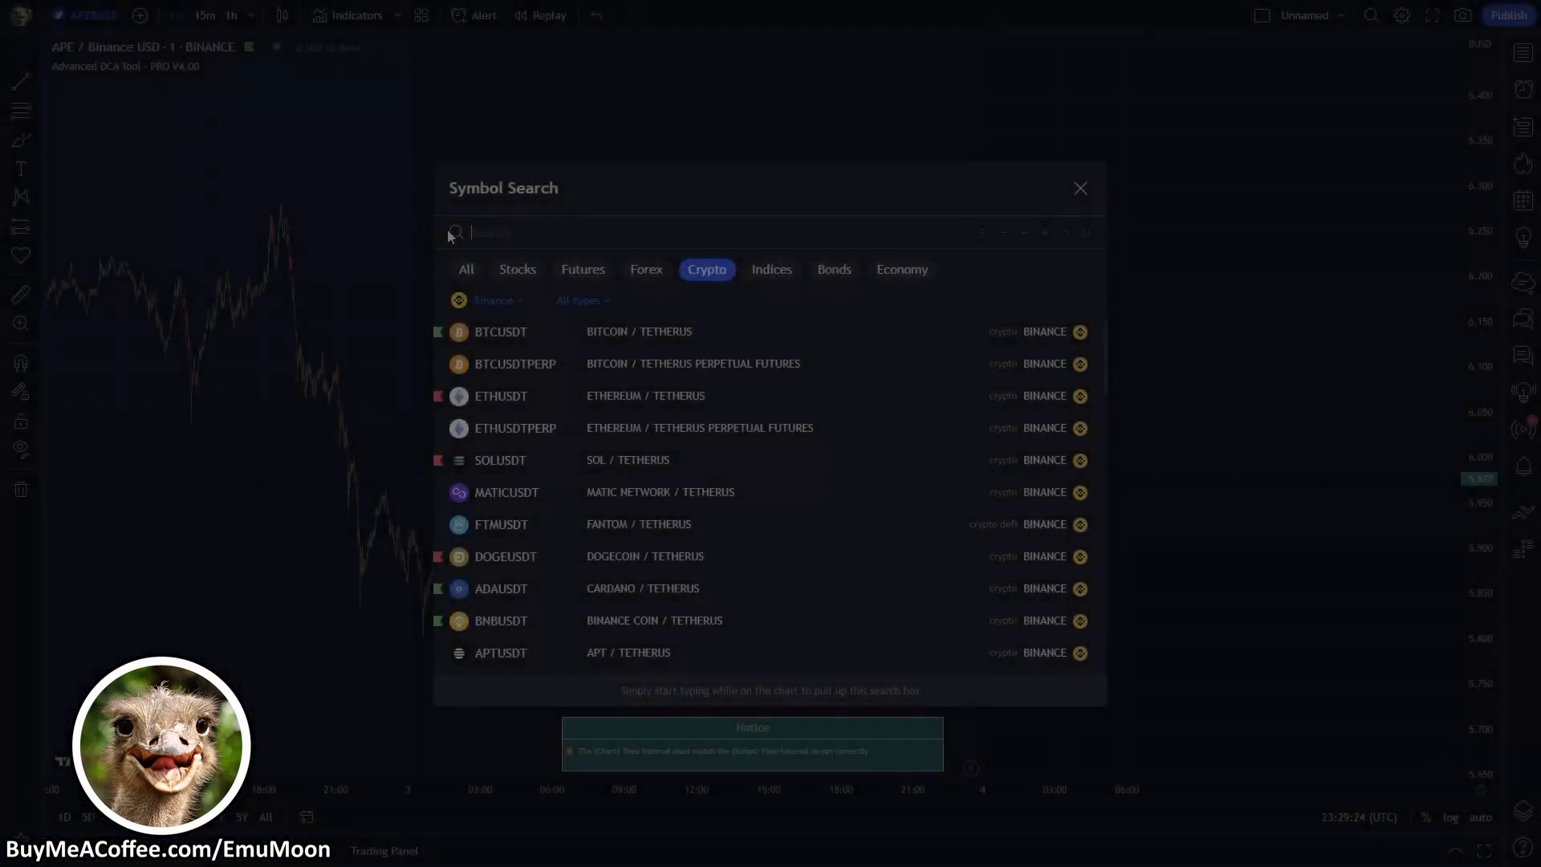
Switch the chart to Binance BTCUSDT and bring up the Advanced DCA Tool's input settings
{"action": "type", "text": "USDT"}
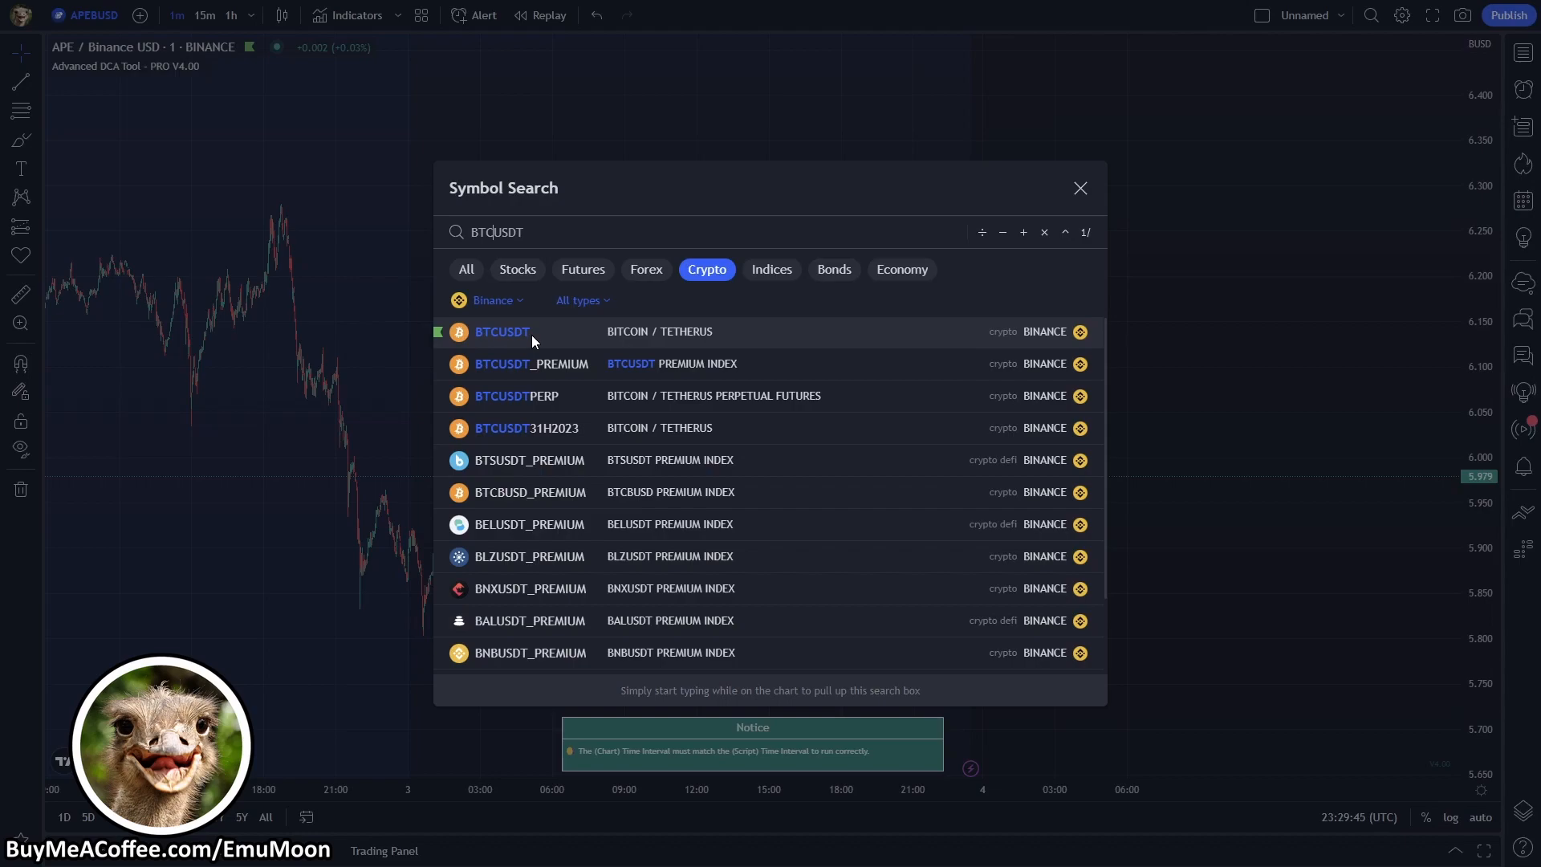
{"action": "left_click", "coordinate": [501, 331]}
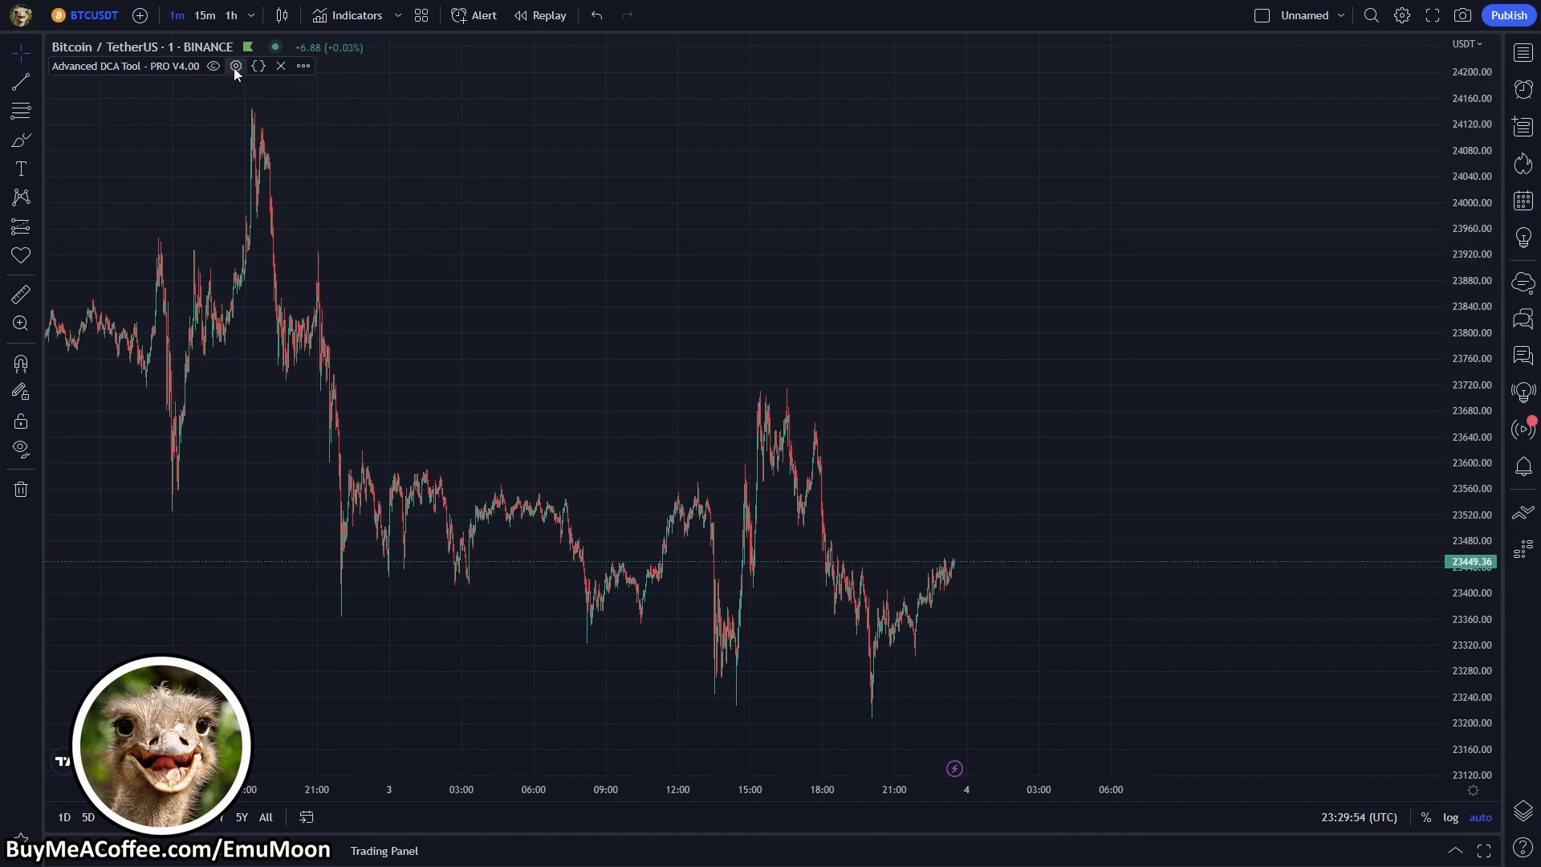
{"action": "left_click", "coordinate": [235, 66]}
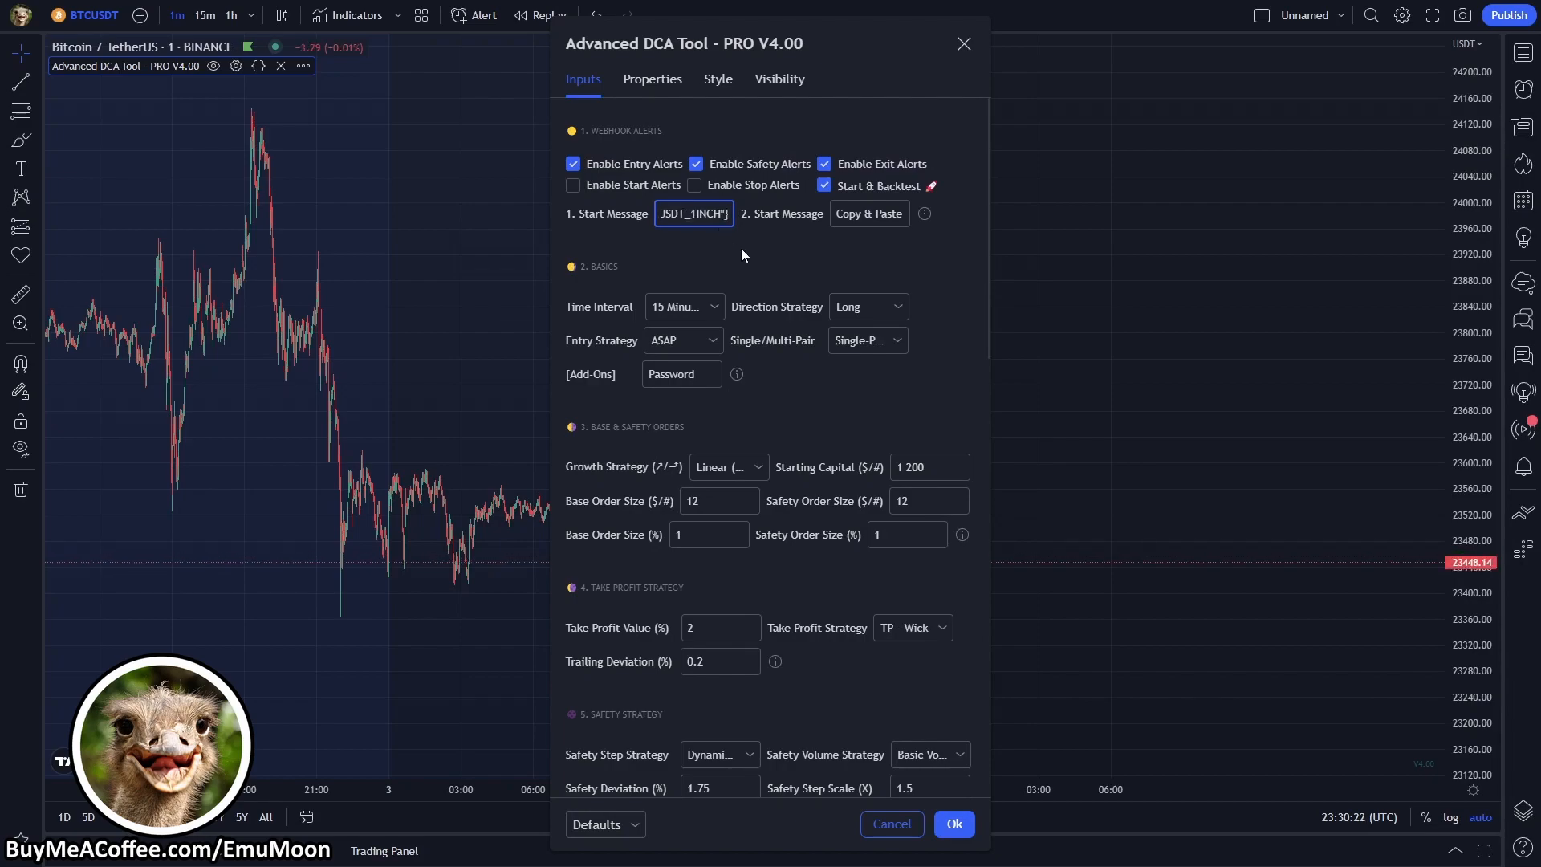
Commit the pasted start message, keep Time Interval at 15 Minutes and choose Multi-Pair mode
{"action": "left_click", "coordinate": [865, 340]}
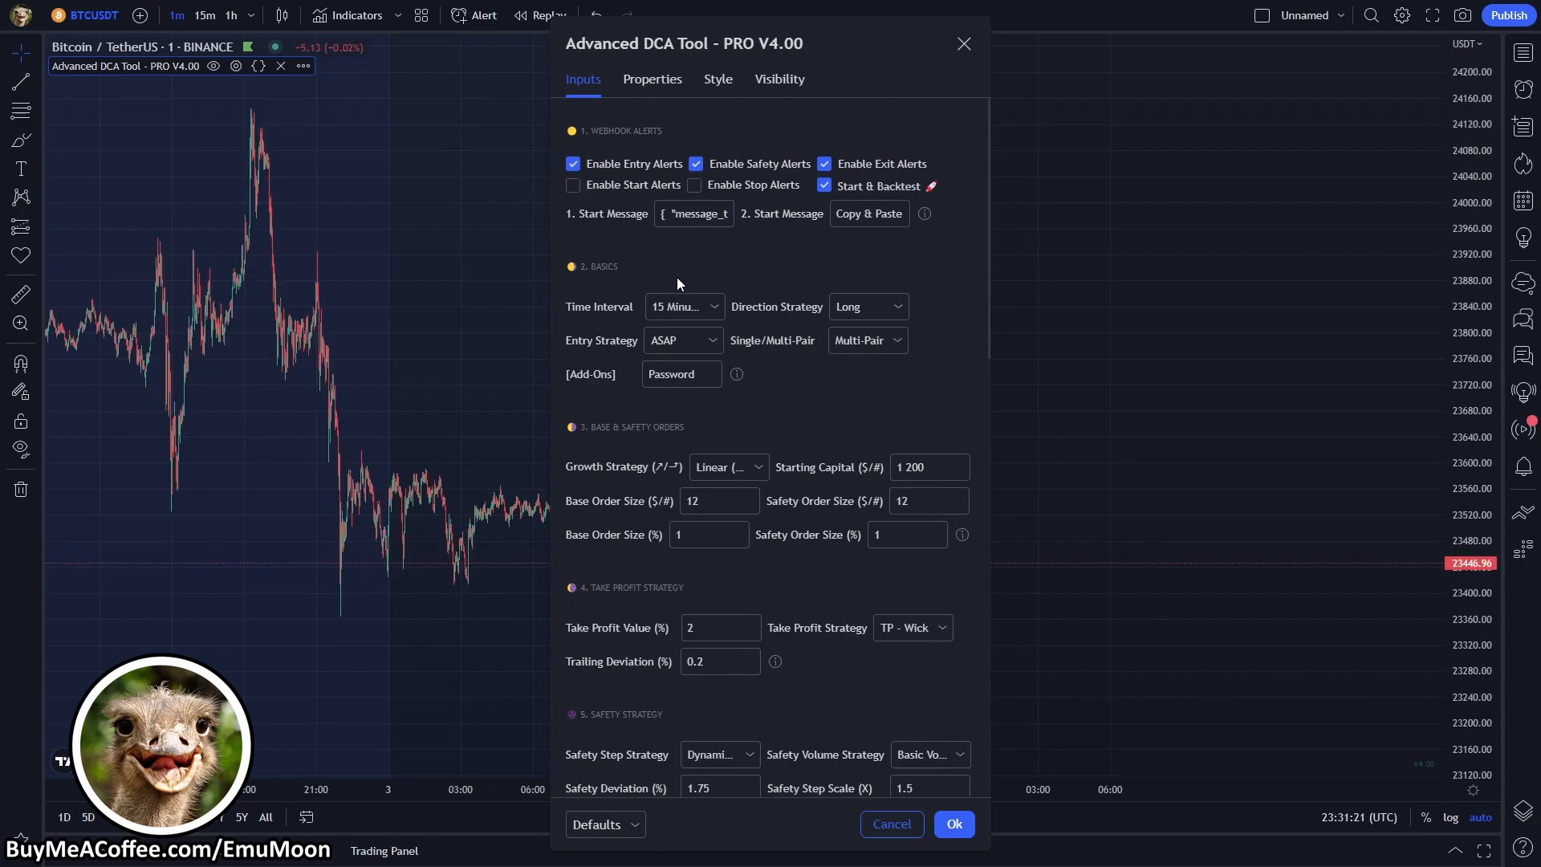
{"action": "left_click", "coordinate": [682, 305]}
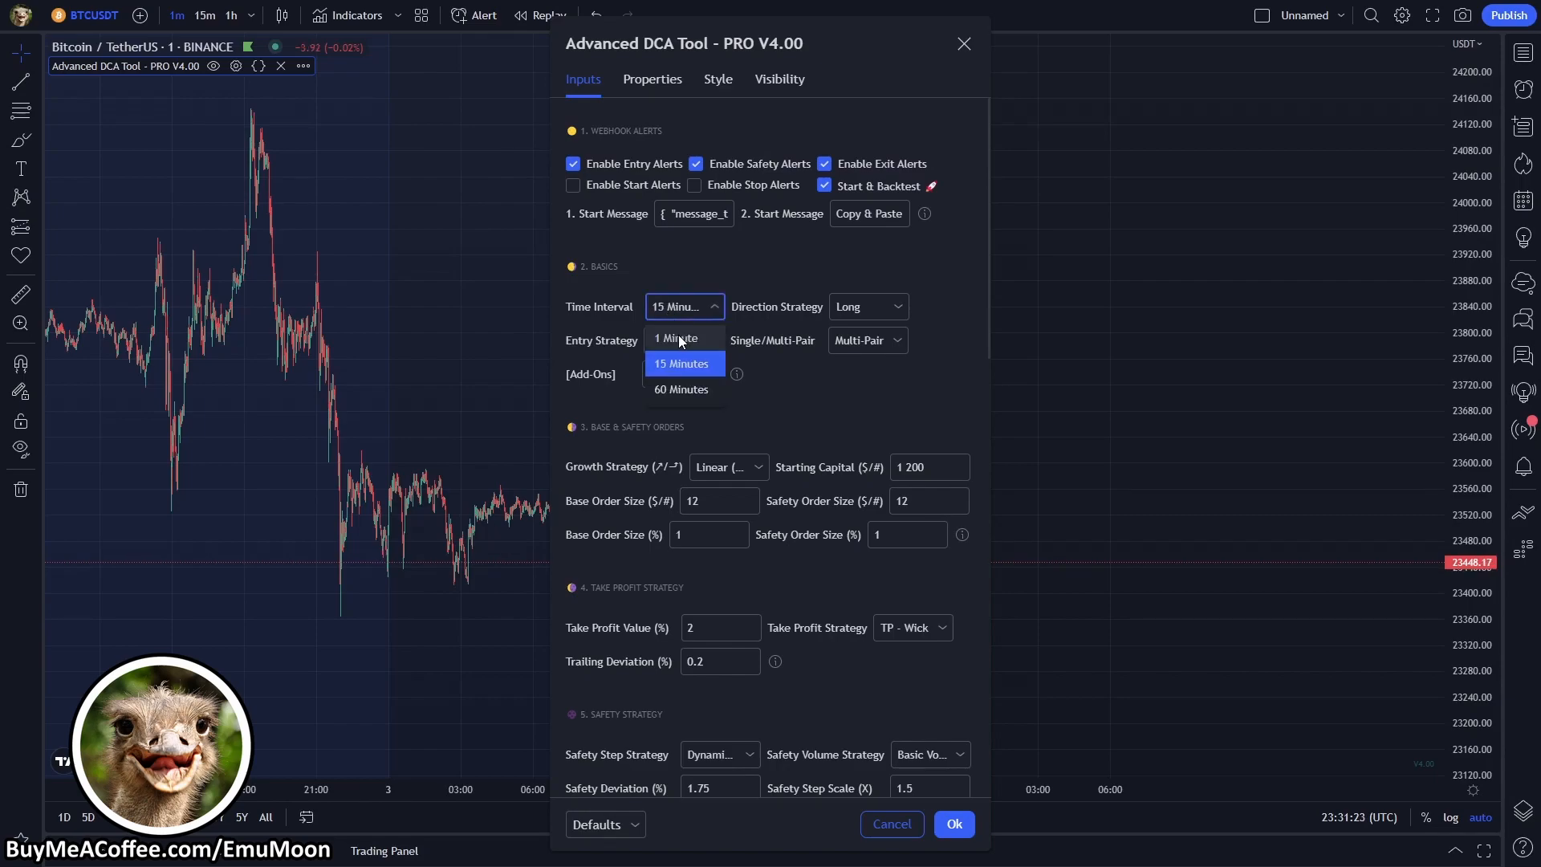
{"action": "left_click", "coordinate": [676, 337]}
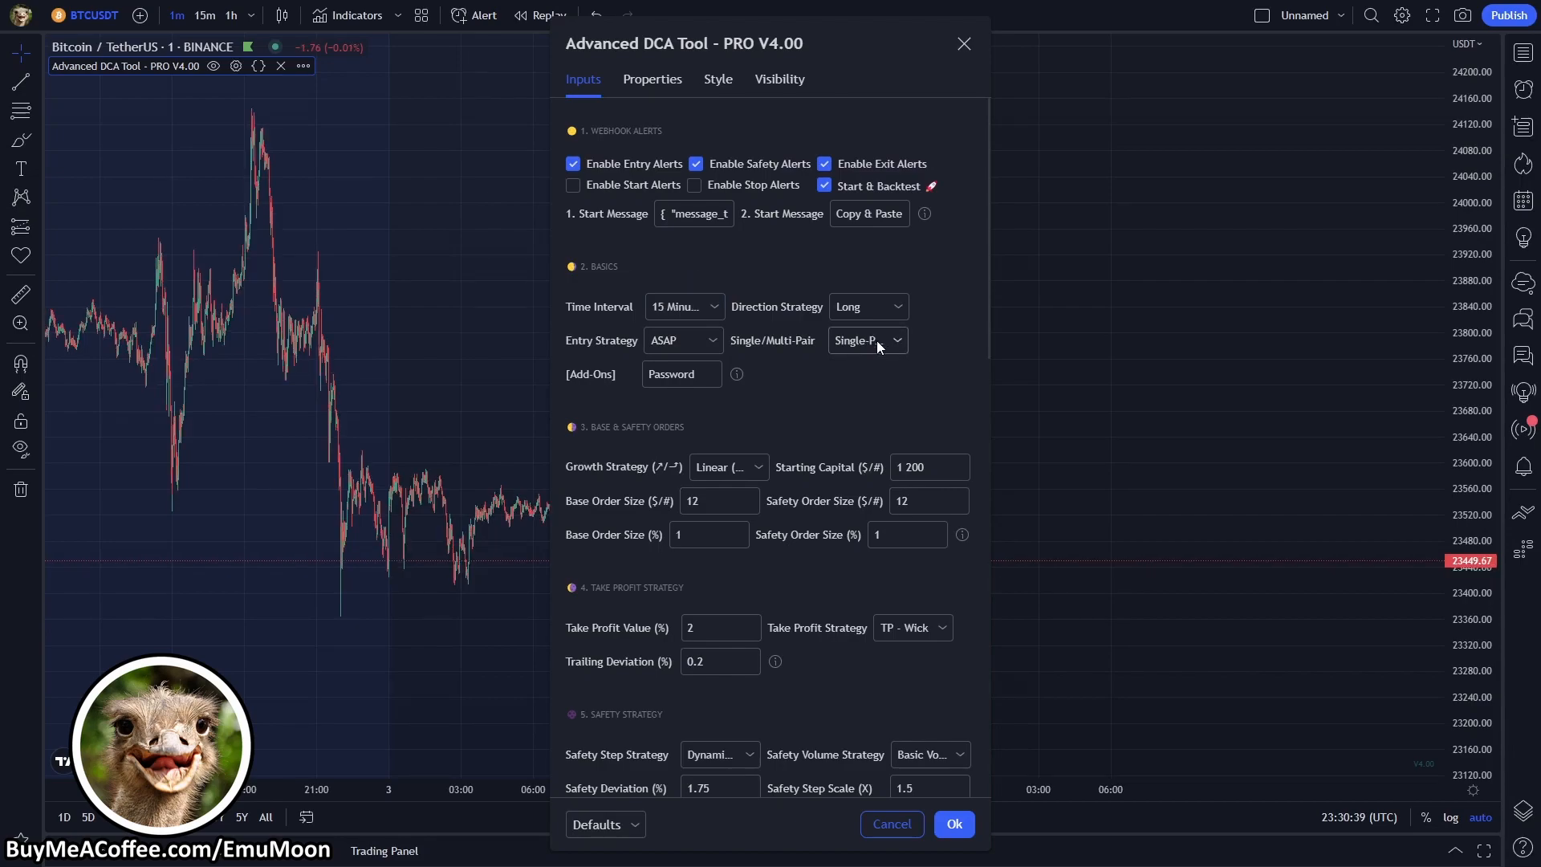
{"action": "left_click", "coordinate": [866, 340]}
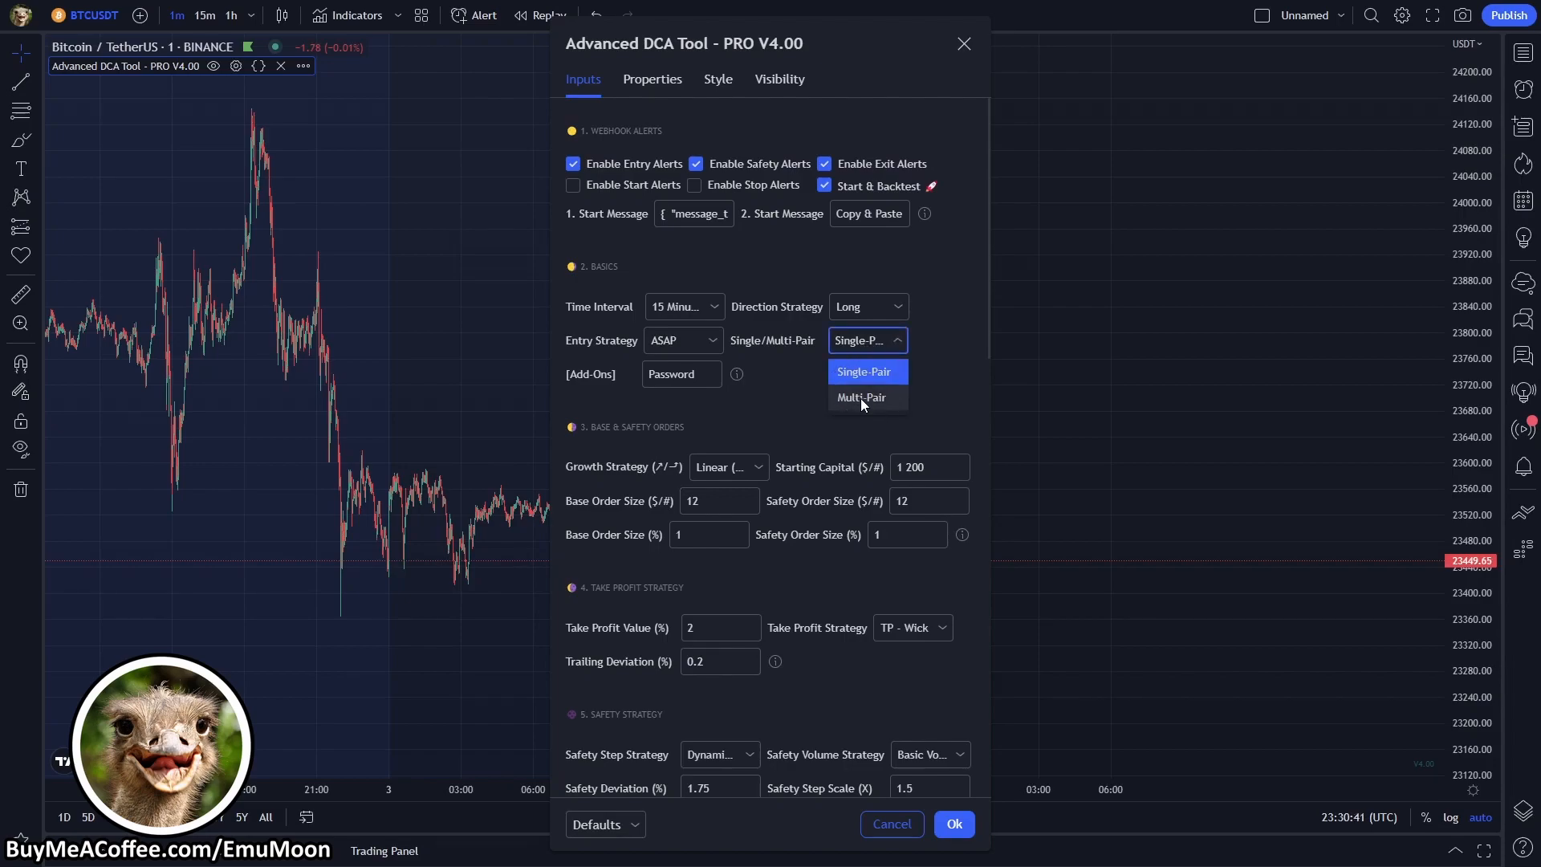
{"action": "scroll", "scroll_direction": "down", "scroll_amount": 3}
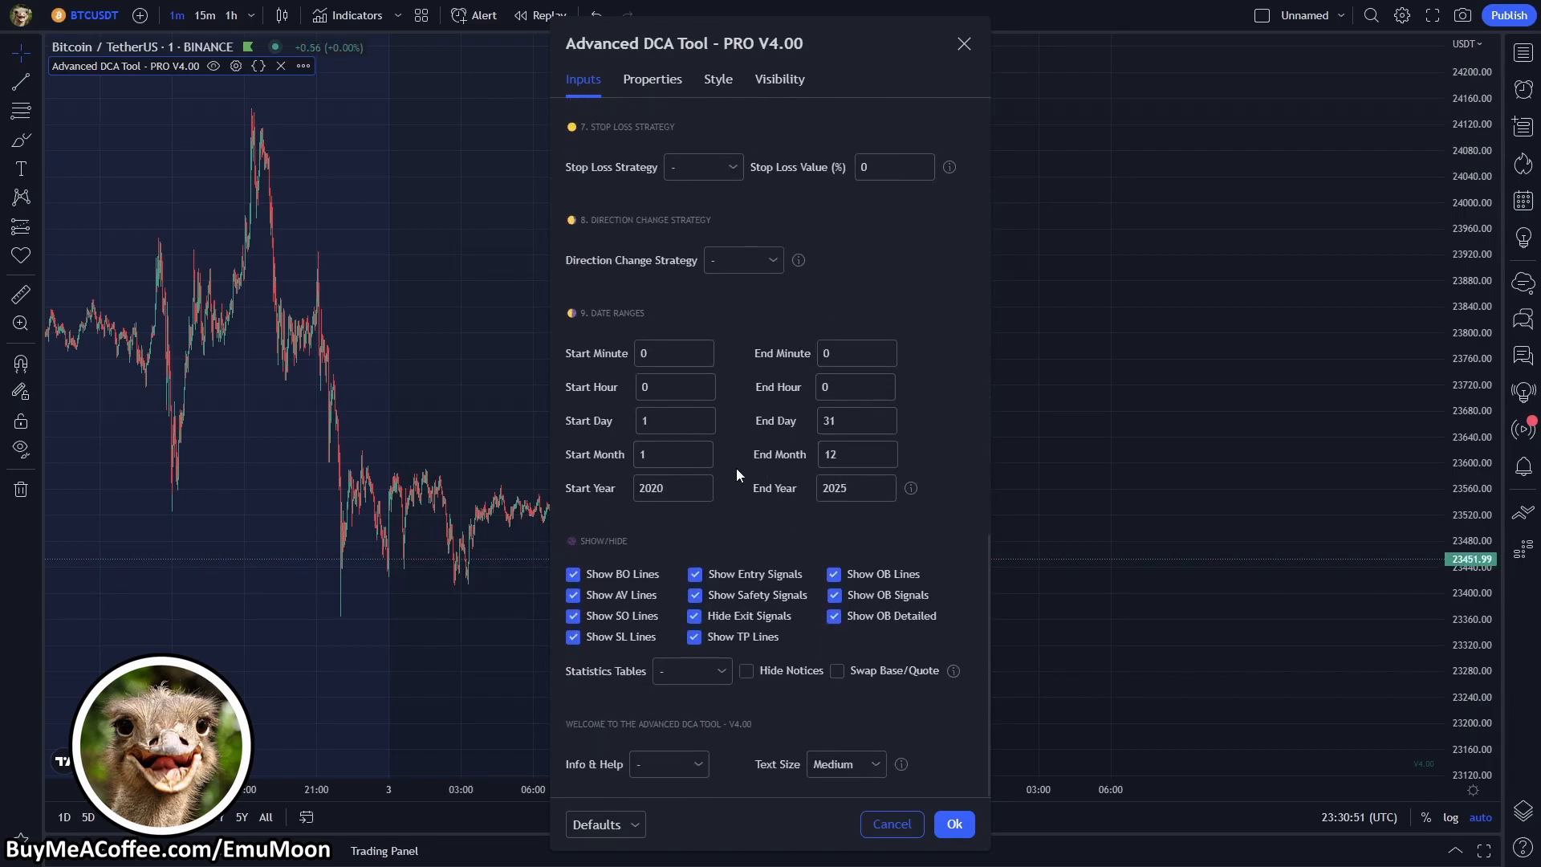
Set the date range start to year 2023, month 2, day 3 with the start hour lowered by one
{"action": "left_click", "coordinate": [701, 483]}
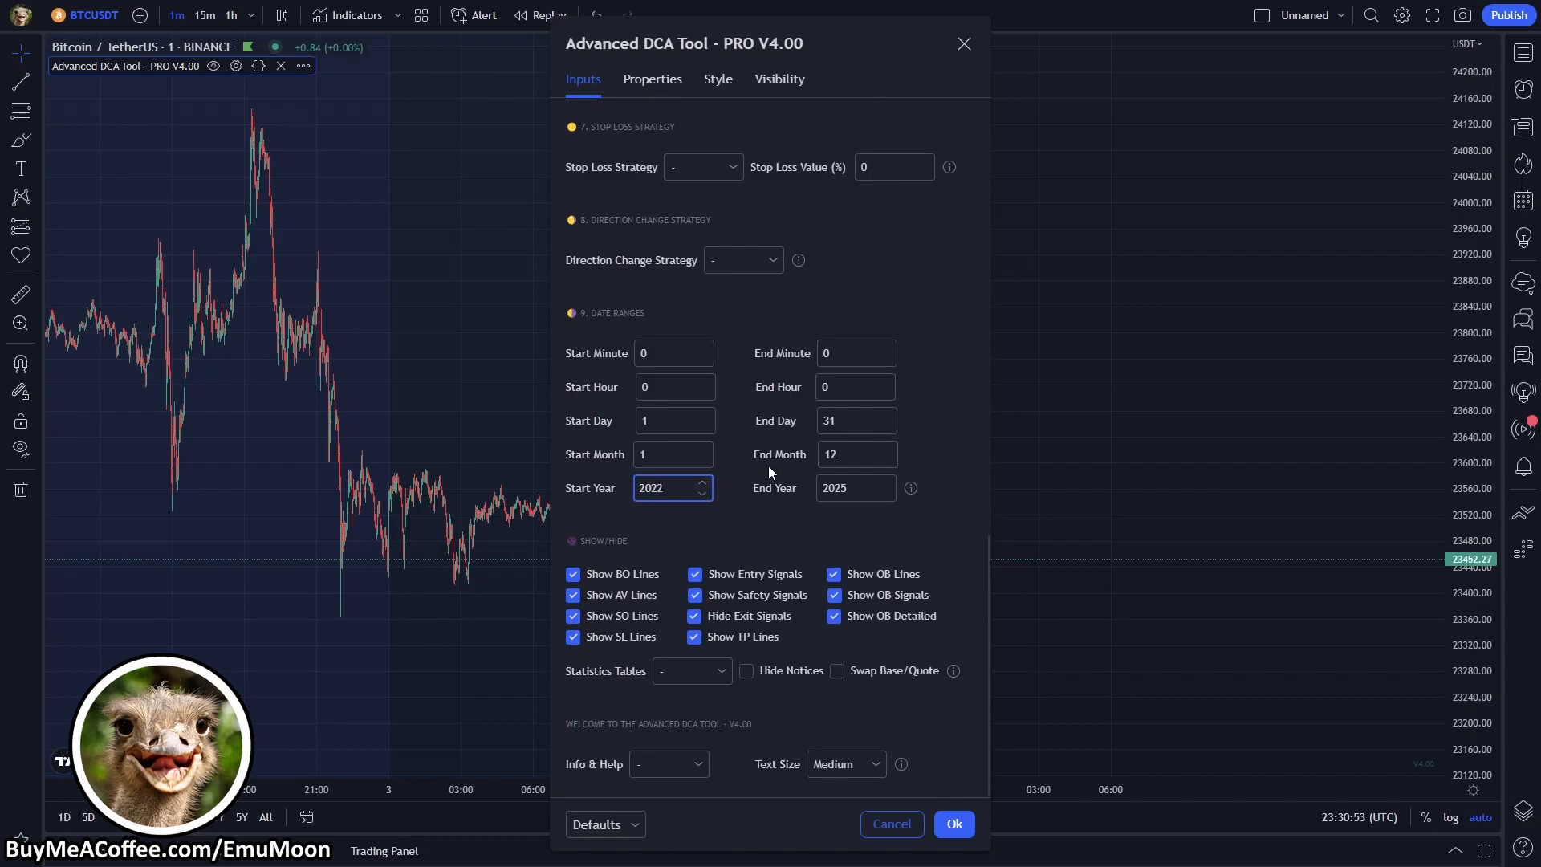
{"action": "left_click", "coordinate": [701, 483]}
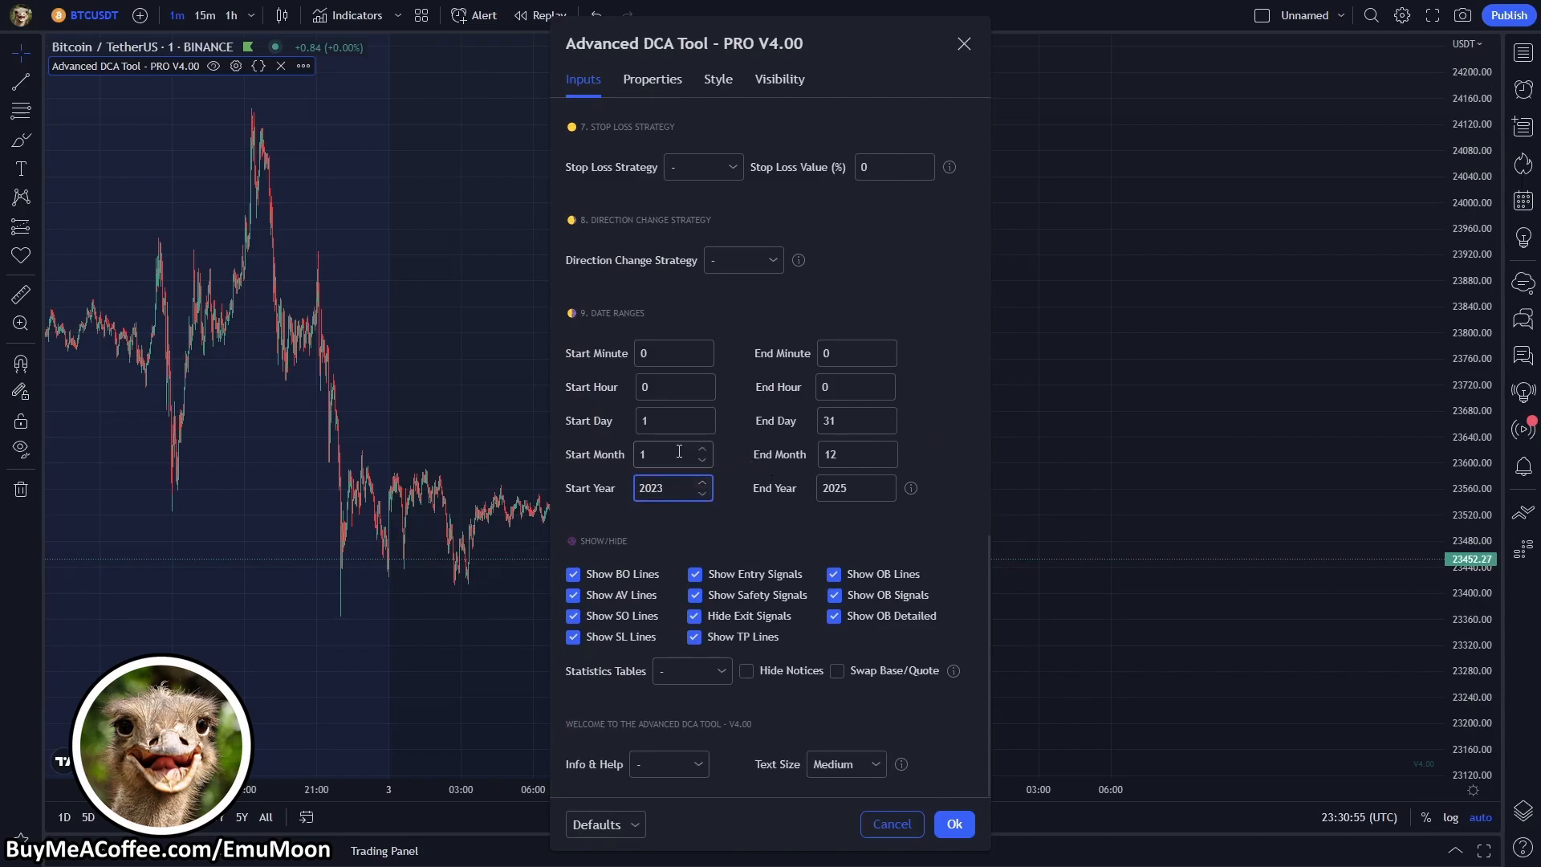
{"action": "left_click", "coordinate": [702, 416]}
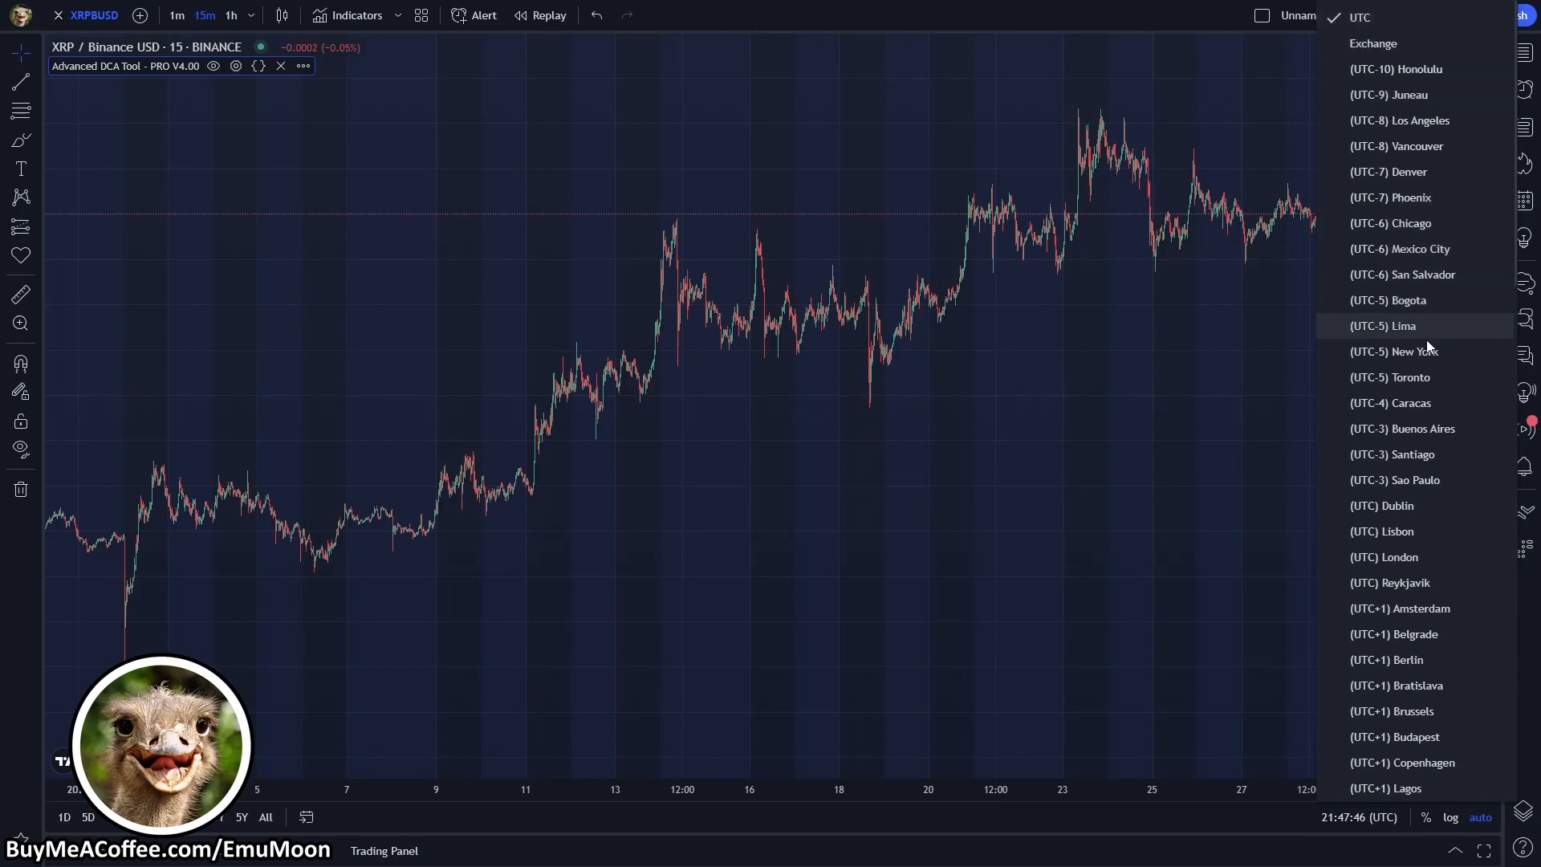
{"action": "mouse_move", "coordinate": [1394, 352]}
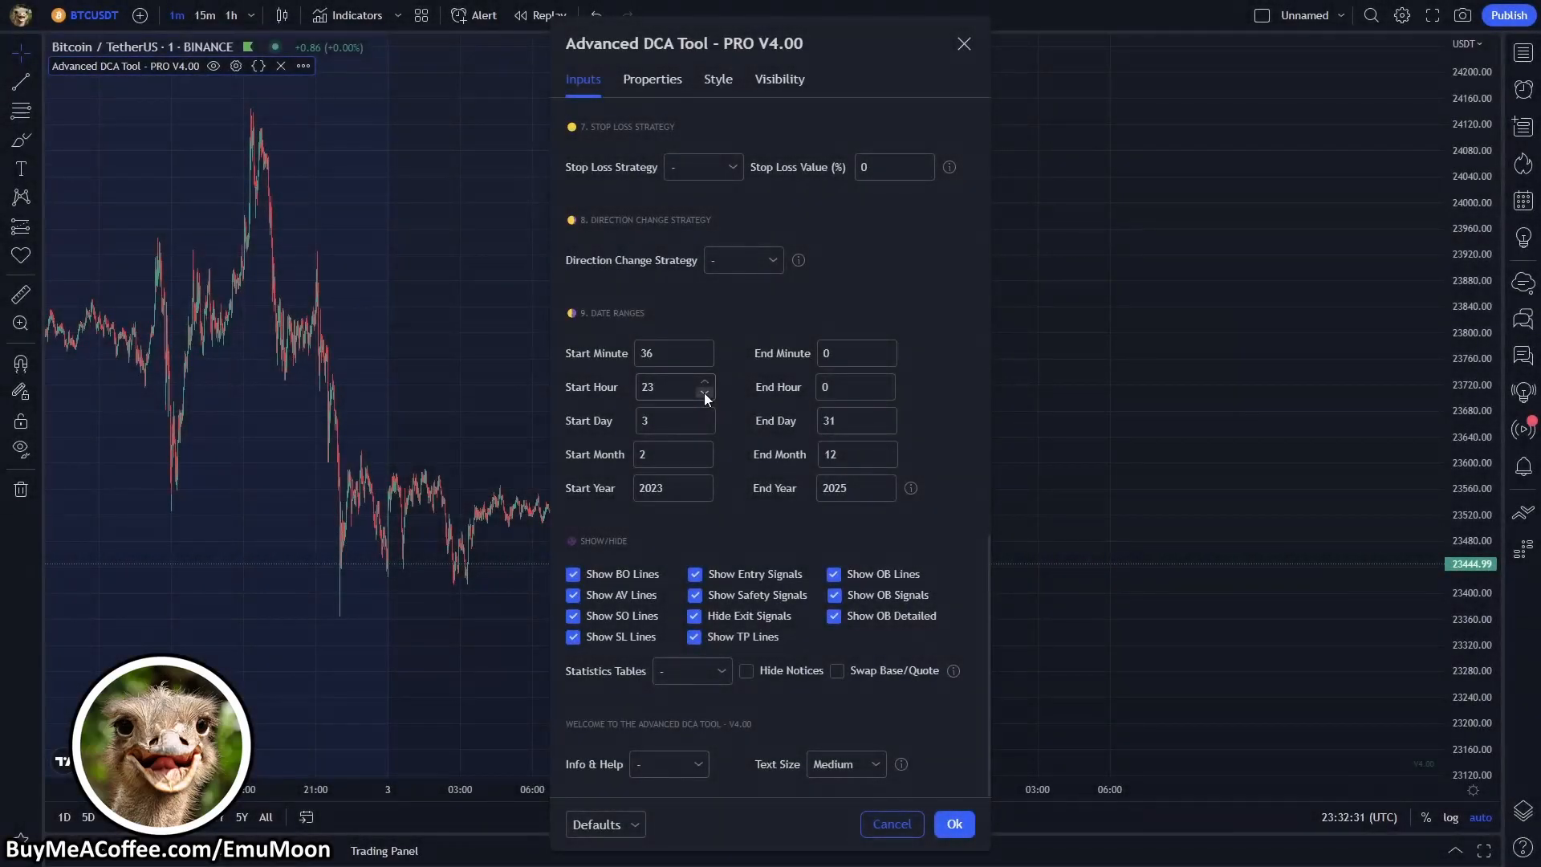
{"action": "left_click", "coordinate": [703, 391]}
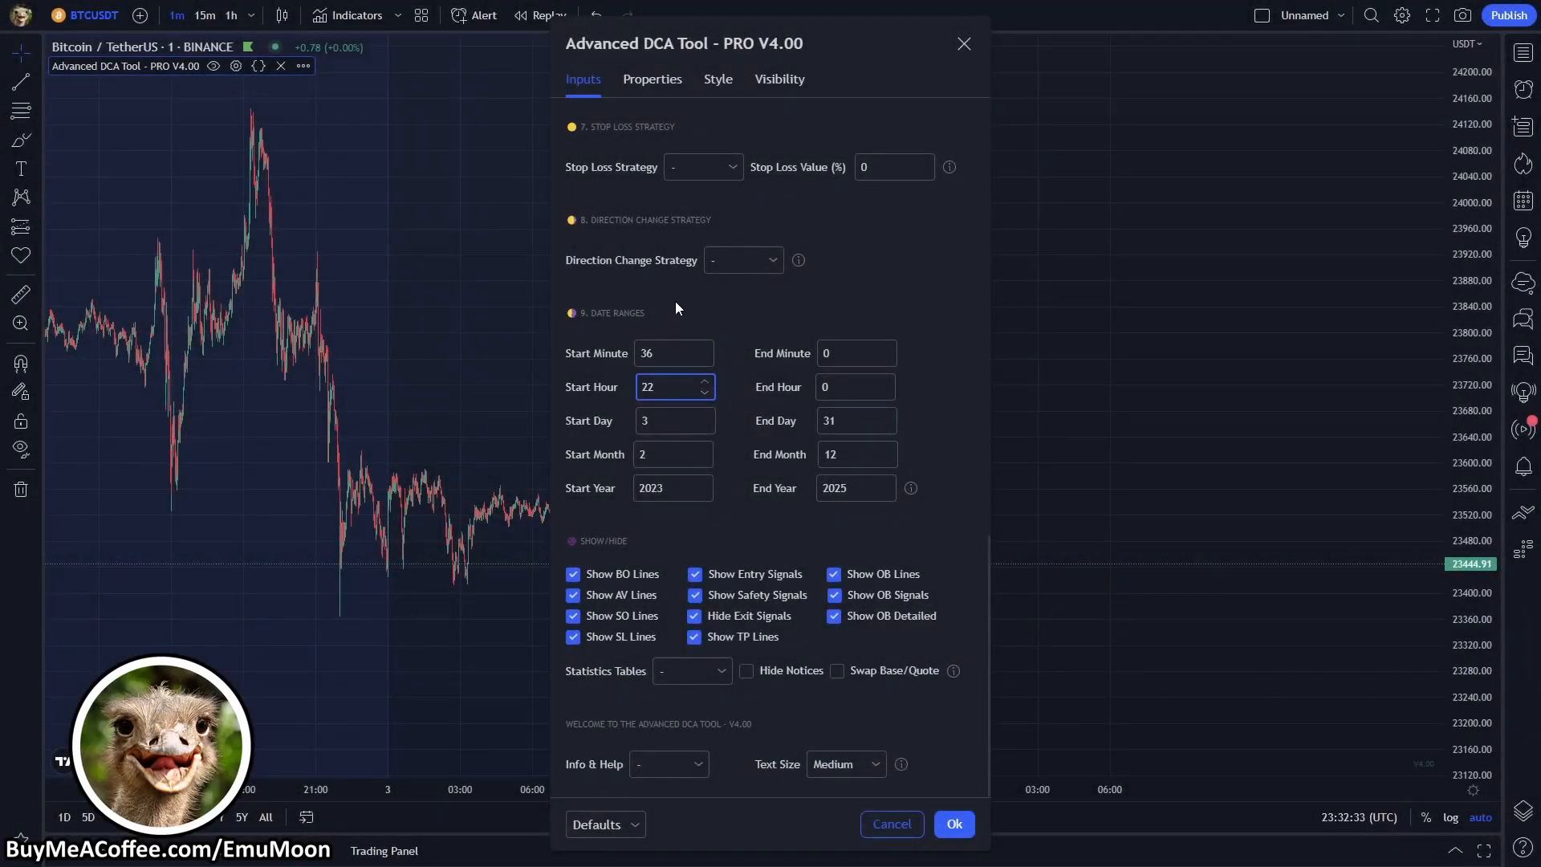
{"action": "mouse_move", "coordinate": [490, 287]}
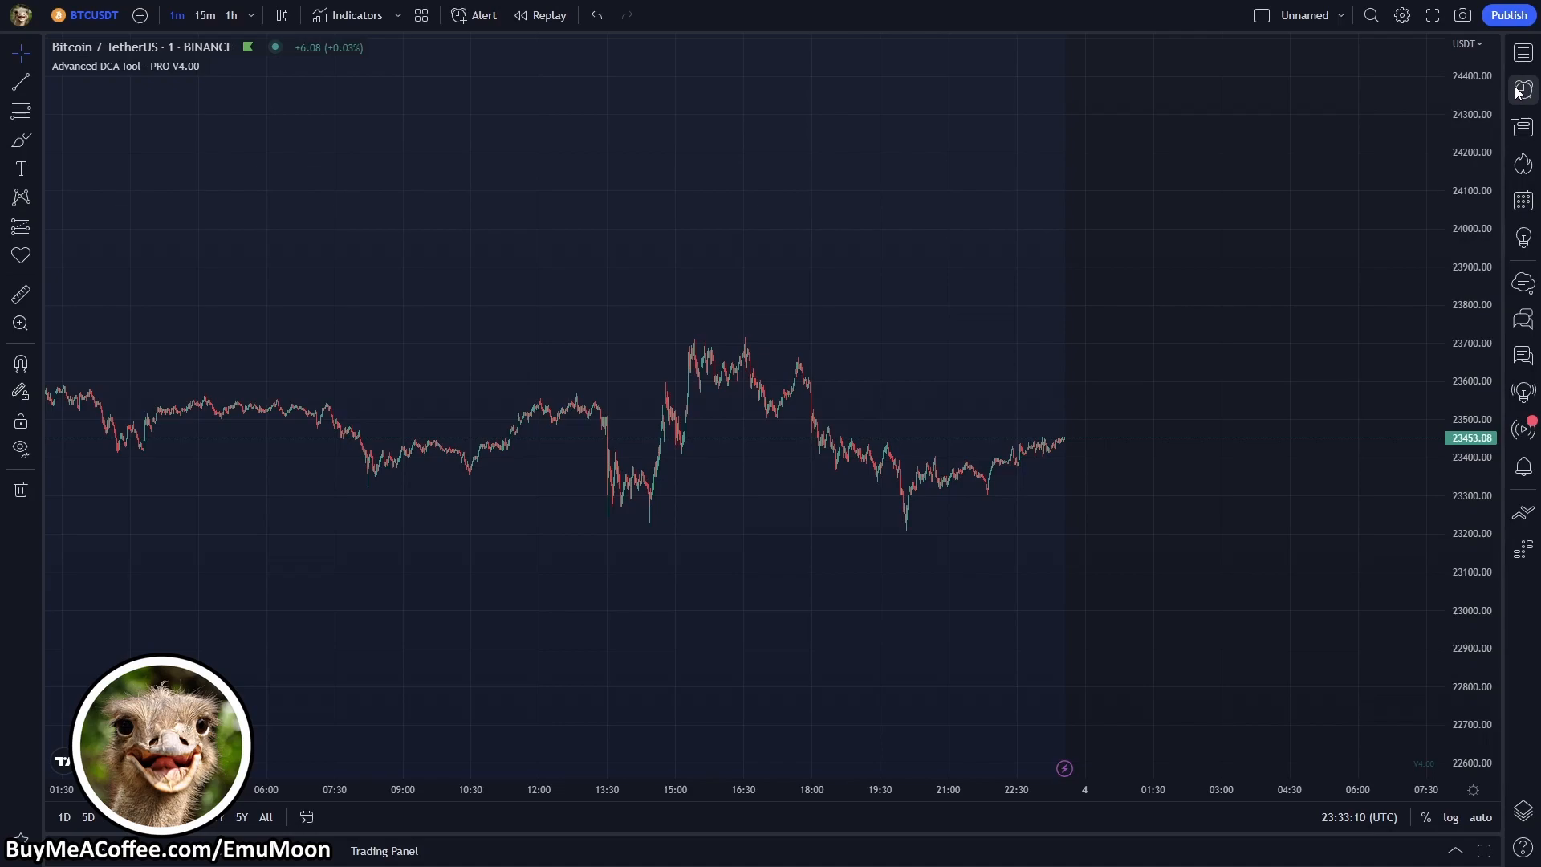
Start a new alert conditioned on Advanced DCA Tool with order fills and alert() calls
{"action": "left_click", "coordinate": [1522, 88]}
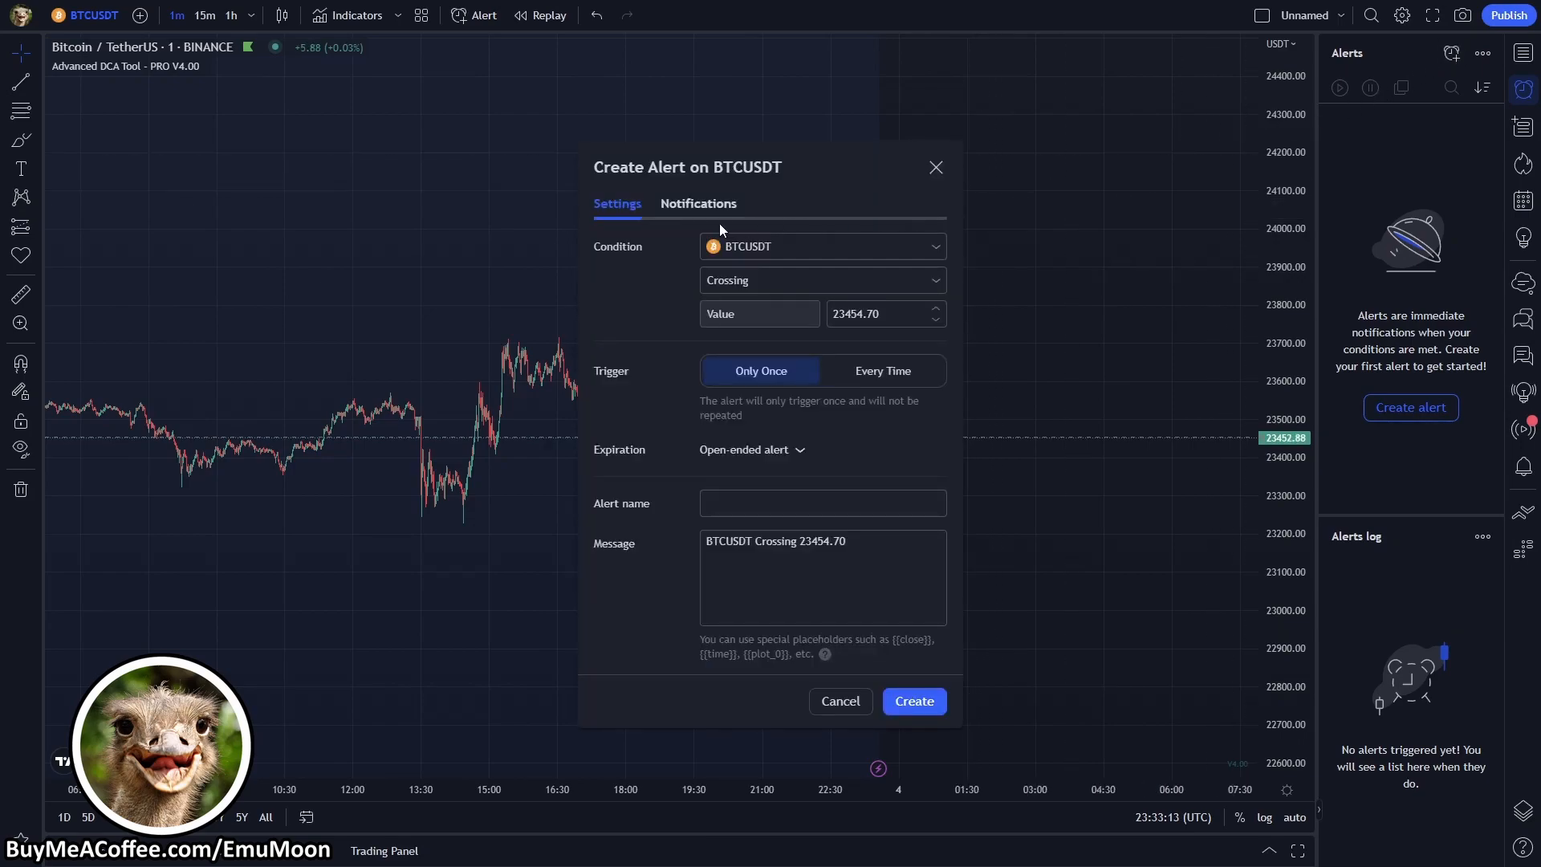
{"action": "mouse_move", "coordinate": [627, 246]}
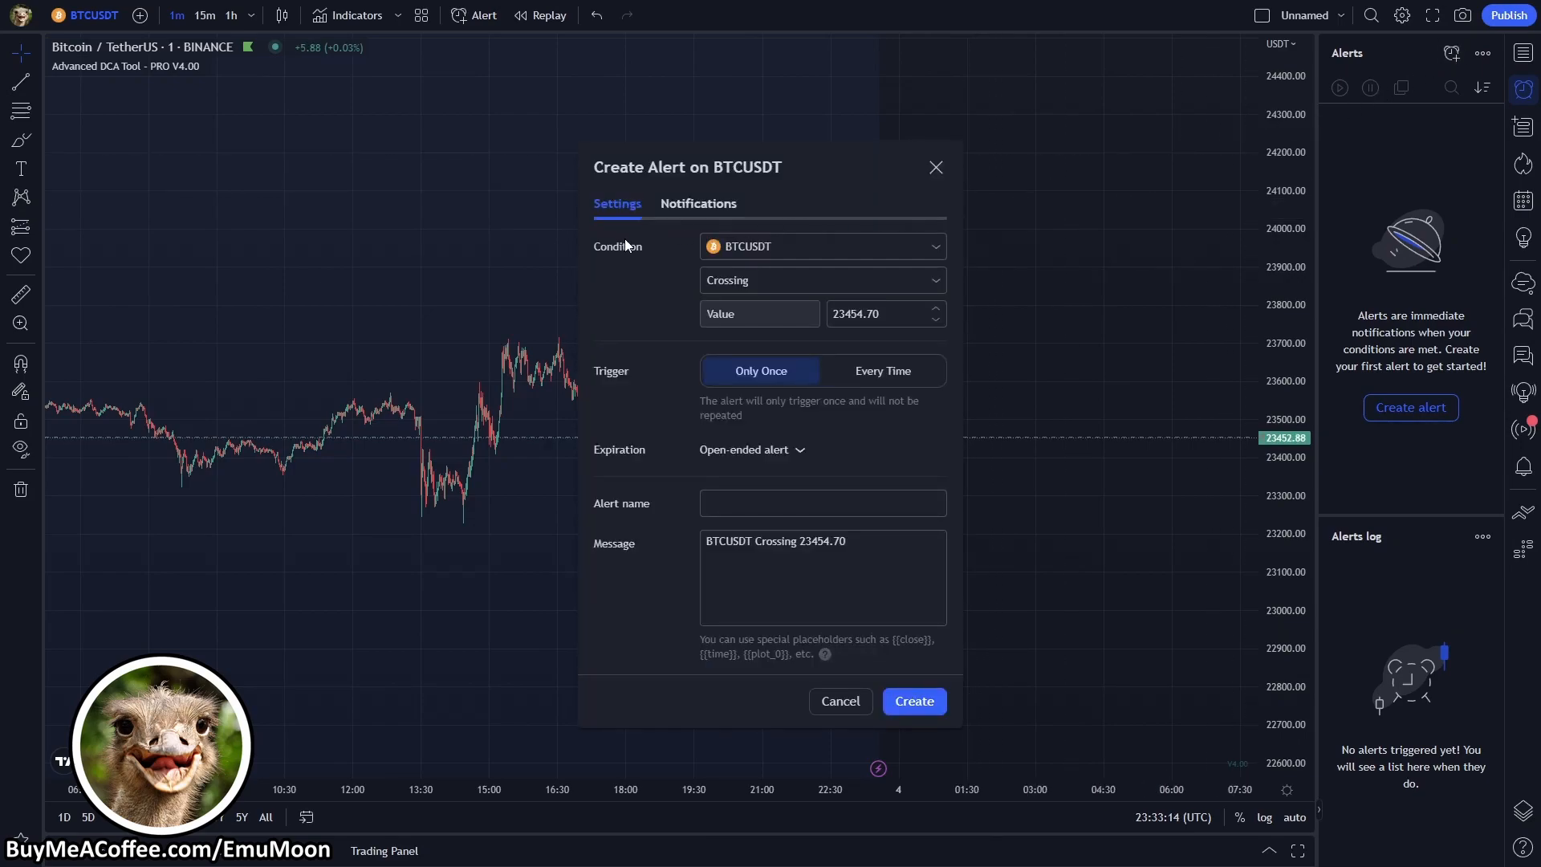
{"action": "left_click", "coordinate": [822, 246]}
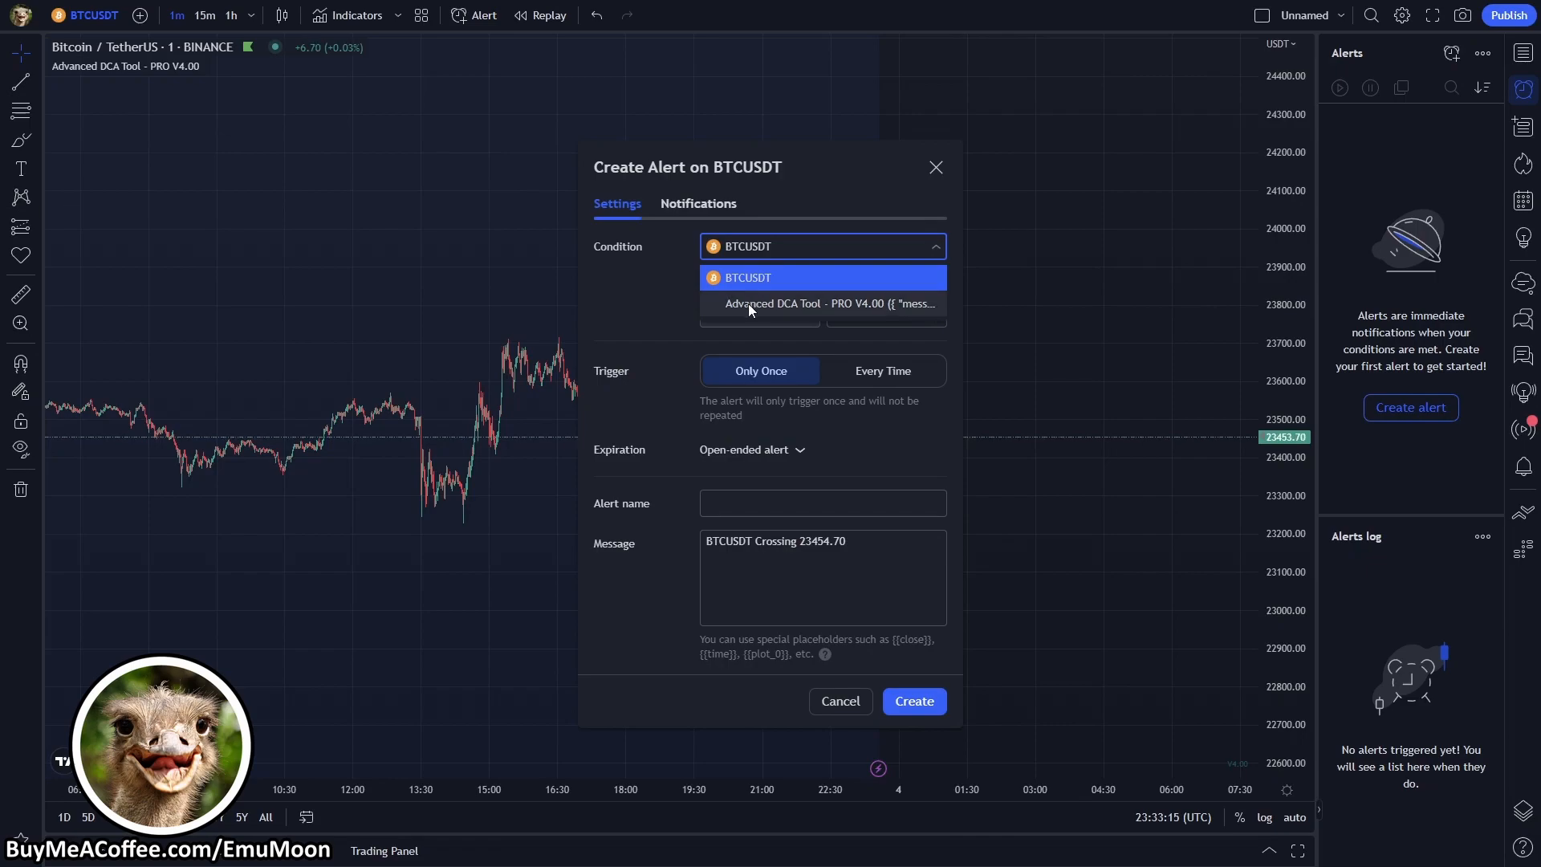
{"action": "left_click", "coordinate": [829, 304]}
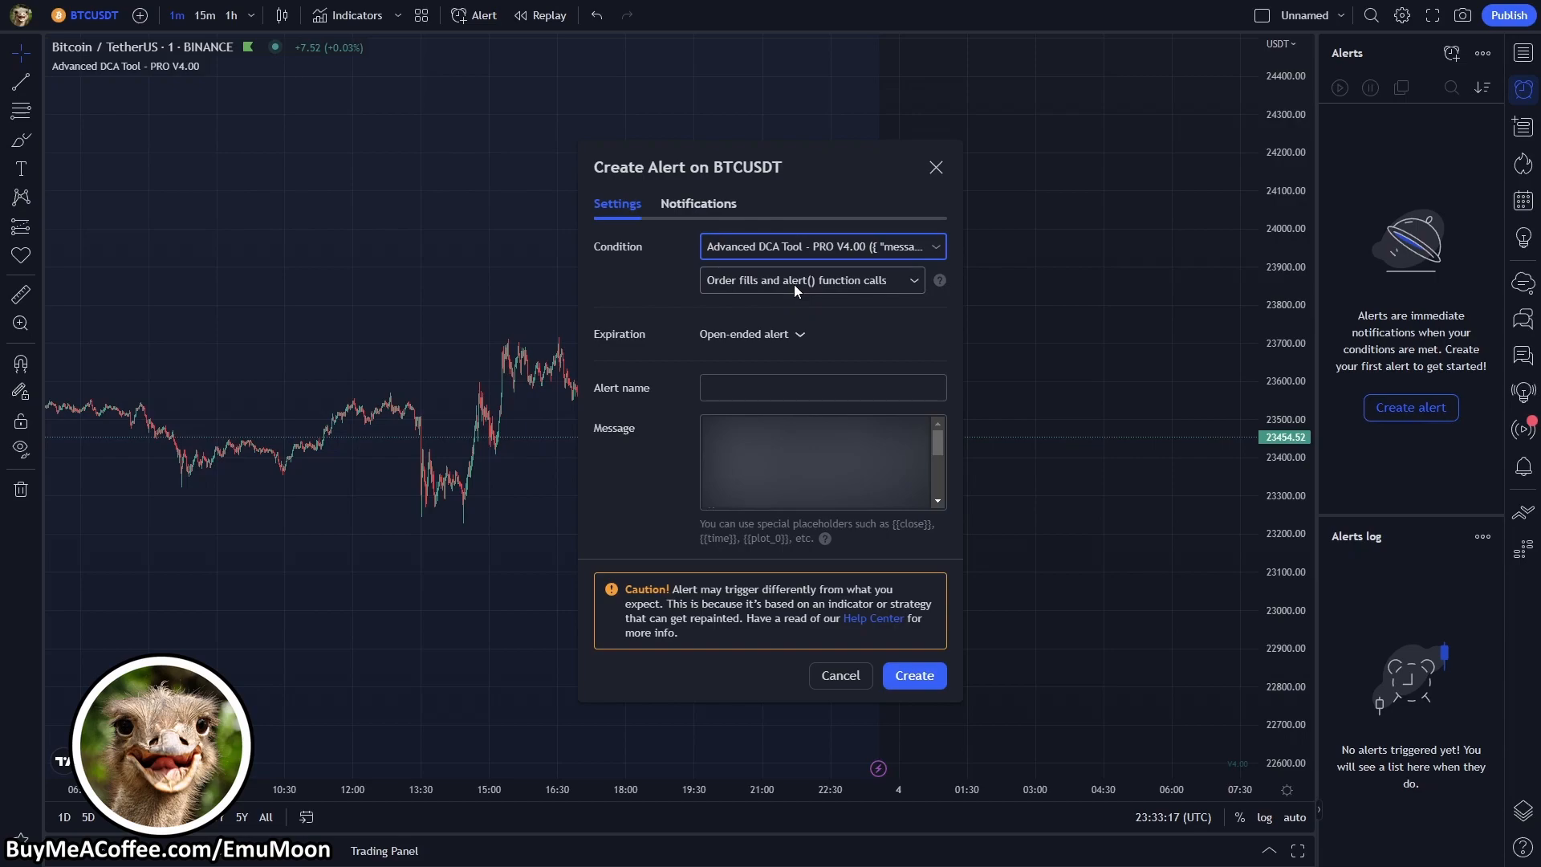
{"action": "left_click", "coordinate": [810, 280]}
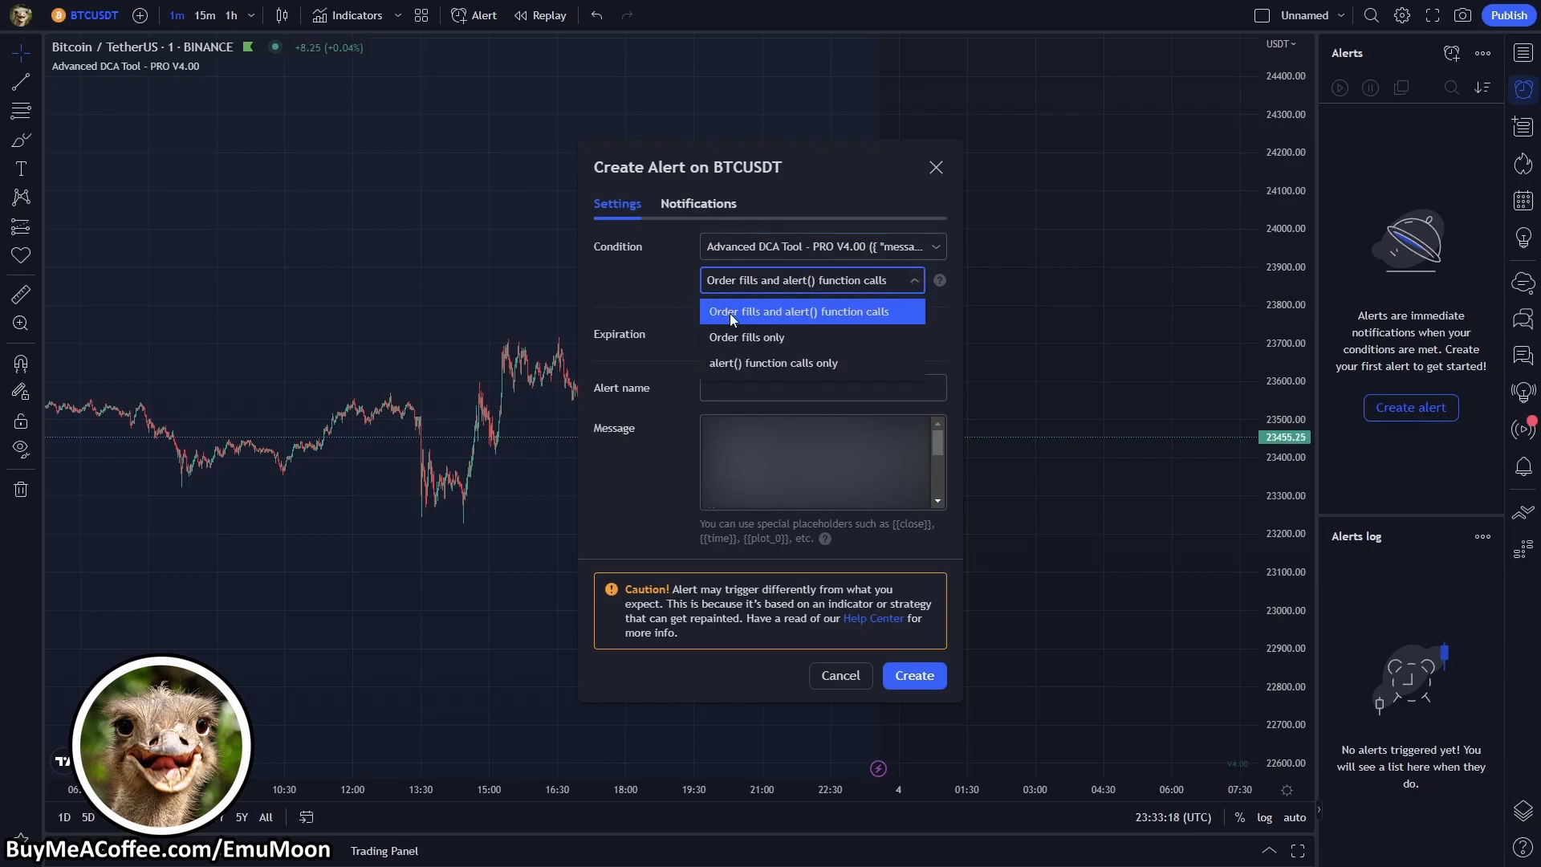
{"action": "left_click", "coordinate": [800, 311]}
{"action": "type", "text": "{{"}
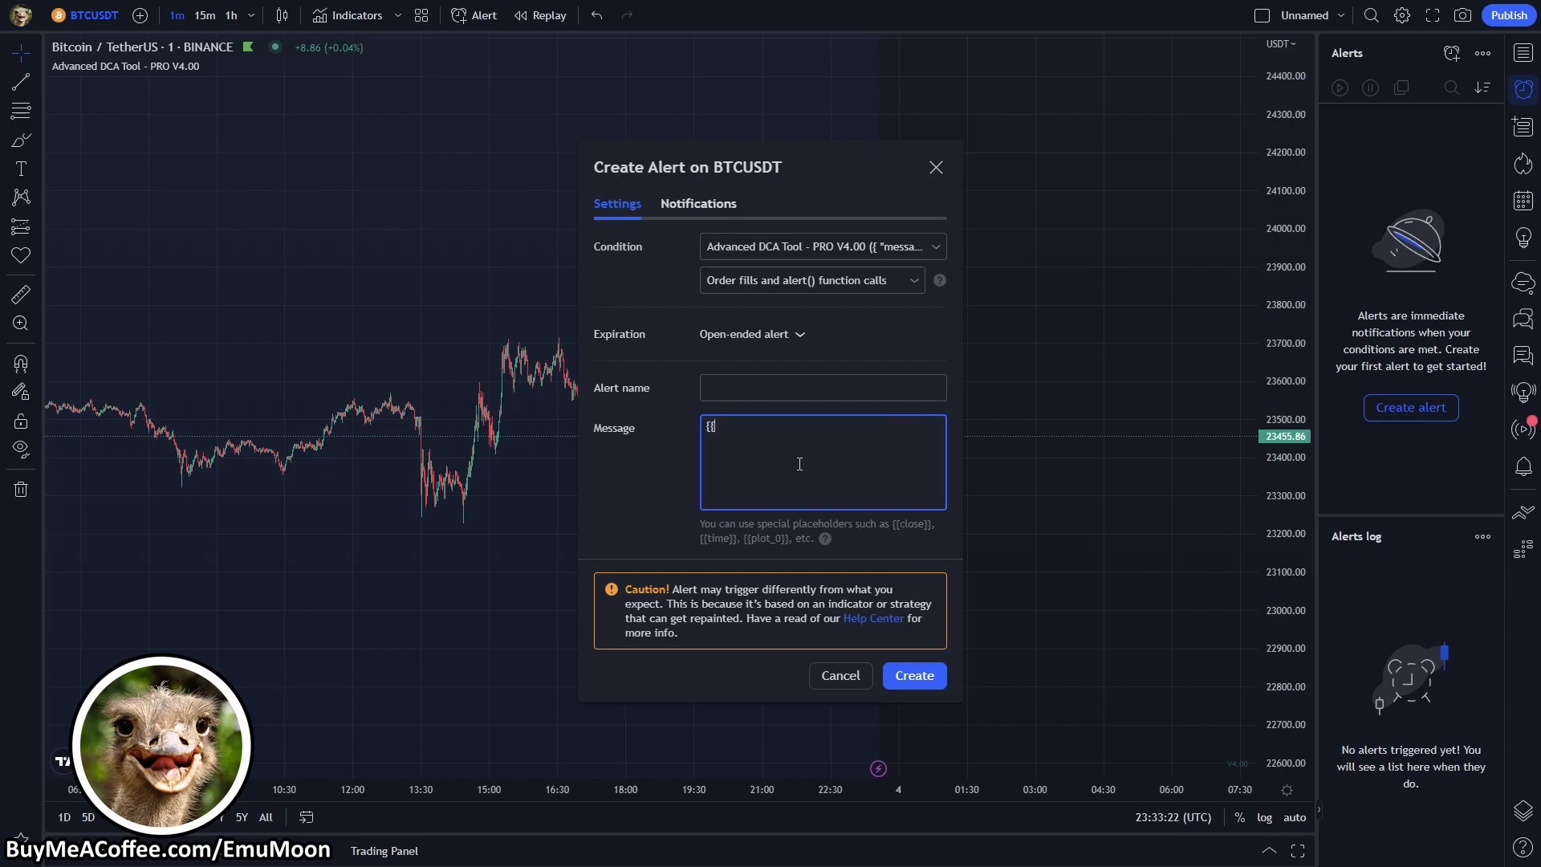
Enter {{Message}} as the alert message and name the alert BTC Multi
{"action": "type", "text": "Message"}
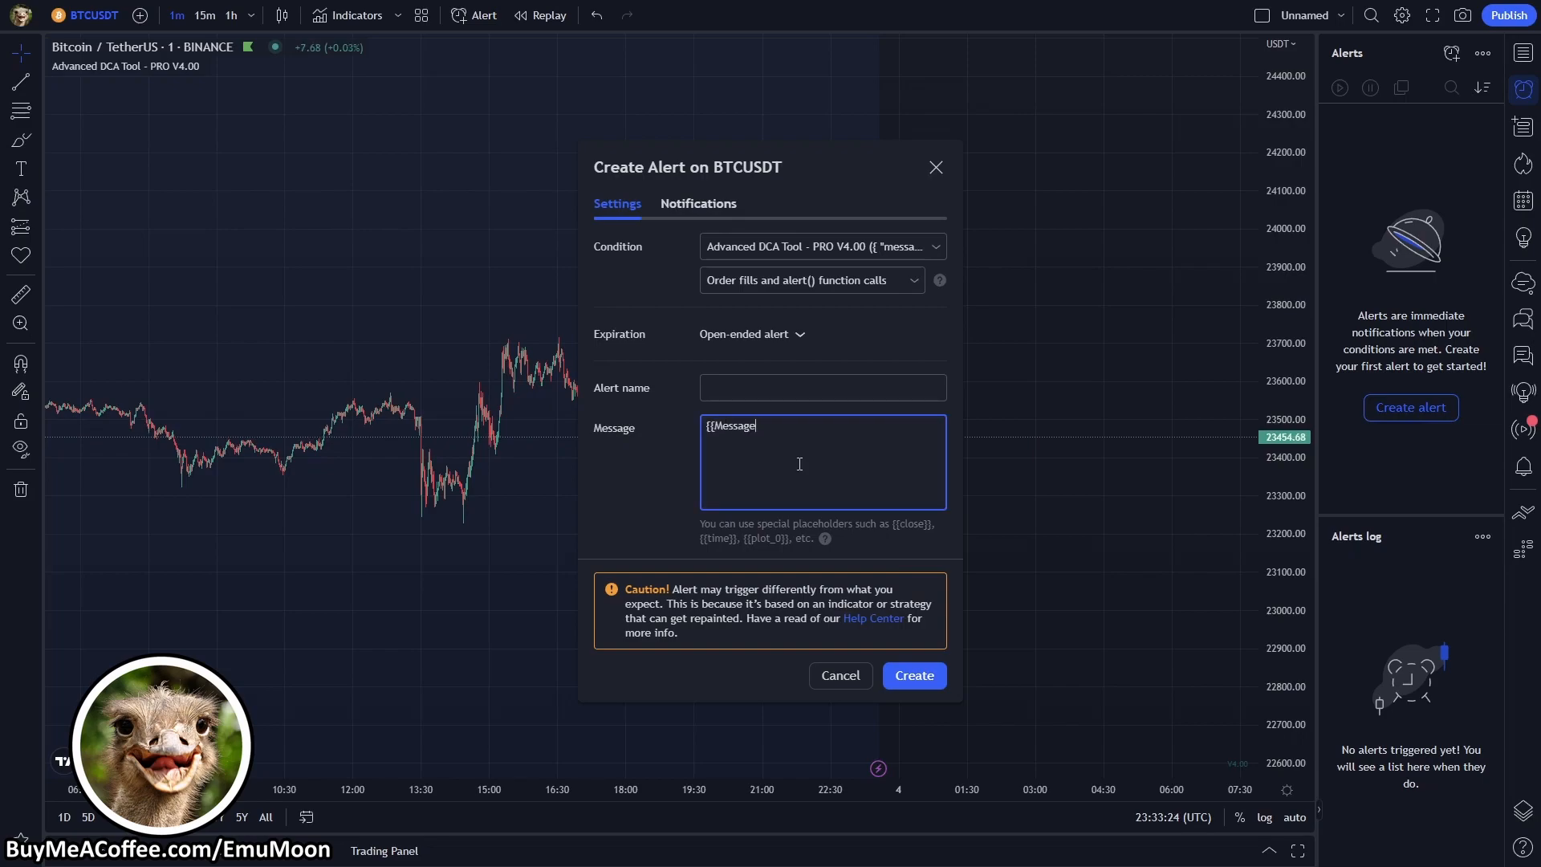
{"action": "type", "text": "}}"}
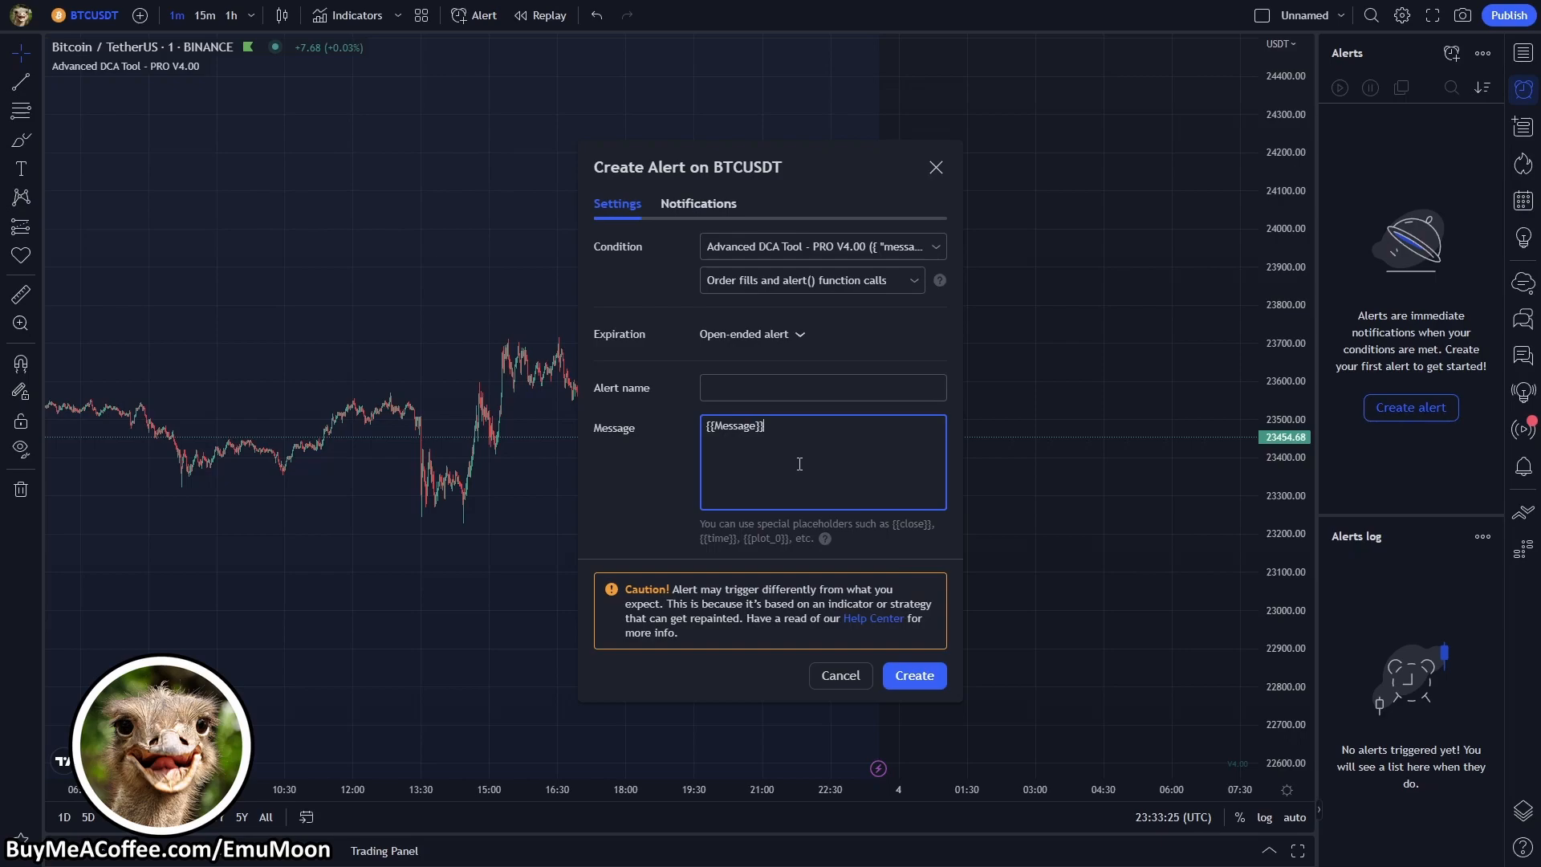
{"action": "left_click", "coordinate": [822, 387]}
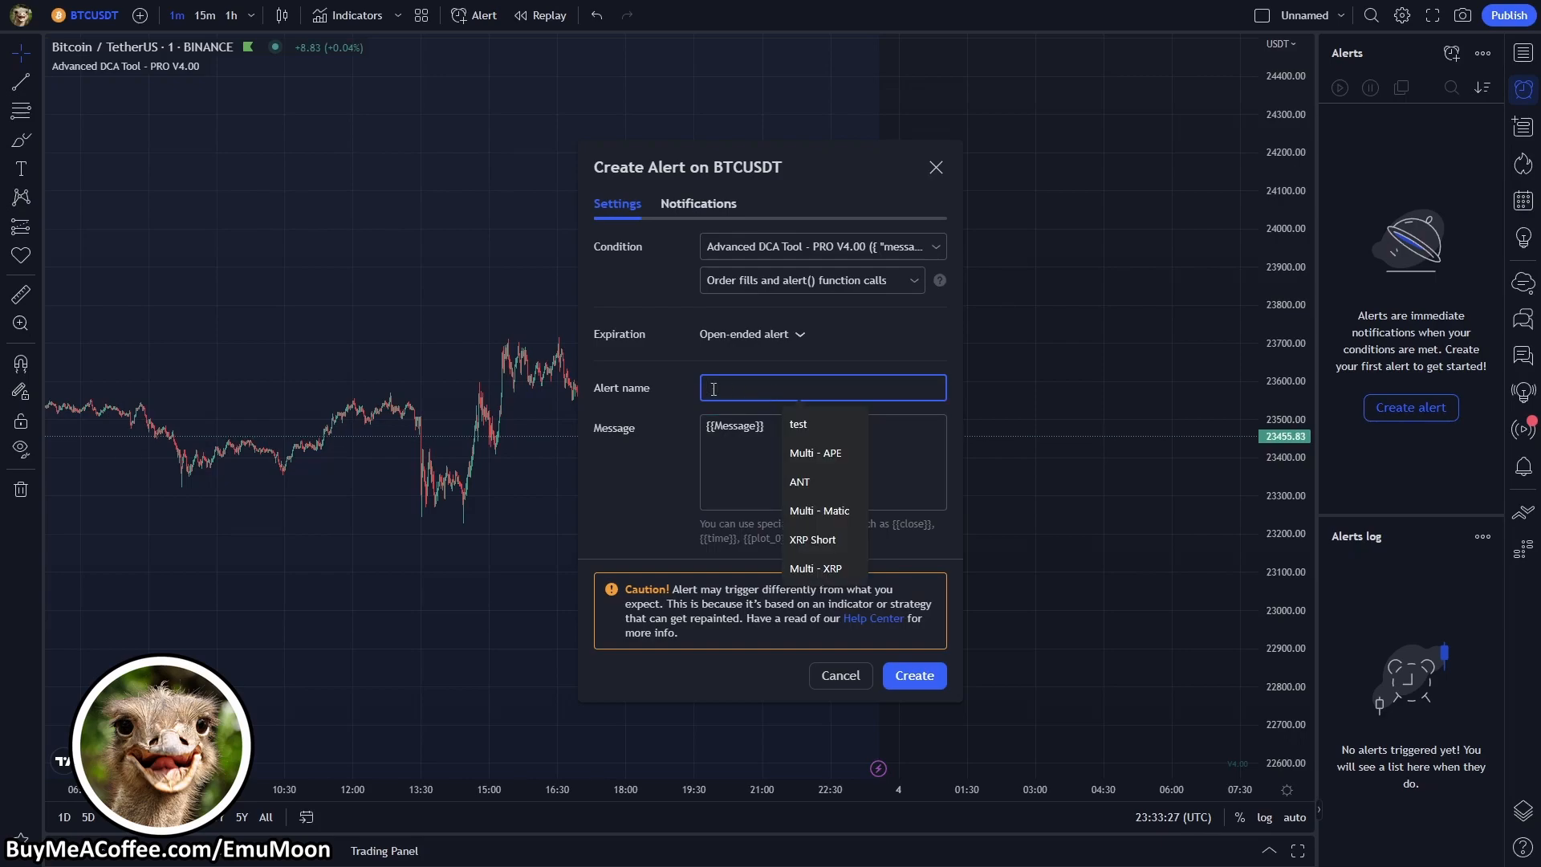
{"action": "type", "text": "BTC Multi"}
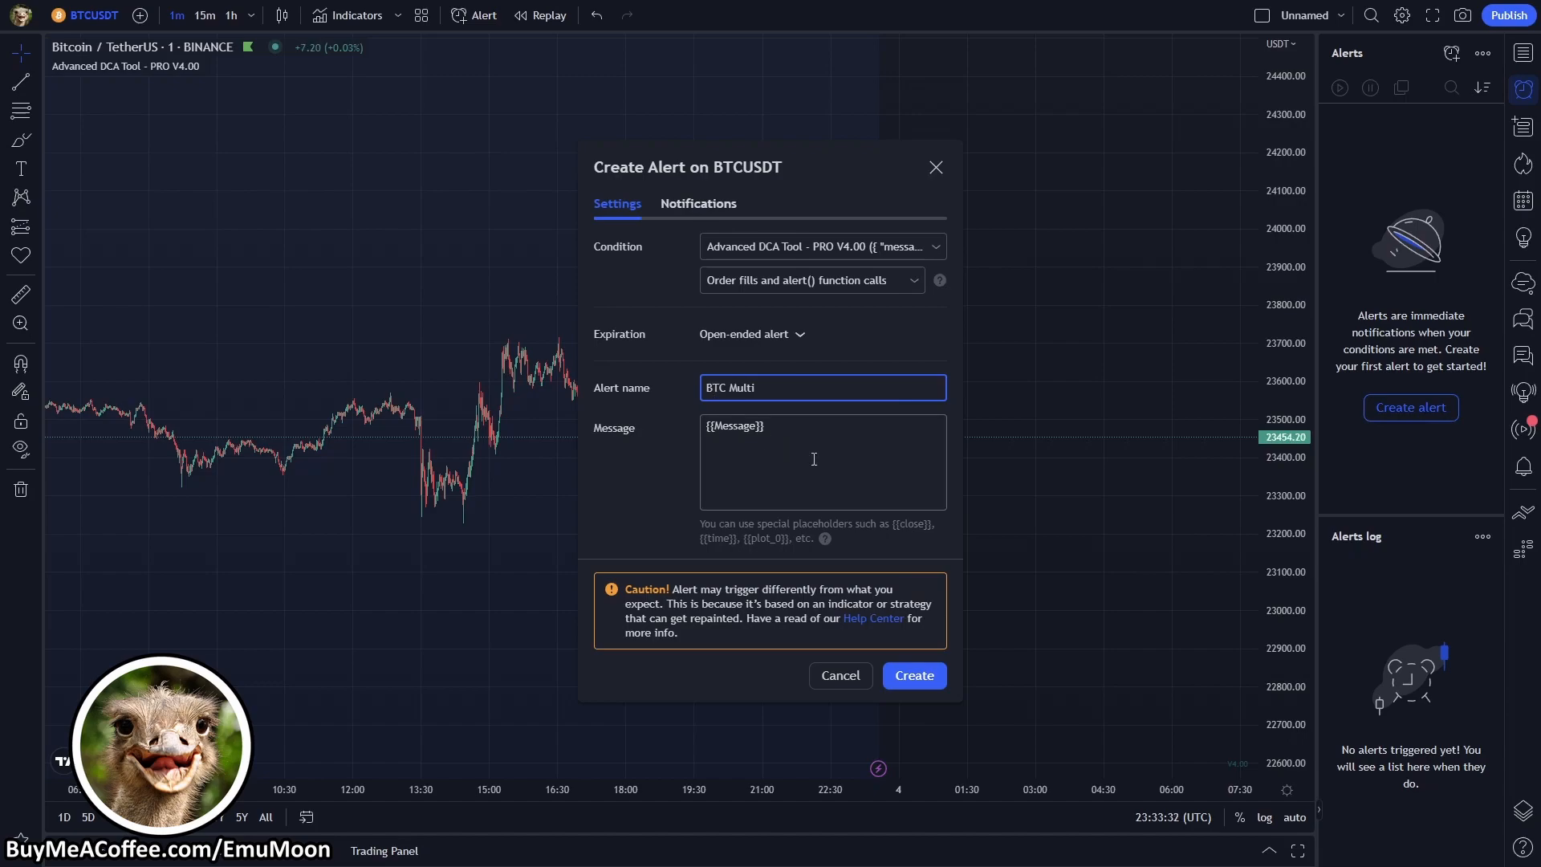
Verify the 3Commas Webhook URL under Notifications and create the active BTC Multi alert
{"action": "left_click", "coordinate": [812, 459]}
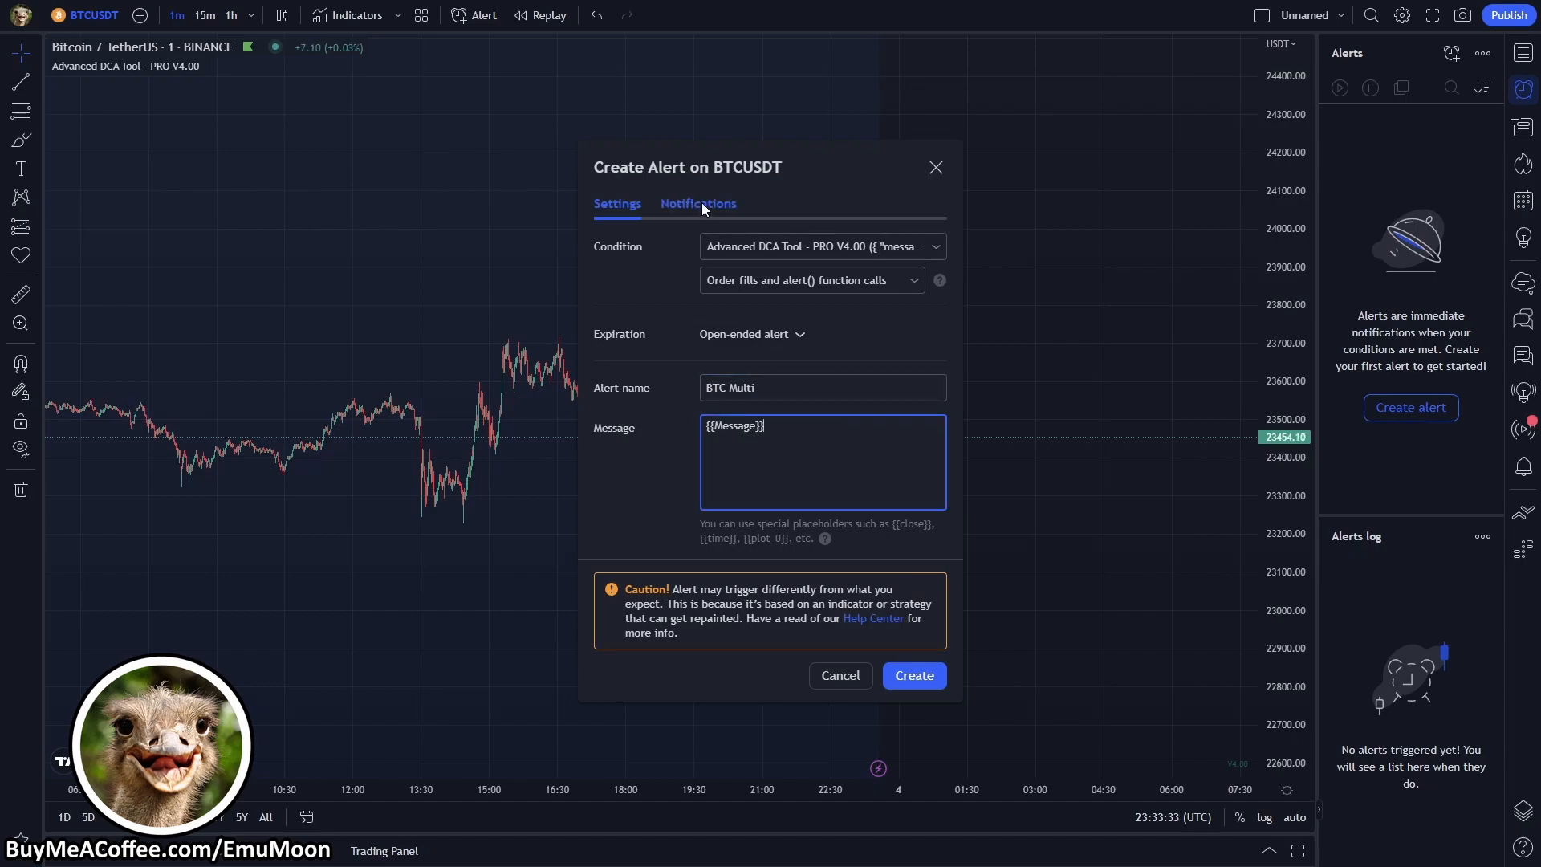
{"action": "left_click", "coordinate": [697, 204]}
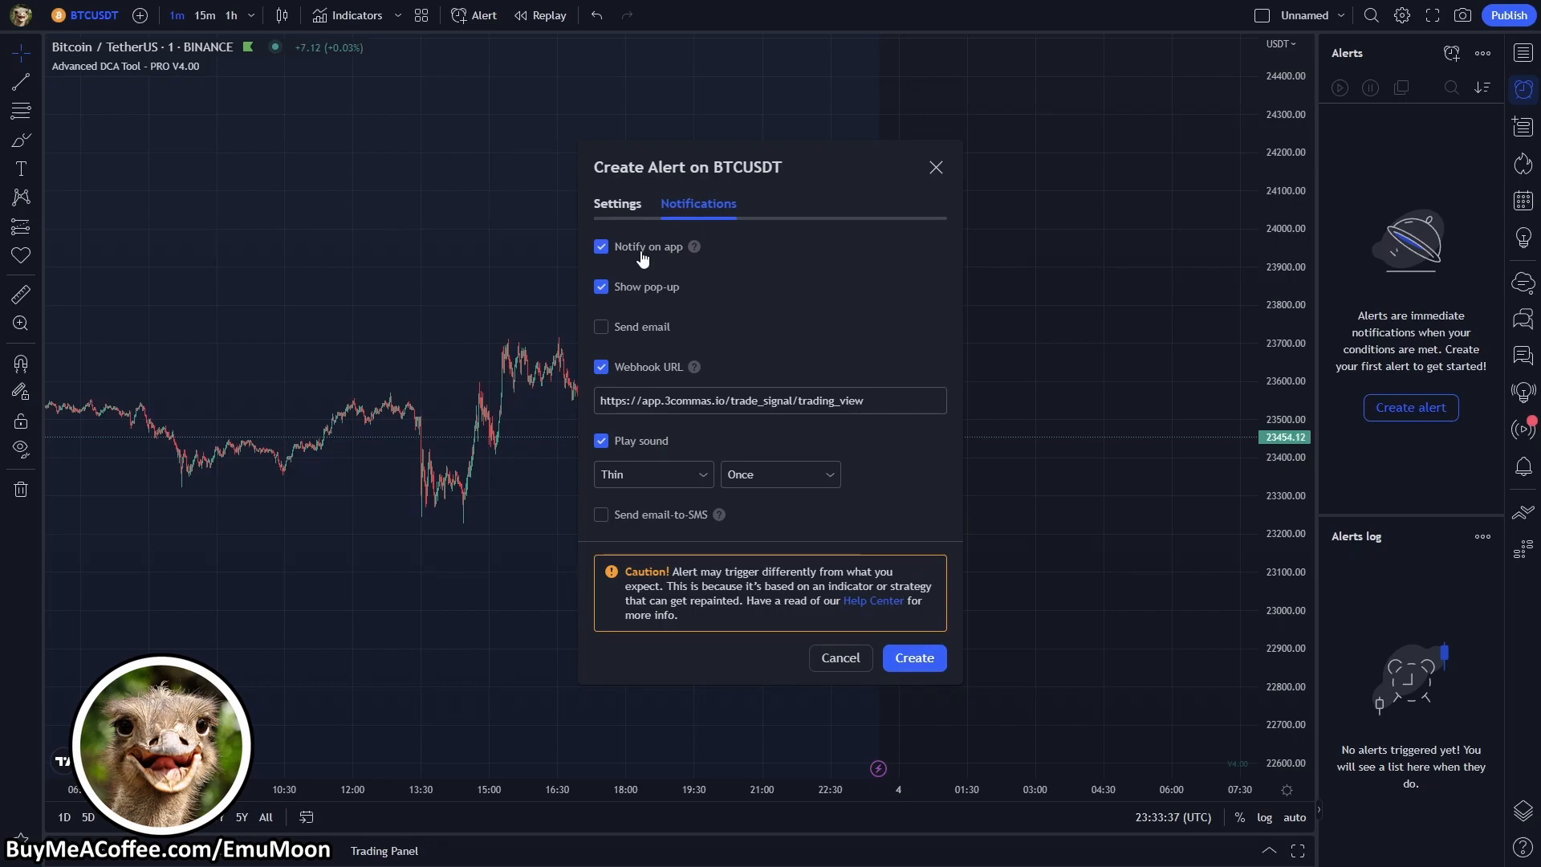
{"action": "left_click", "coordinate": [769, 400]}
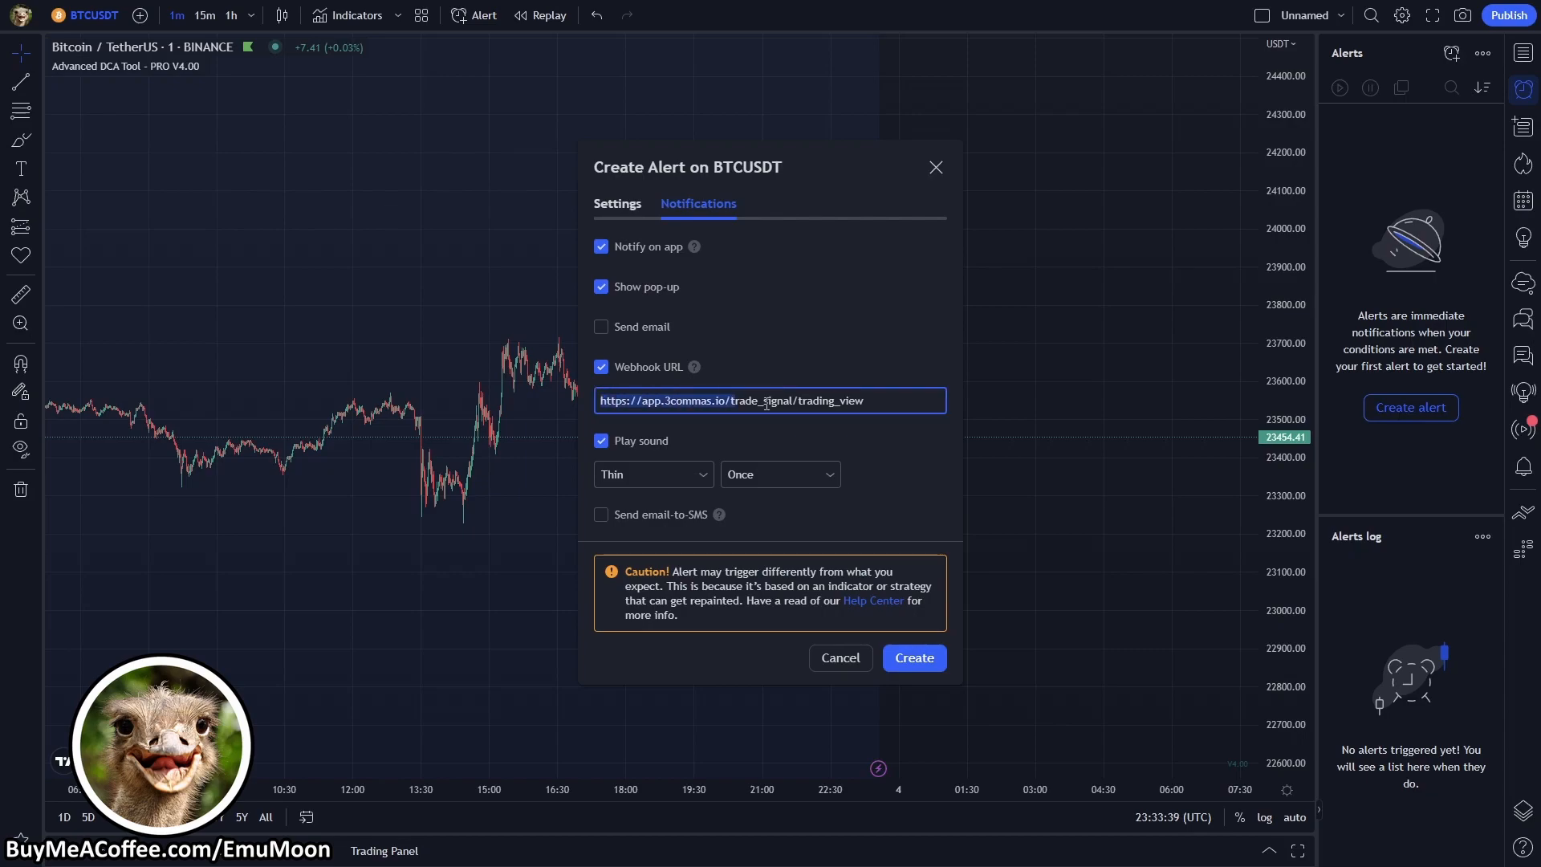
{"action": "left_click", "coordinate": [889, 401]}
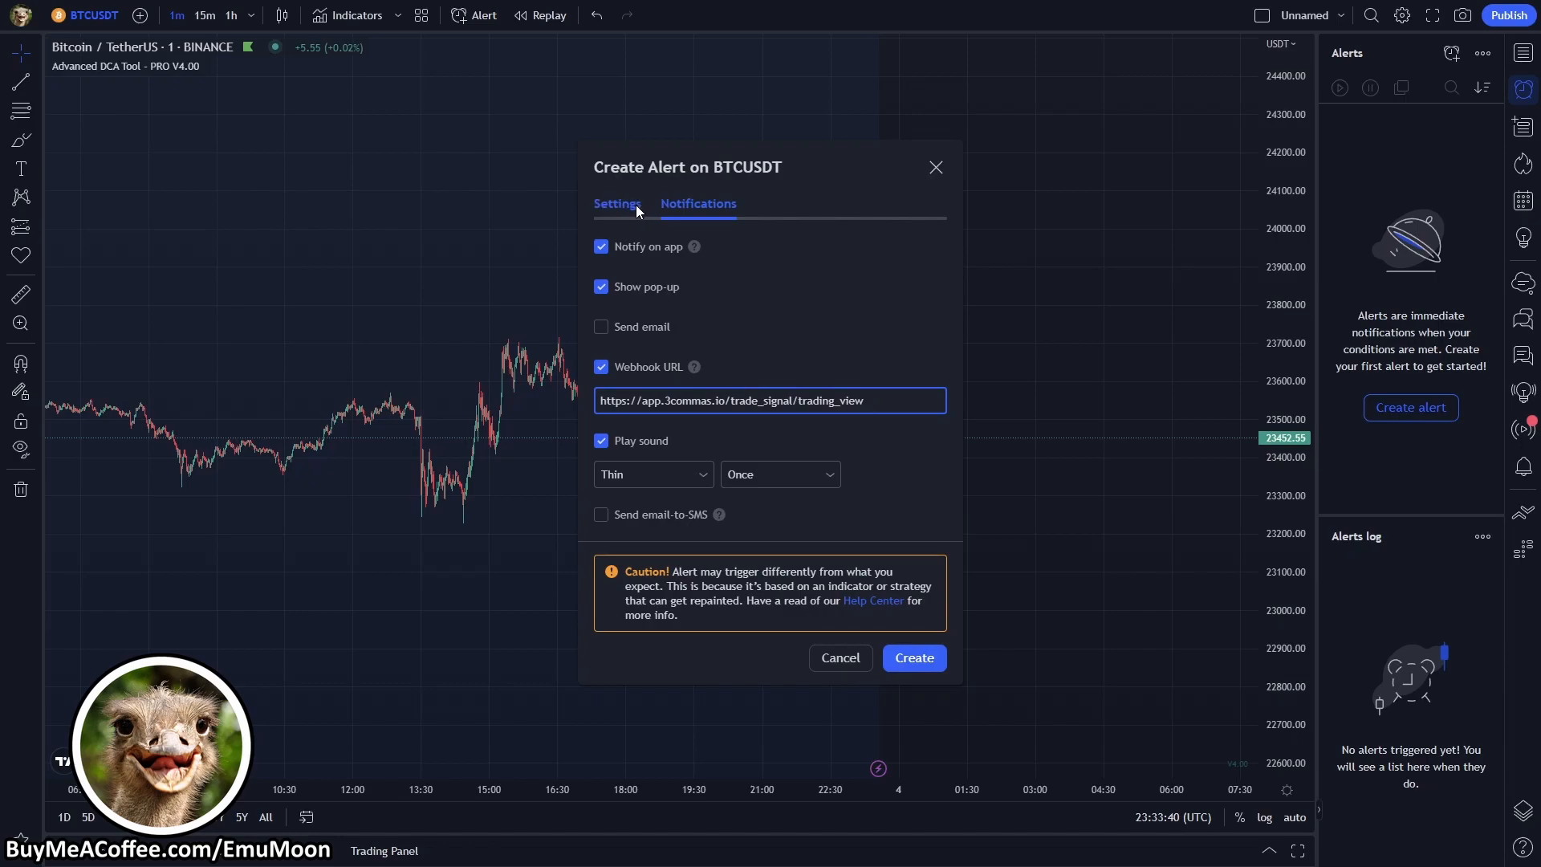
{"action": "left_click", "coordinate": [617, 204]}
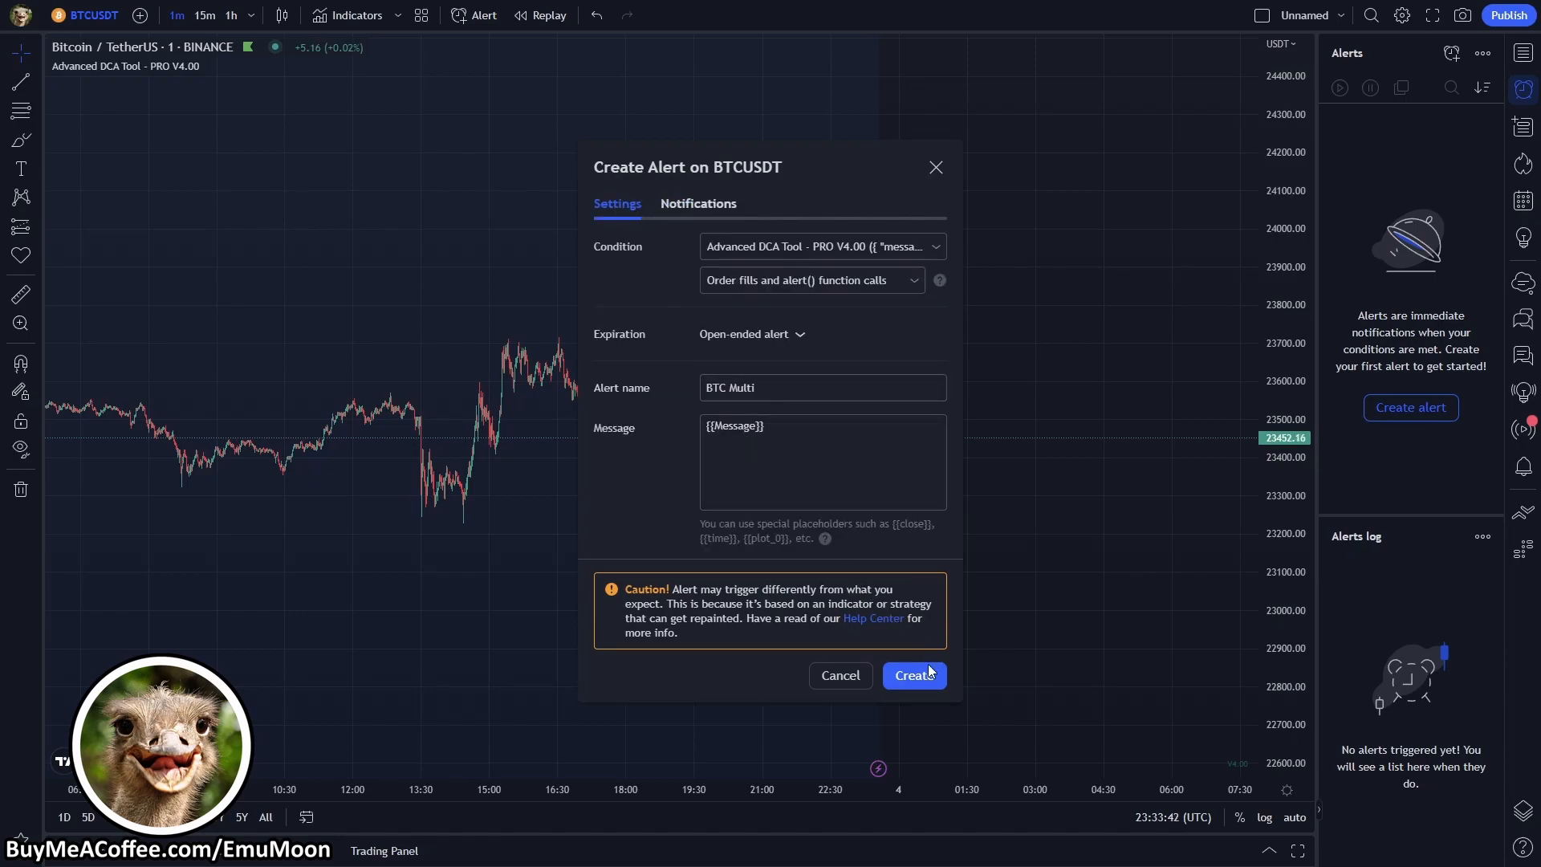
{"action": "left_click", "coordinate": [912, 676]}
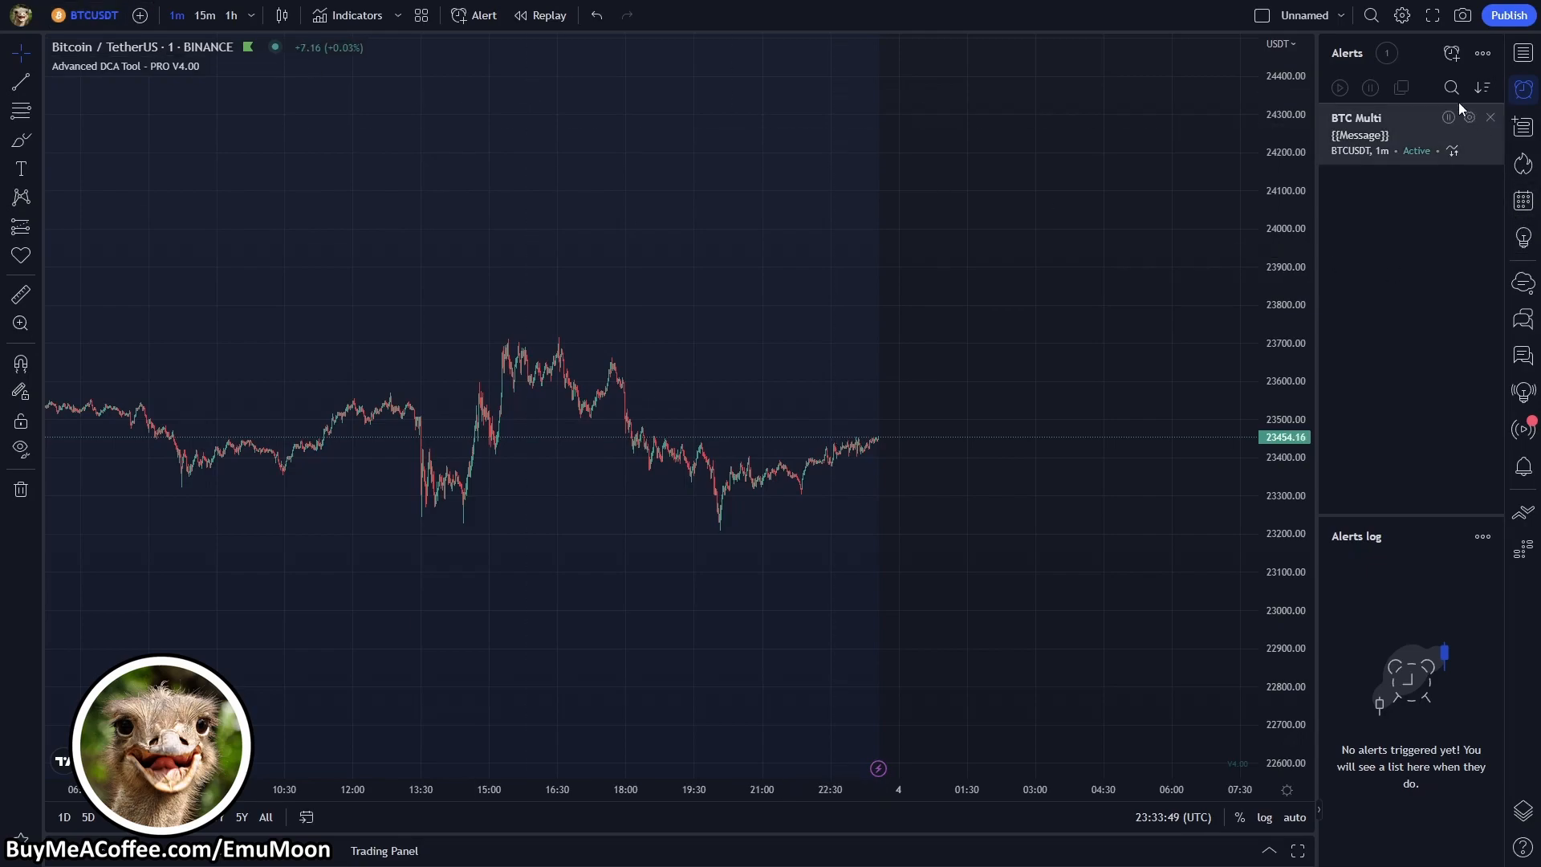
{"action": "mouse_move", "coordinate": [1421, 184]}
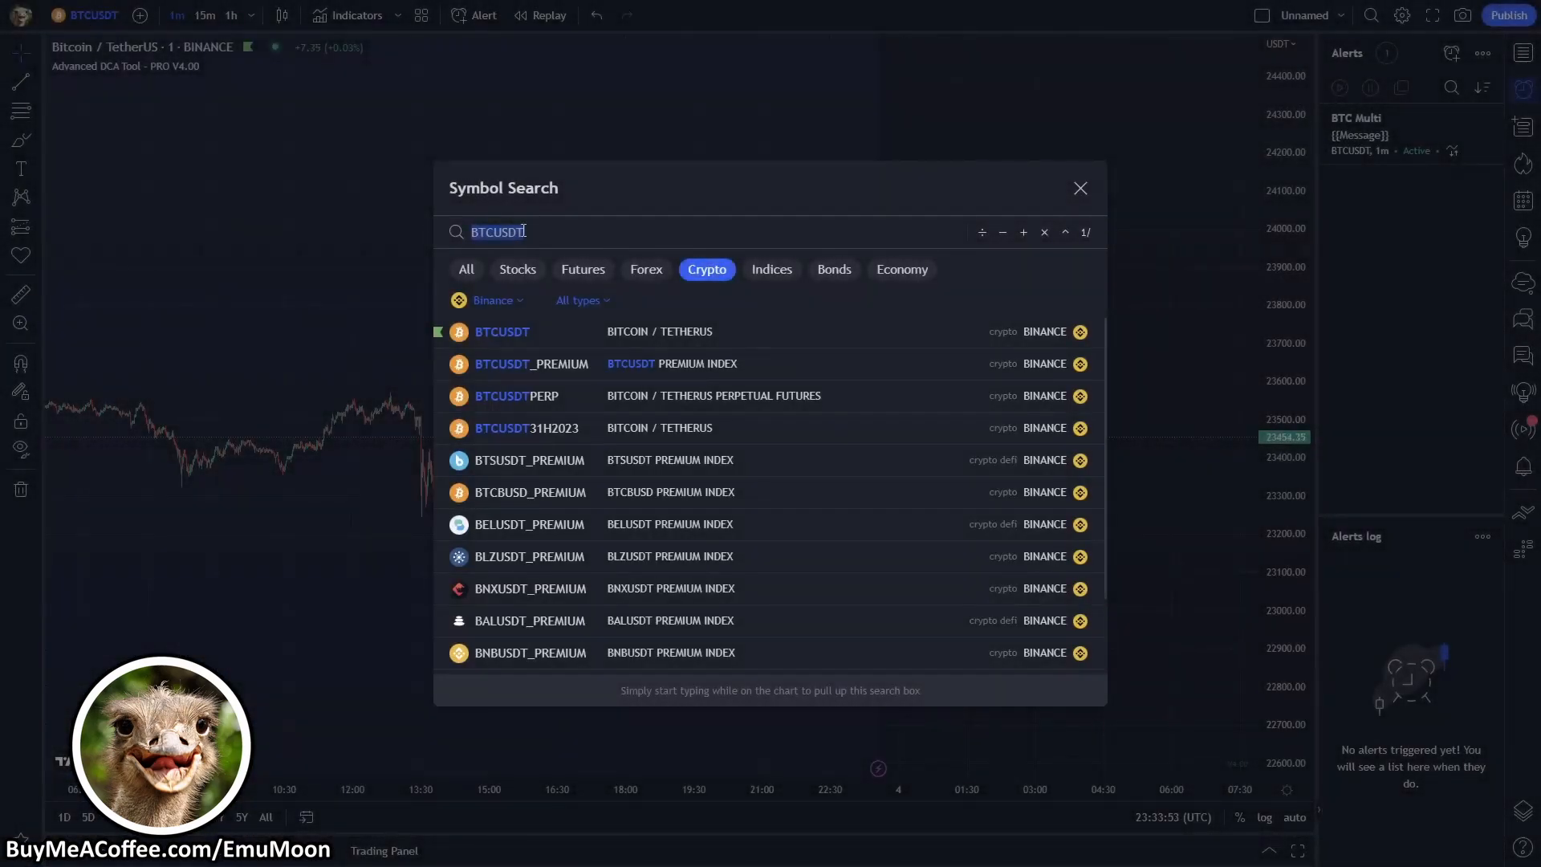
Switch the chart to Binance ETHUSDT and set the DCA tool's start minute to 37
{"action": "type", "text": "ETHUSDT"}
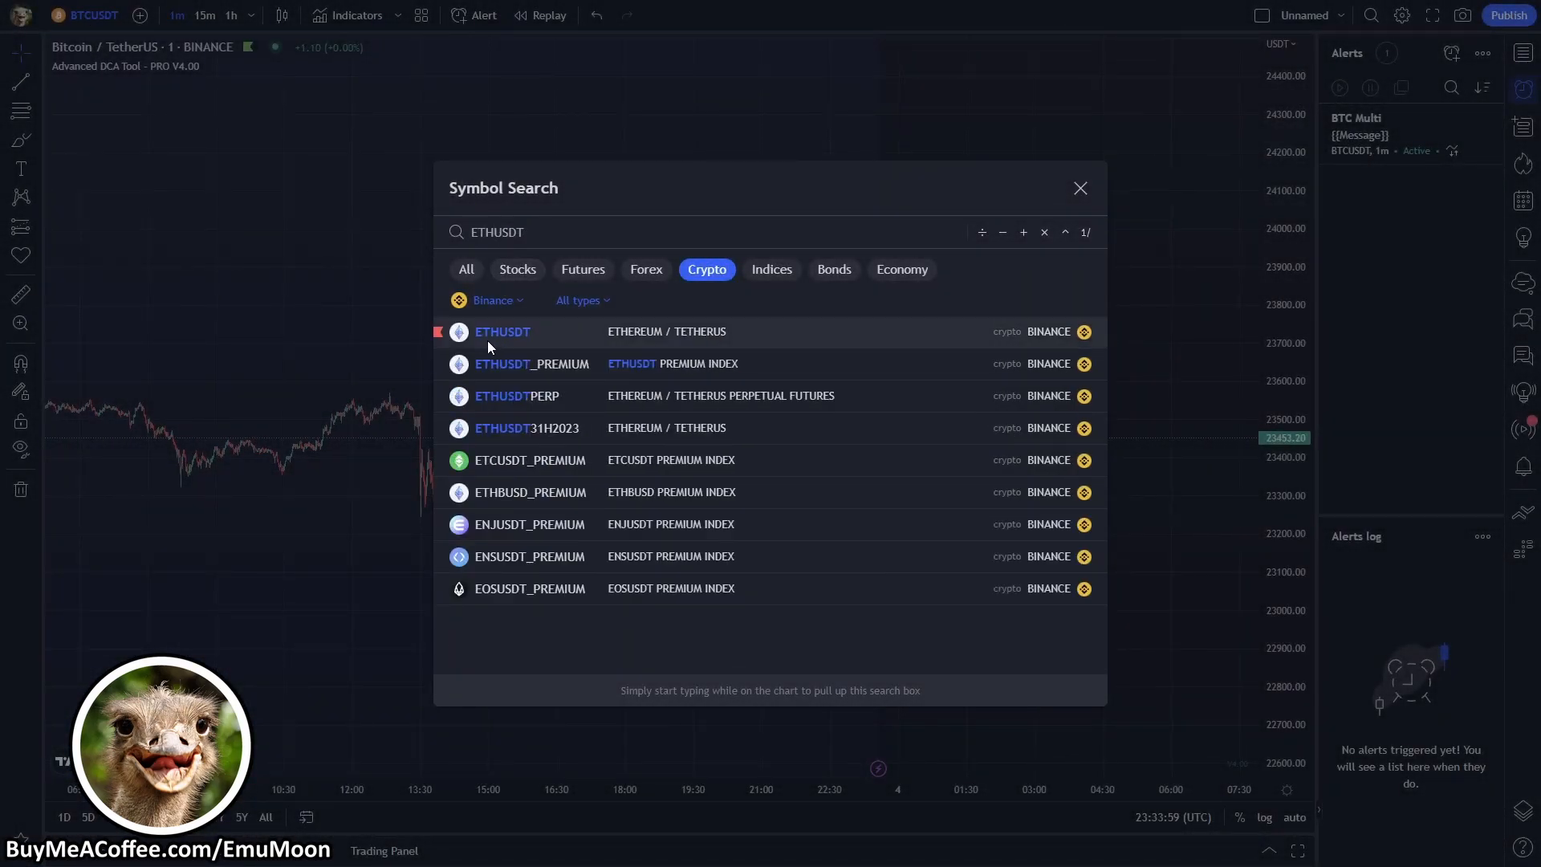
{"action": "left_click", "coordinate": [503, 331]}
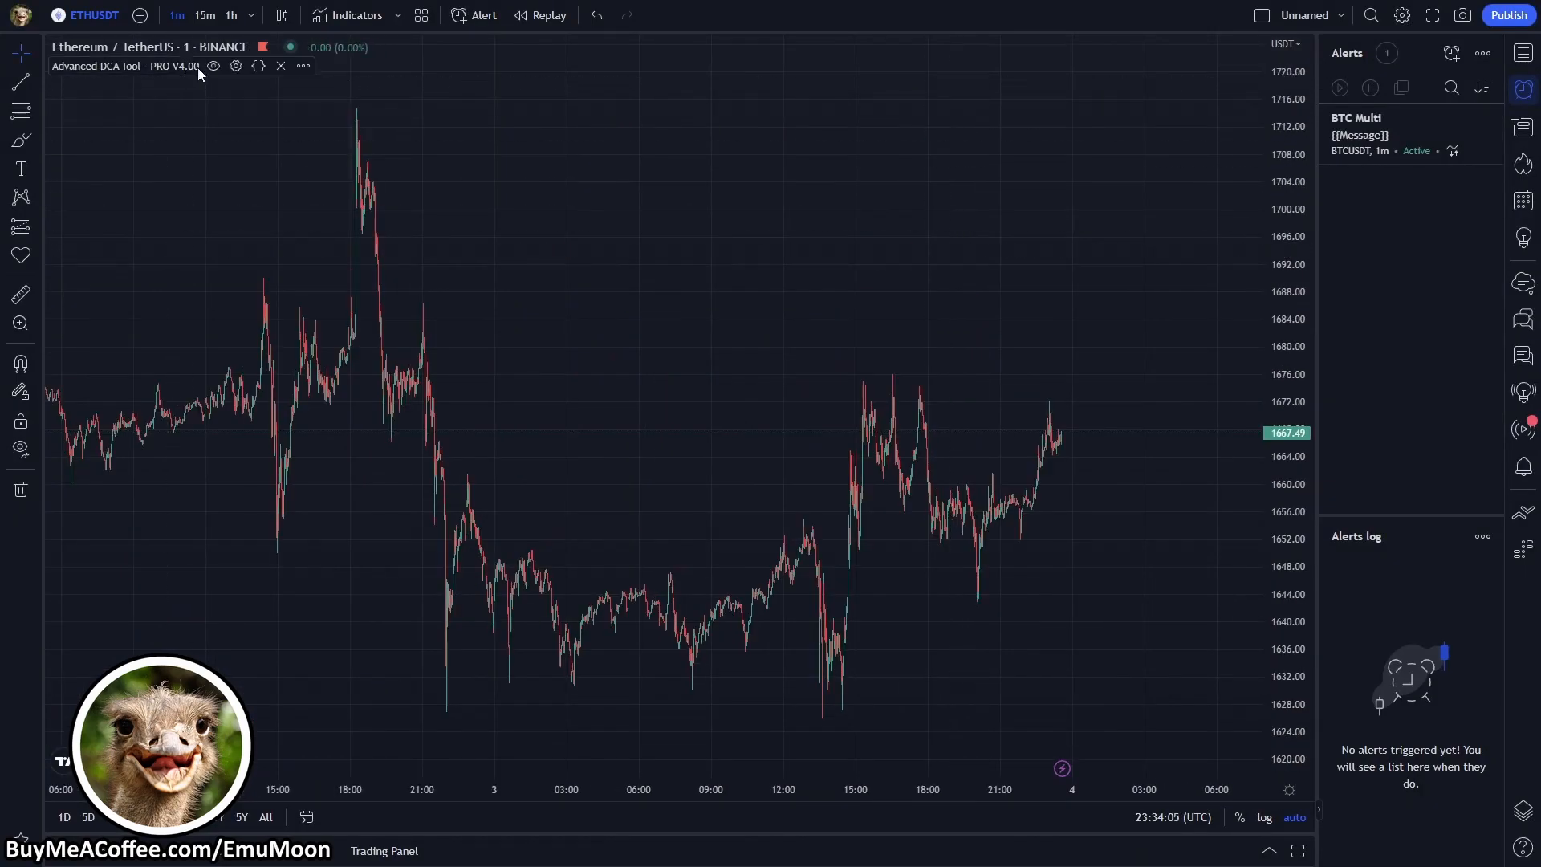
{"action": "left_click", "coordinate": [235, 66]}
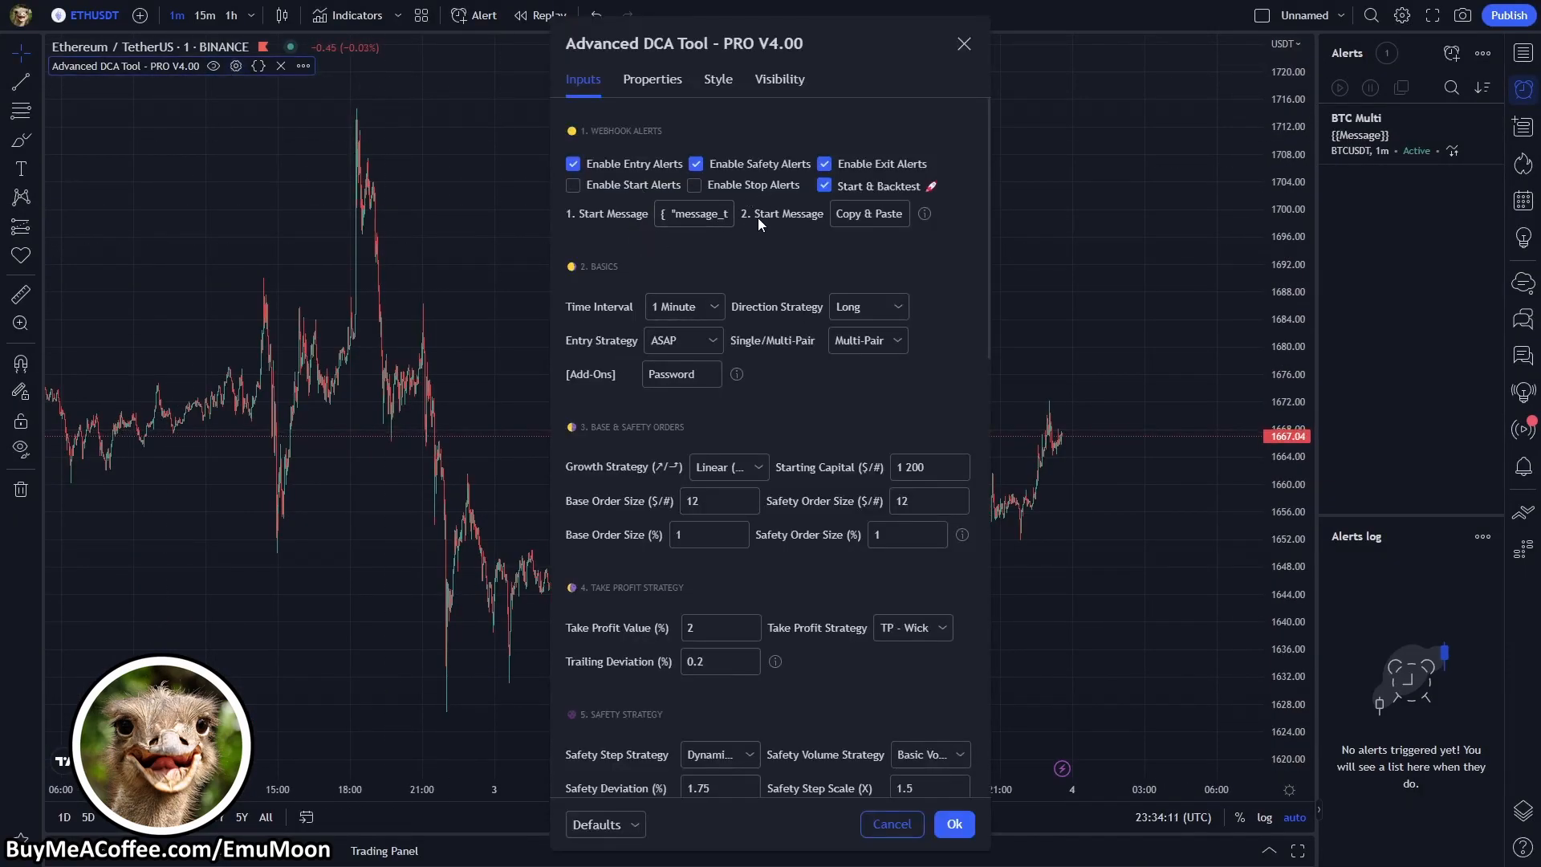
{"action": "scroll", "scroll_direction": "down", "scroll_amount": 3}
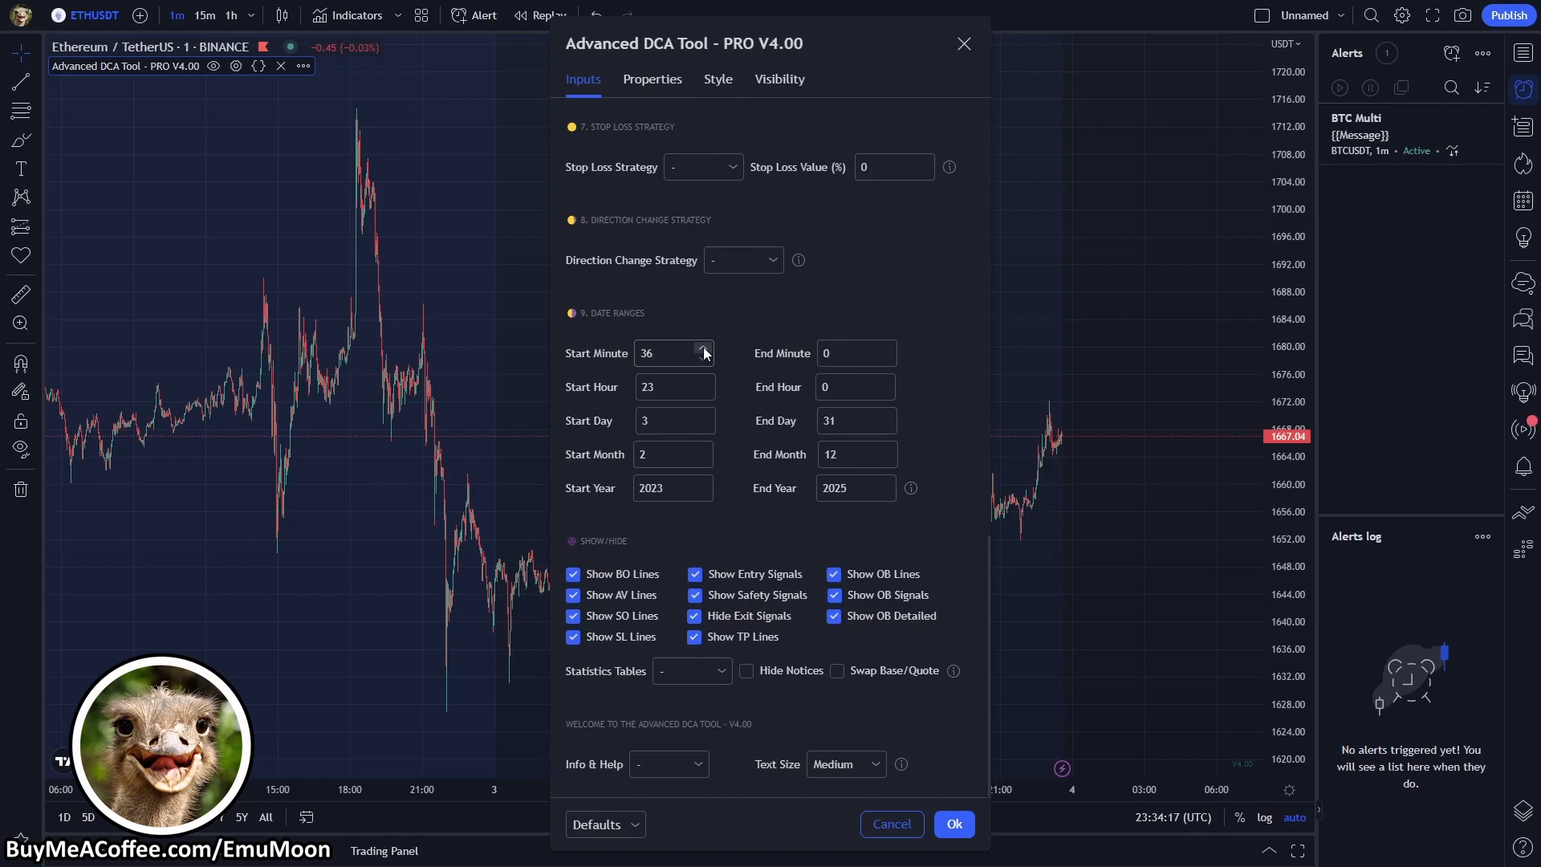
{"action": "left_click", "coordinate": [704, 349]}
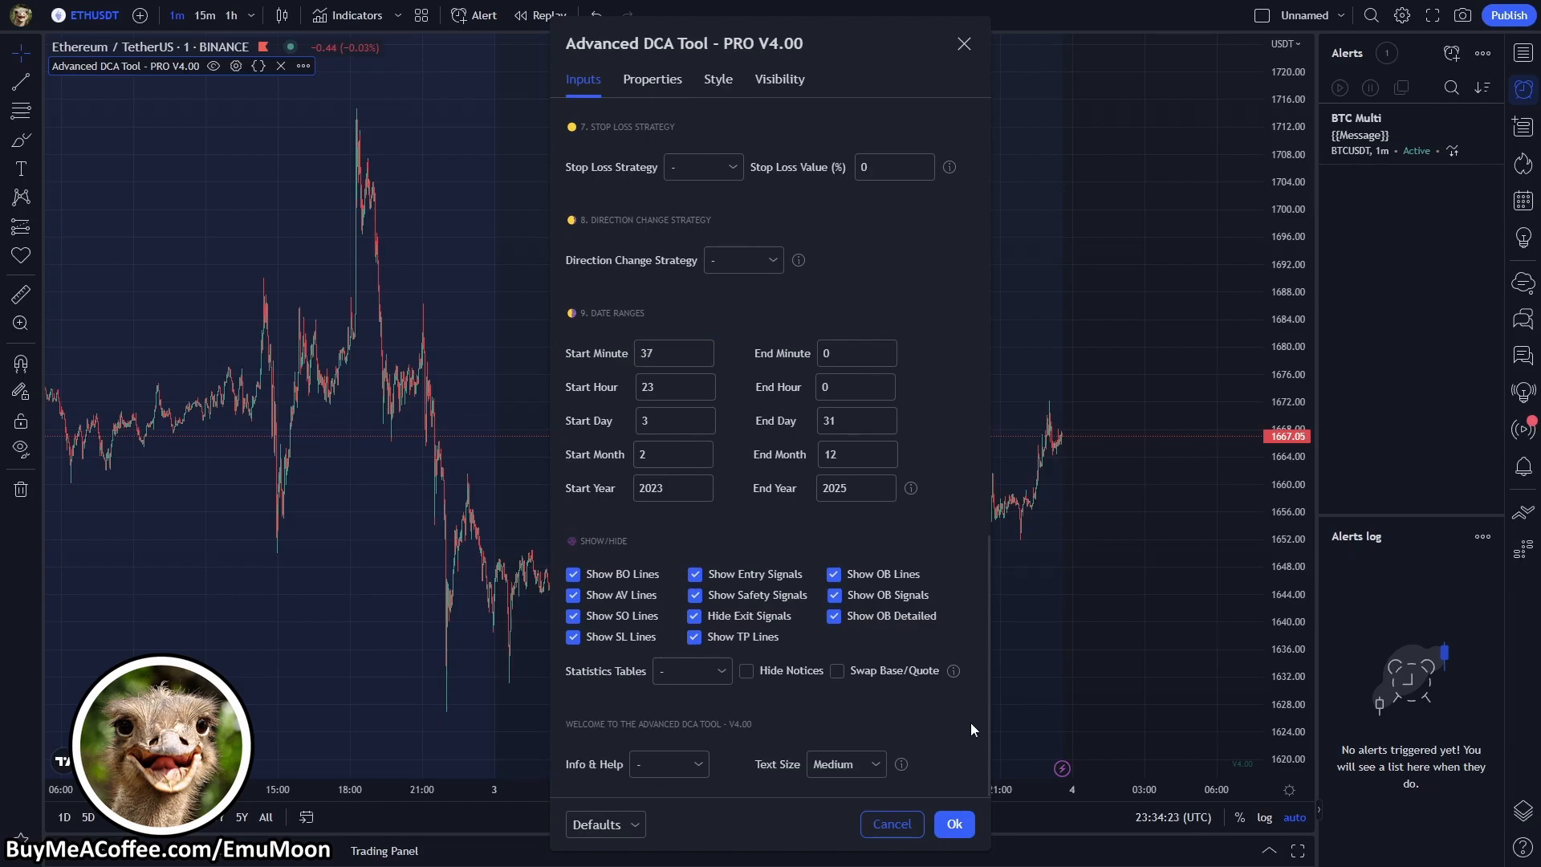
{"action": "left_click", "coordinate": [952, 824]}
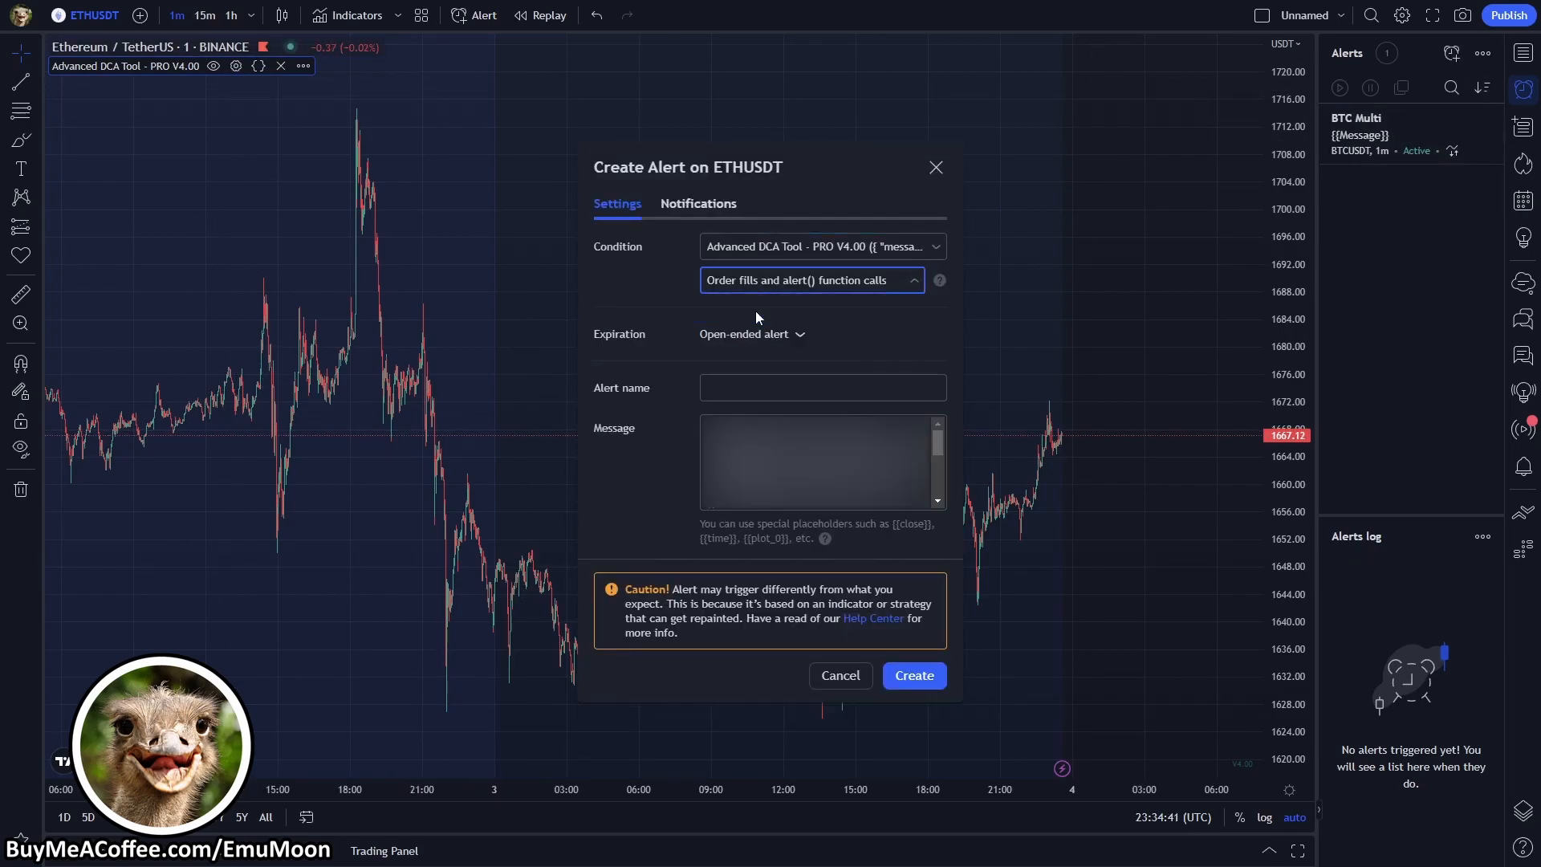
{"action": "type", "text": "E"}
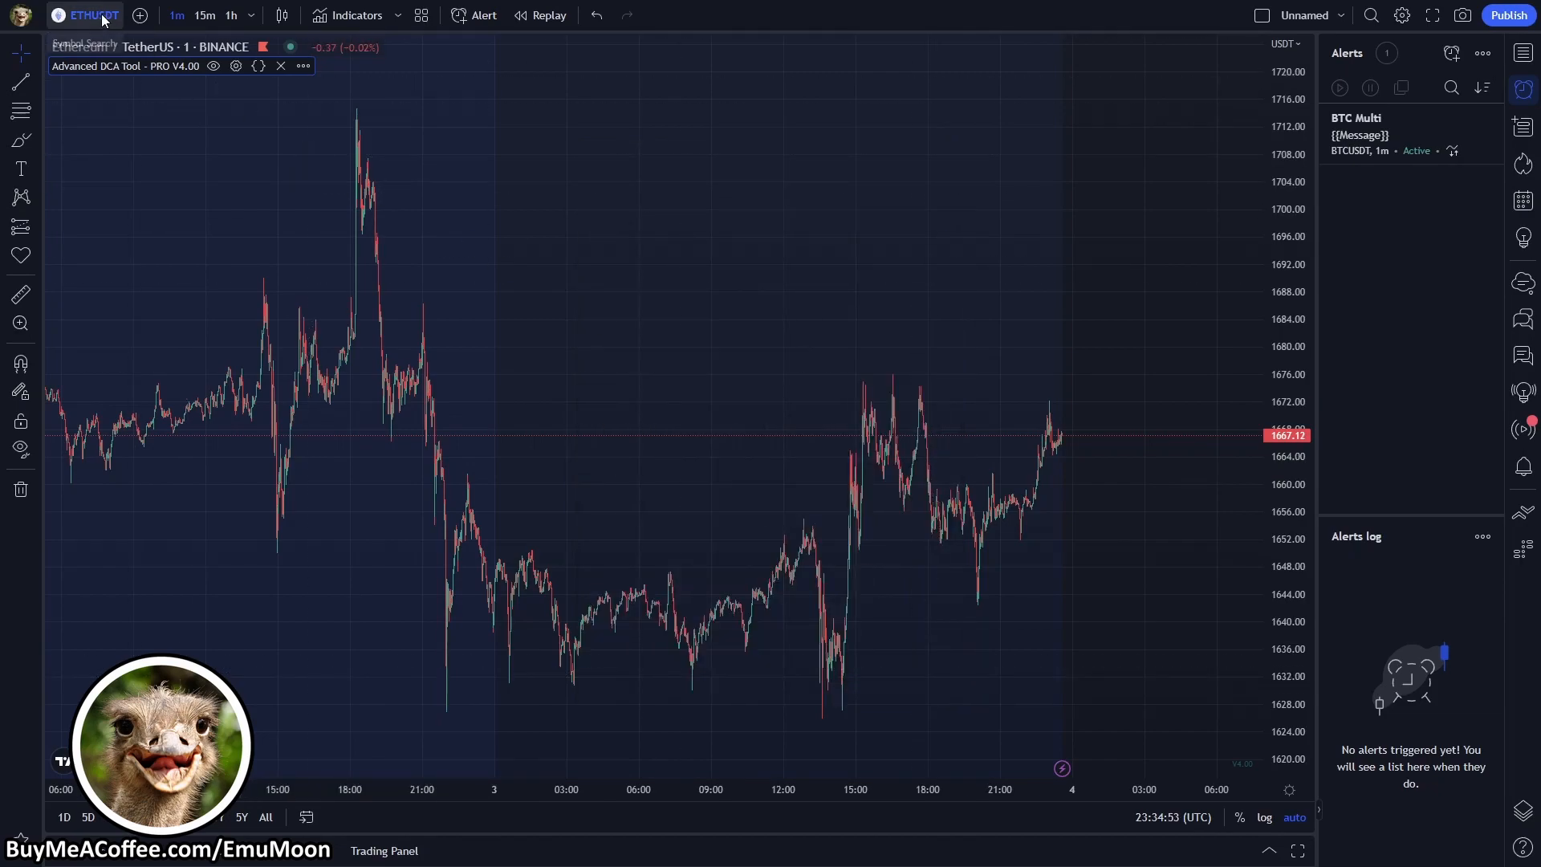
Switch the chart to MATICUSDT and begin a new MATIC Multi alert's message
{"action": "left_click", "coordinate": [93, 15]}
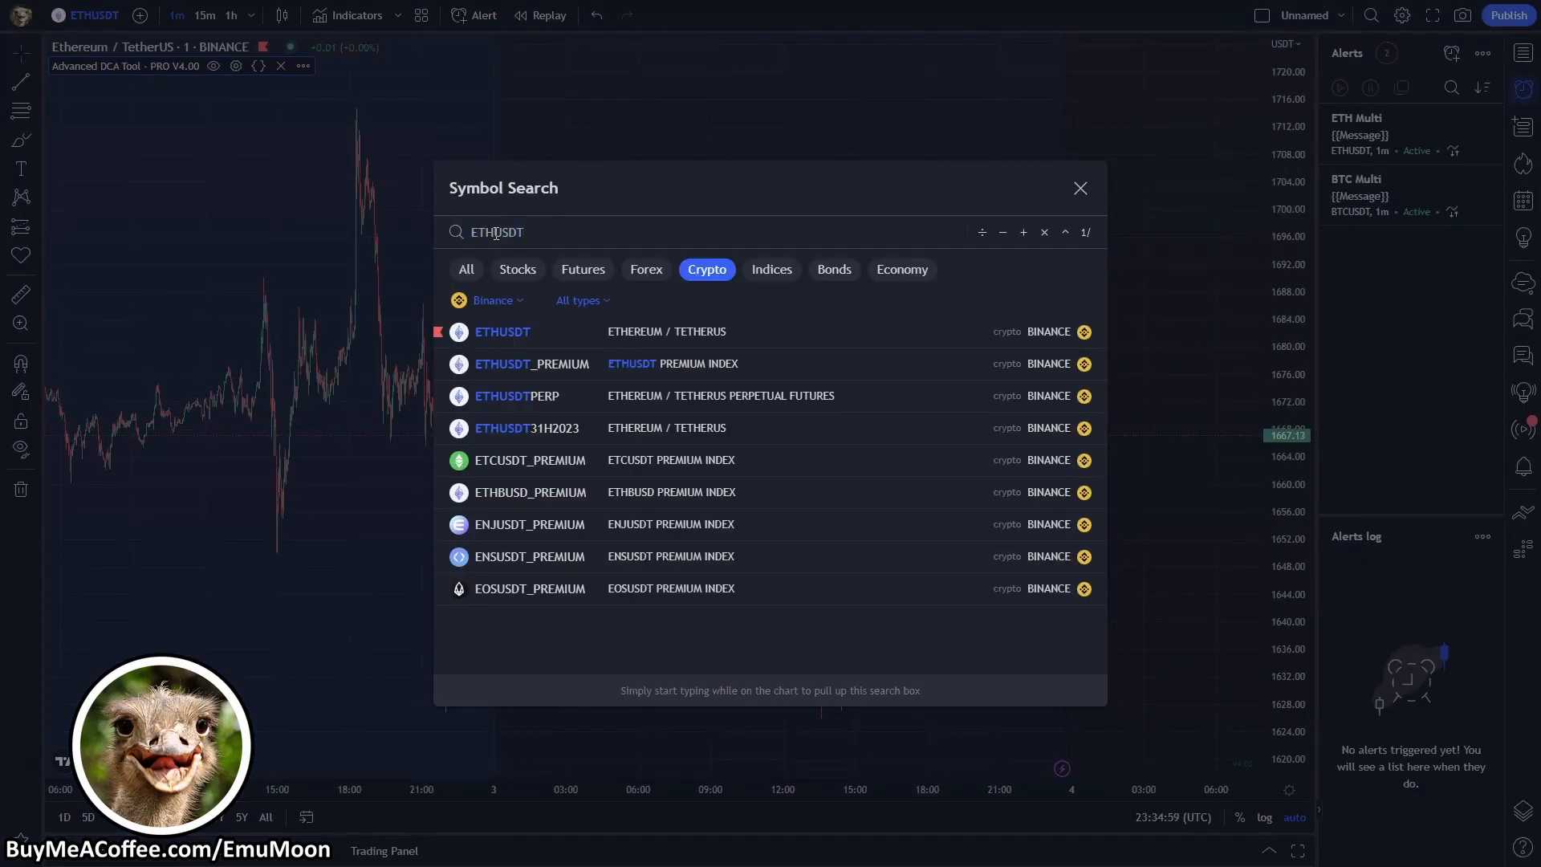
{"action": "type", "text": "MATICUSDT"}
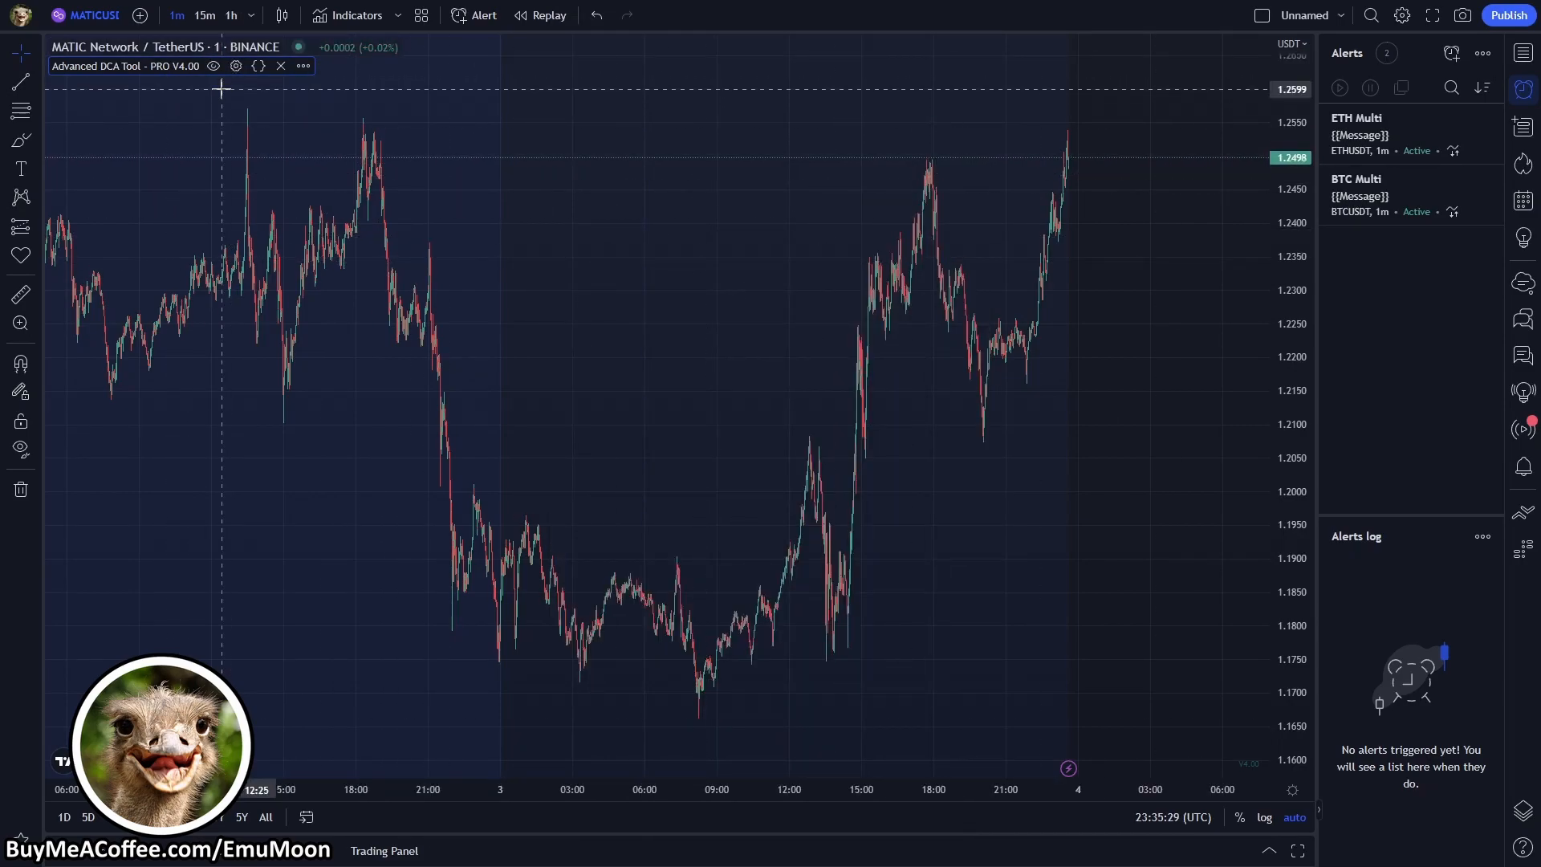
{"action": "left_click", "coordinate": [484, 14]}
{"action": "type", "text": "{"}
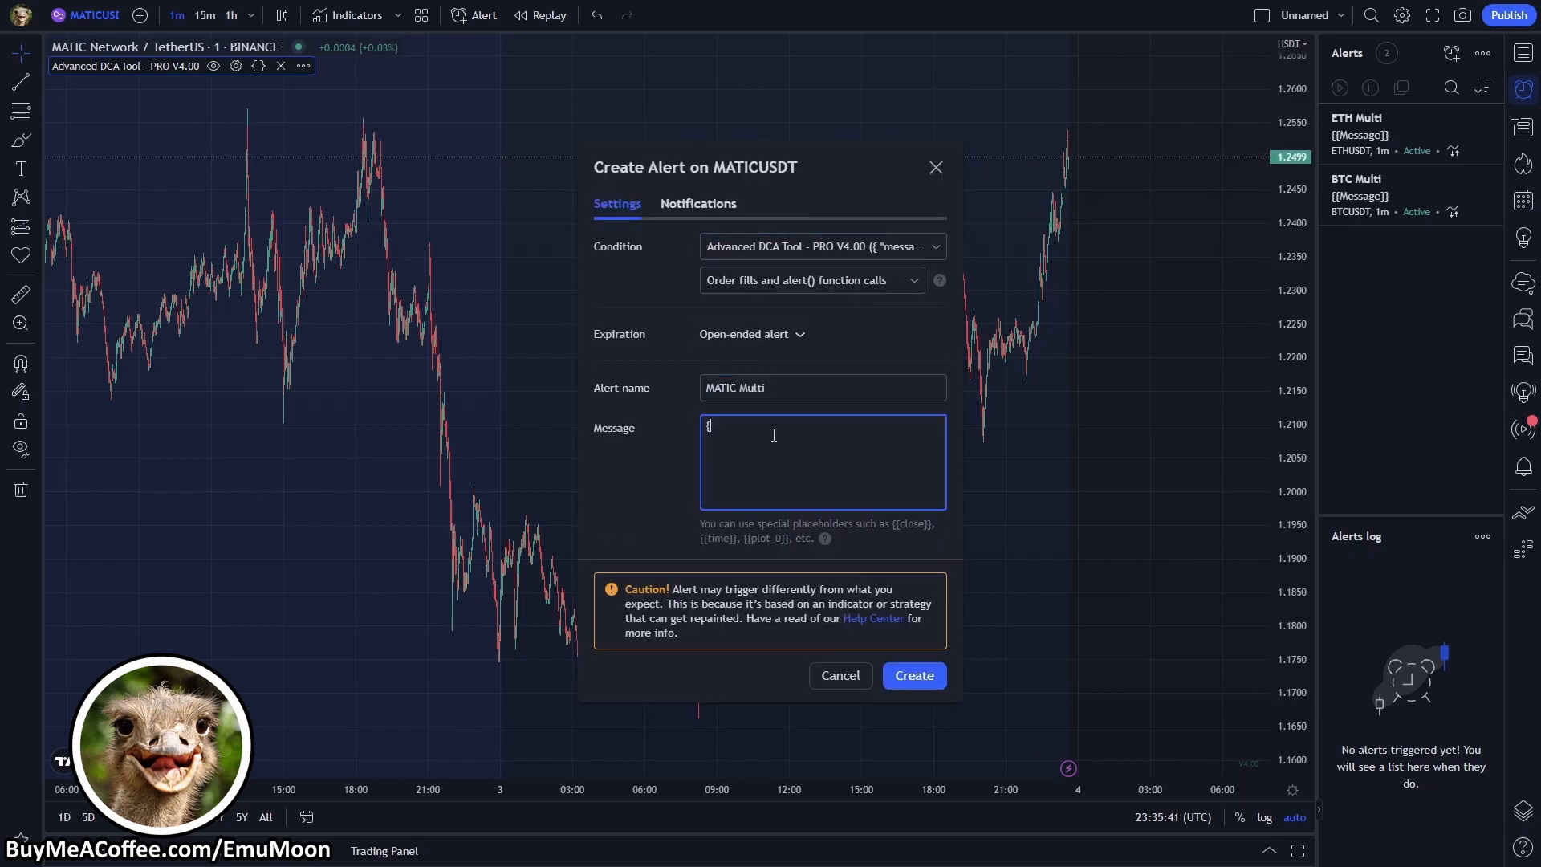
{"action": "left_click", "coordinate": [698, 204]}
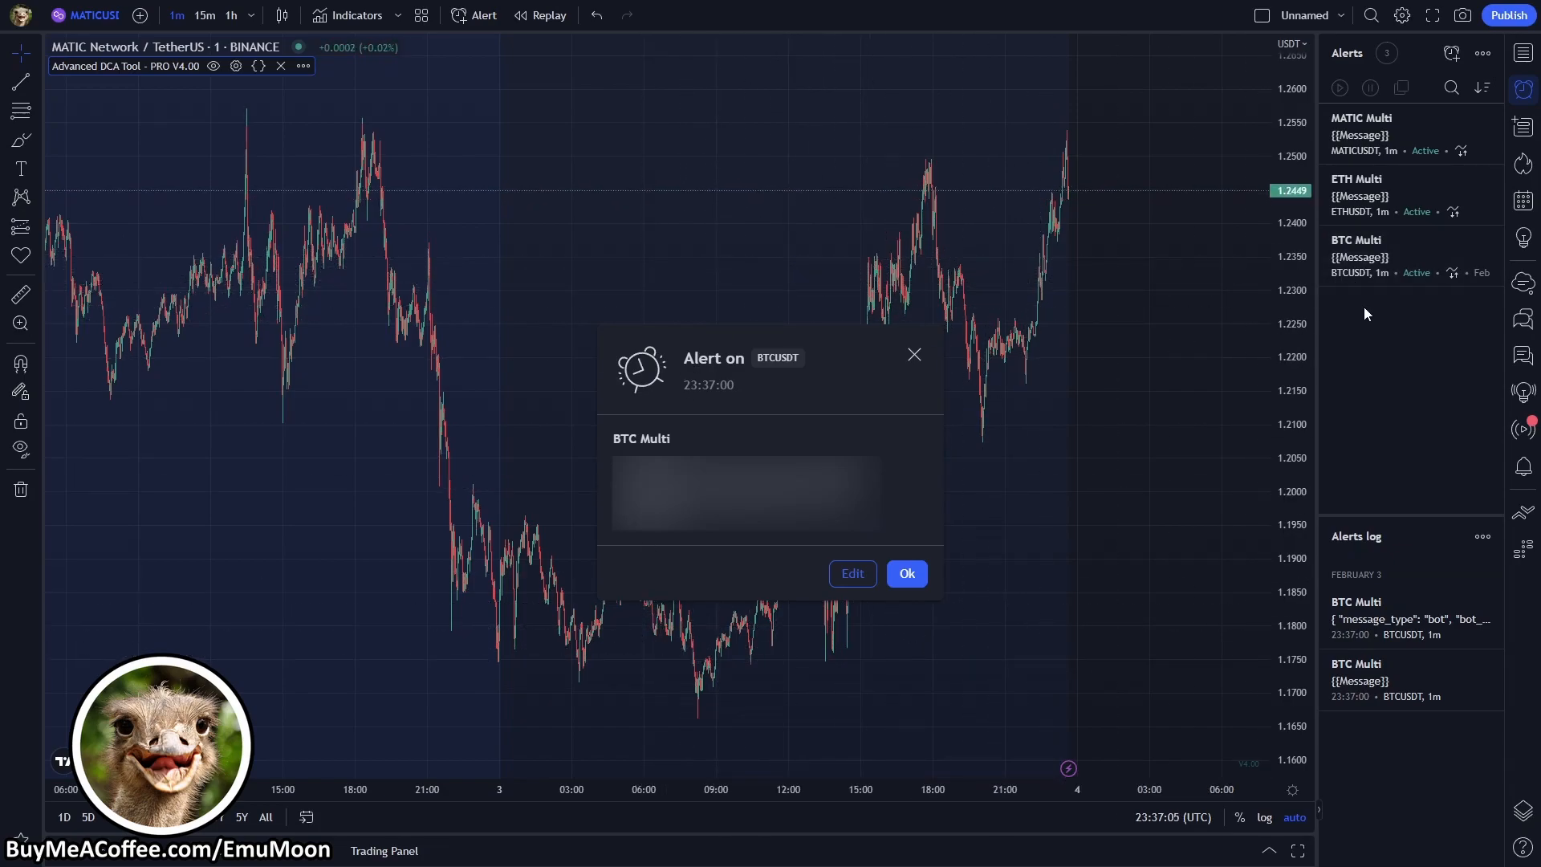
{"action": "mouse_move", "coordinate": [977, 630]}
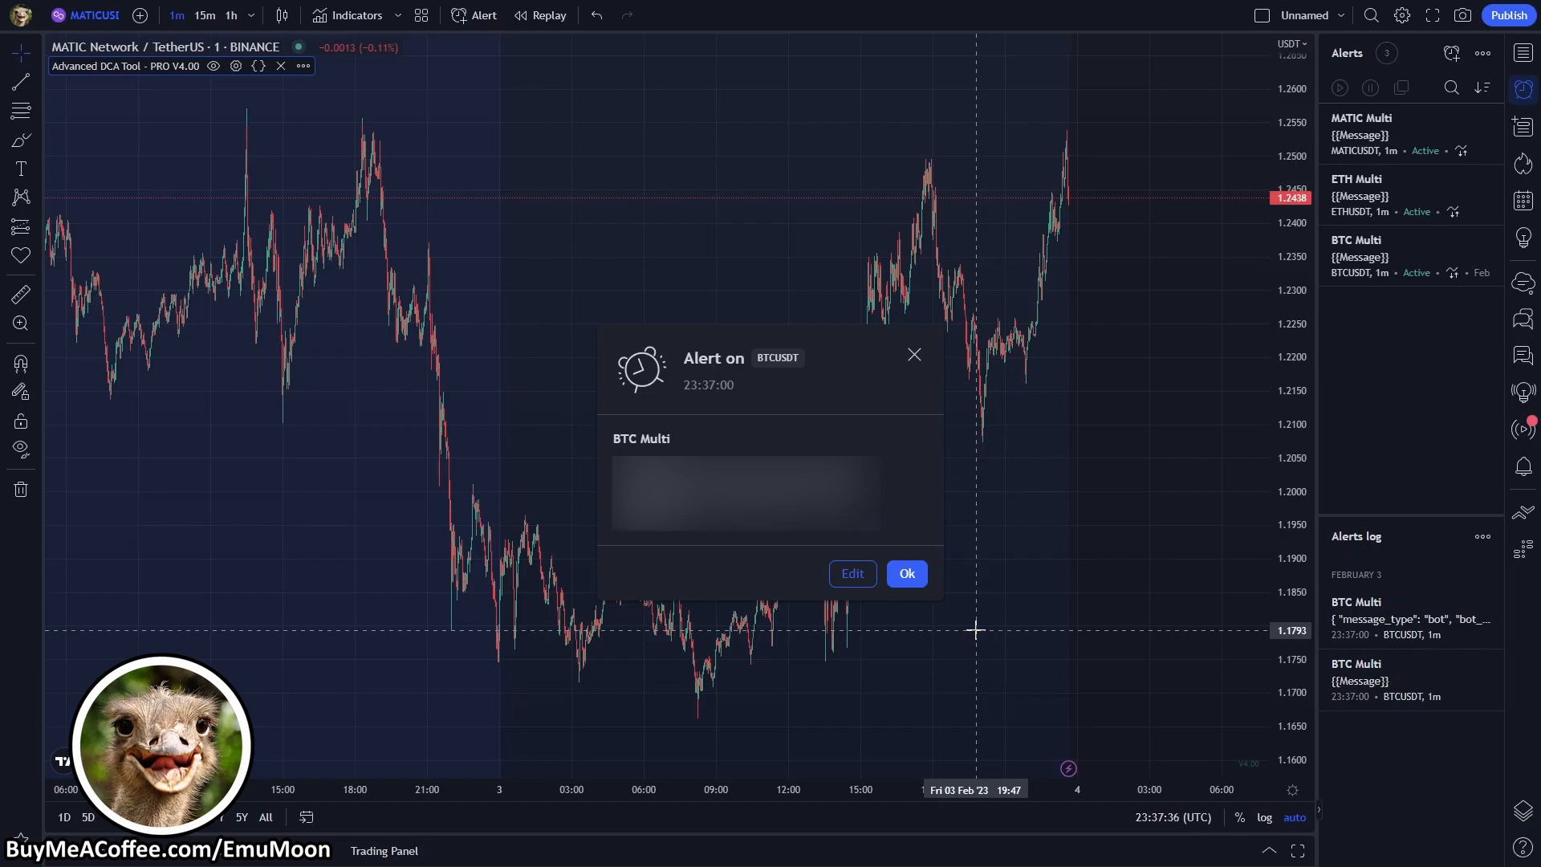
{"action": "mouse_move", "coordinate": [907, 342]}
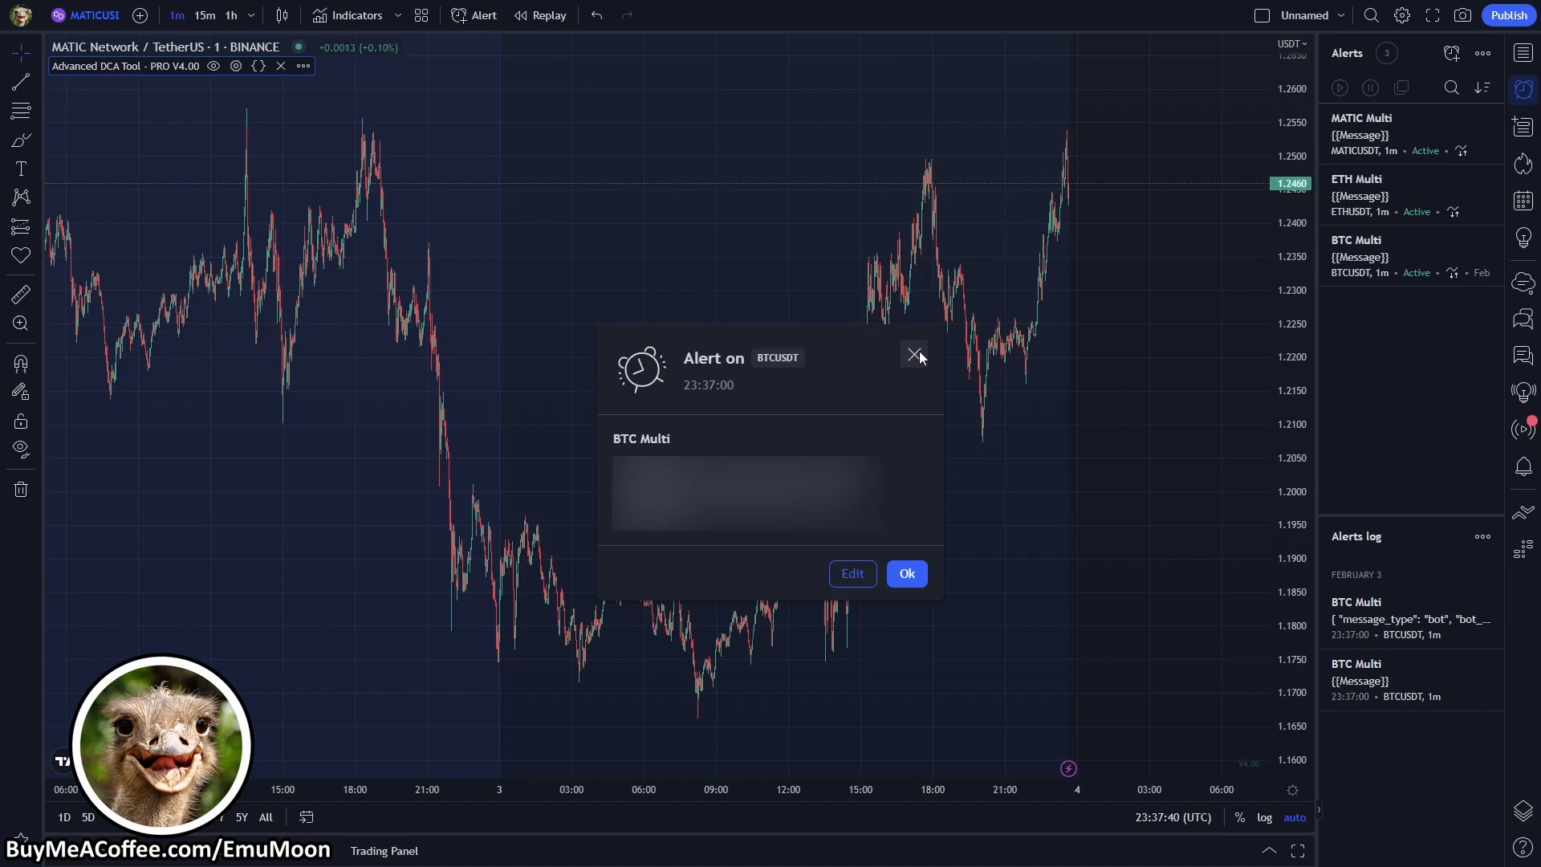
Dismiss the 'Alert on BTCUSDT' popup fired by BTC Multi
{"action": "left_click", "coordinate": [913, 353]}
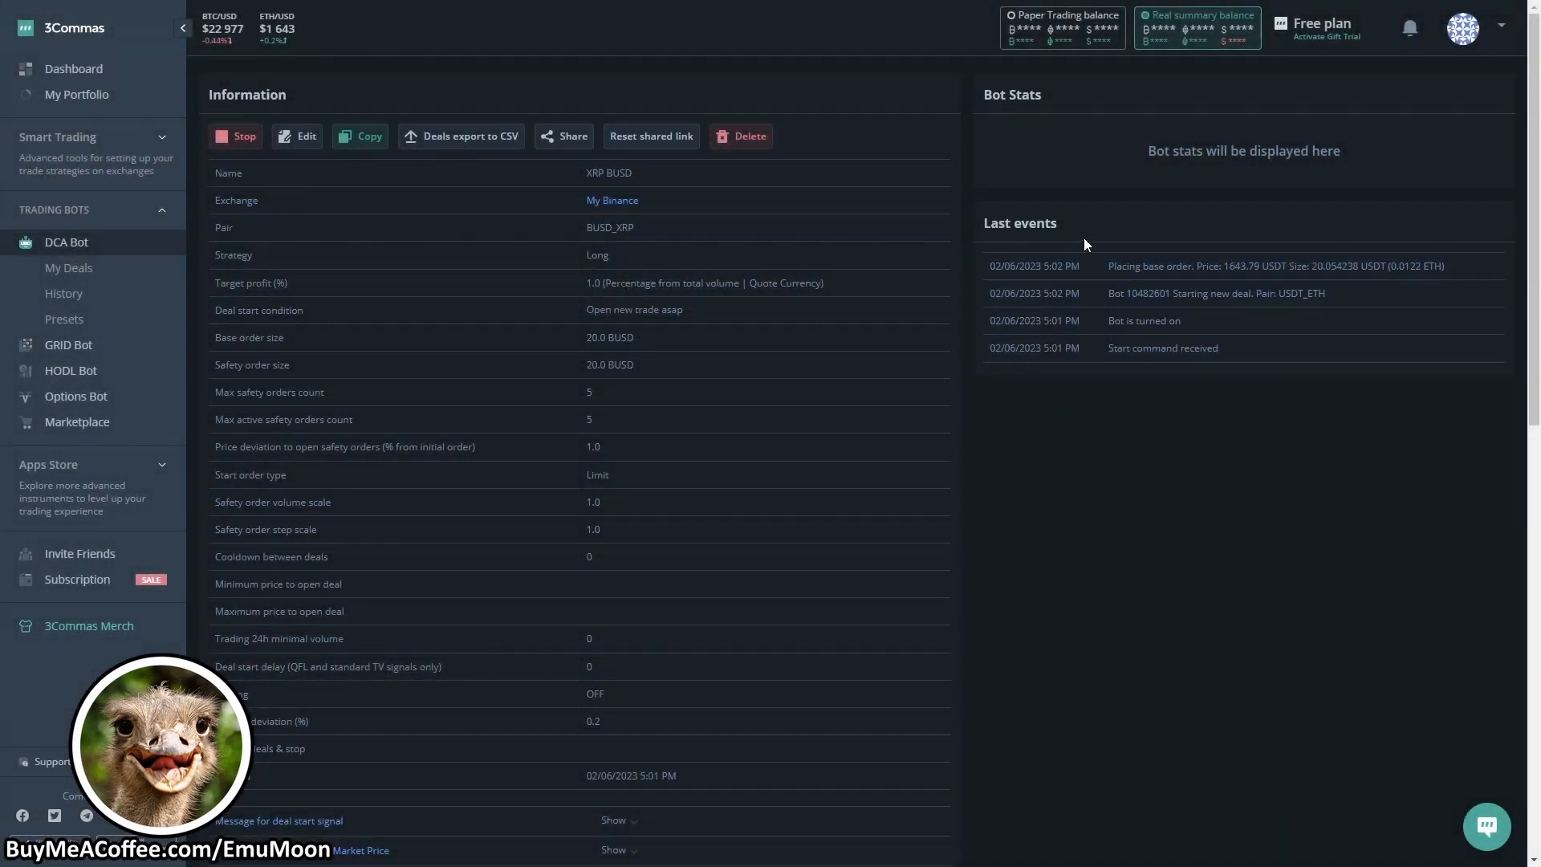
{"action": "mouse_move", "coordinate": [965, 275]}
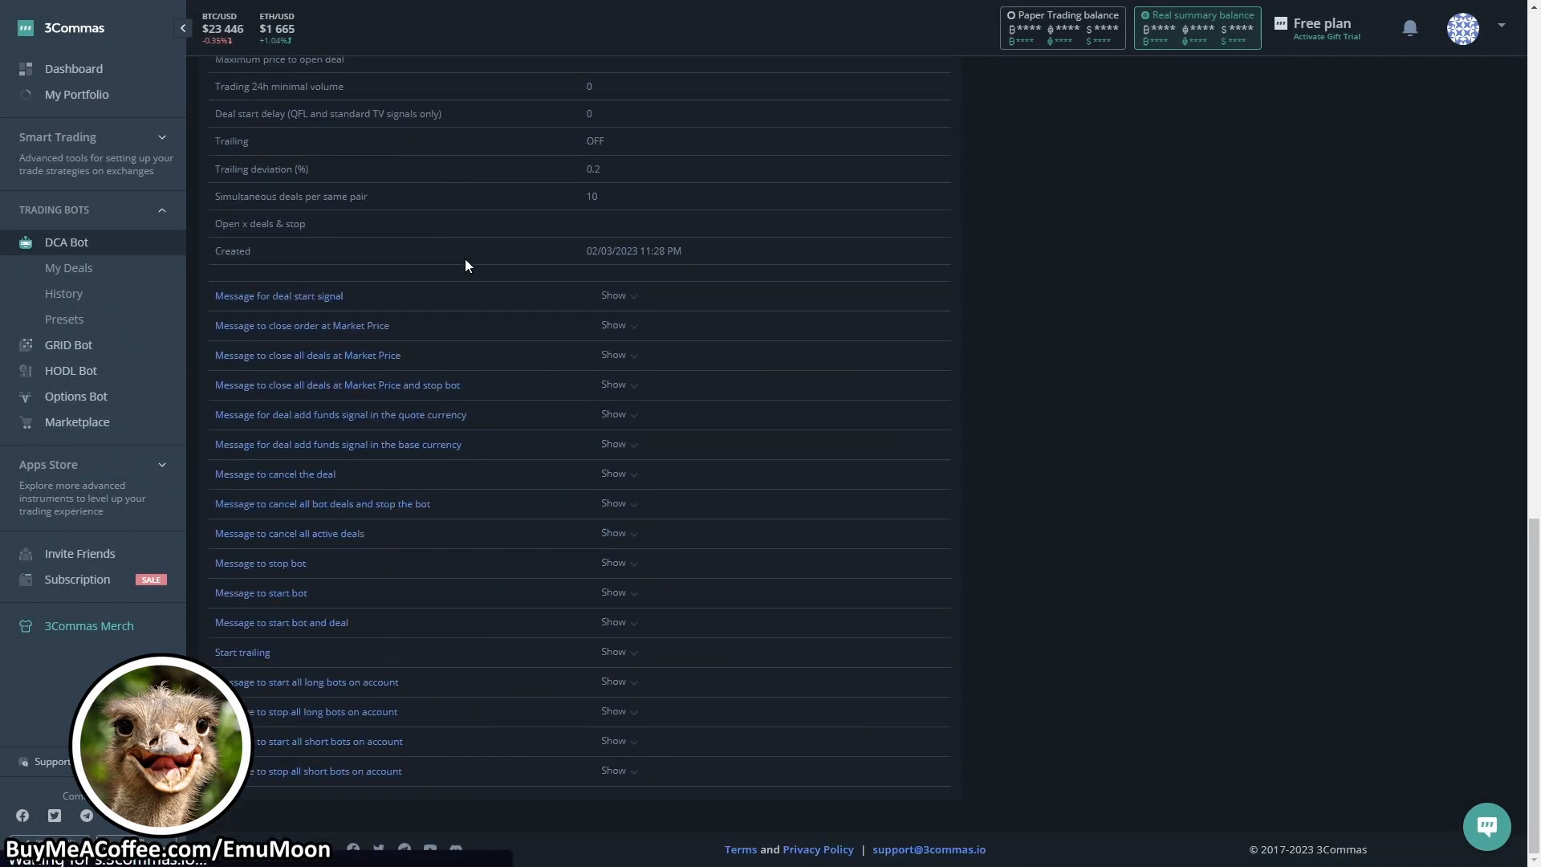
Scroll the bot's page down through Information to its webhook messages and deal stats
{"action": "scroll", "scroll_direction": "down", "scroll_amount": 3}
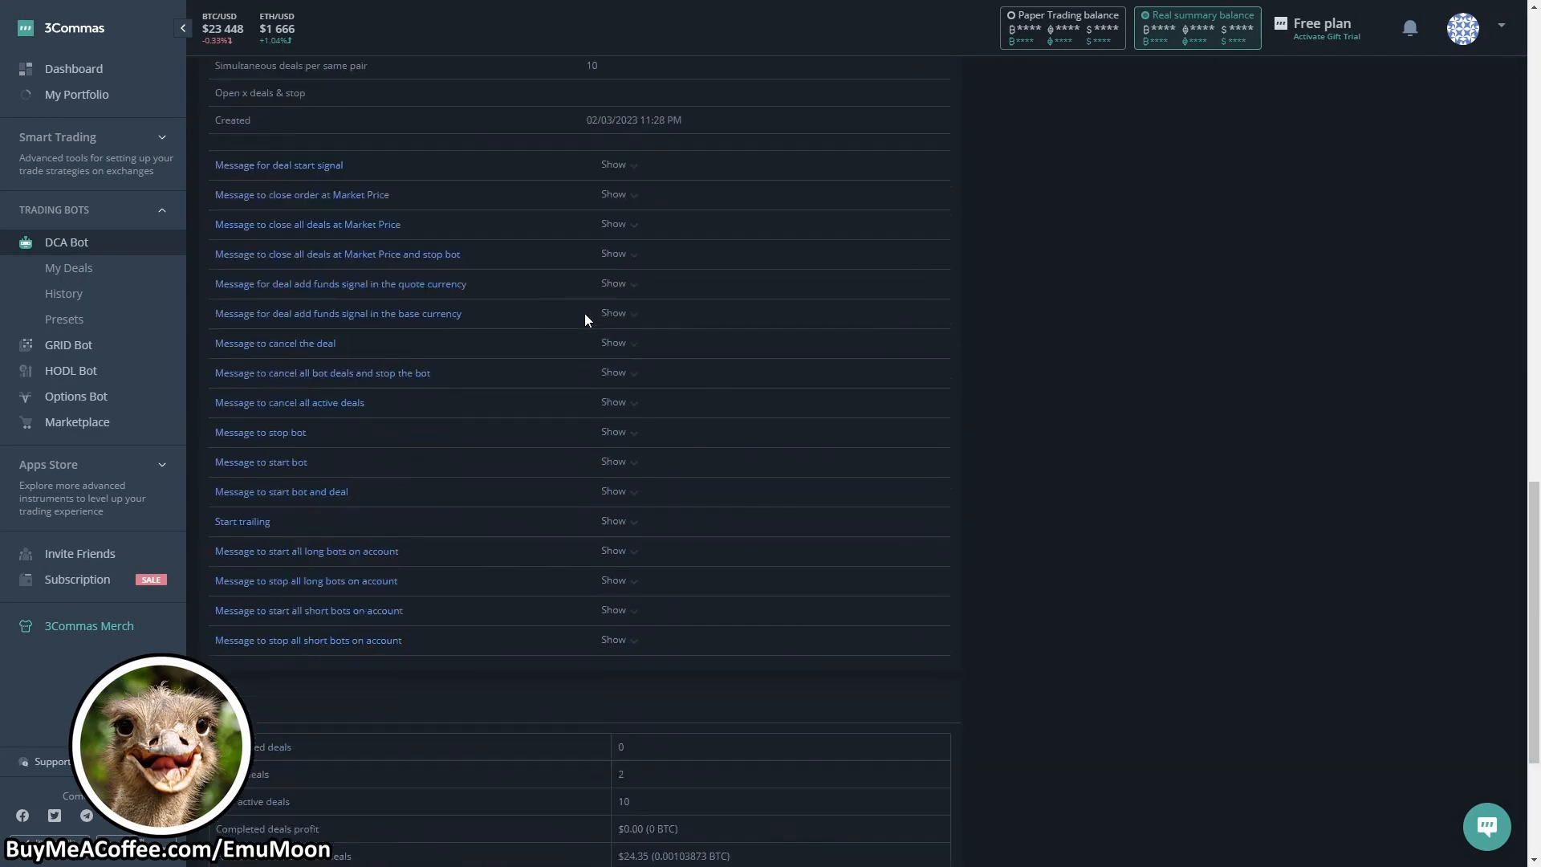
{"action": "scroll", "scroll_direction": "down", "scroll_amount": 3}
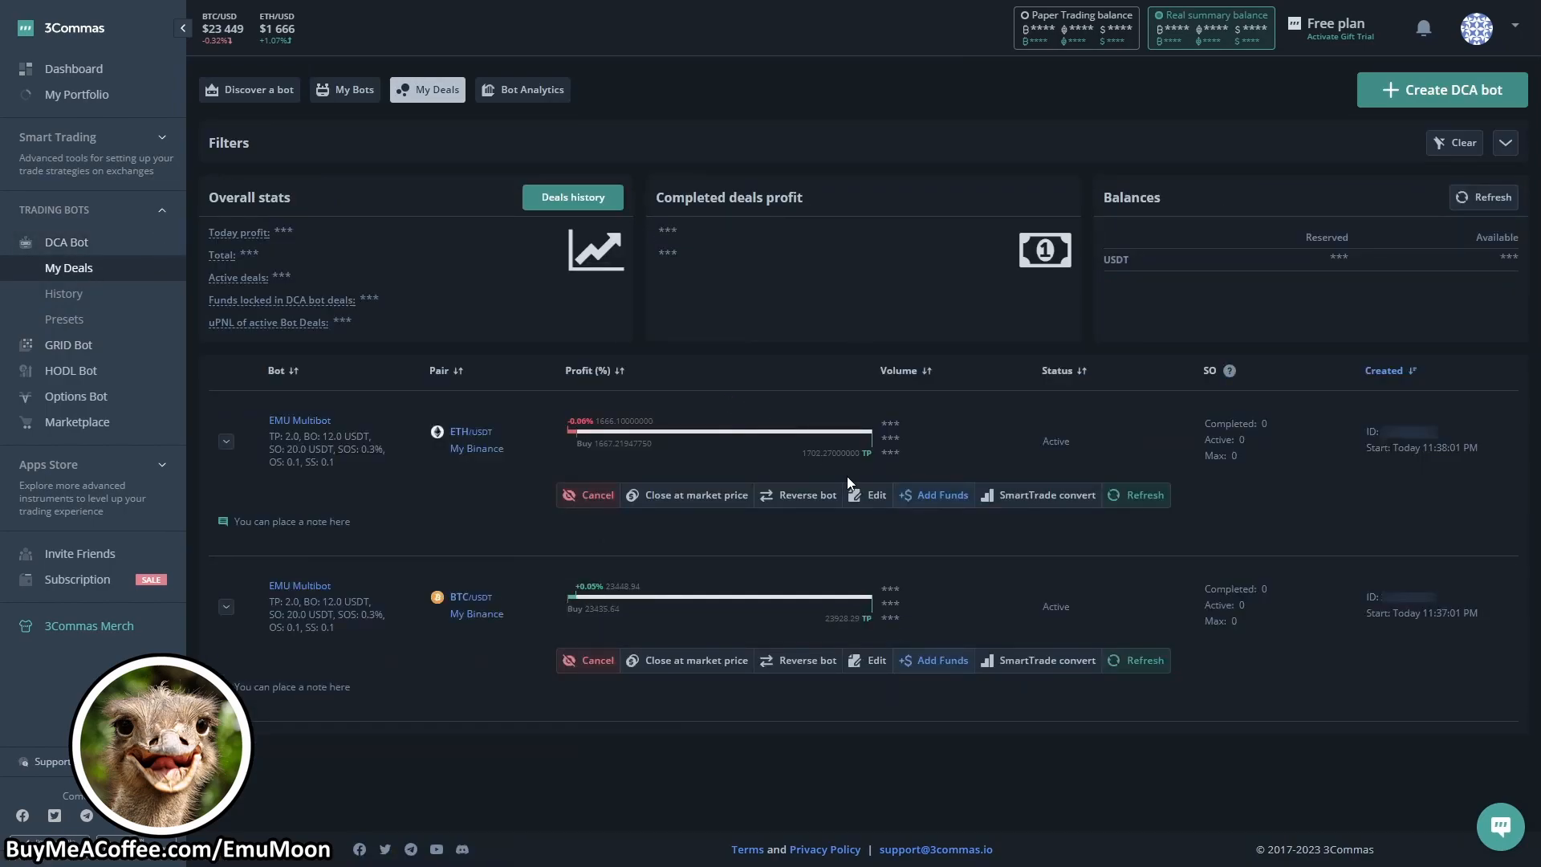
{"action": "mouse_move", "coordinate": [546, 583]}
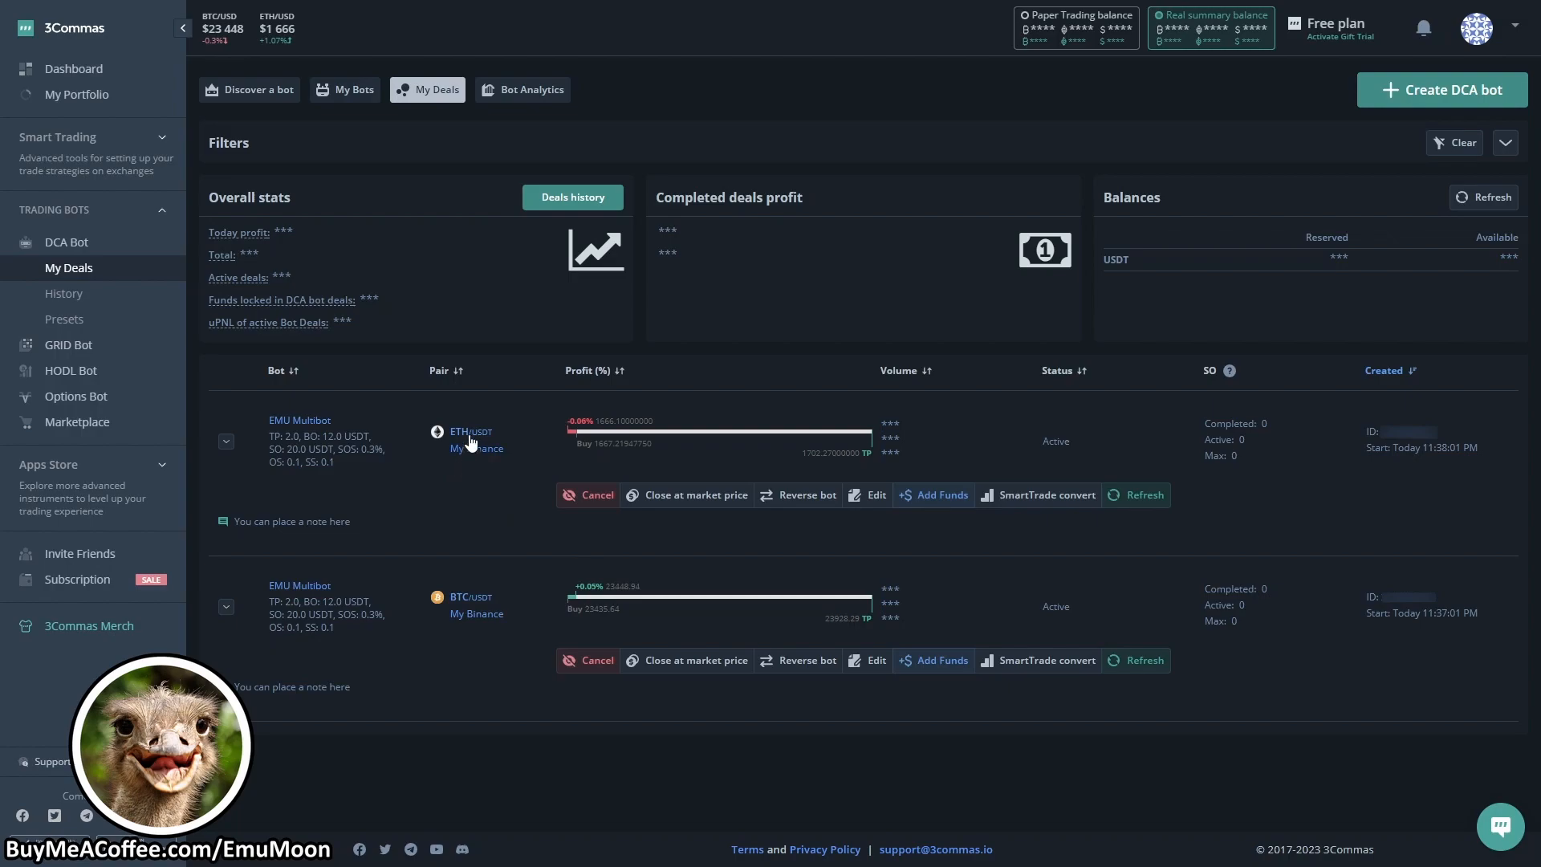
Open the ETH/USDT deal's price chart from the My Deals list
{"action": "left_click", "coordinate": [469, 432]}
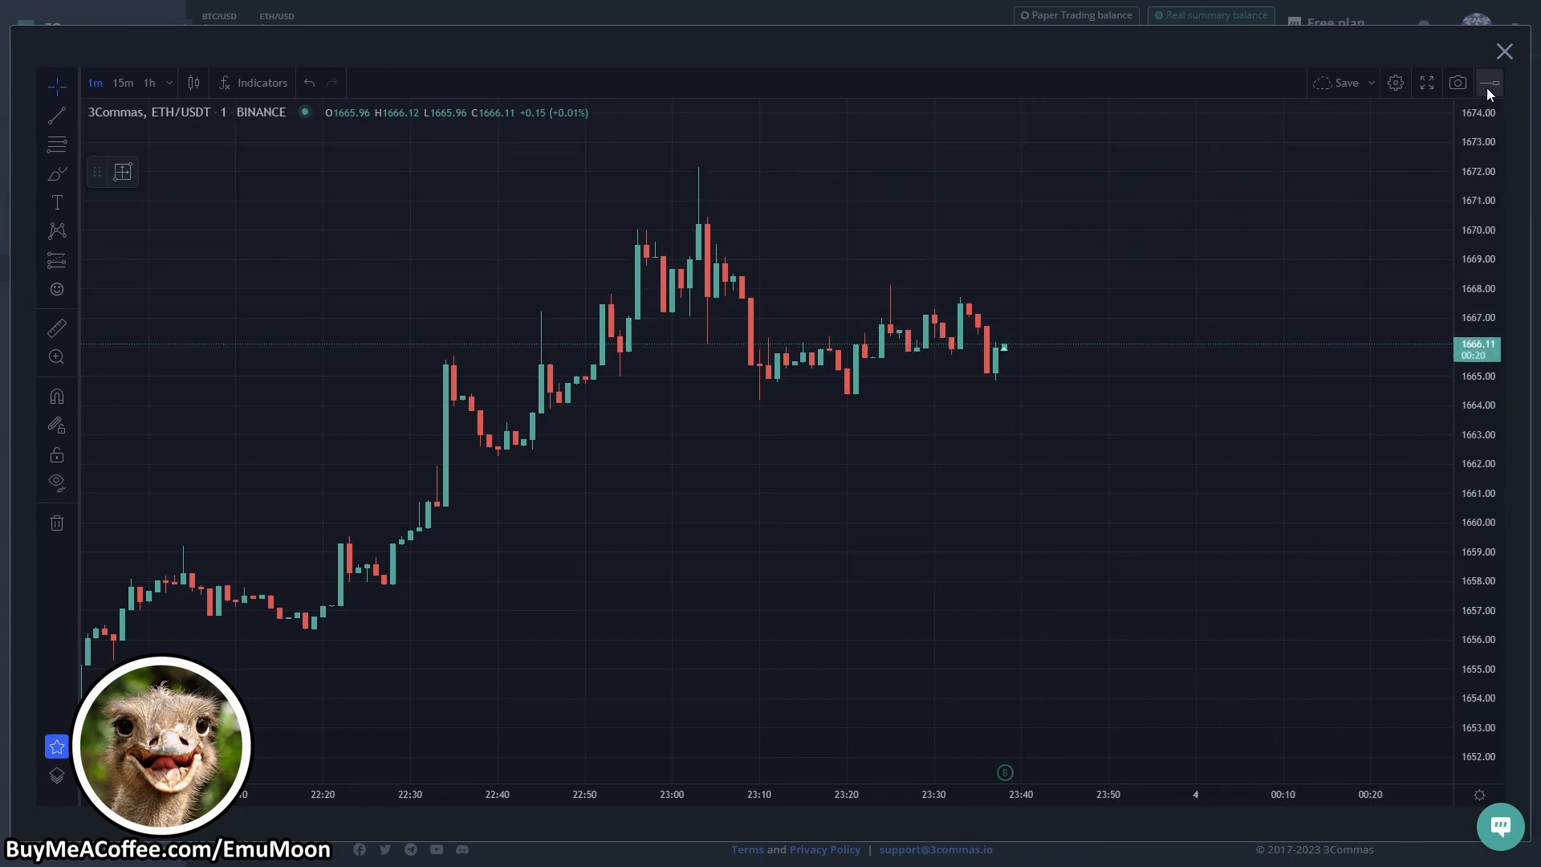
{"action": "mouse_move", "coordinate": [1490, 81]}
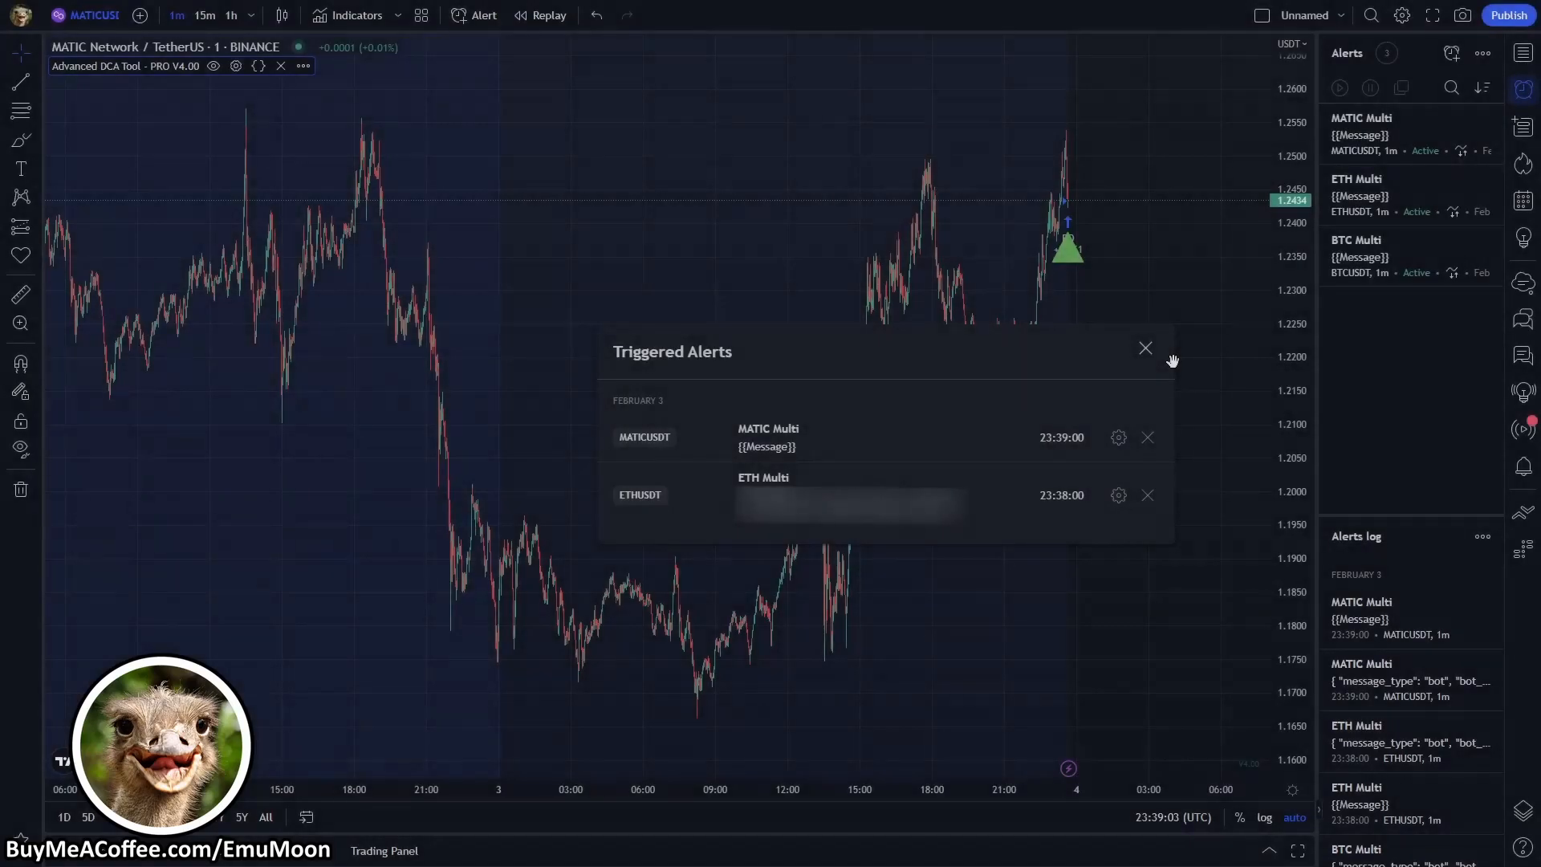
{"action": "mouse_move", "coordinate": [647, 257]}
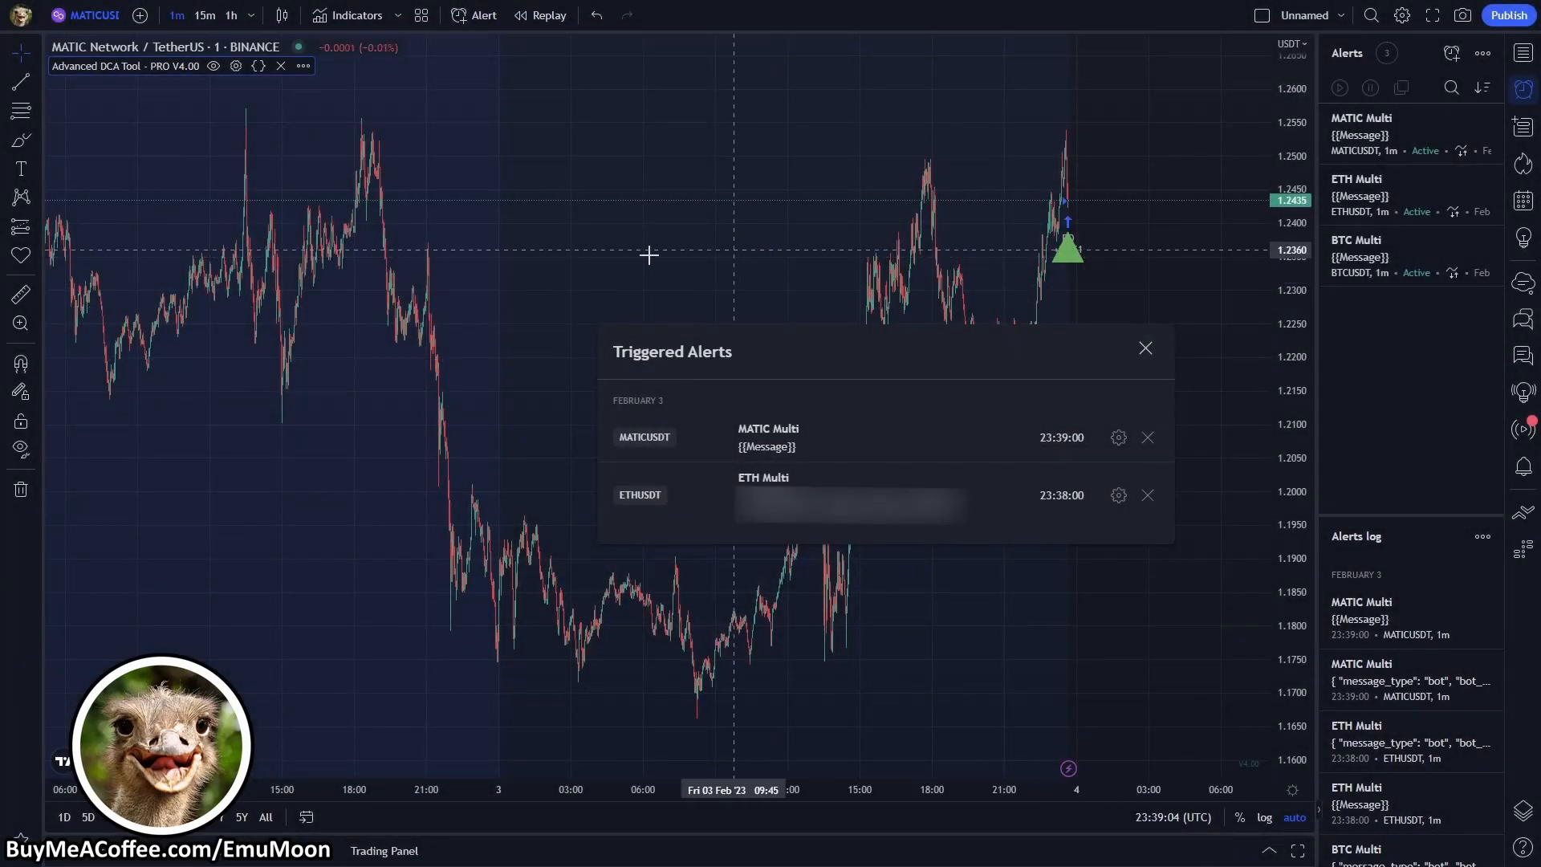
{"action": "mouse_move", "coordinate": [536, 323]}
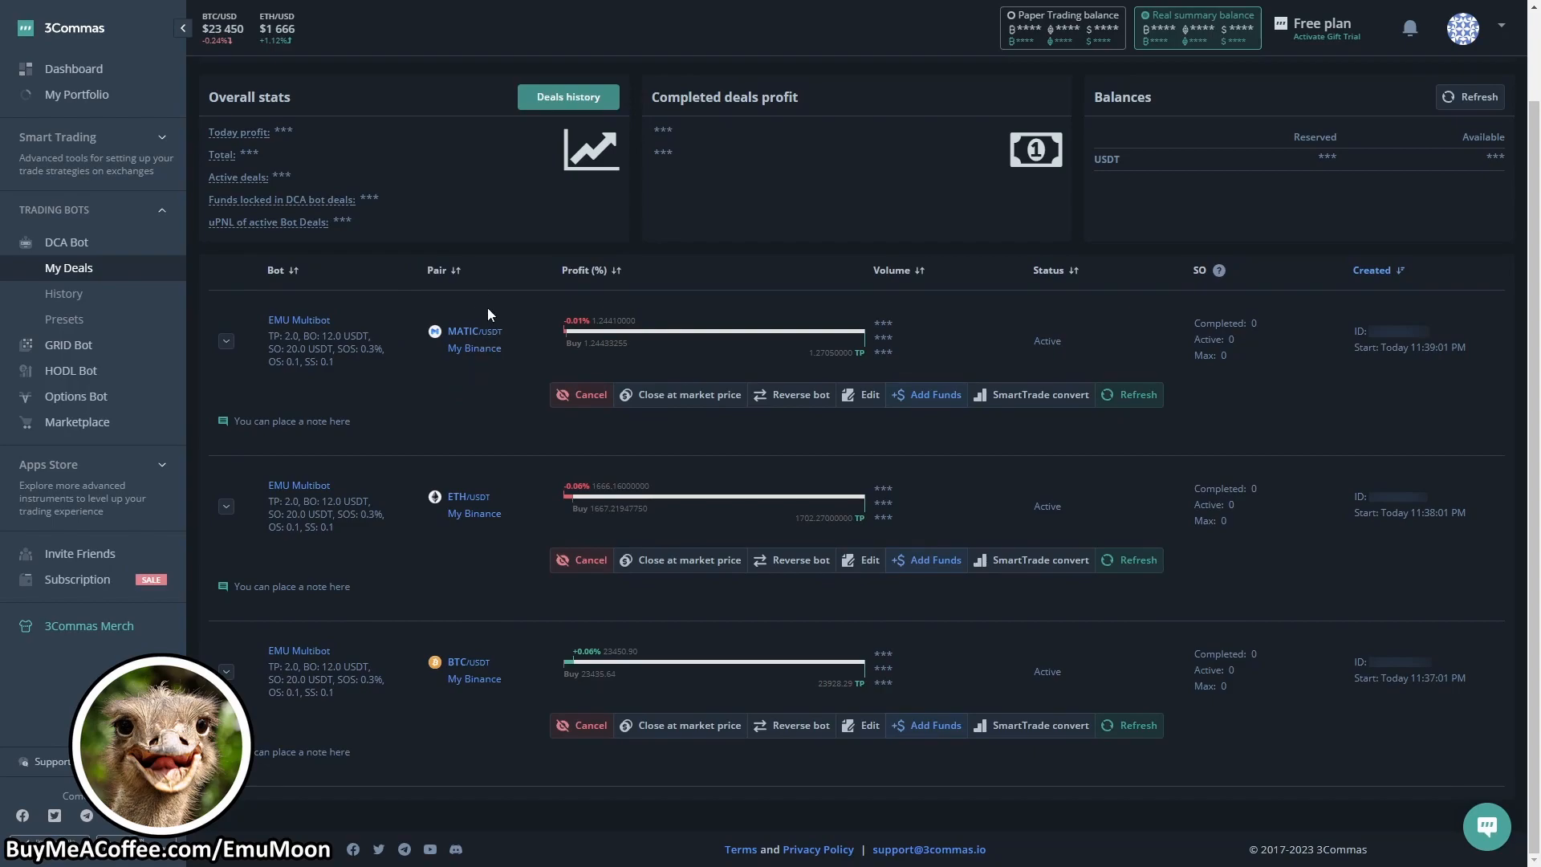
{"action": "mouse_move", "coordinate": [427, 315]}
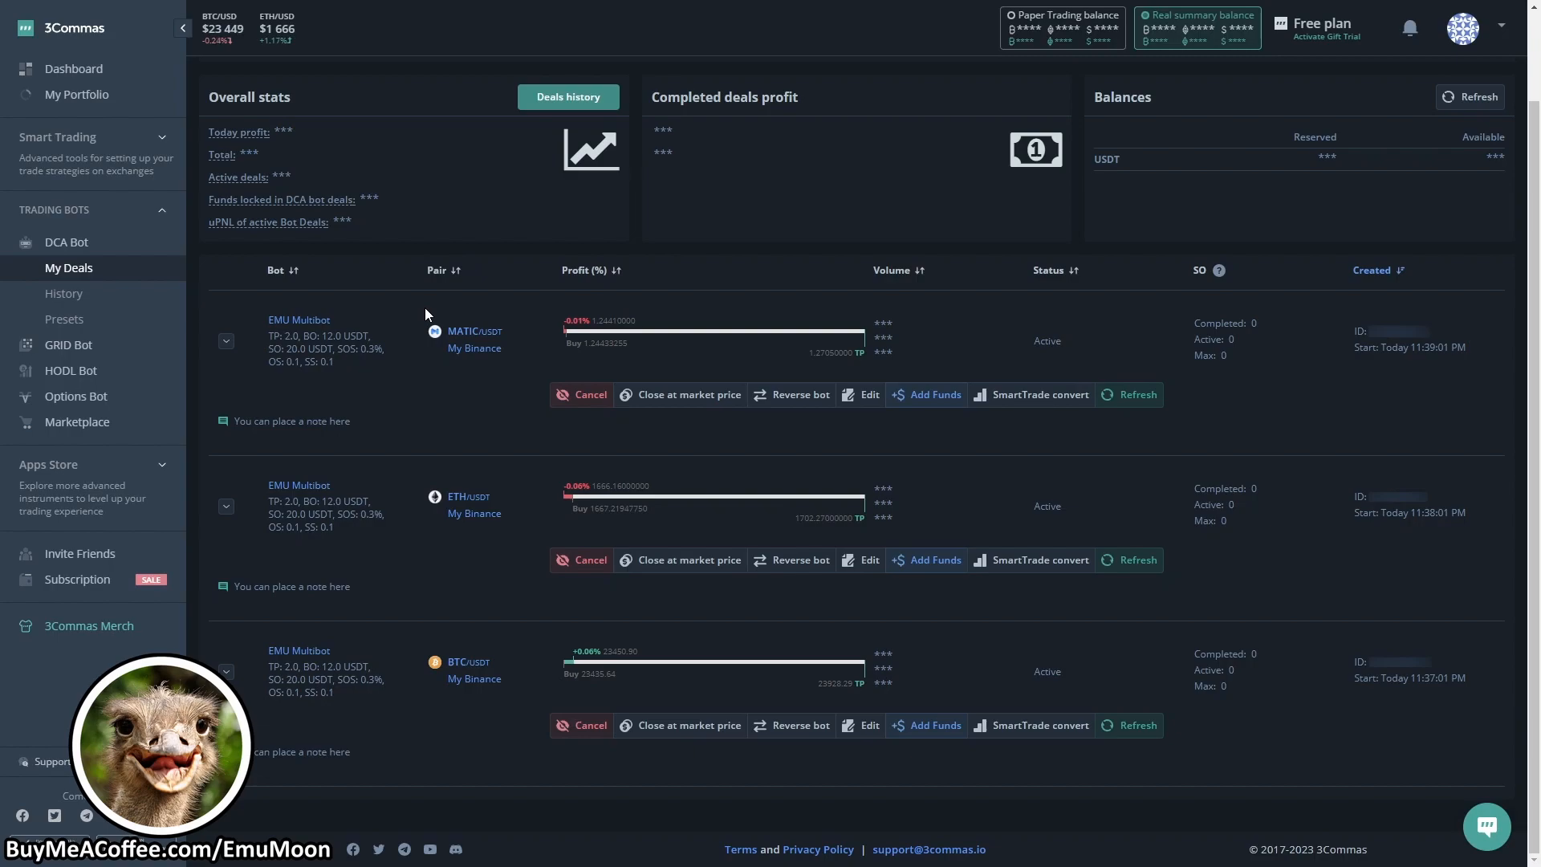
{"action": "mouse_move", "coordinate": [483, 299]}
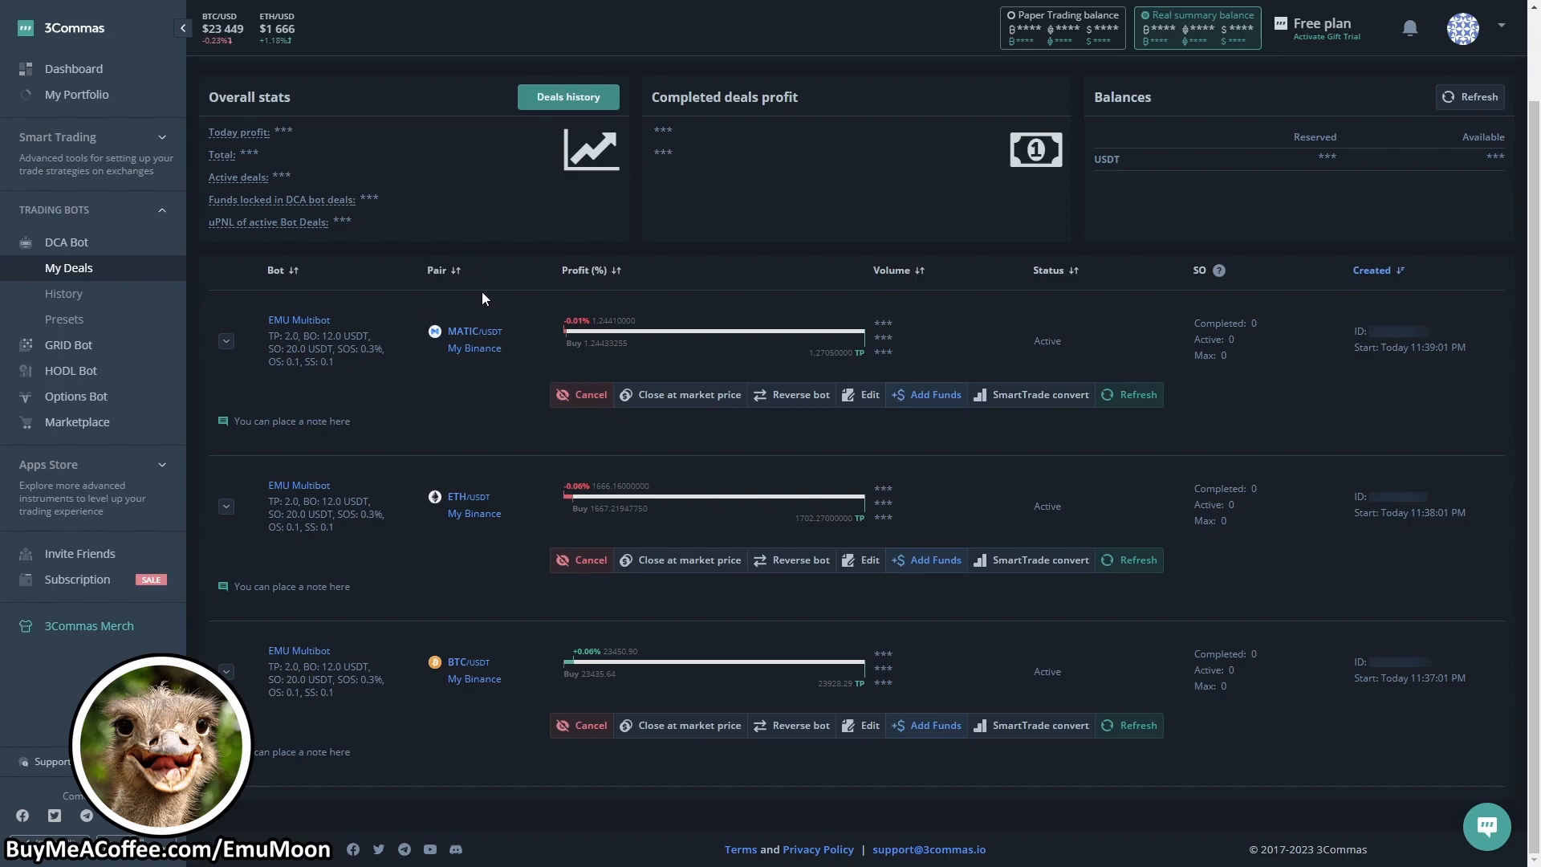
{"action": "mouse_move", "coordinate": [586, 296]}
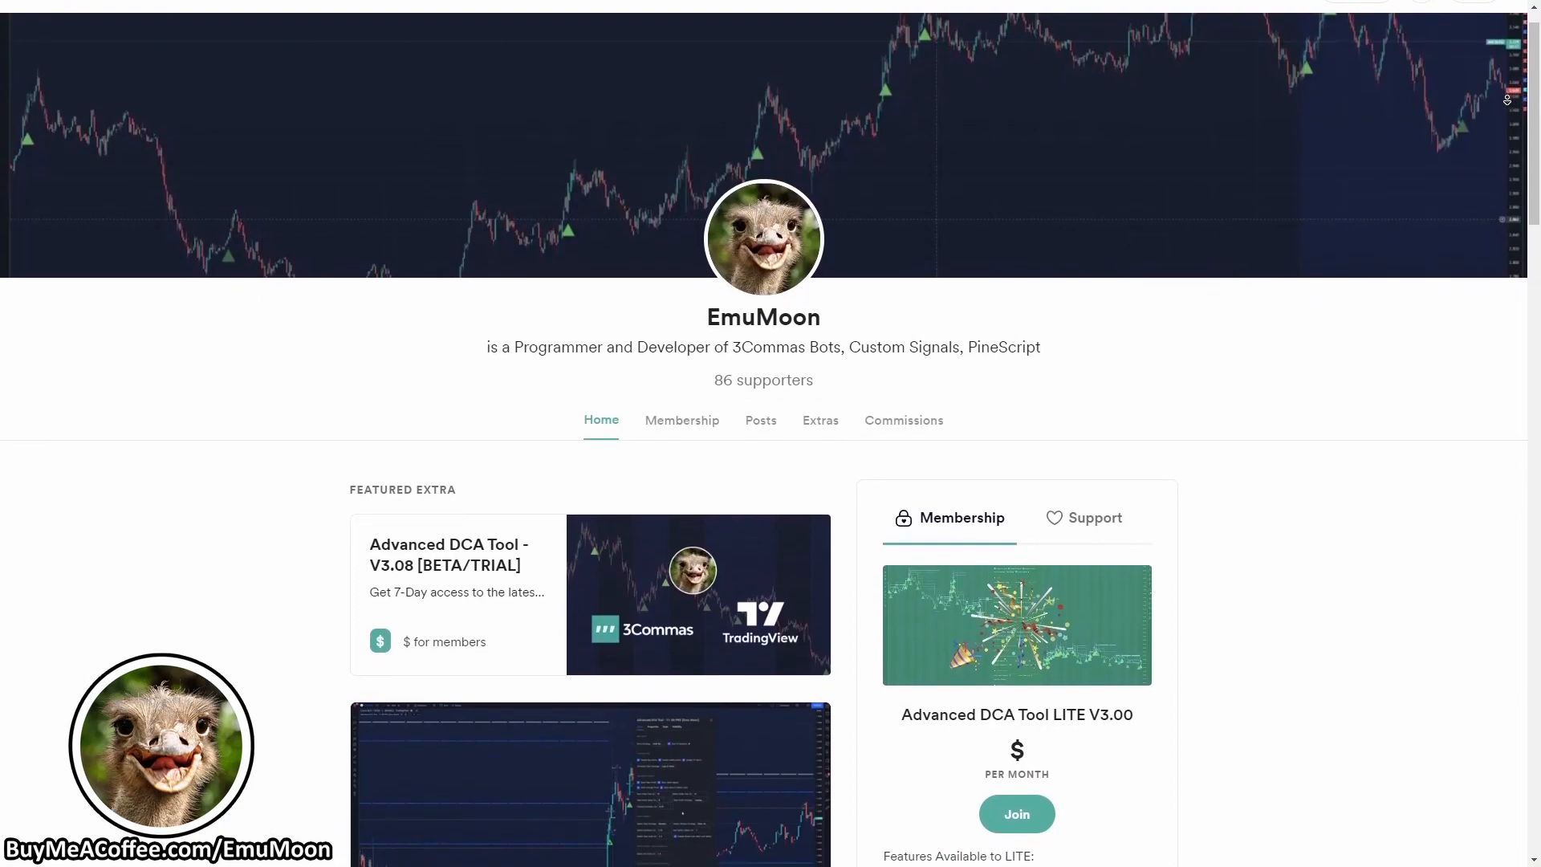
{"action": "scroll", "scroll_direction": "down", "scroll_amount": 3}
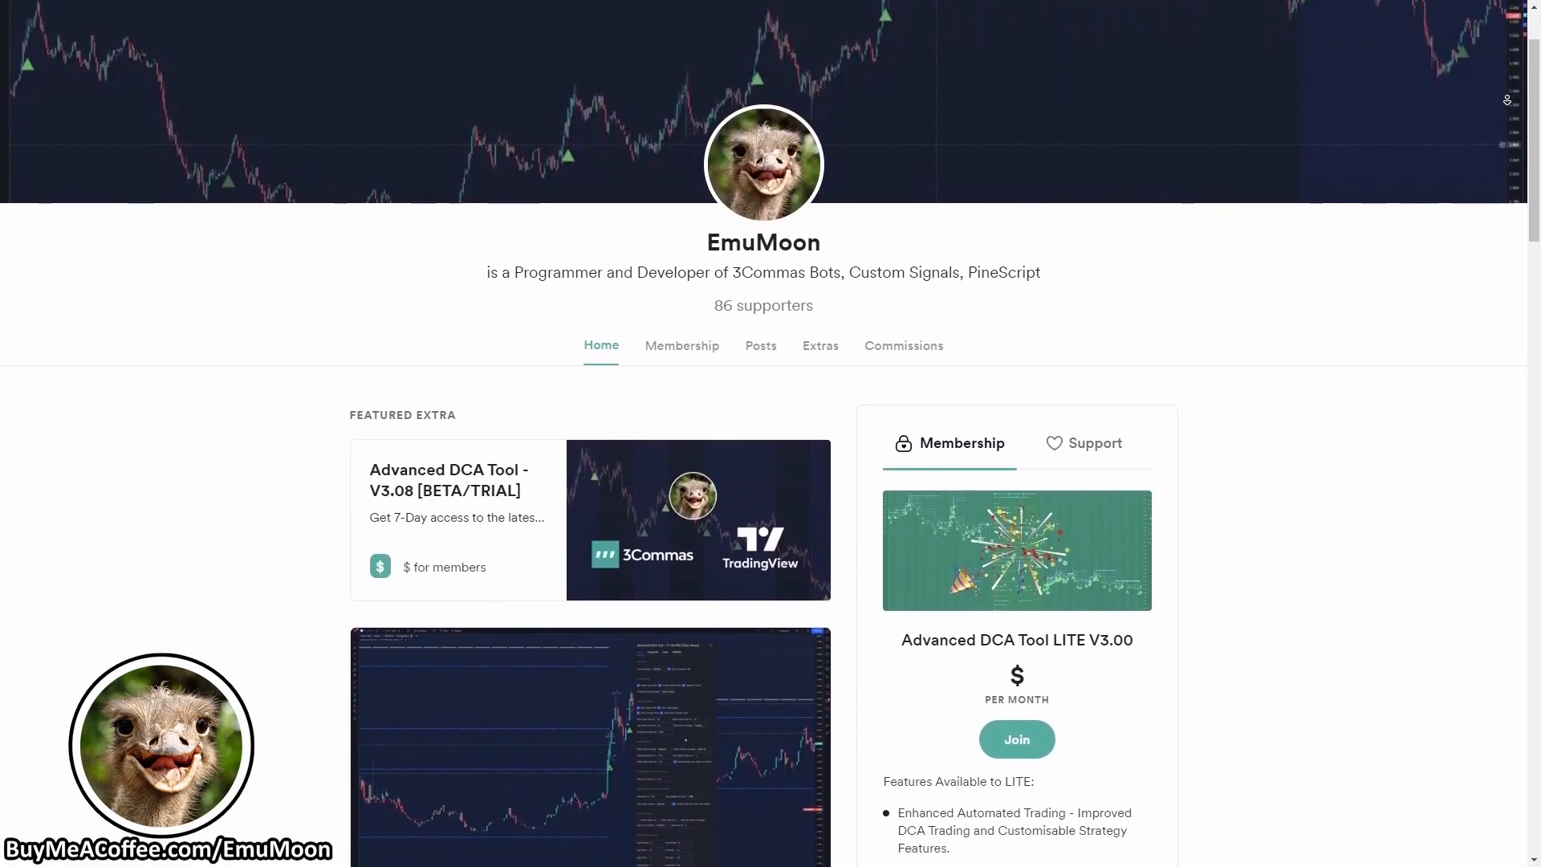
{"action": "scroll", "scroll_direction": "down", "scroll_amount": 3}
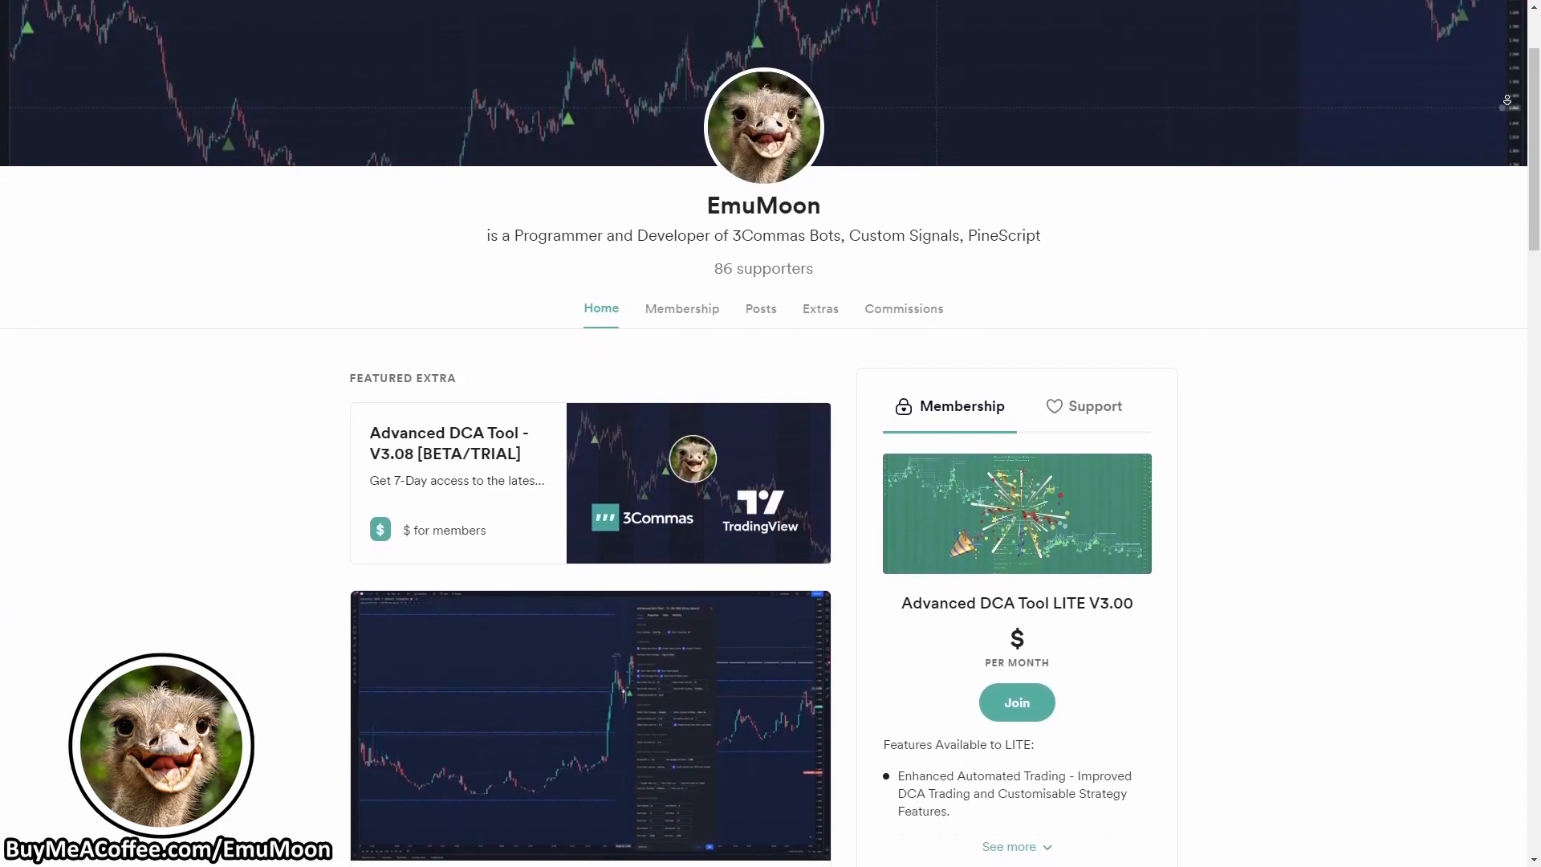
{"action": "scroll", "scroll_direction": "down", "scroll_amount": 3}
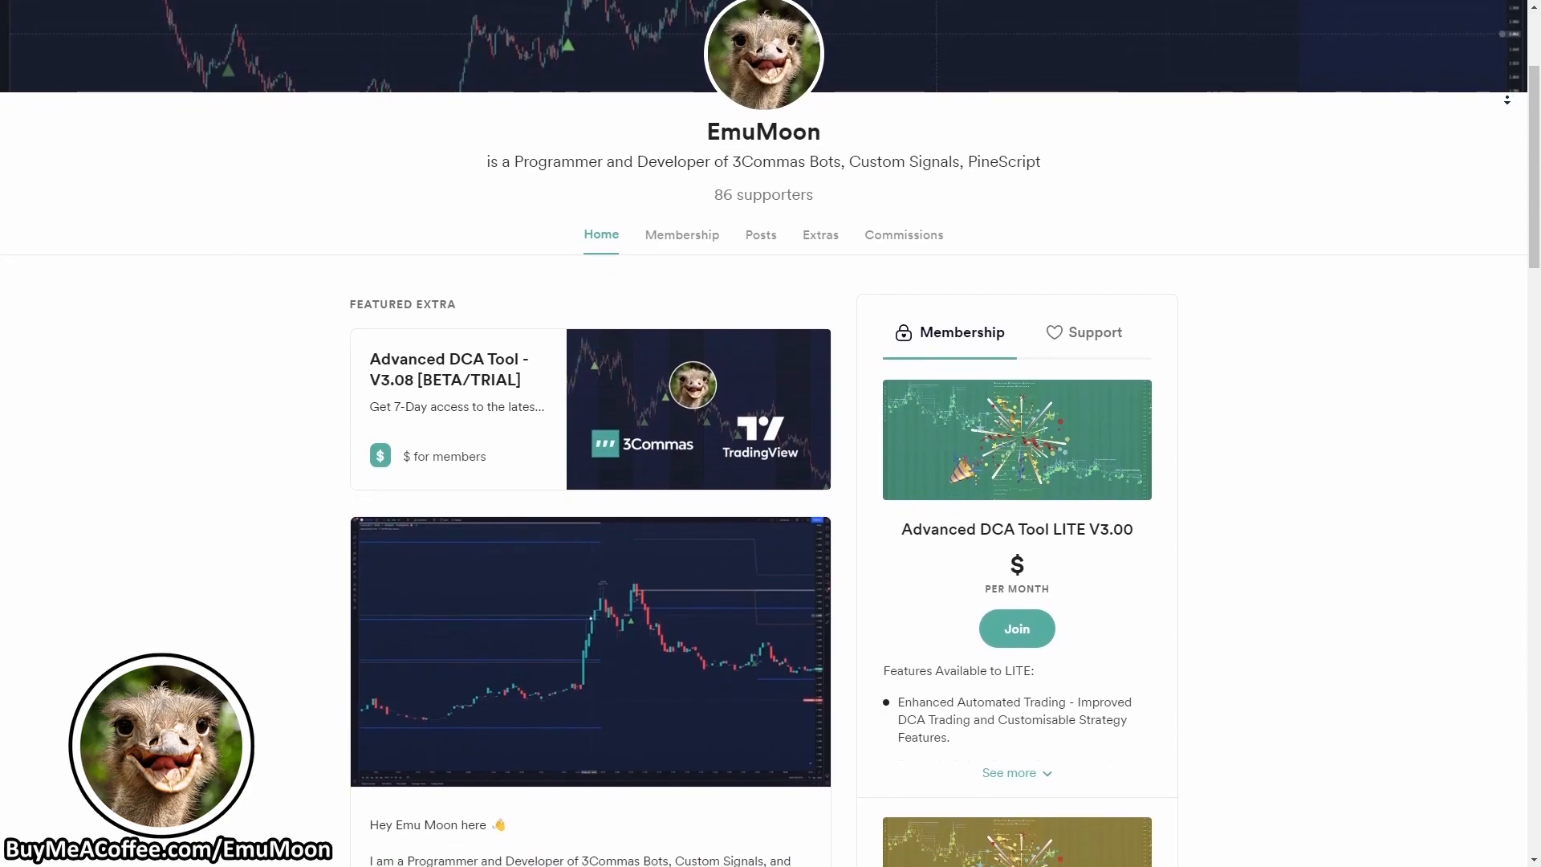
{"action": "scroll", "scroll_direction": "down", "scroll_amount": 3}
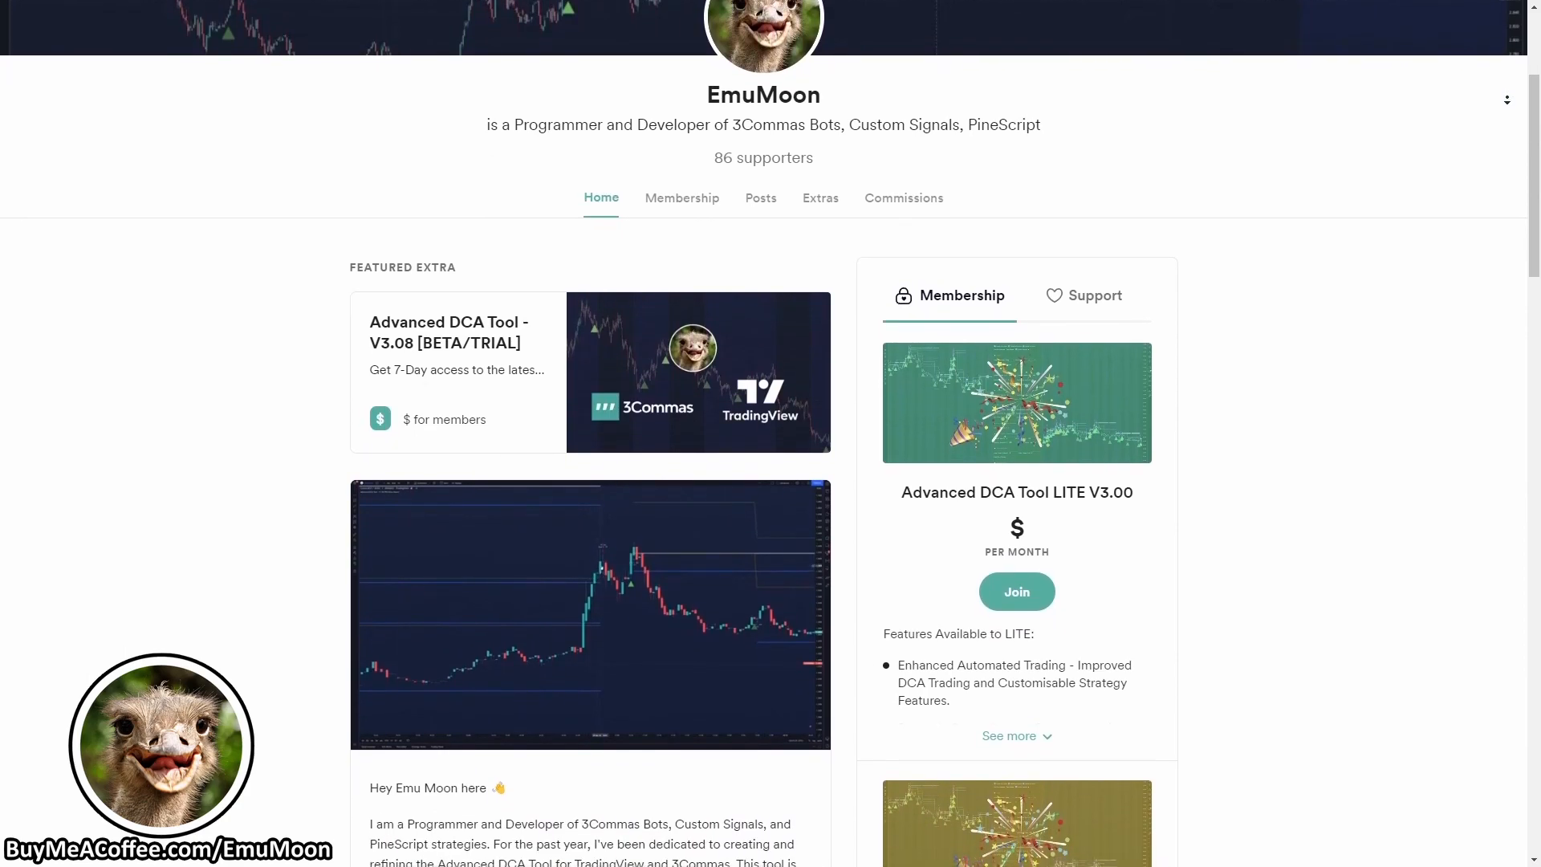
{"action": "scroll", "scroll_direction": "down", "scroll_amount": 3}
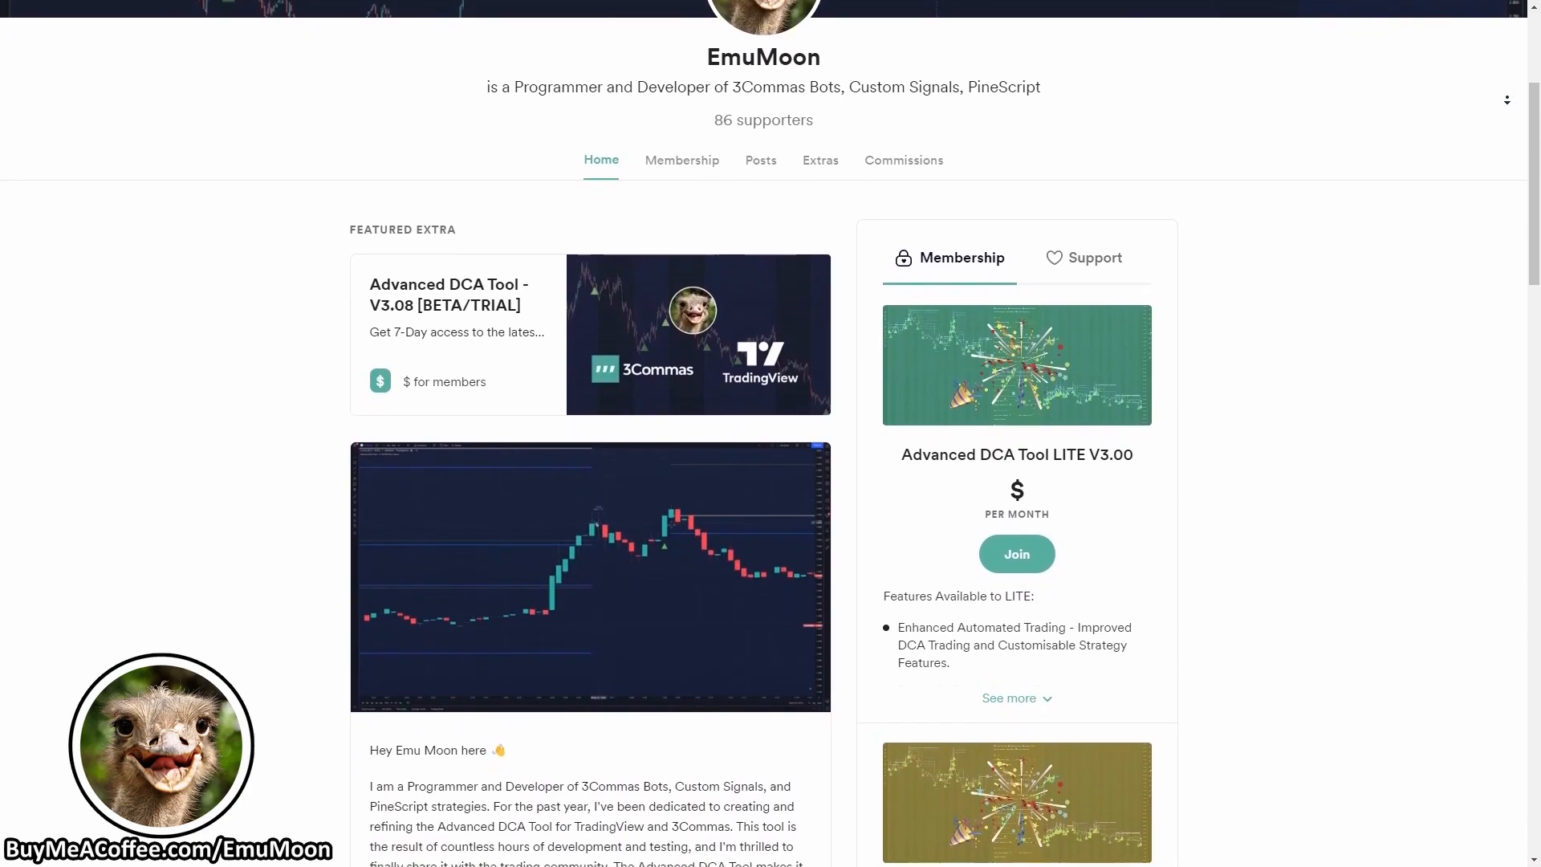
{"action": "scroll", "scroll_direction": "down", "scroll_amount": 3}
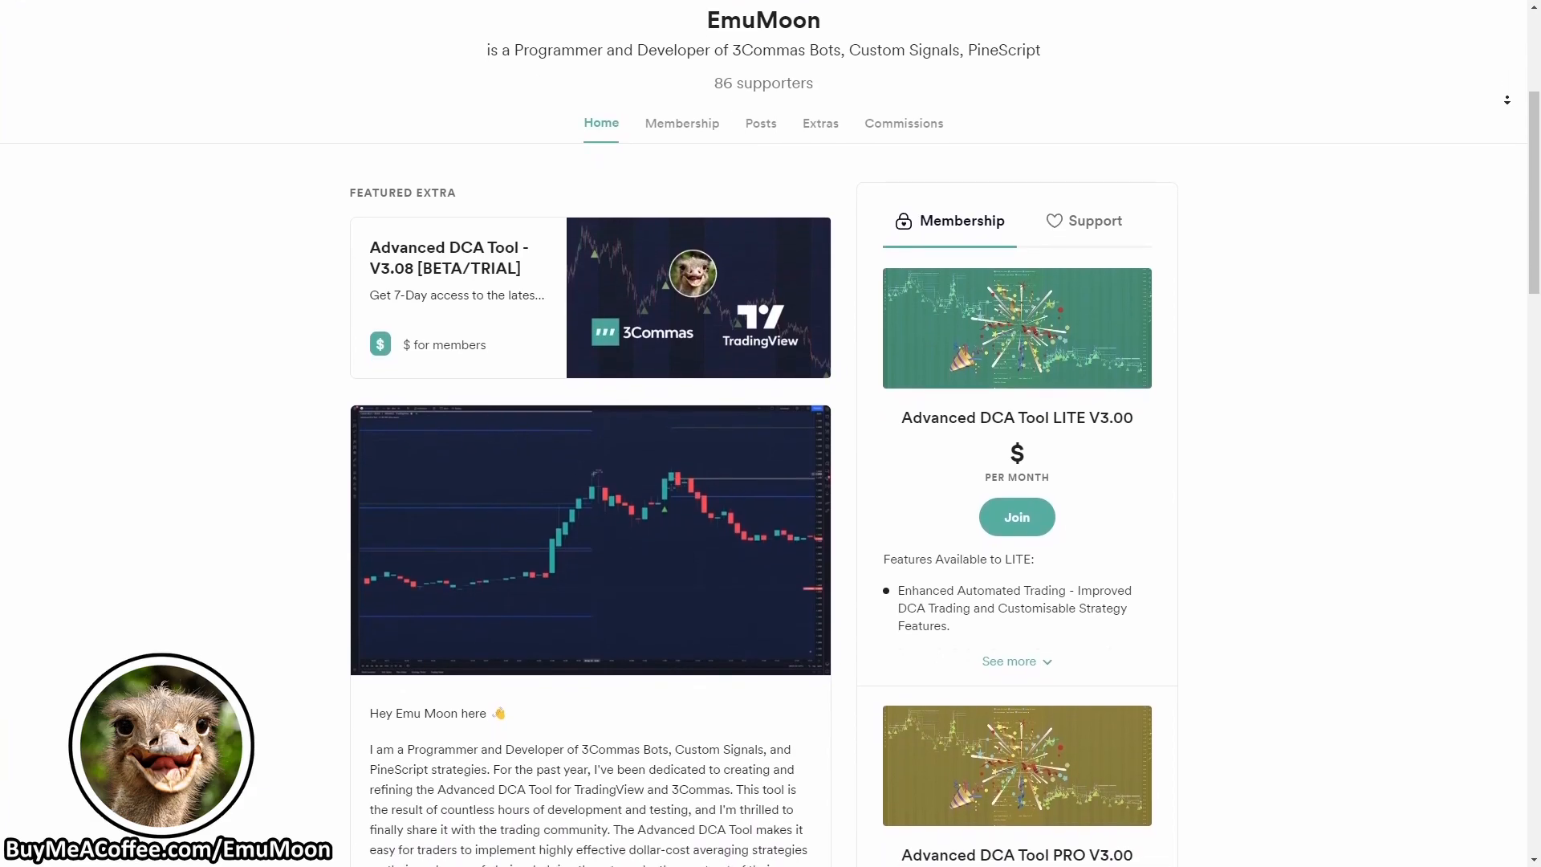
{"action": "scroll", "scroll_direction": "down", "scroll_amount": 3}
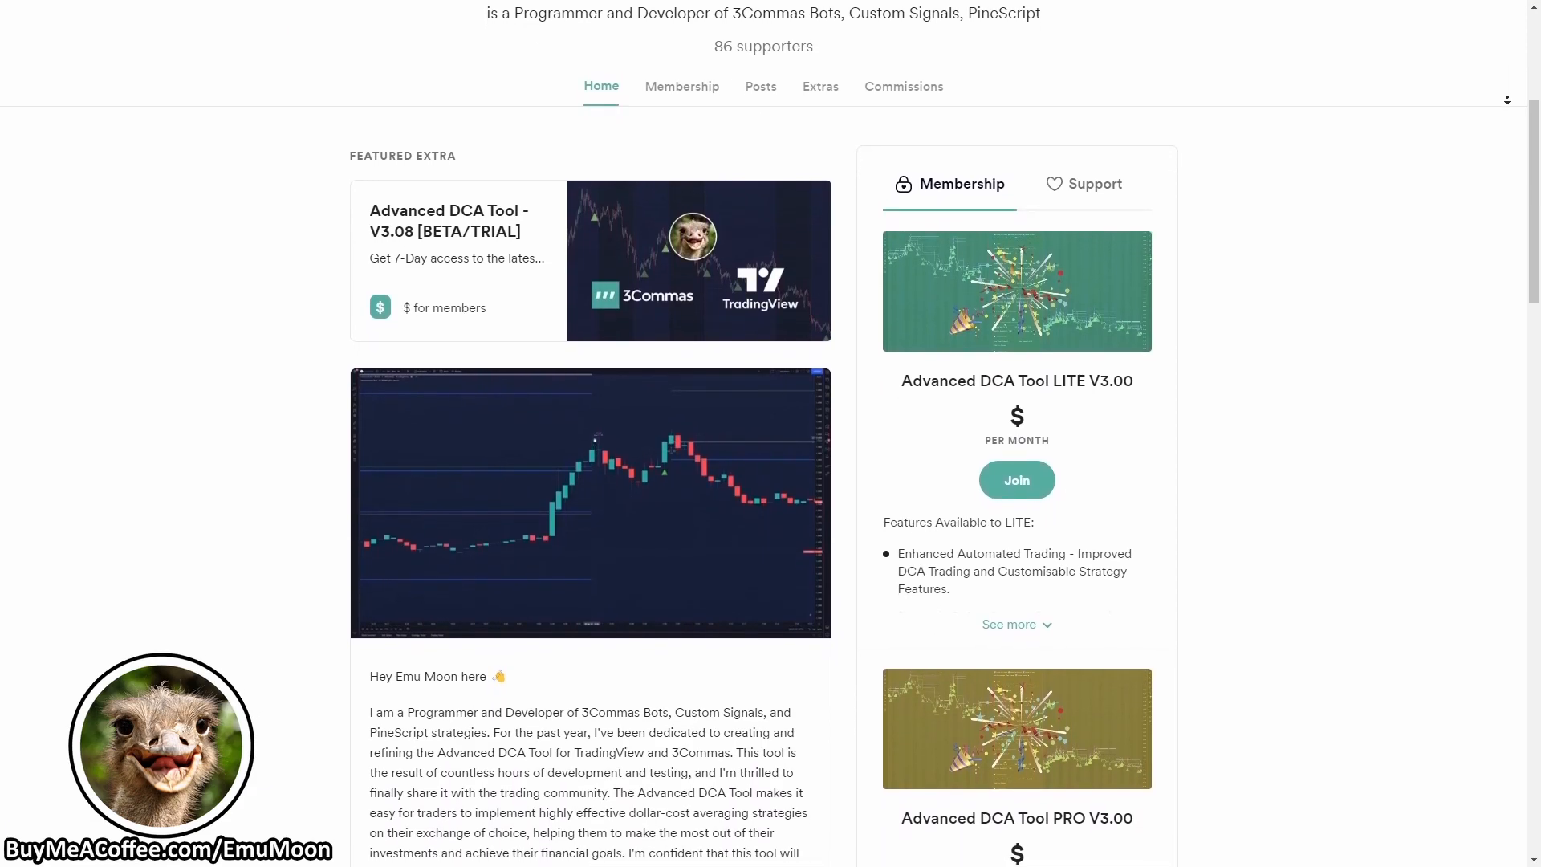
{"action": "scroll", "scroll_direction": "down", "scroll_amount": 3}
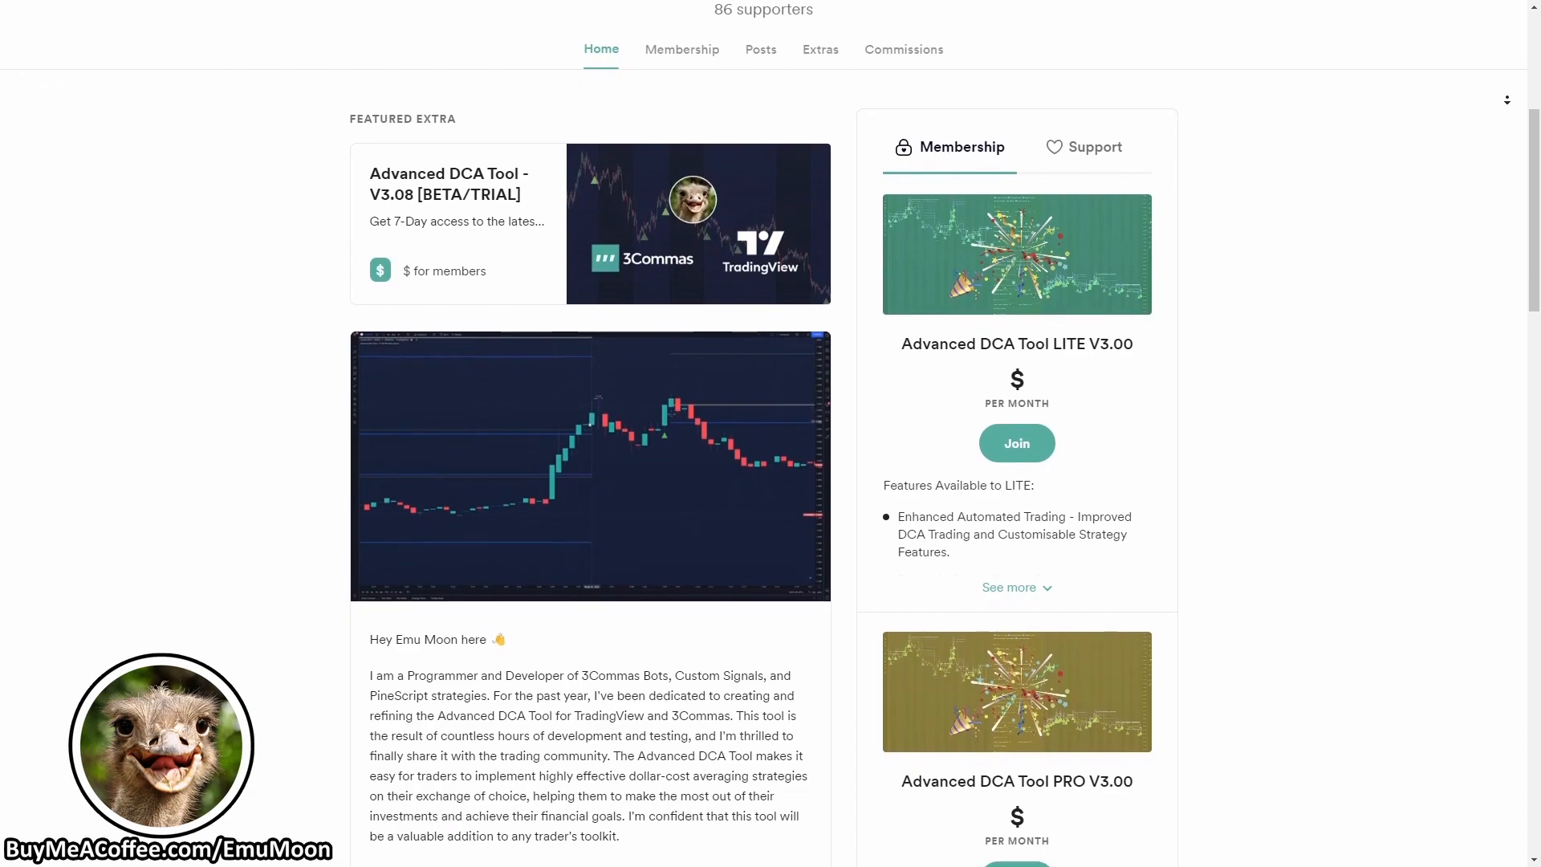
{"action": "scroll", "scroll_direction": "down", "scroll_amount": 3}
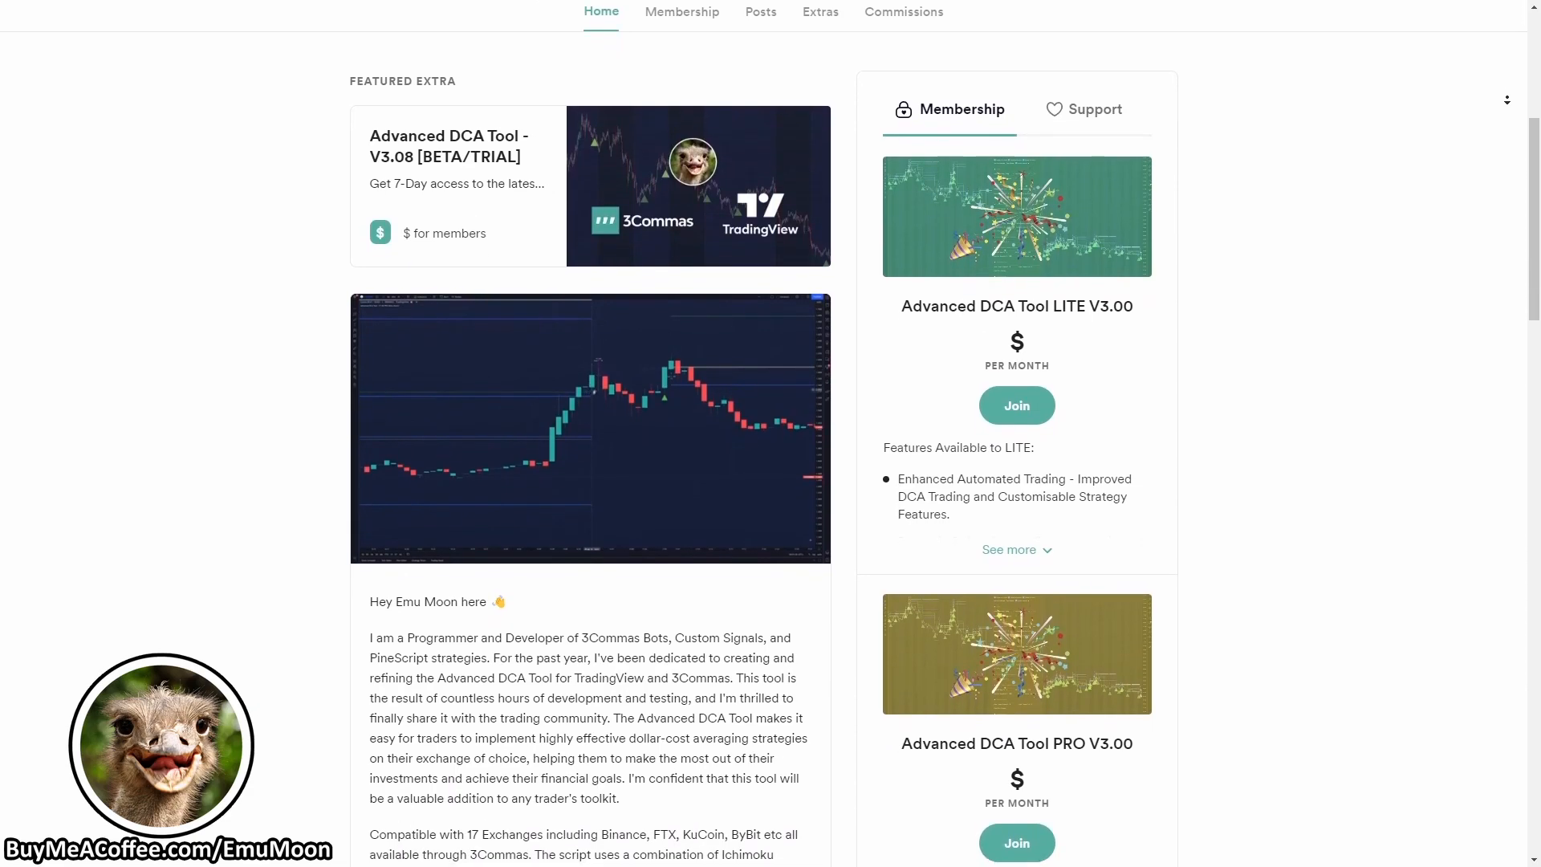
{"action": "scroll", "scroll_direction": "down", "scroll_amount": 3}
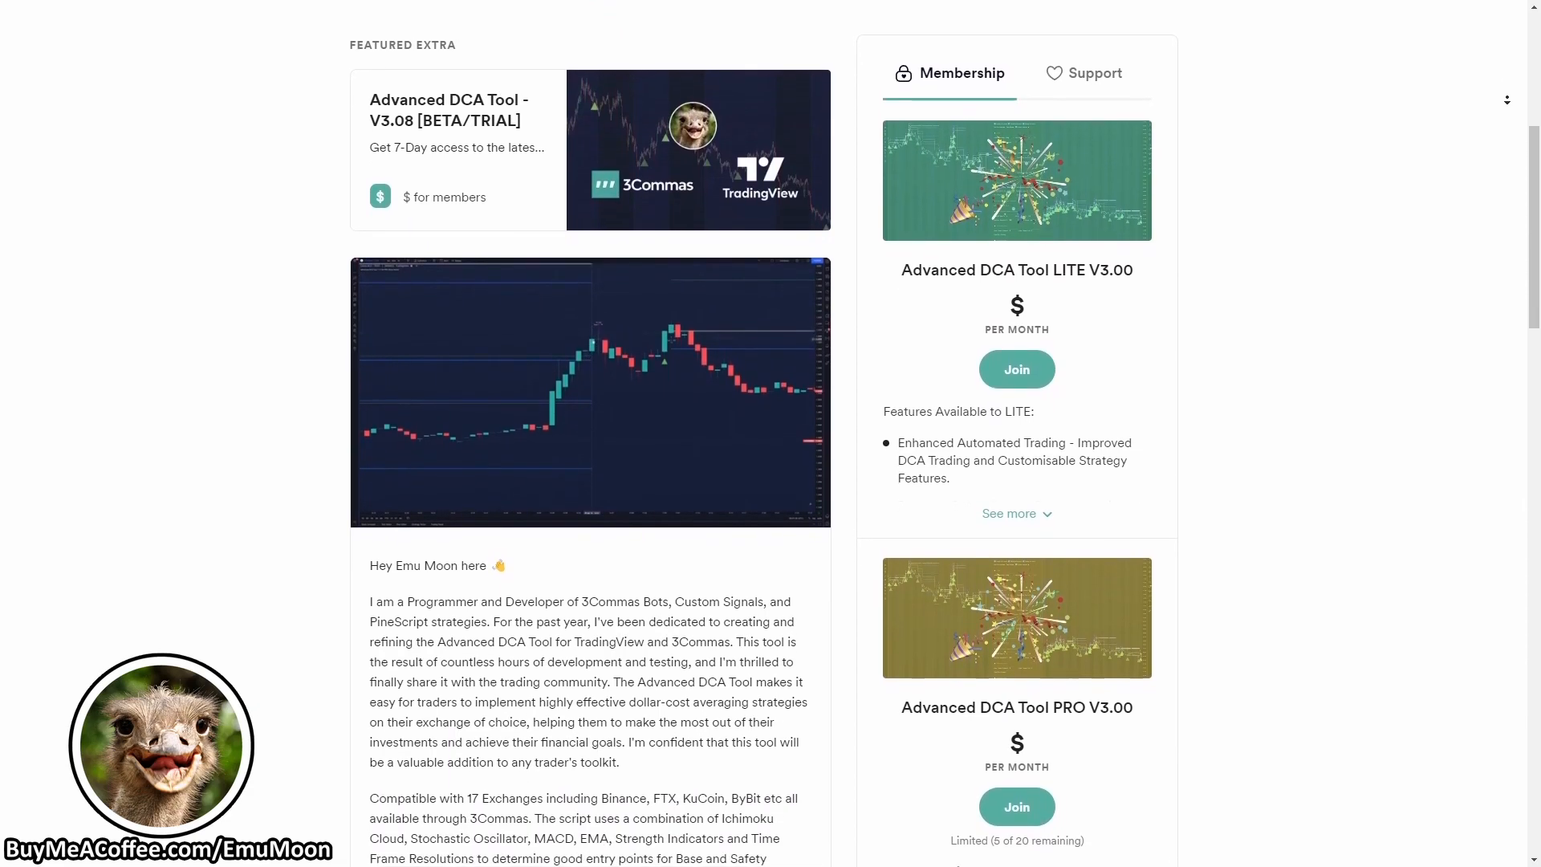
{"action": "scroll", "scroll_direction": "down", "scroll_amount": 3}
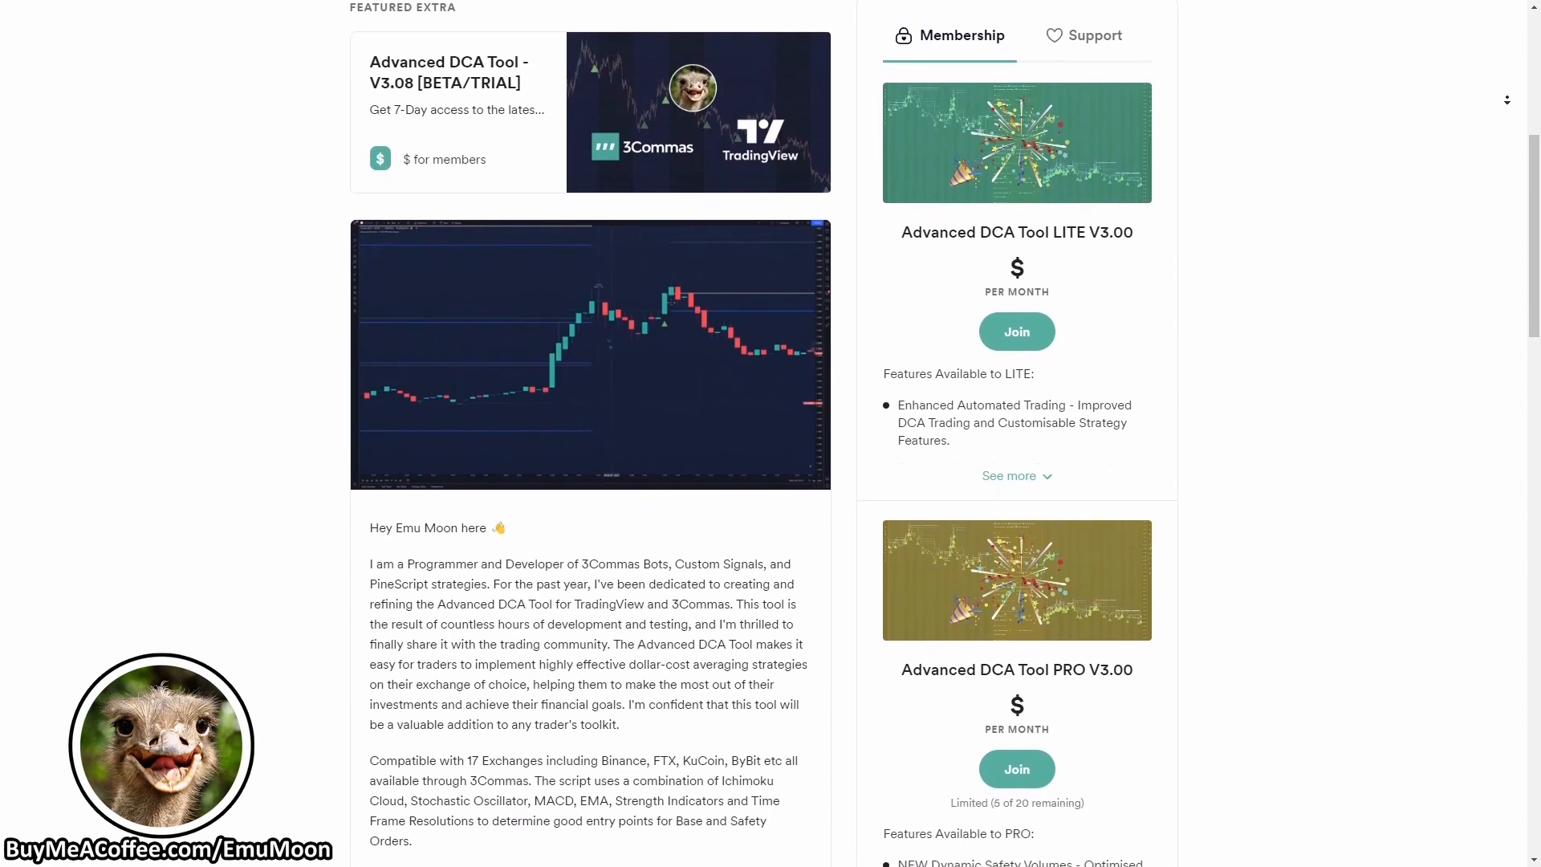
{"action": "scroll", "scroll_direction": "down", "scroll_amount": 3}
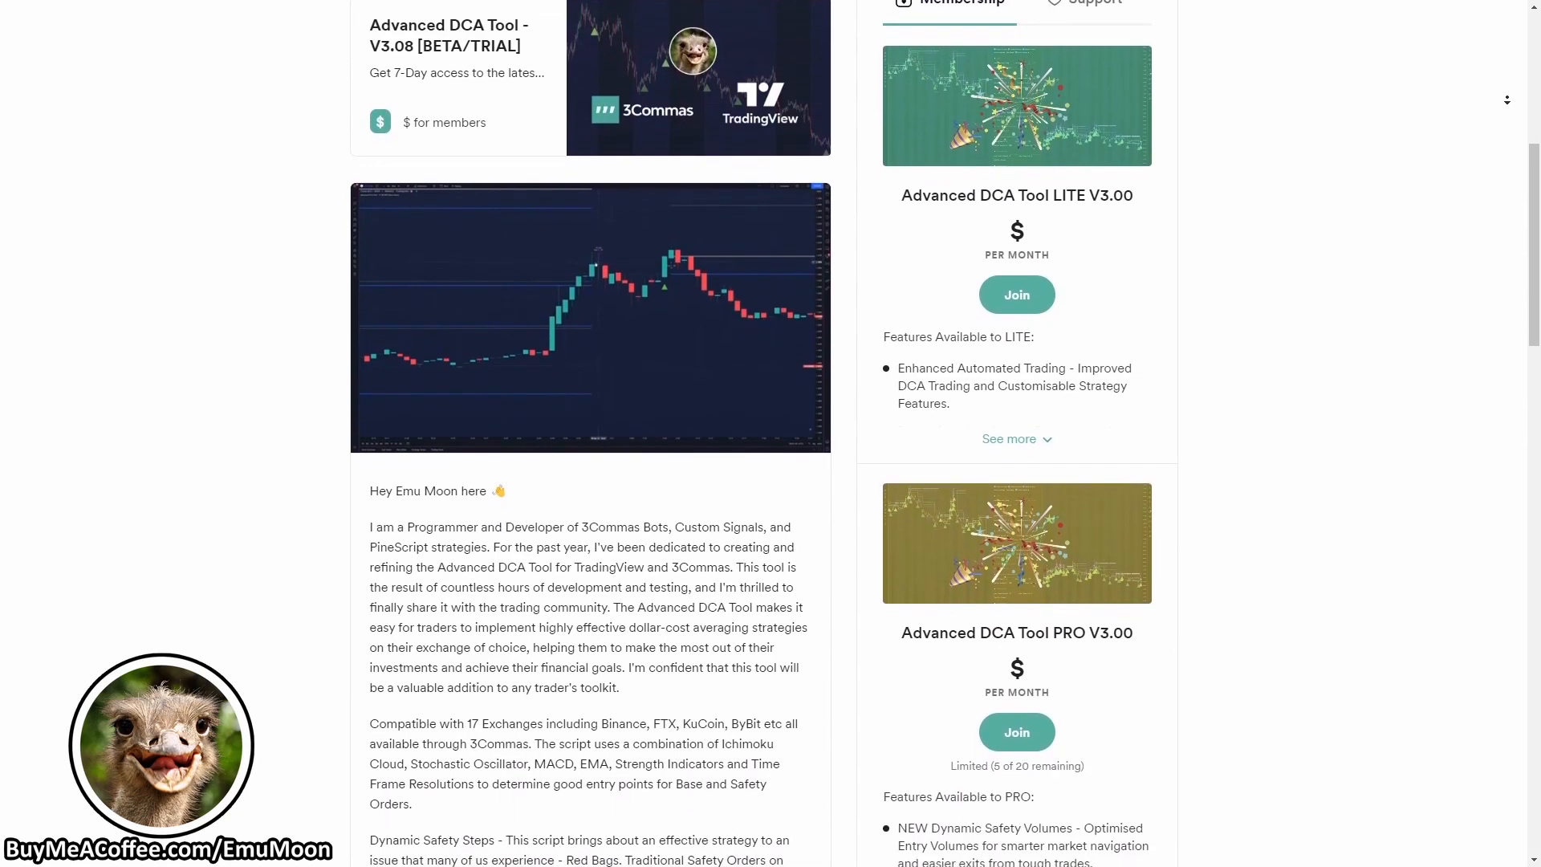
{"action": "scroll", "scroll_direction": "down", "scroll_amount": 3}
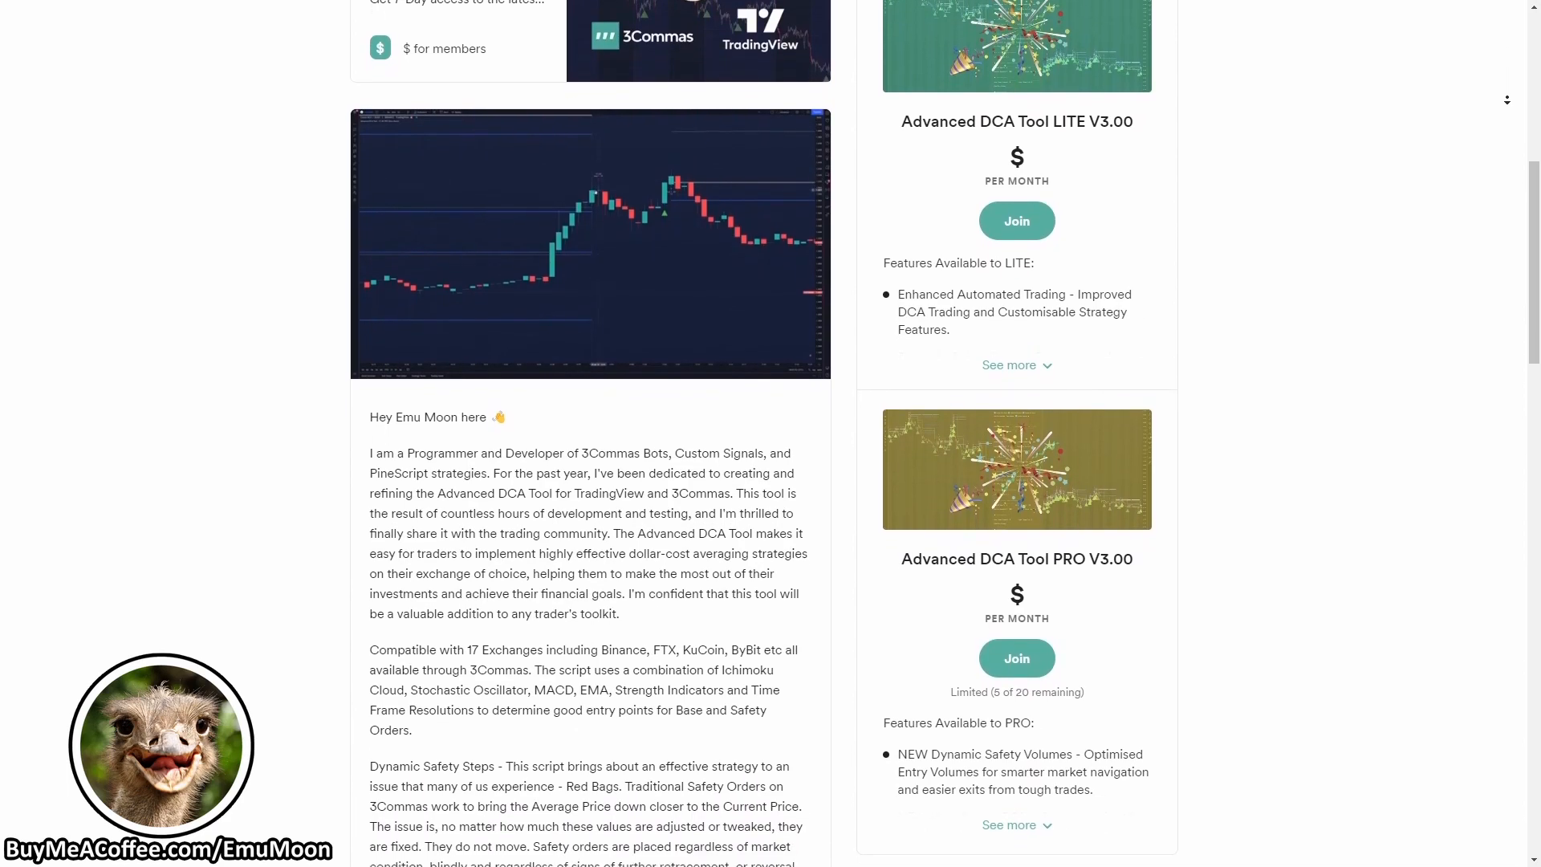
{"action": "scroll", "scroll_direction": "down", "scroll_amount": 3}
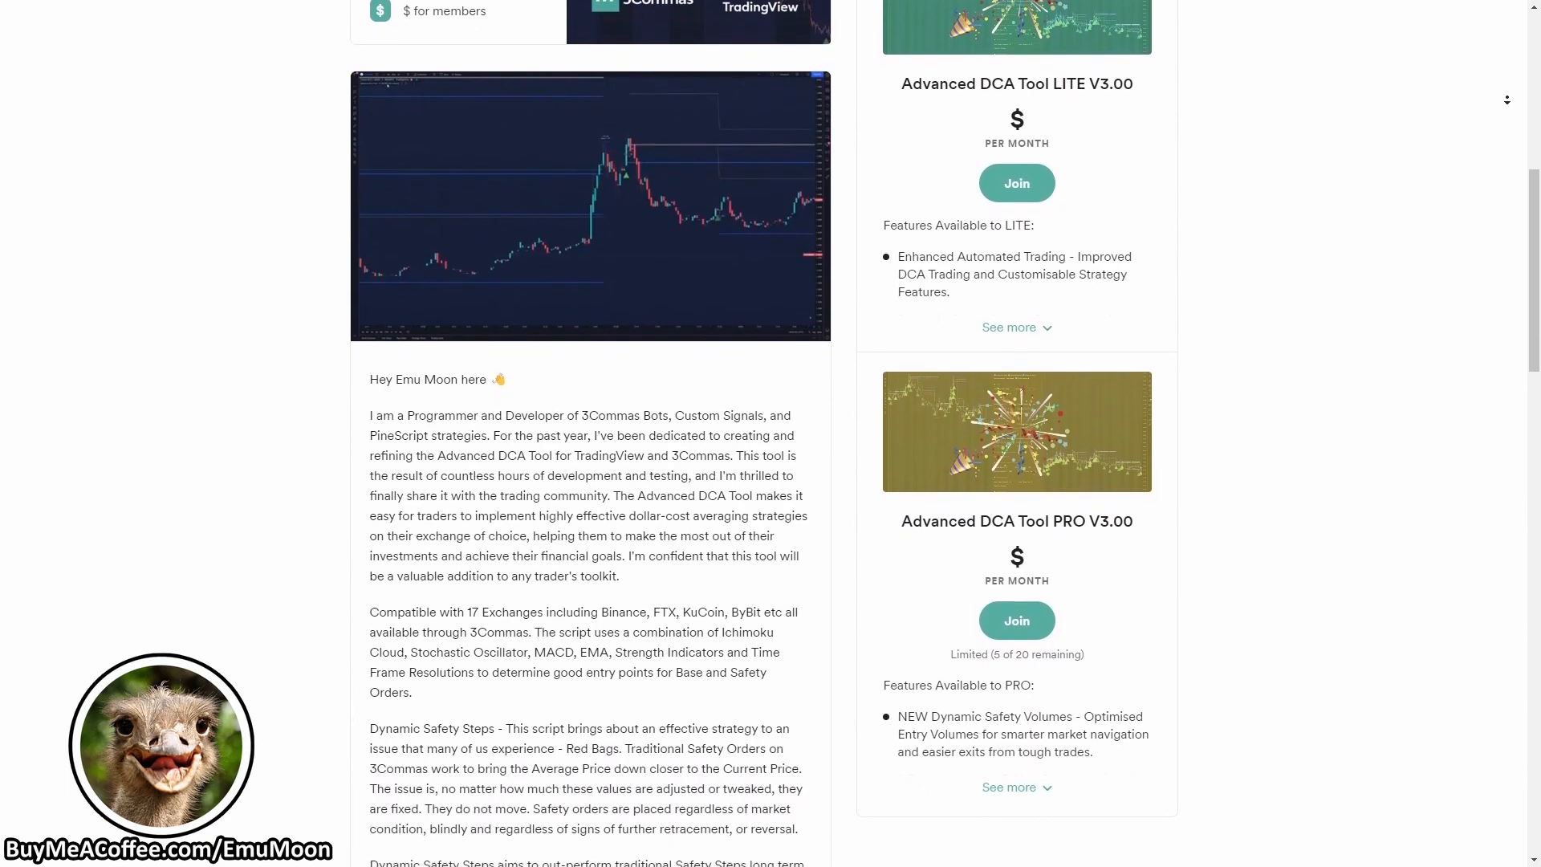
{"action": "scroll", "scroll_direction": "down", "scroll_amount": 3}
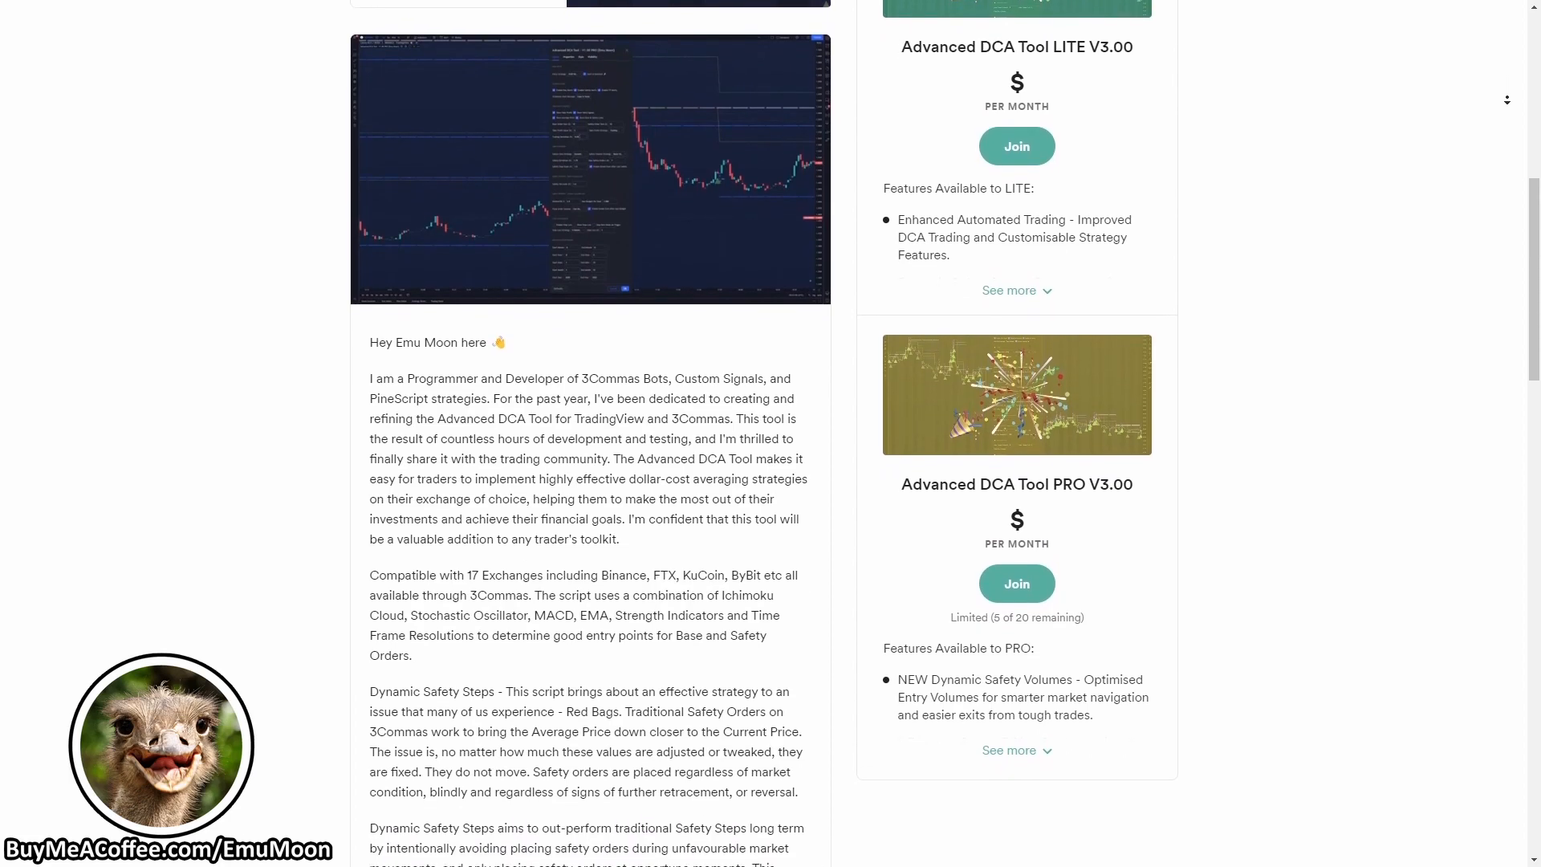
{"action": "scroll", "scroll_direction": "down", "scroll_amount": 3}
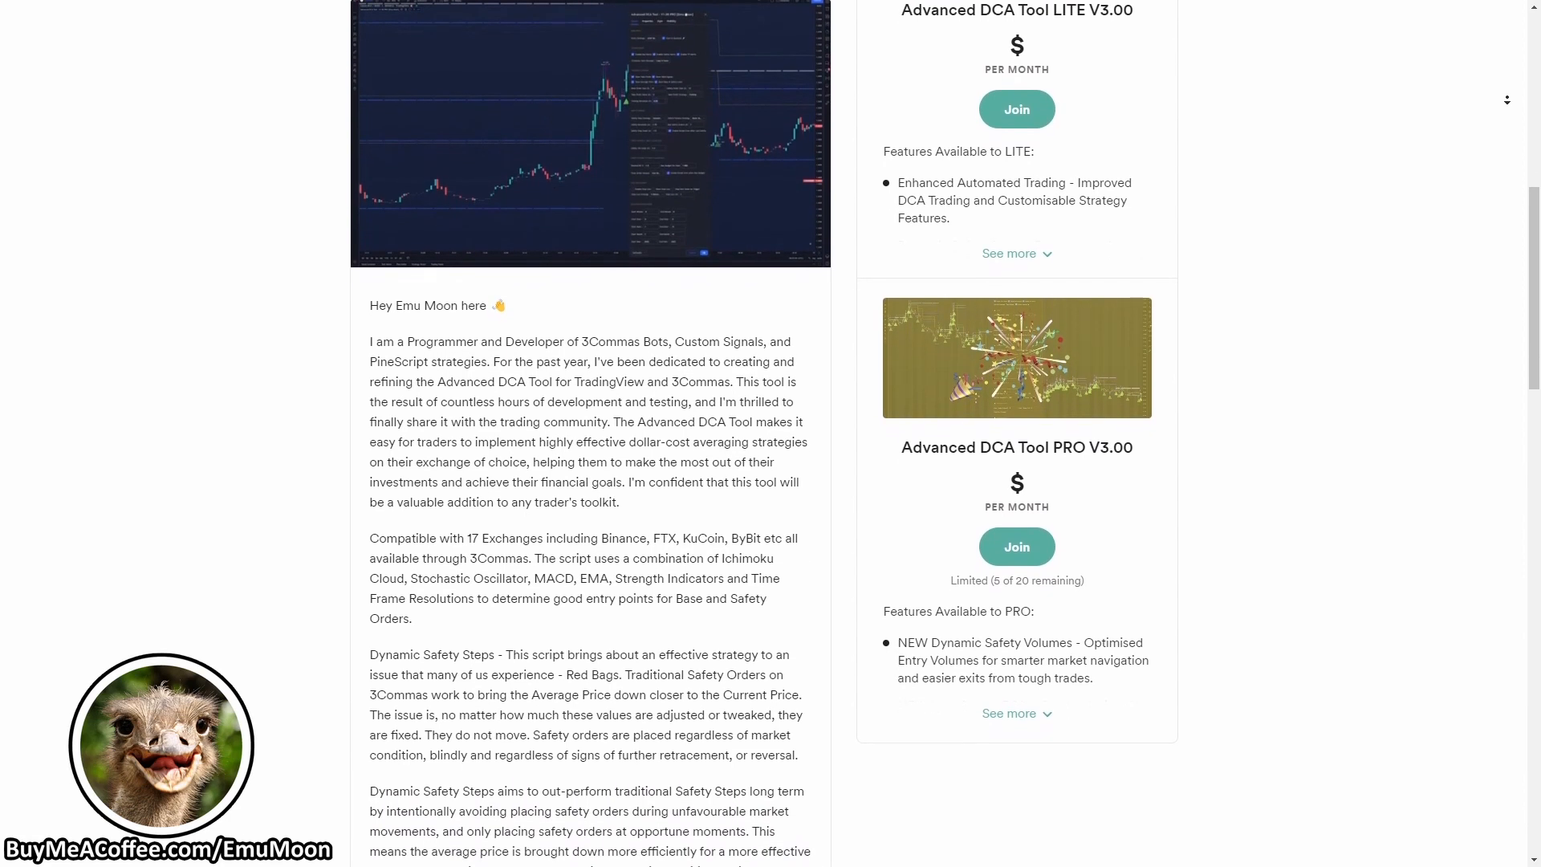
{"action": "scroll", "scroll_direction": "down", "scroll_amount": 3}
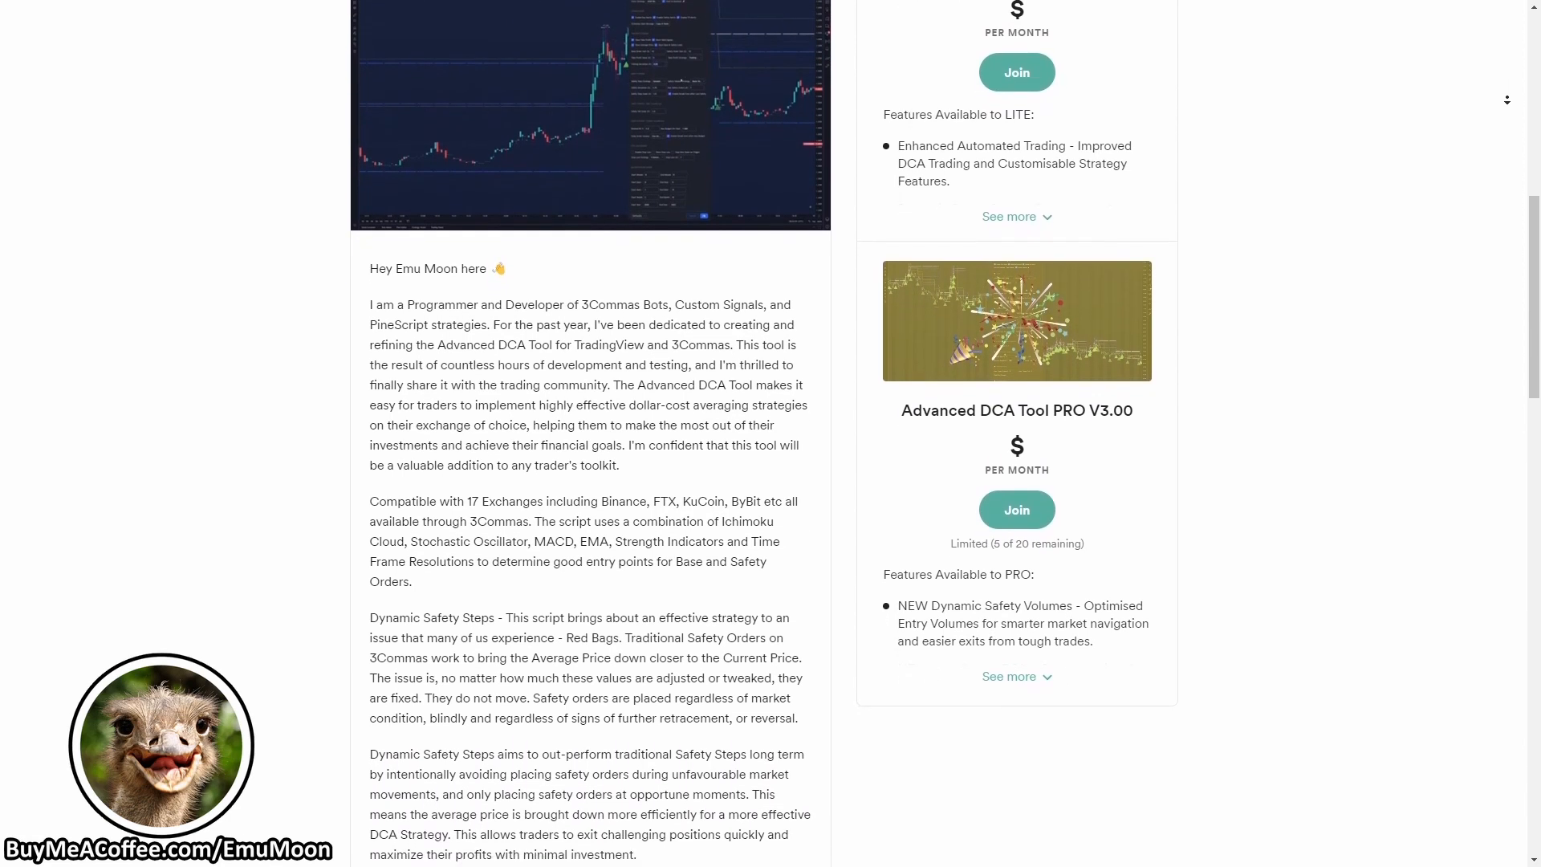
{"action": "scroll", "scroll_direction": "down", "scroll_amount": 3}
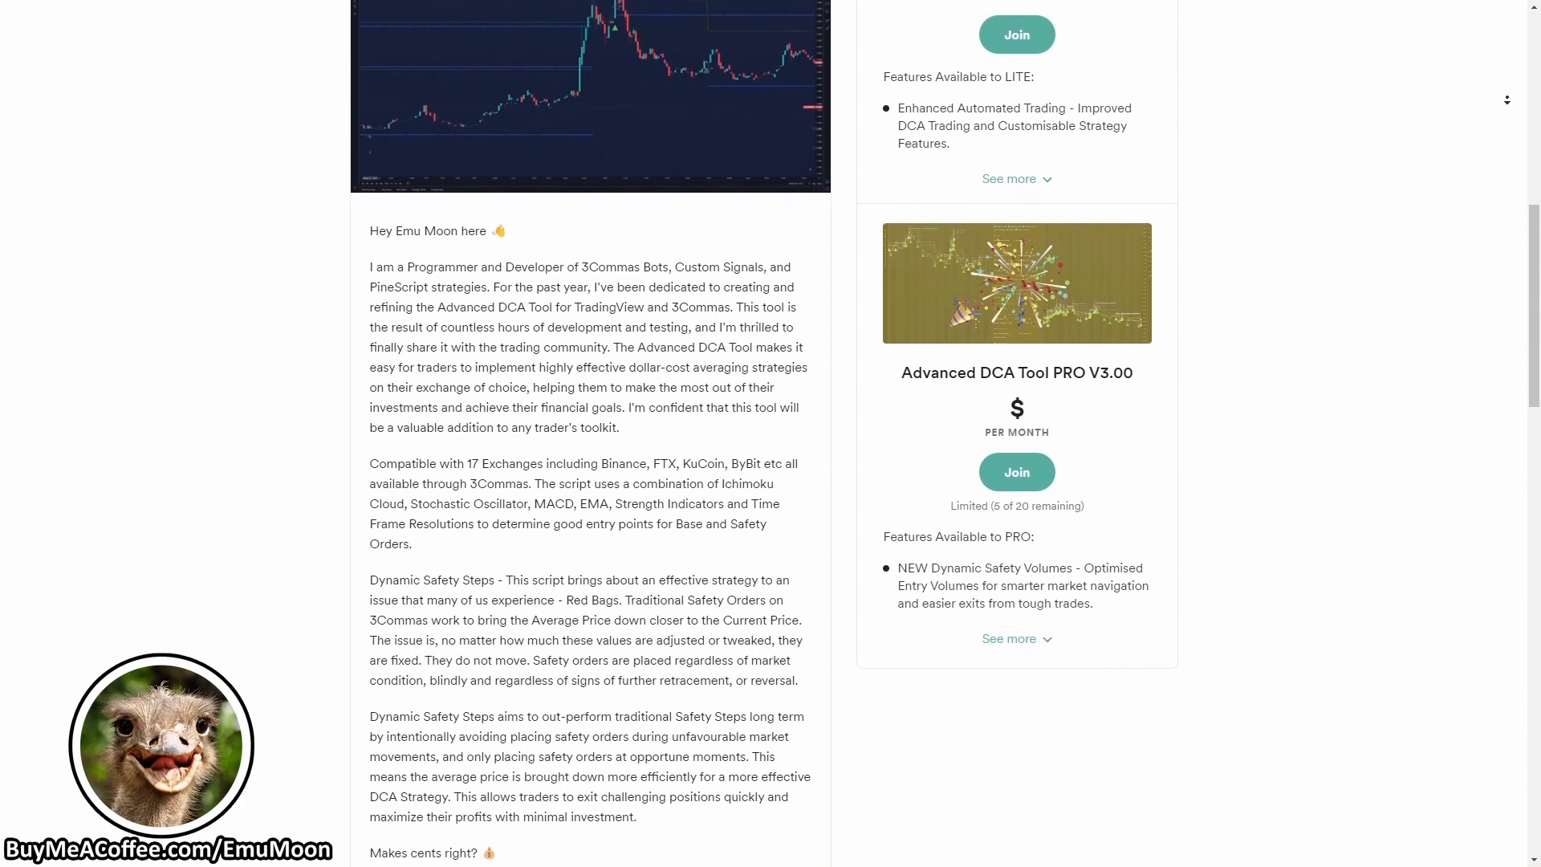
{"action": "scroll", "scroll_direction": "down", "scroll_amount": 3}
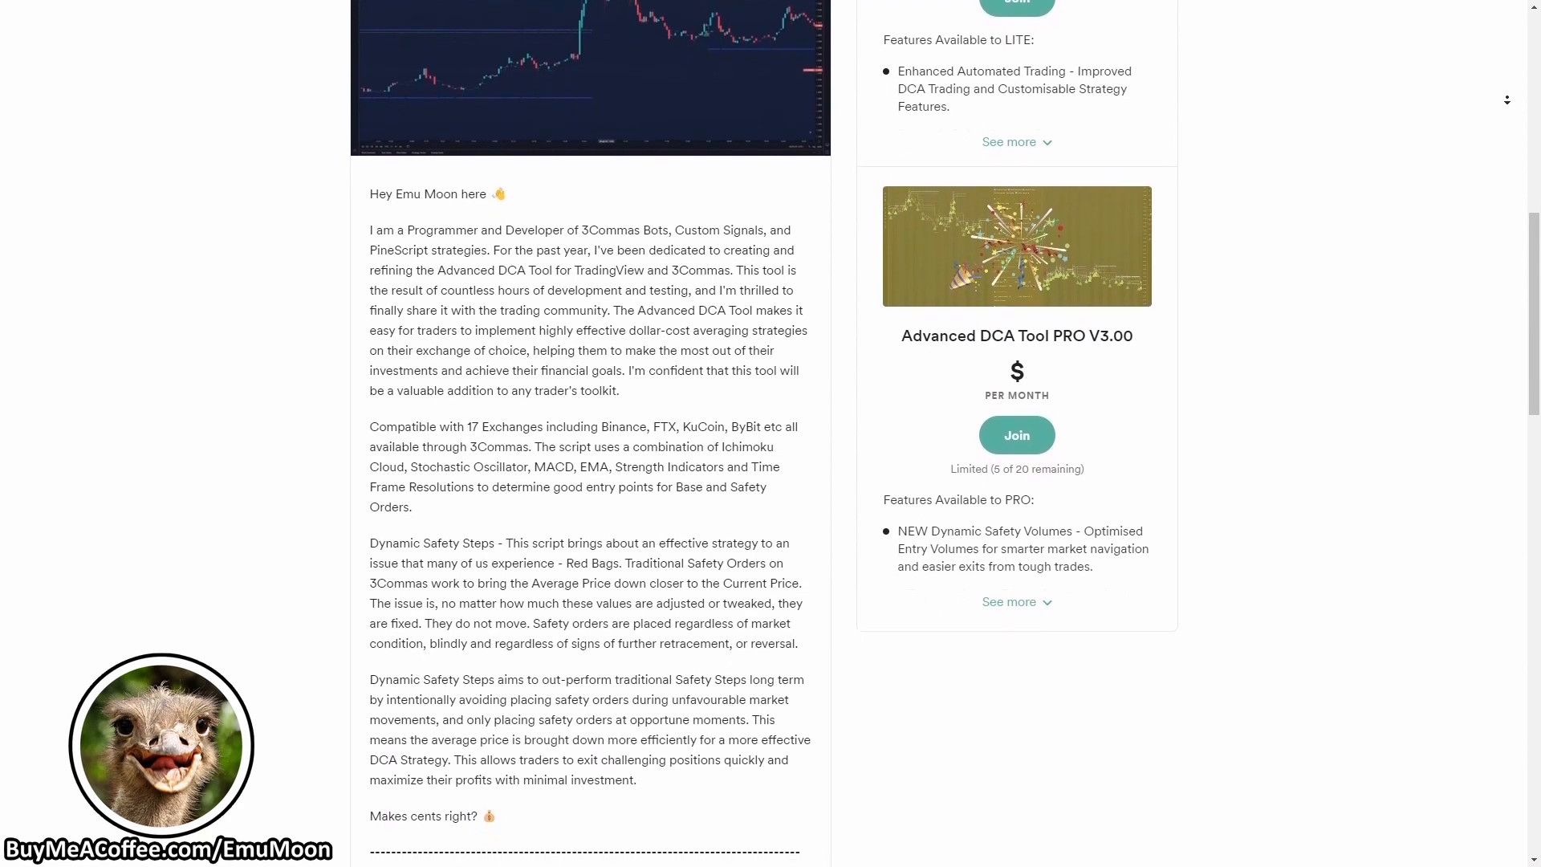
{"action": "scroll", "scroll_direction": "down", "scroll_amount": 3}
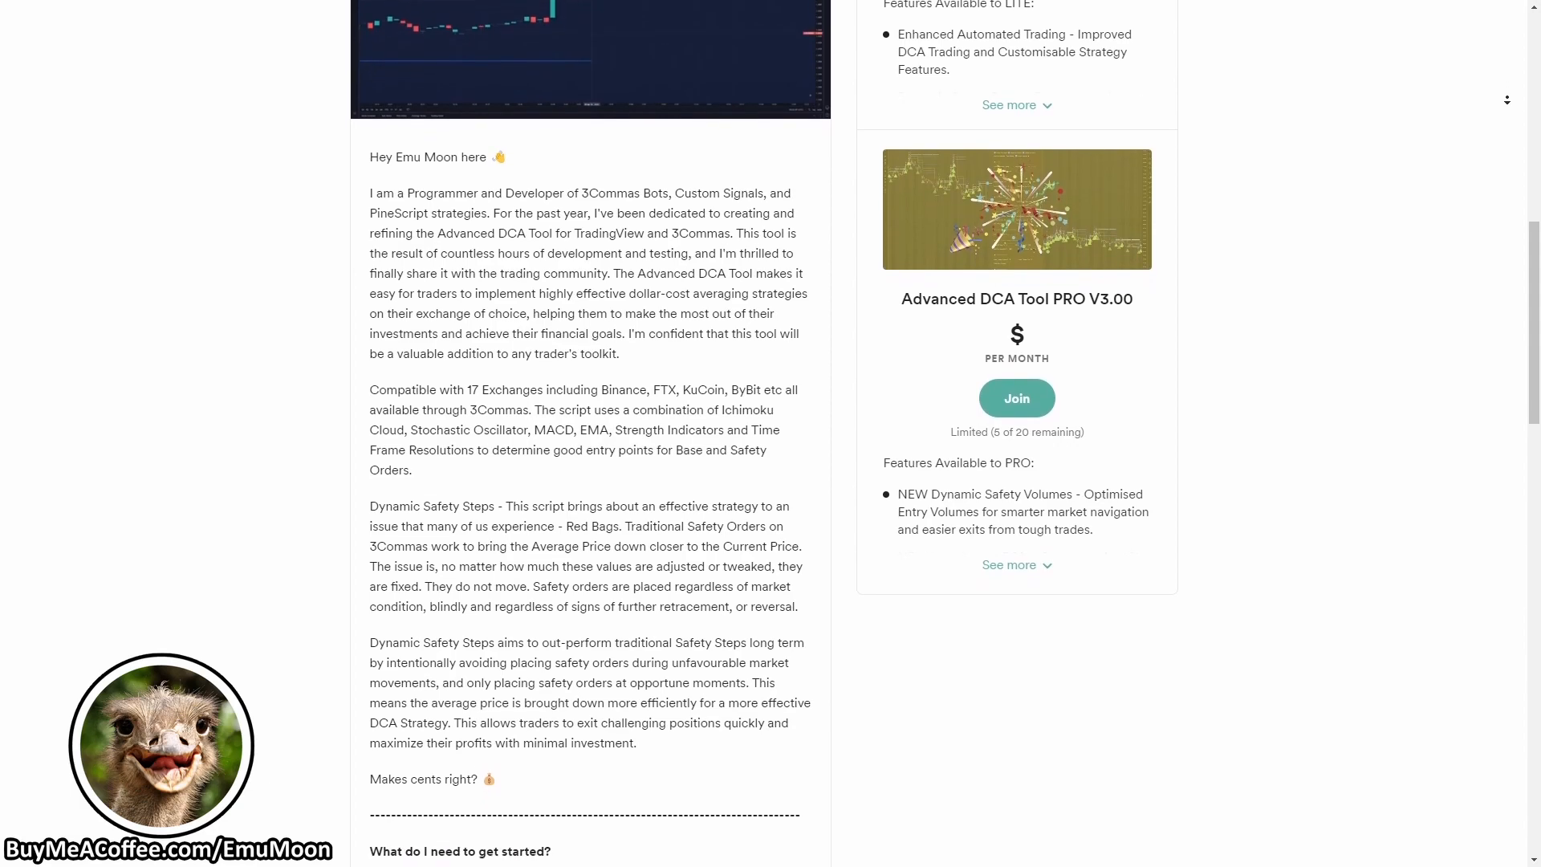
{"action": "scroll", "scroll_direction": "down", "scroll_amount": 3}
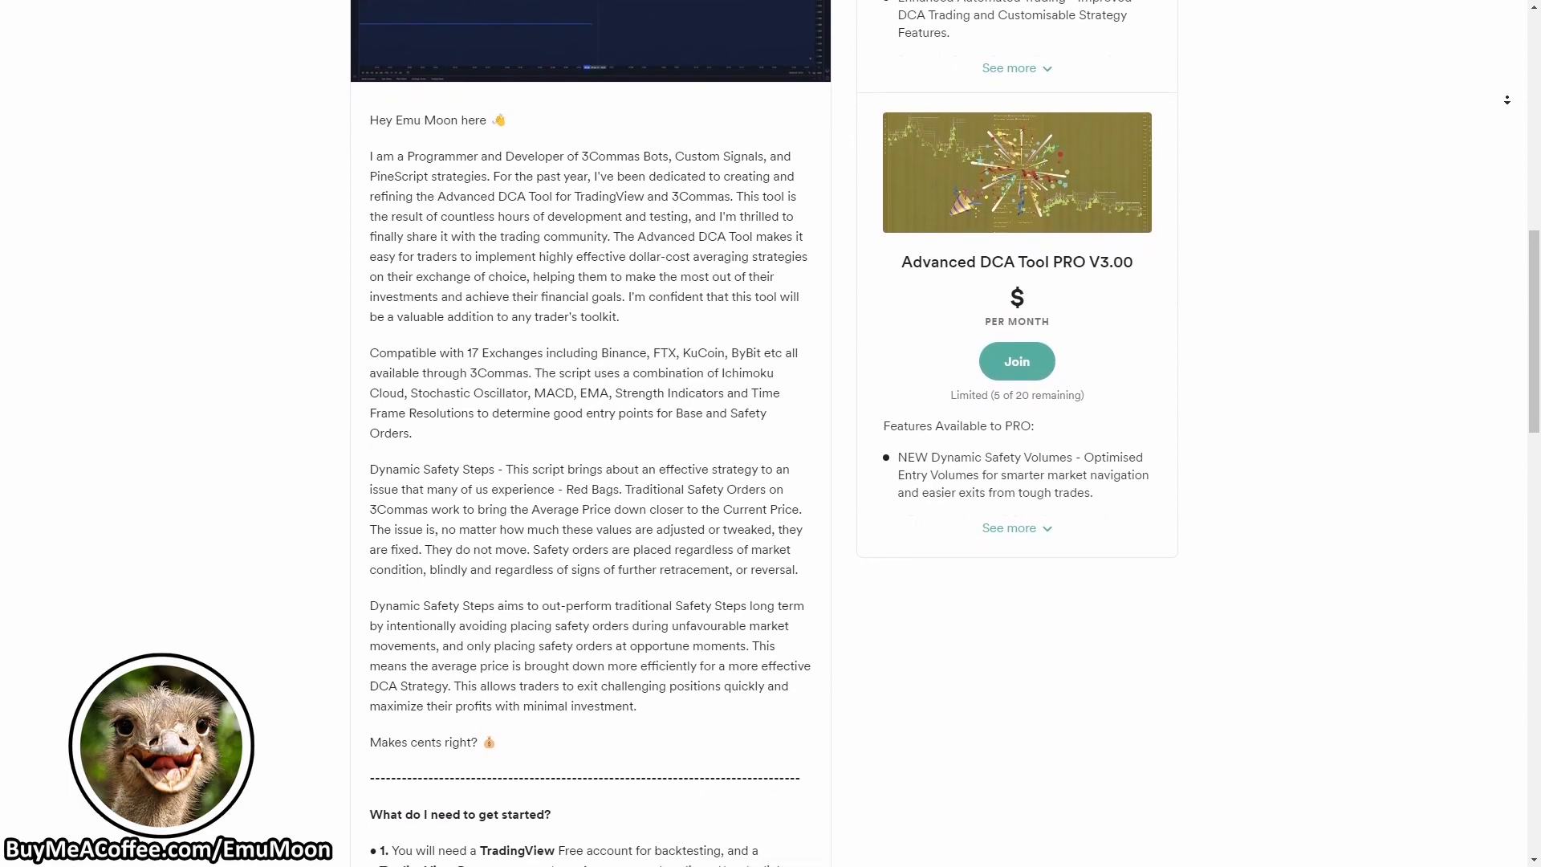
{"action": "scroll", "scroll_direction": "down", "scroll_amount": 3}
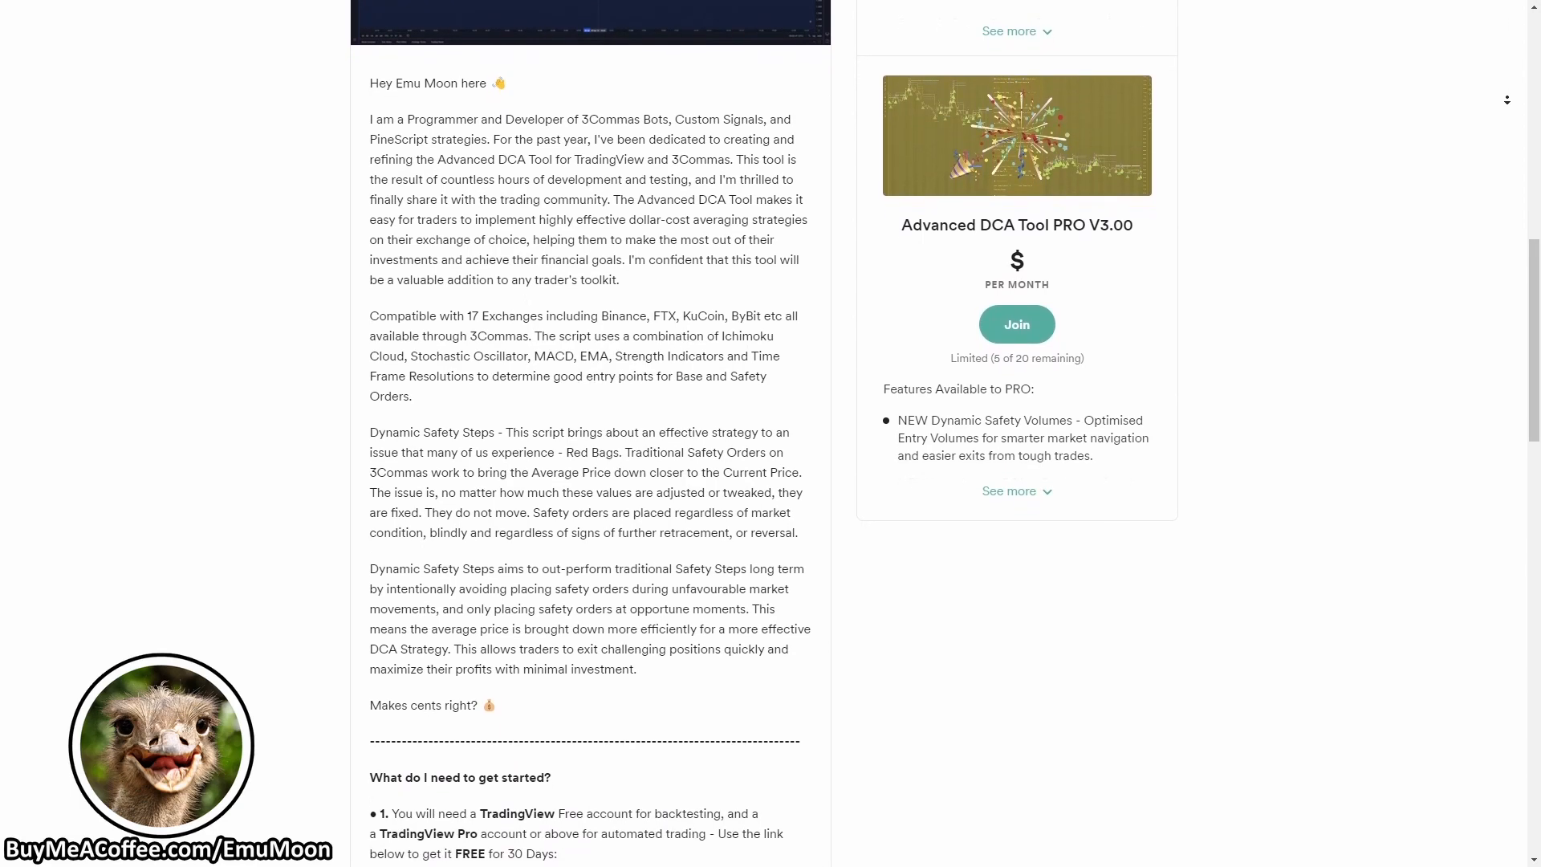
{"action": "scroll", "scroll_direction": "down", "scroll_amount": 3}
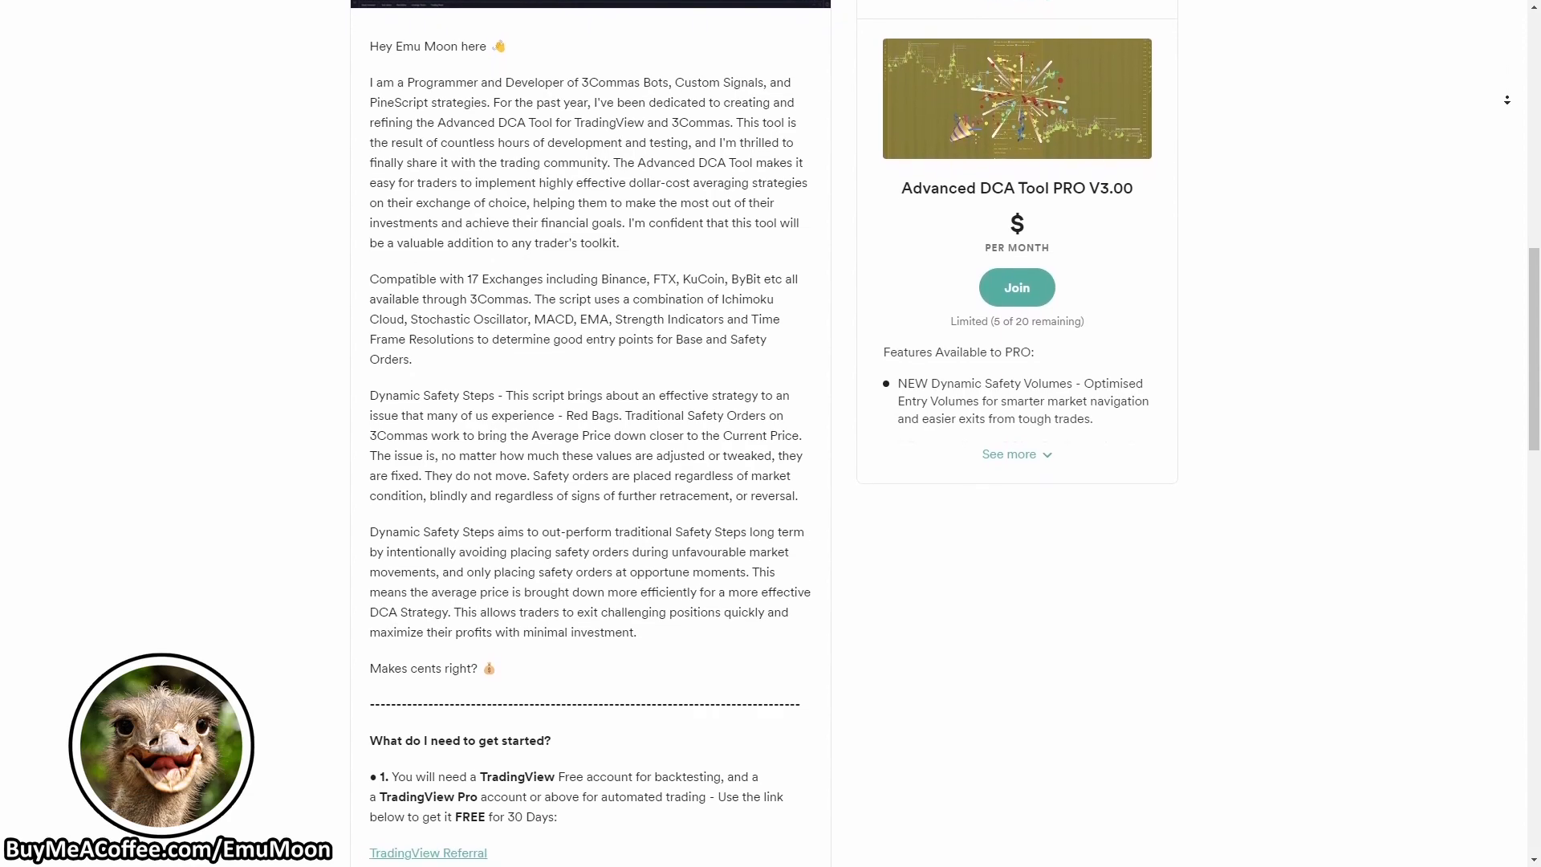
{"action": "scroll", "scroll_direction": "down", "scroll_amount": 3}
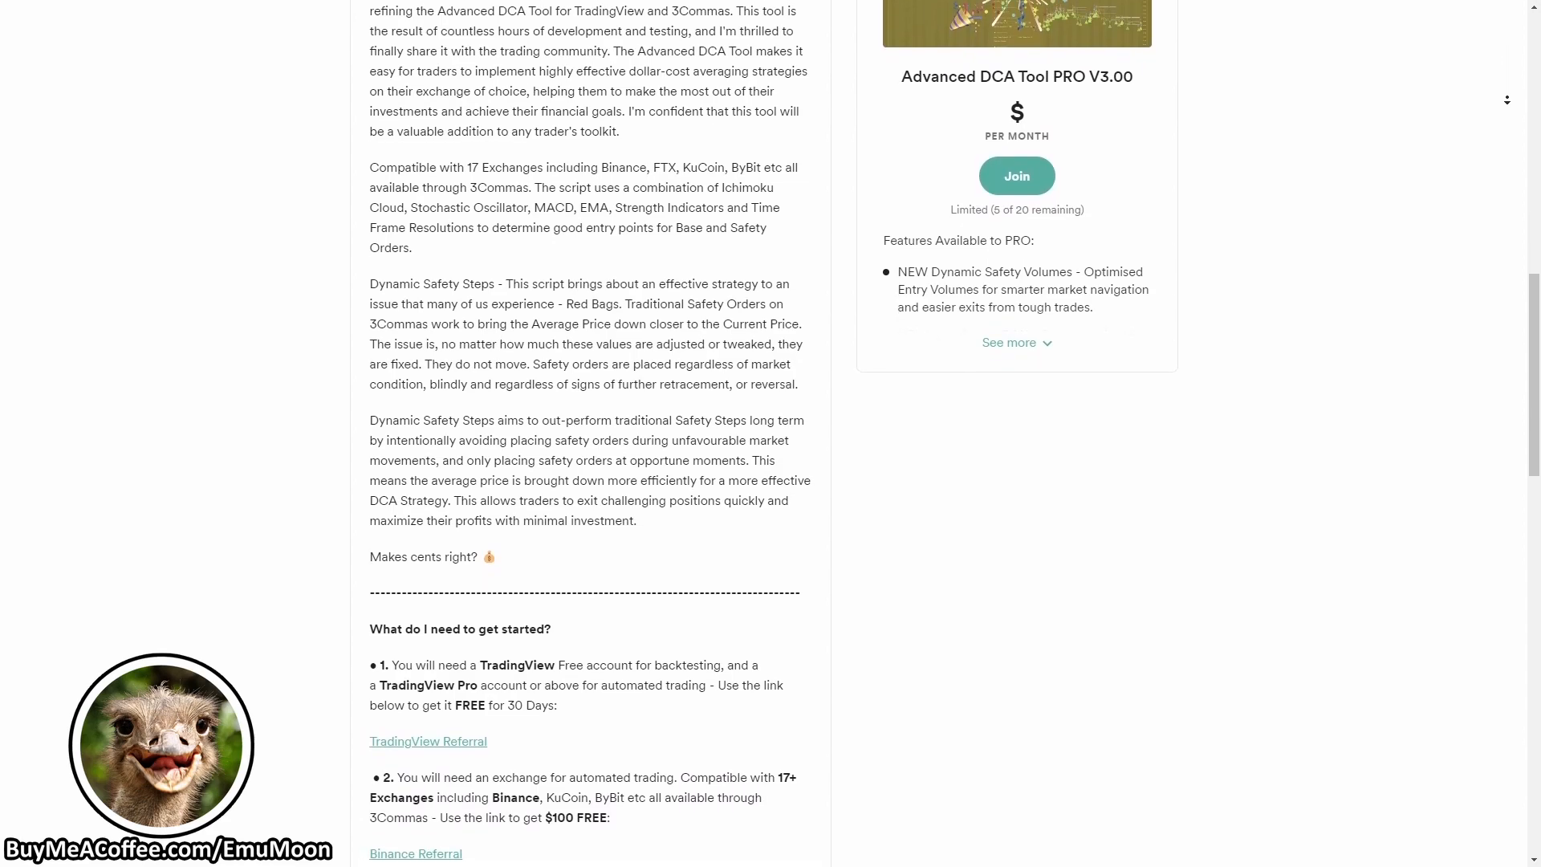
{"action": "scroll", "scroll_direction": "down", "scroll_amount": 3}
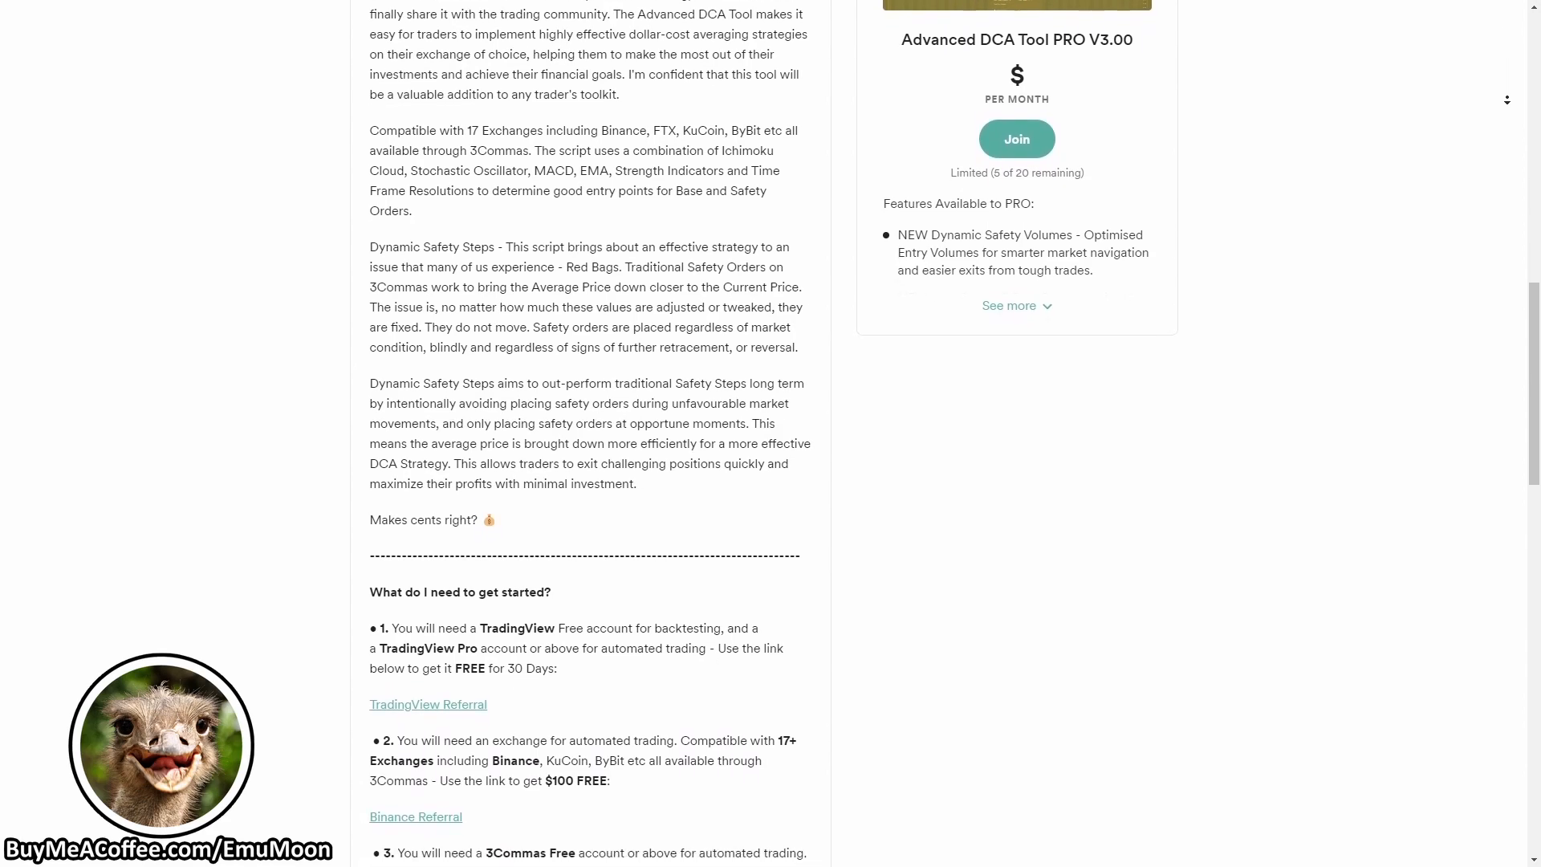
{"action": "scroll", "scroll_direction": "down", "scroll_amount": 3}
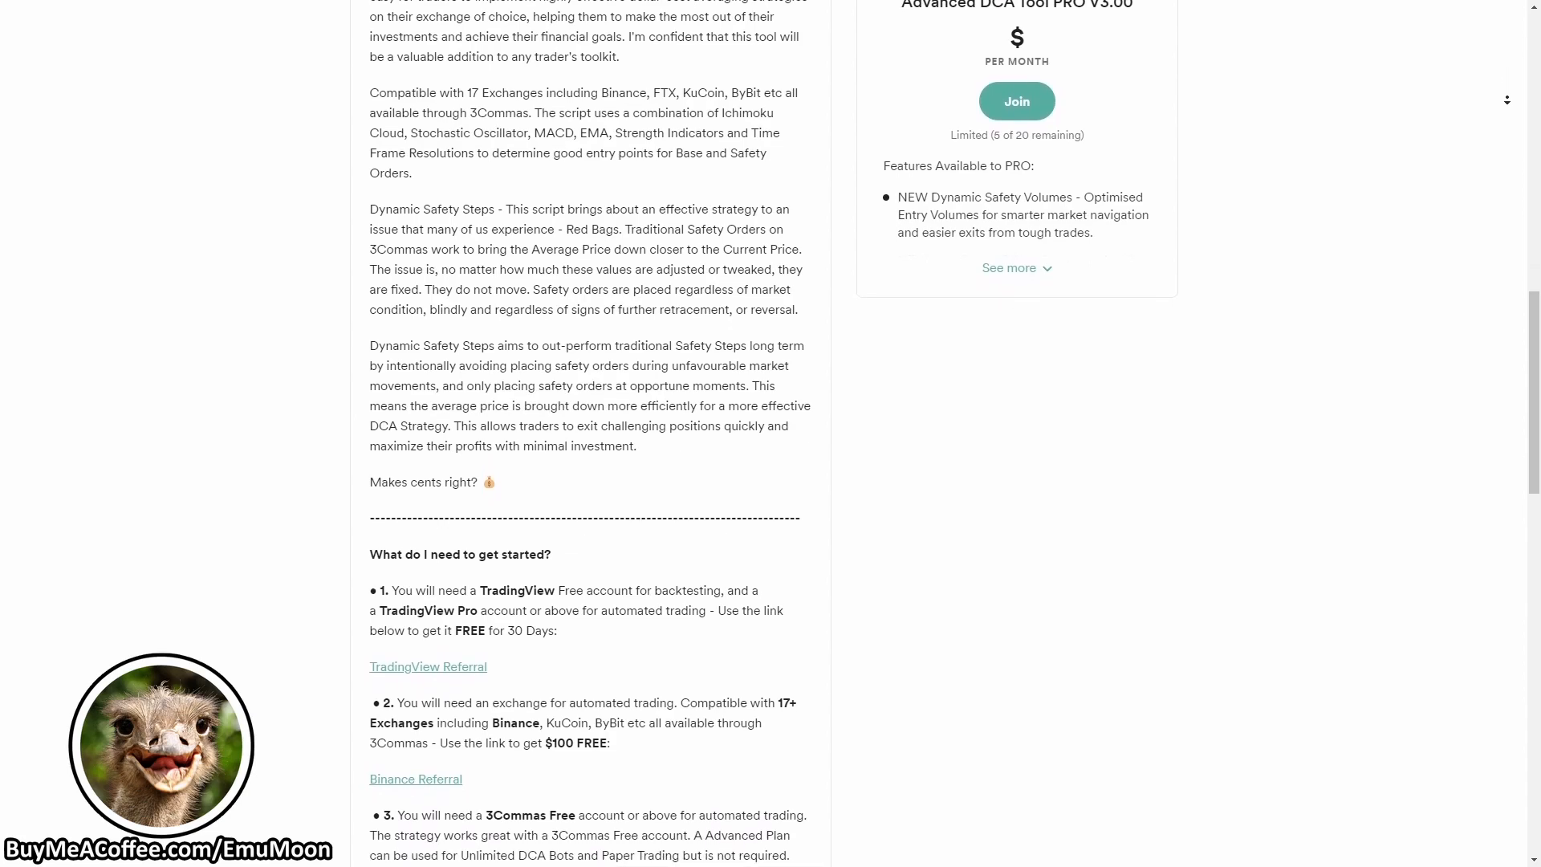
{"action": "scroll", "scroll_direction": "down", "scroll_amount": 3}
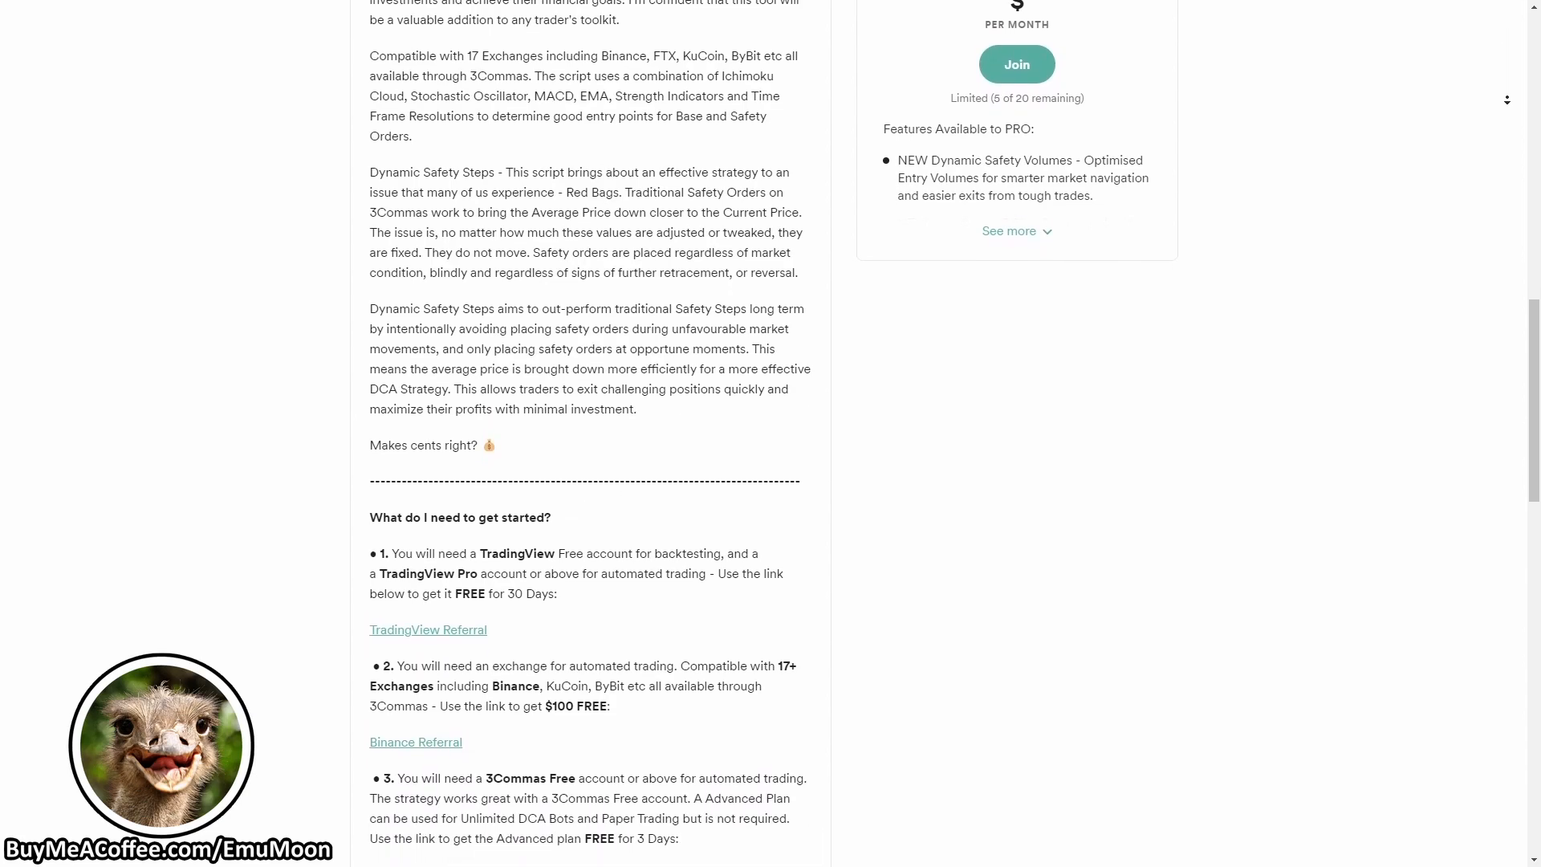
{"action": "scroll", "scroll_direction": "down", "scroll_amount": 3}
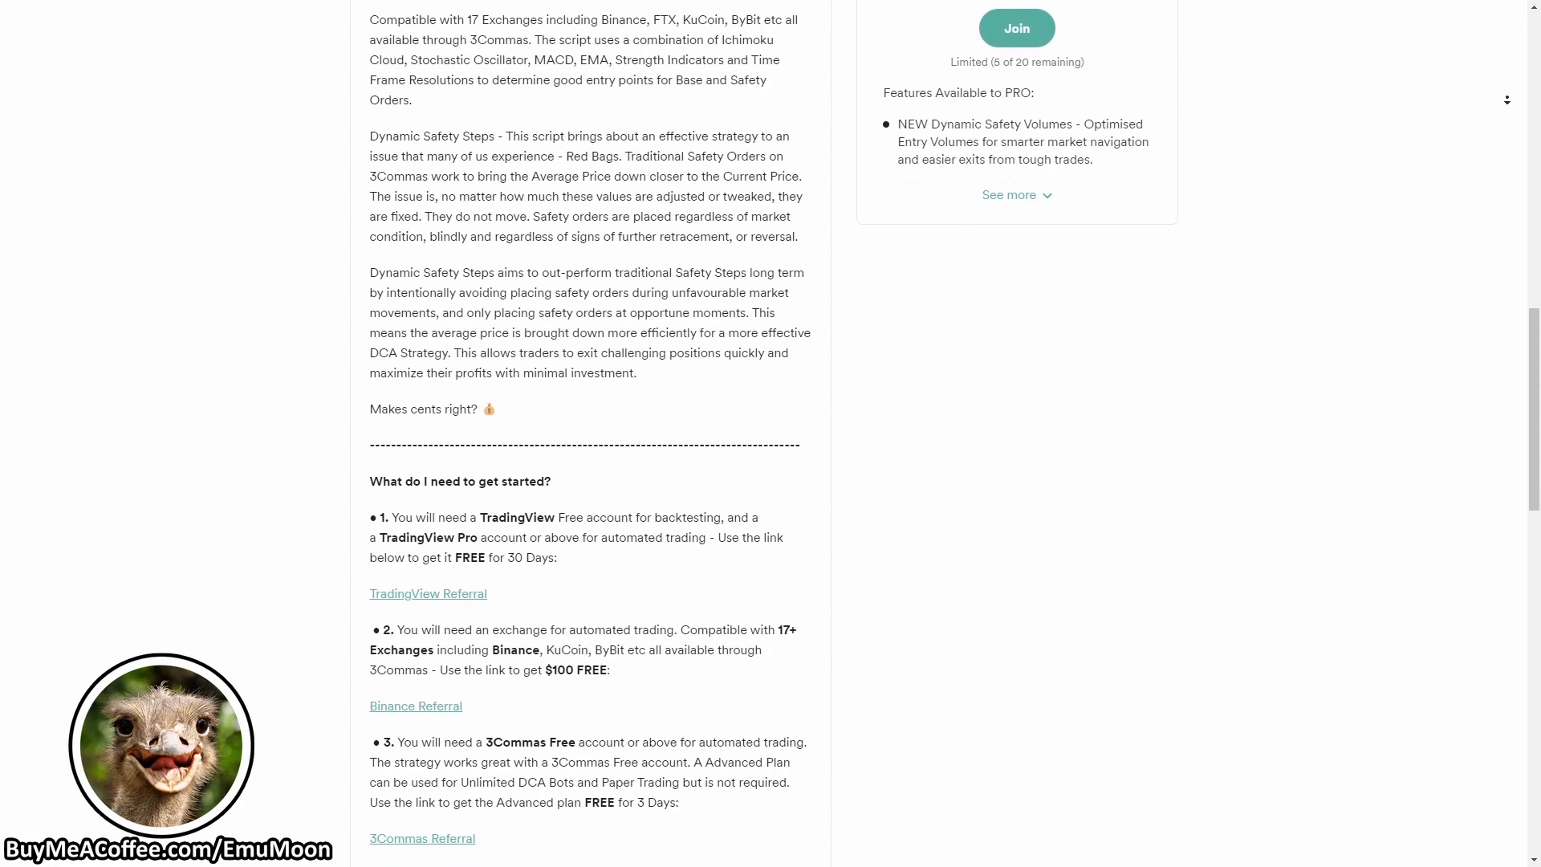
{"action": "scroll", "scroll_direction": "down", "scroll_amount": 3}
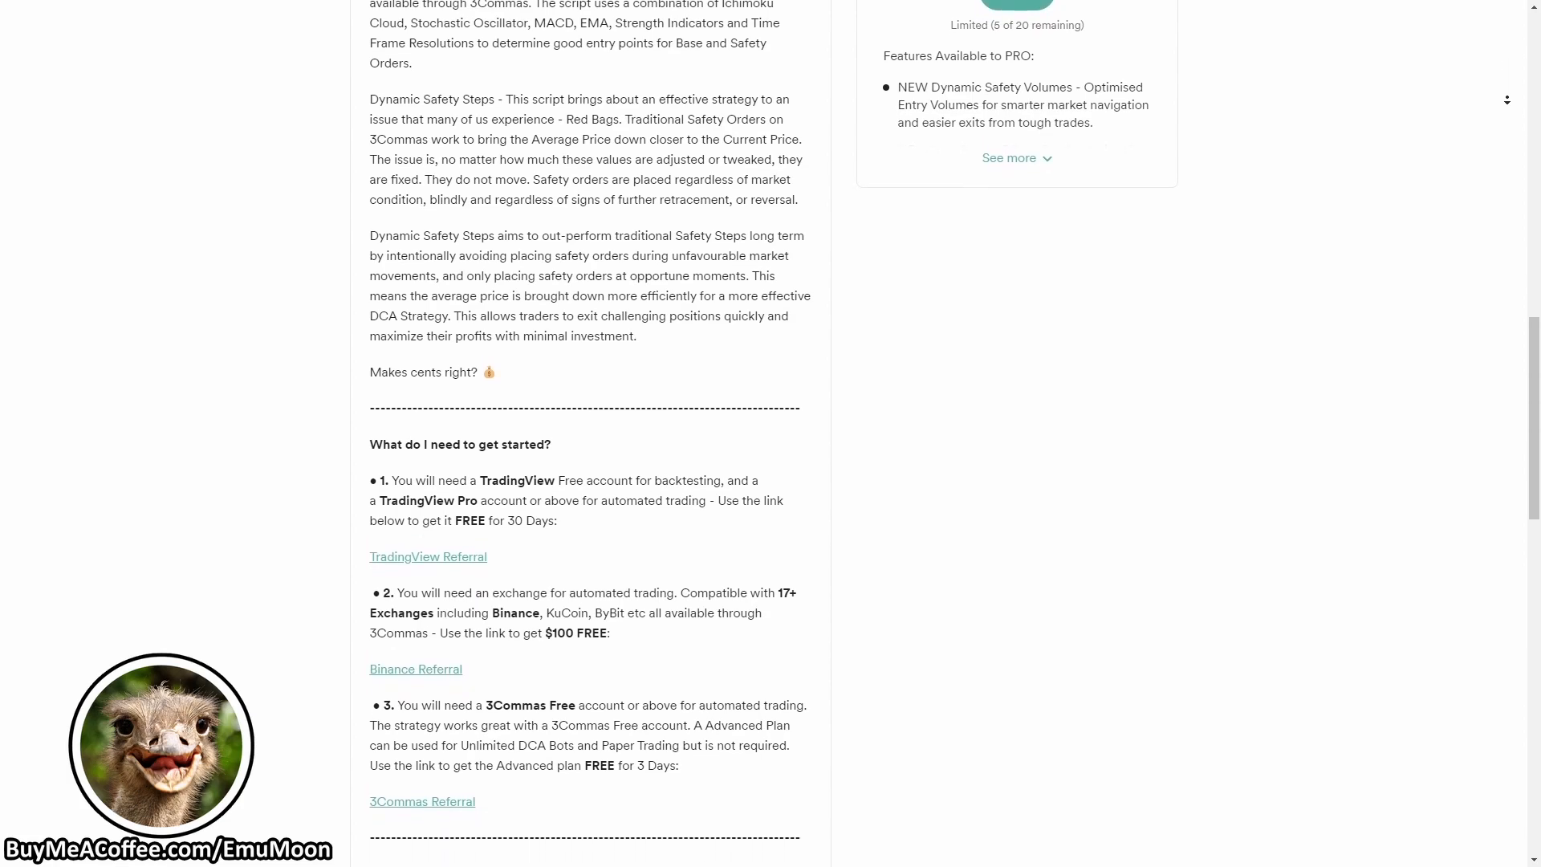
{"action": "scroll", "scroll_direction": "down", "scroll_amount": 3}
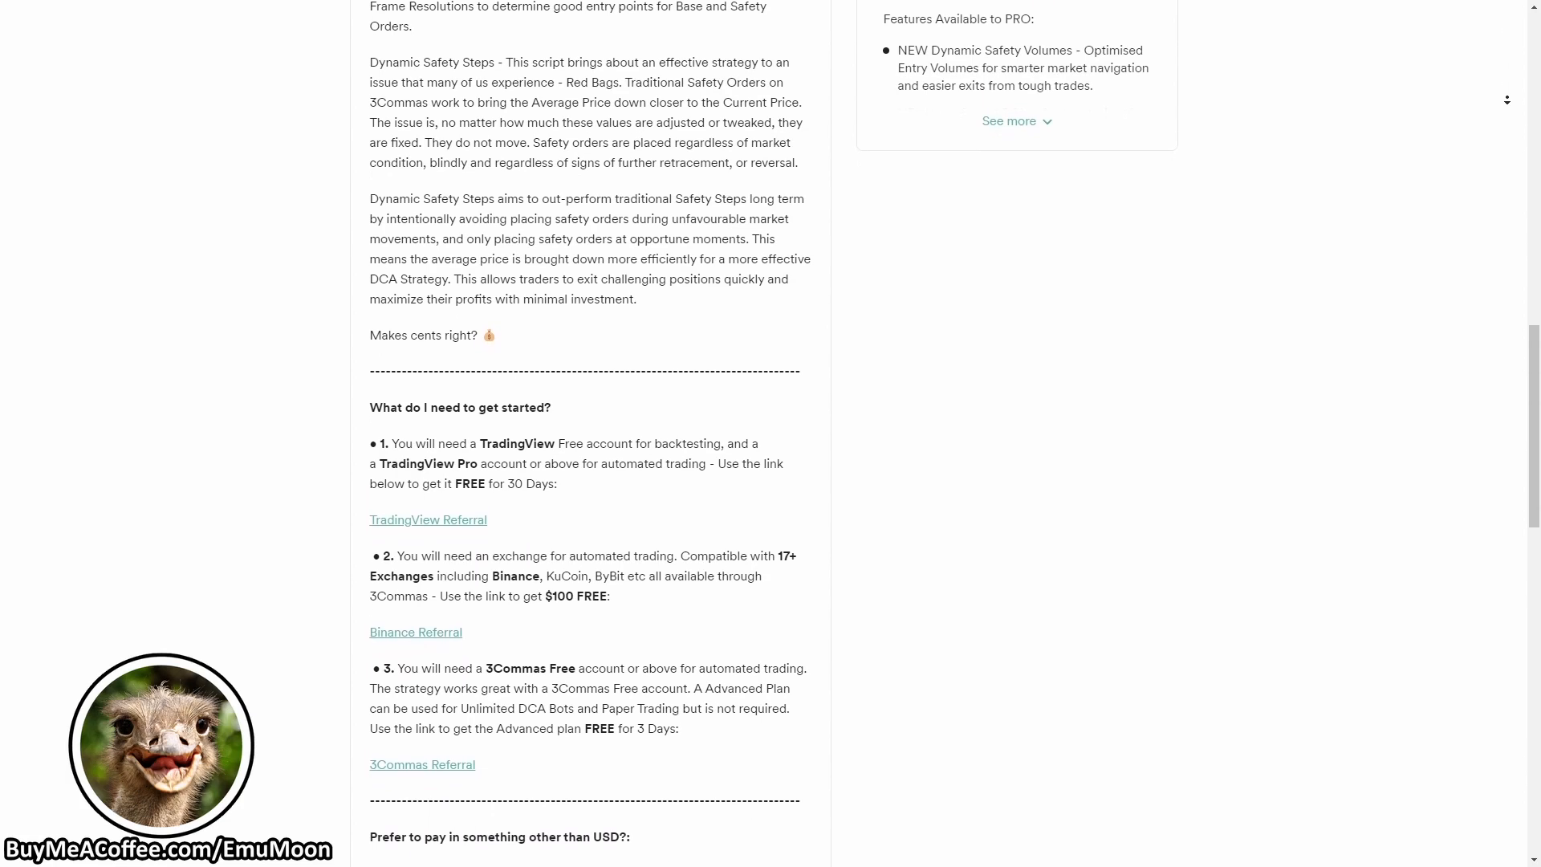
{"action": "scroll", "scroll_direction": "down", "scroll_amount": 3}
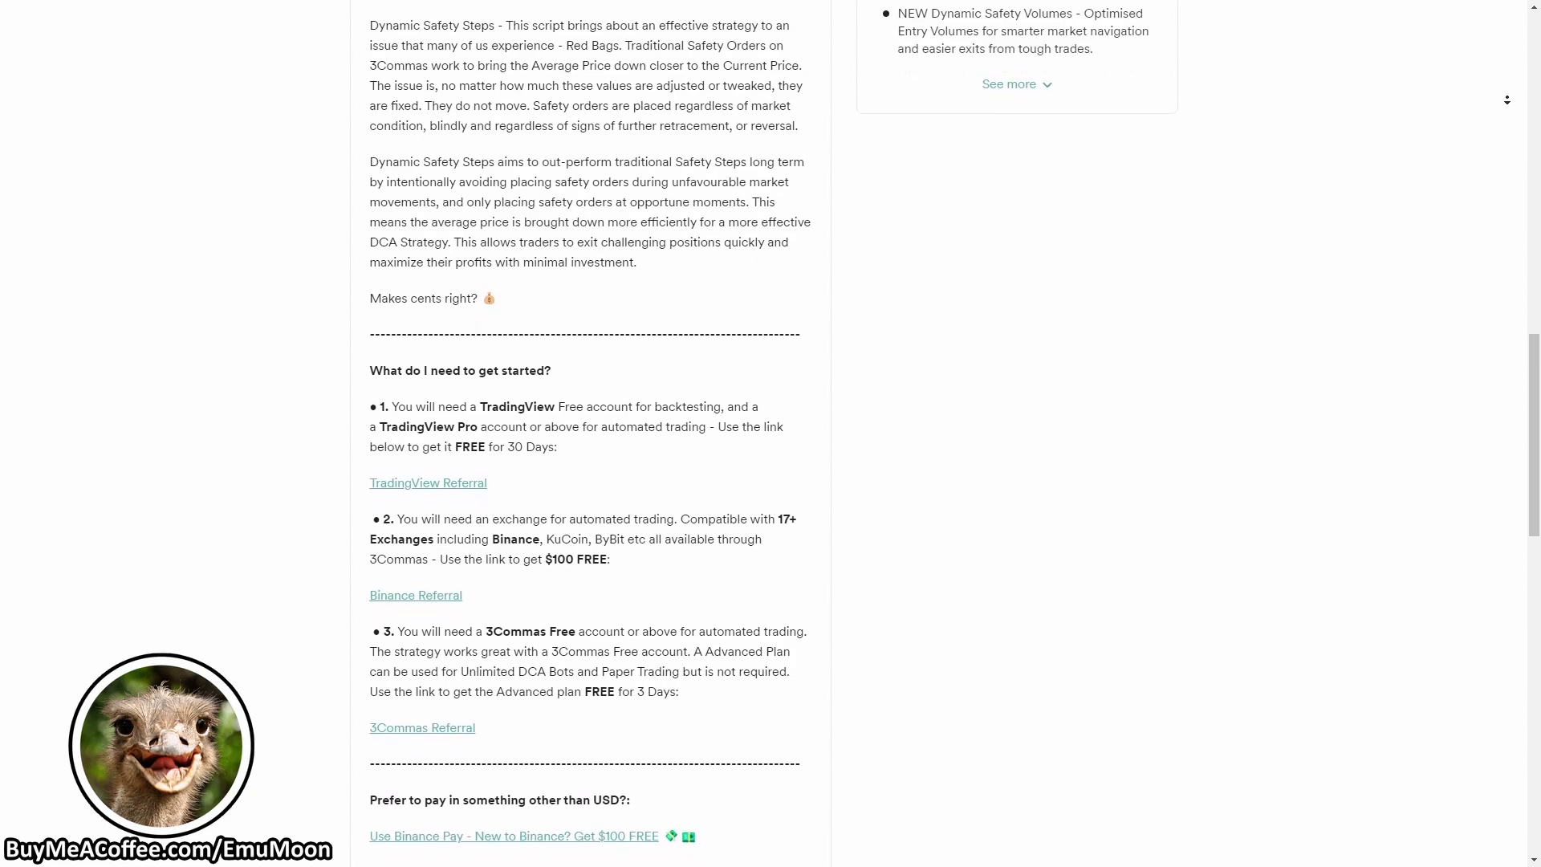
{"action": "scroll", "scroll_direction": "down", "scroll_amount": 3}
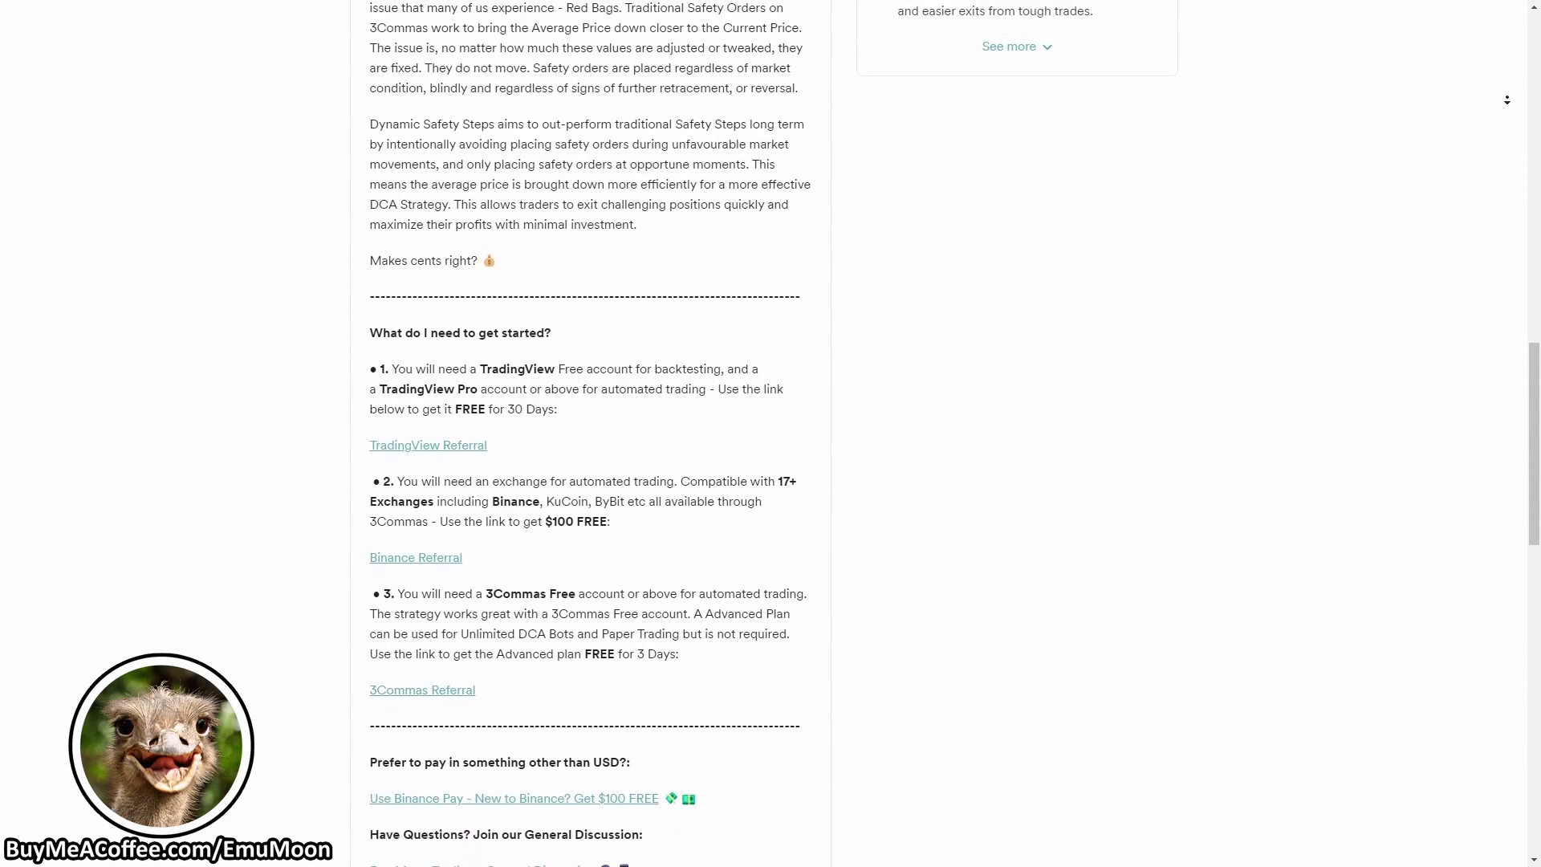
{"action": "scroll", "scroll_direction": "down", "scroll_amount": 3}
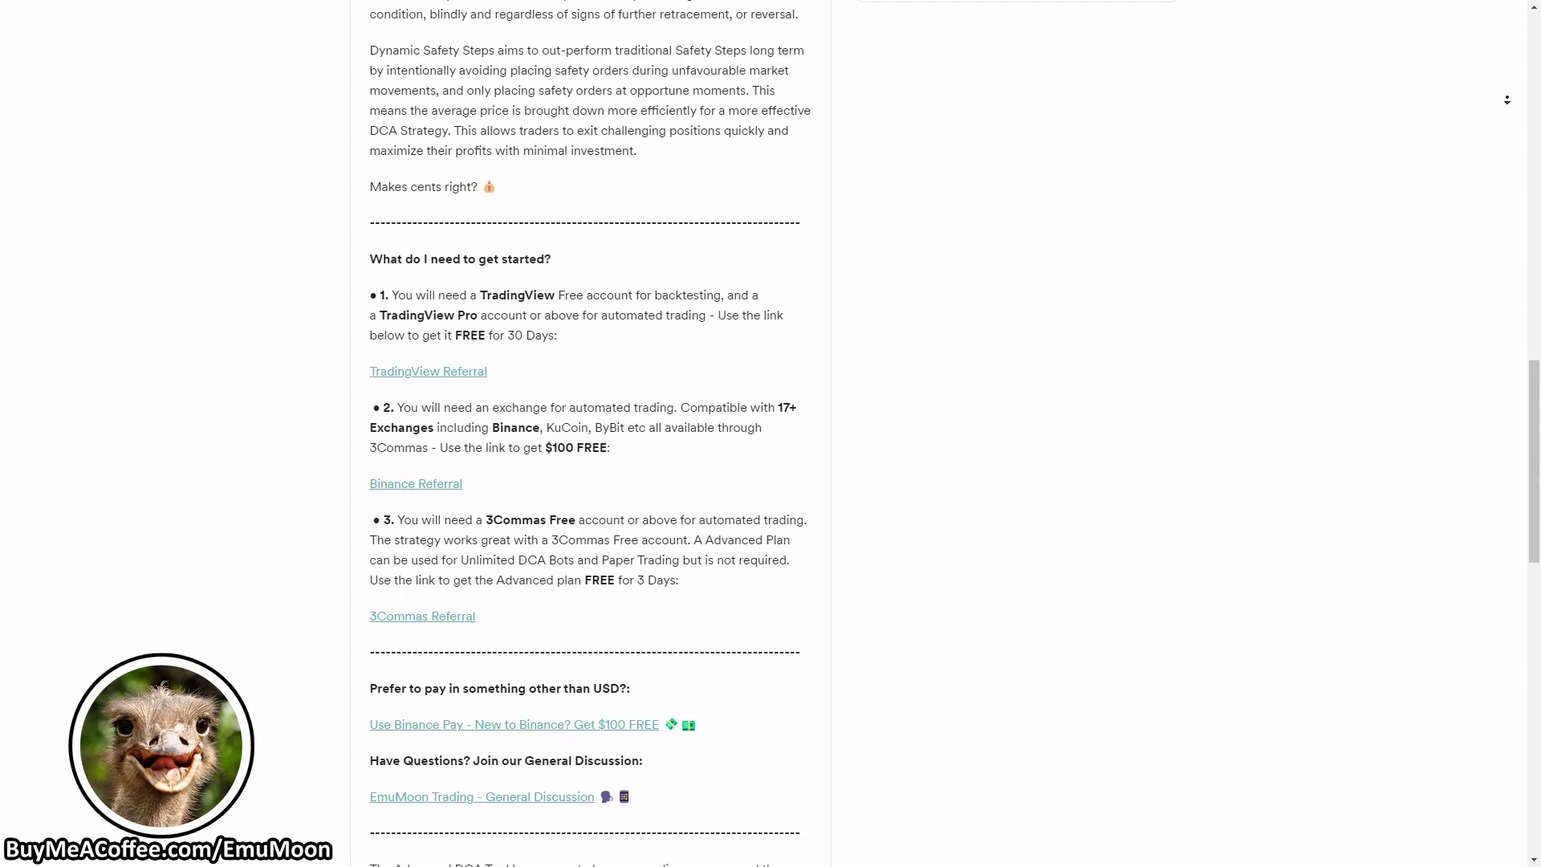
{"action": "scroll", "scroll_direction": "down", "scroll_amount": 3}
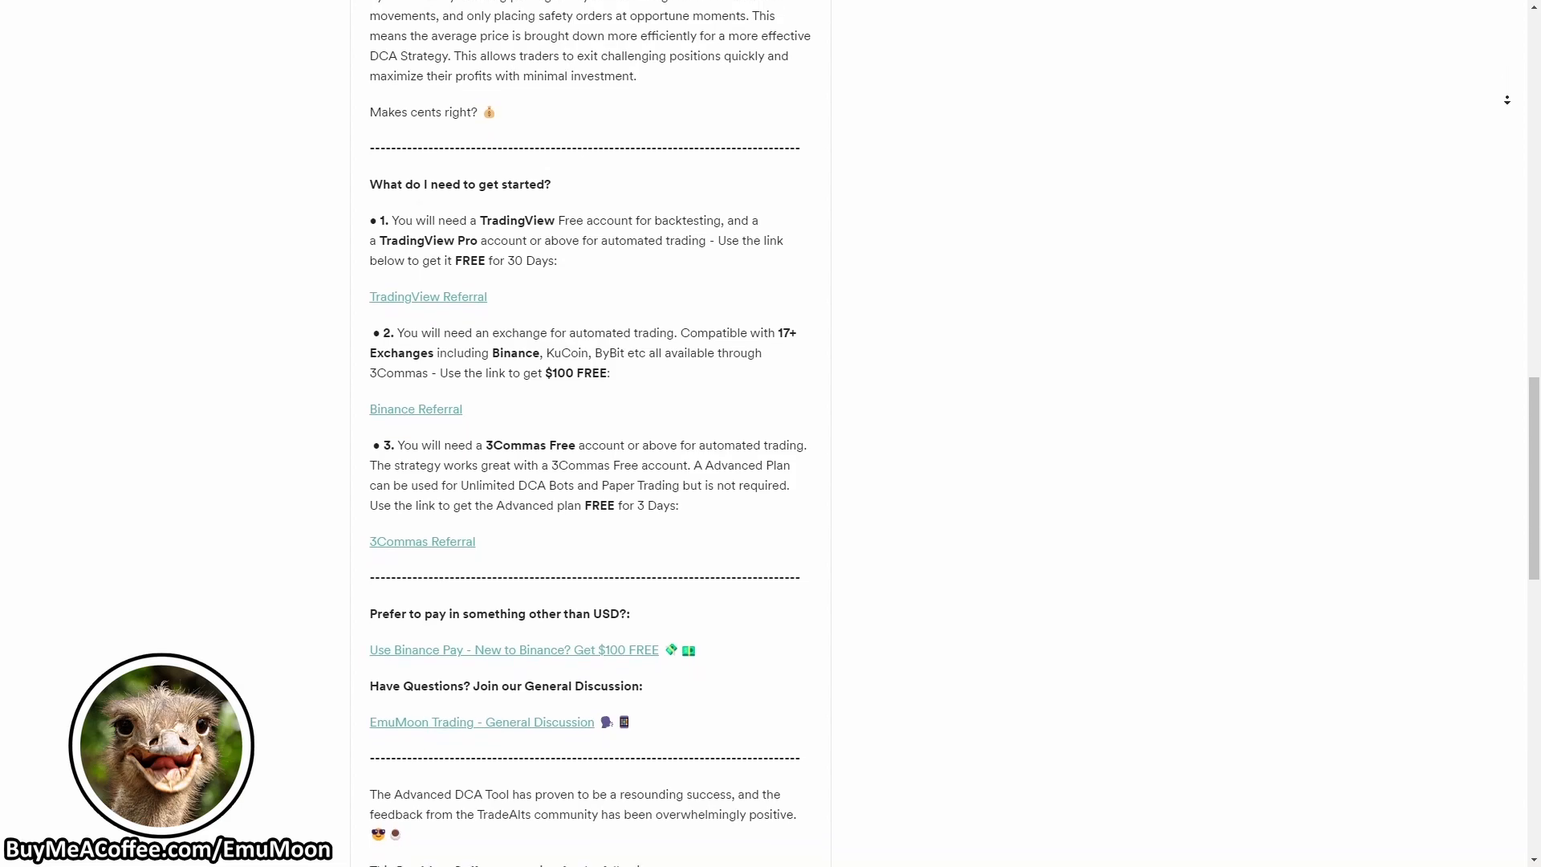
{"action": "scroll", "scroll_direction": "down", "scroll_amount": 3}
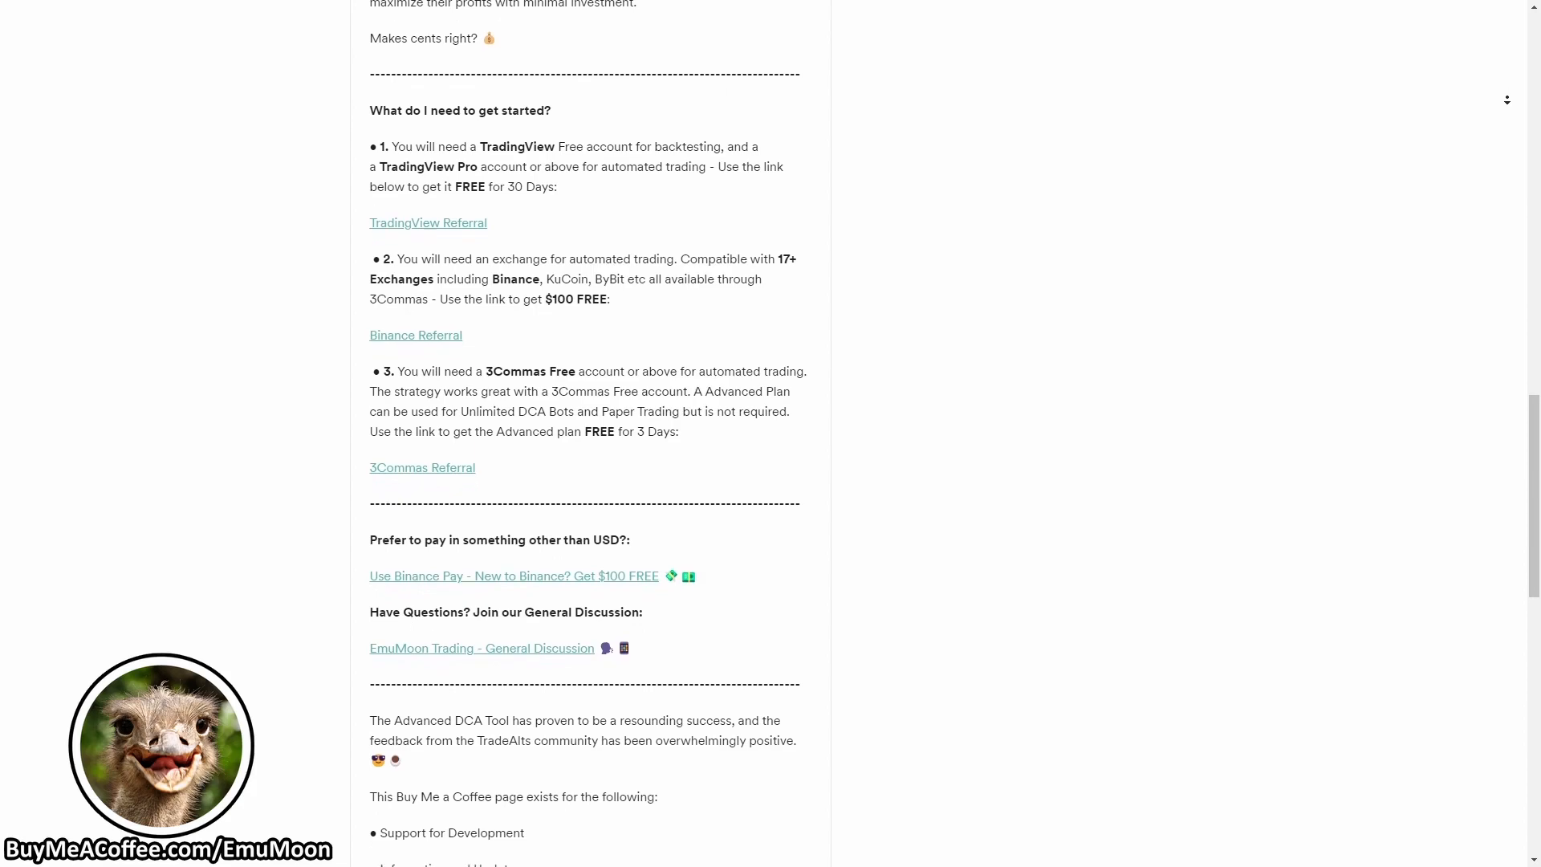
{"action": "scroll", "scroll_direction": "down", "scroll_amount": 3}
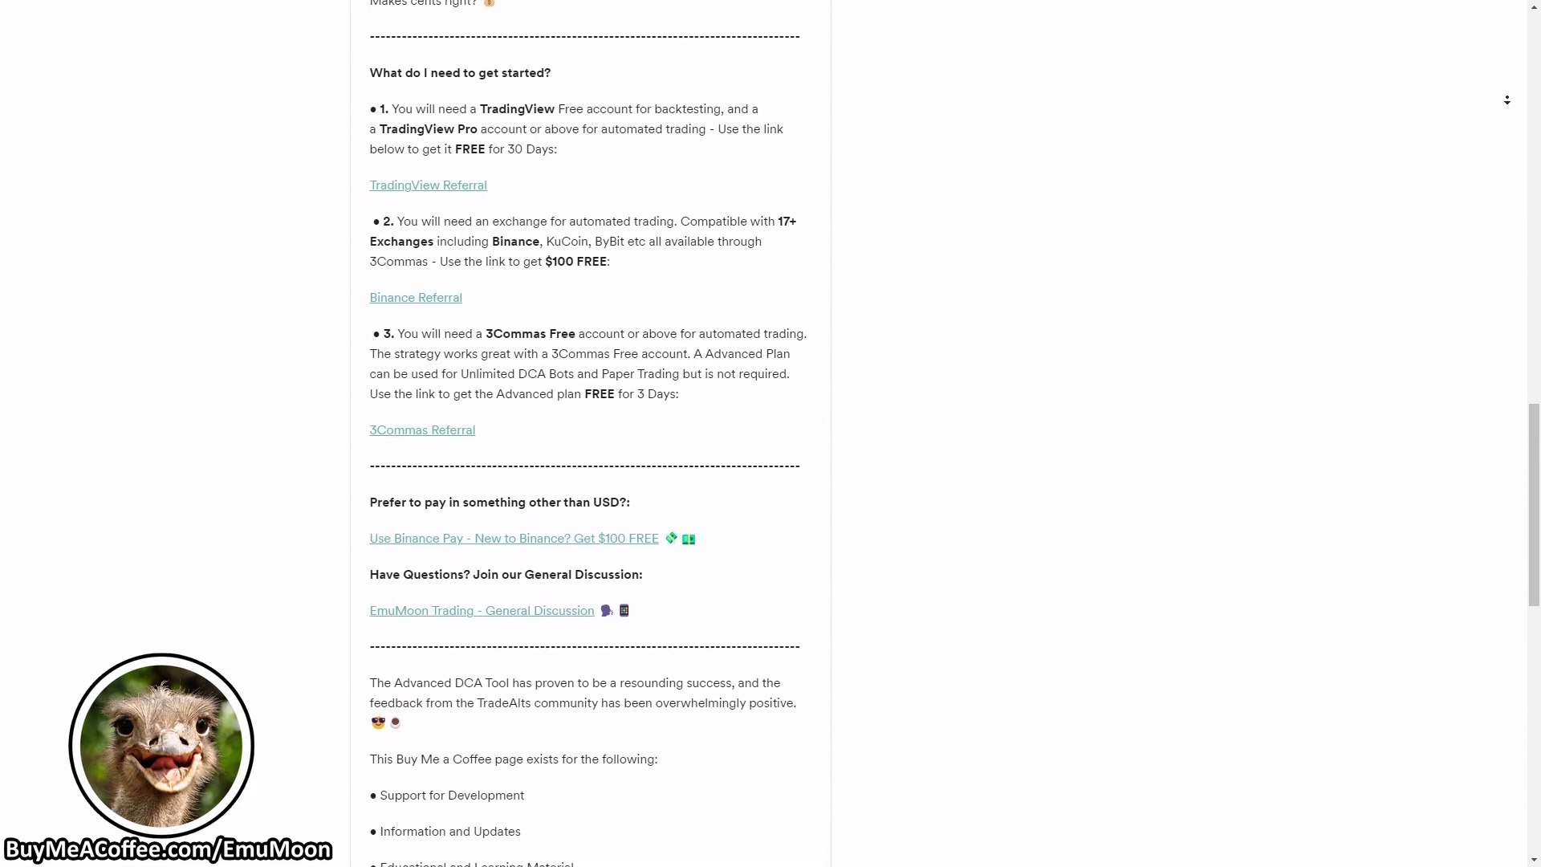
{"action": "scroll", "scroll_direction": "down", "scroll_amount": 3}
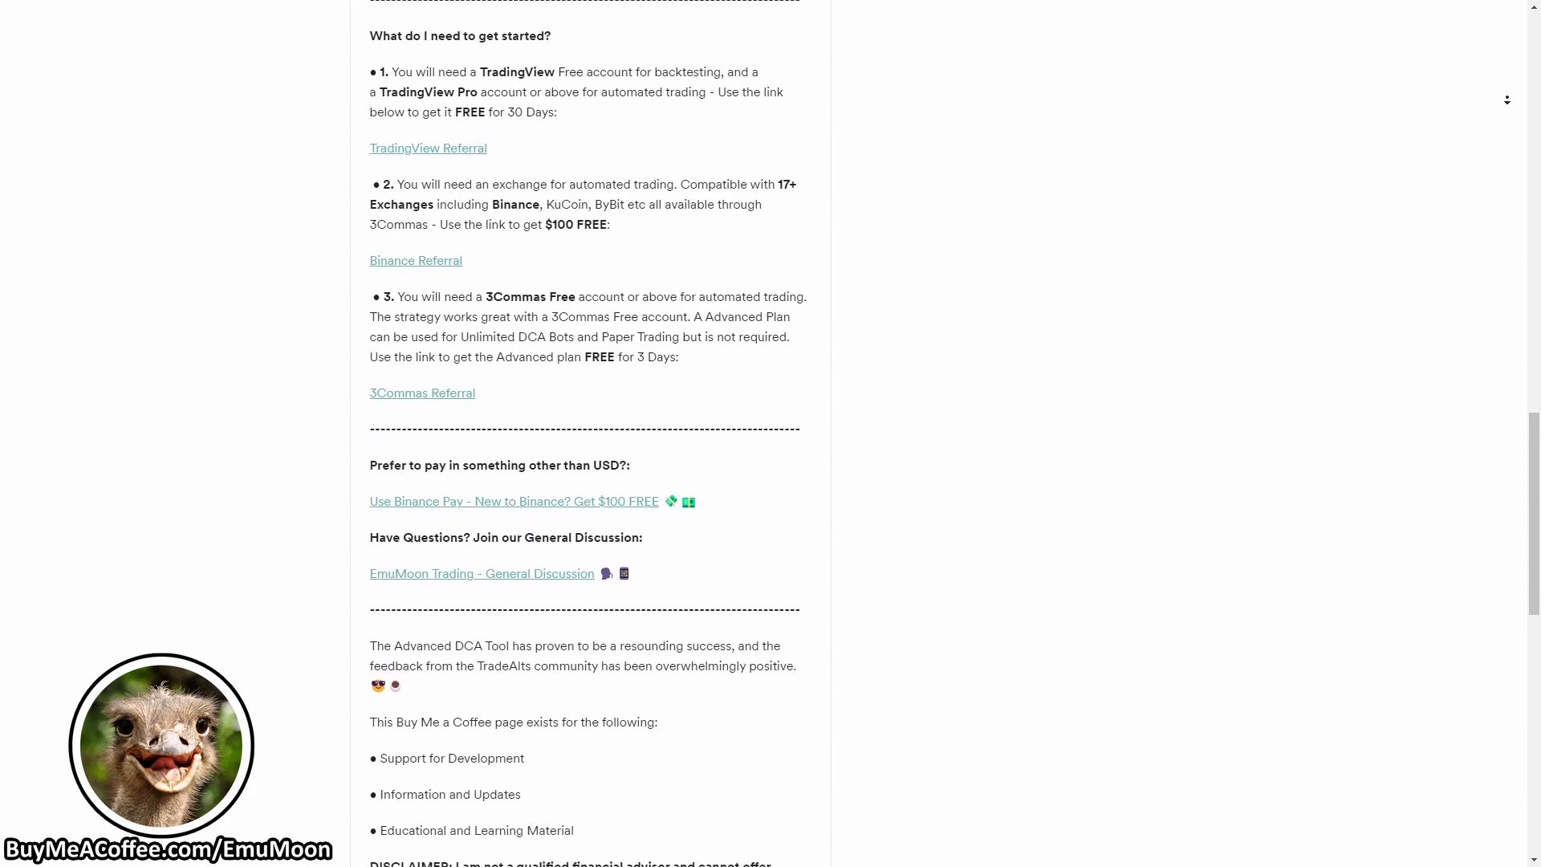
{"action": "scroll", "scroll_direction": "down", "scroll_amount": 3}
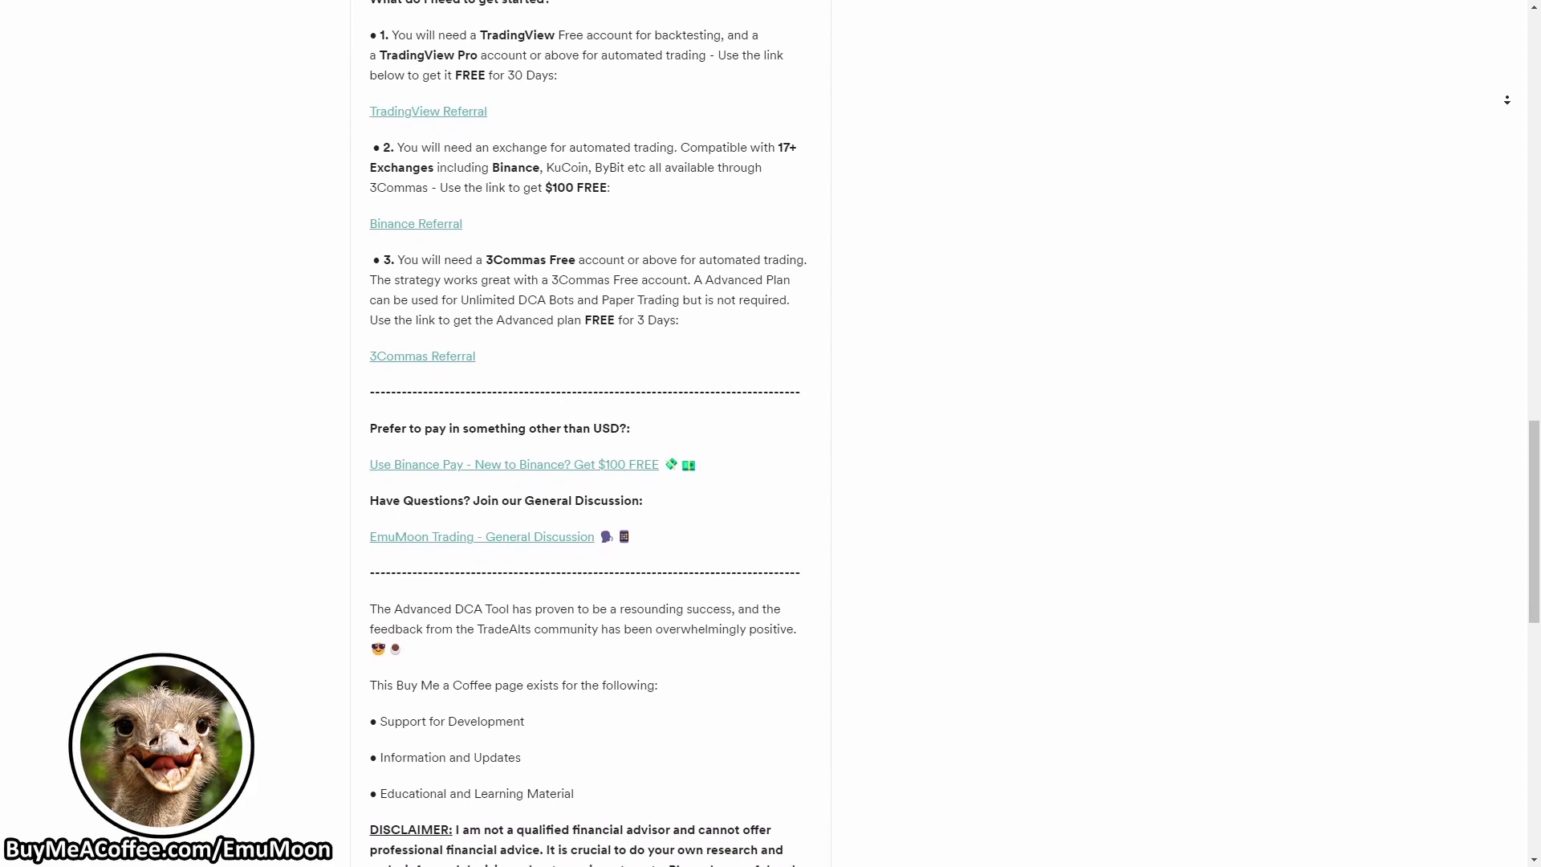
{"action": "scroll", "scroll_direction": "down", "scroll_amount": 3}
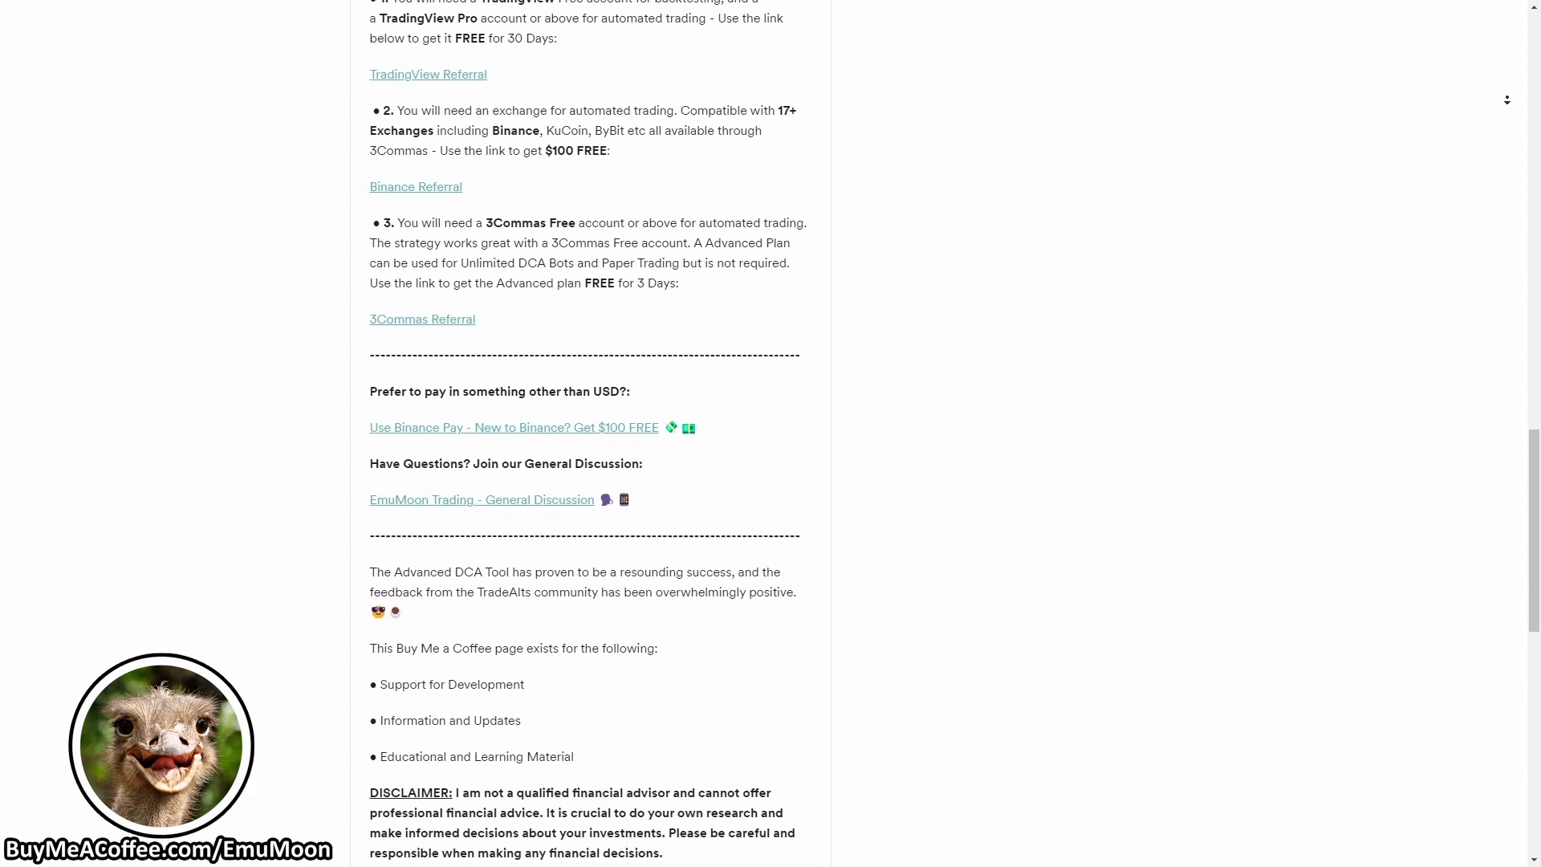
{"action": "scroll", "scroll_direction": "down", "scroll_amount": 3}
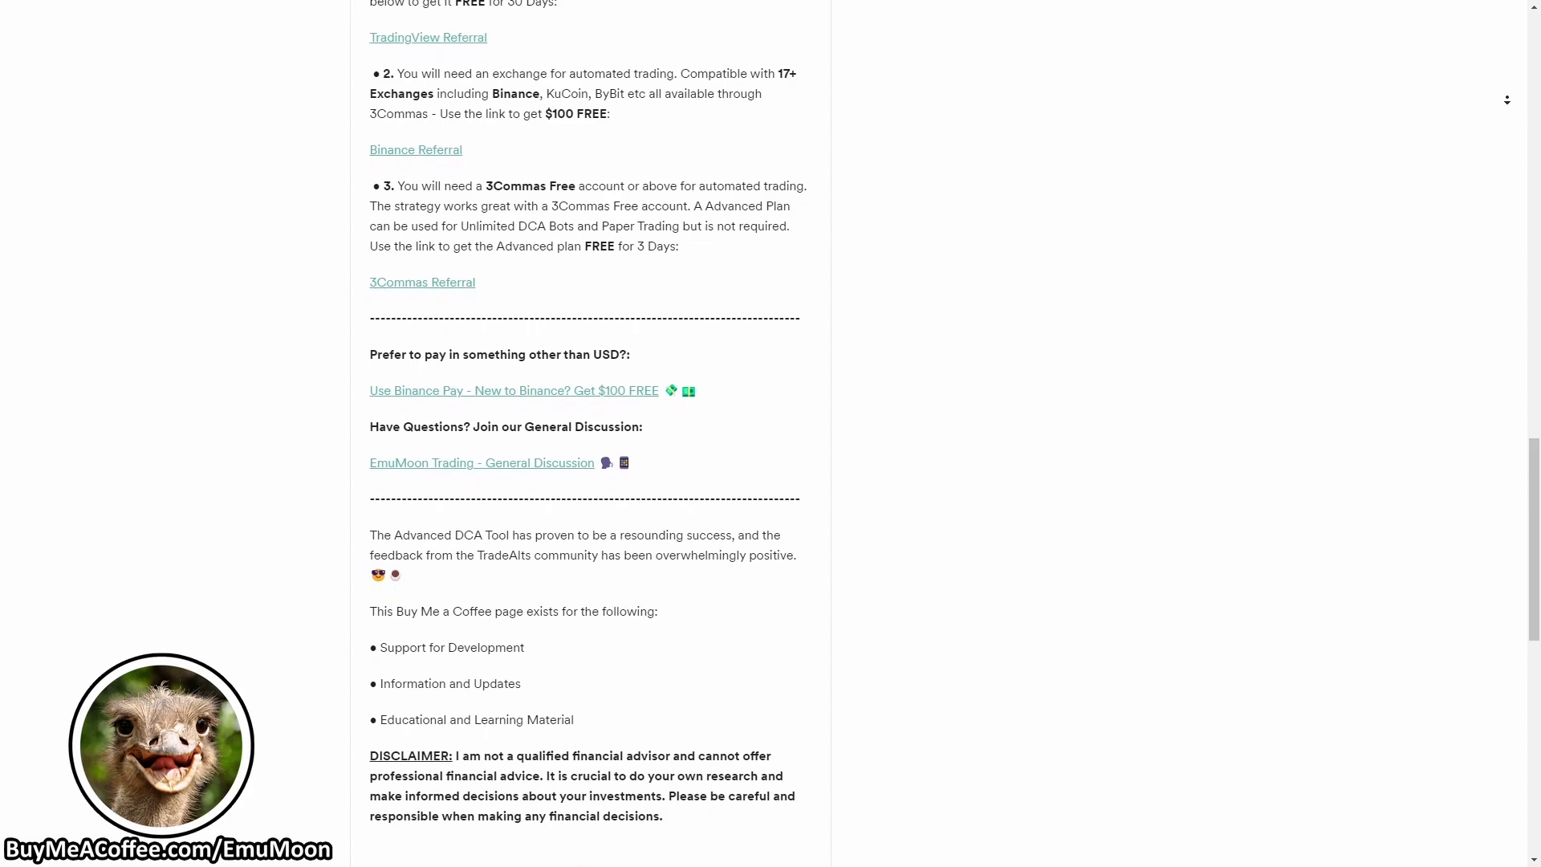
{"action": "scroll", "scroll_direction": "down", "scroll_amount": 3}
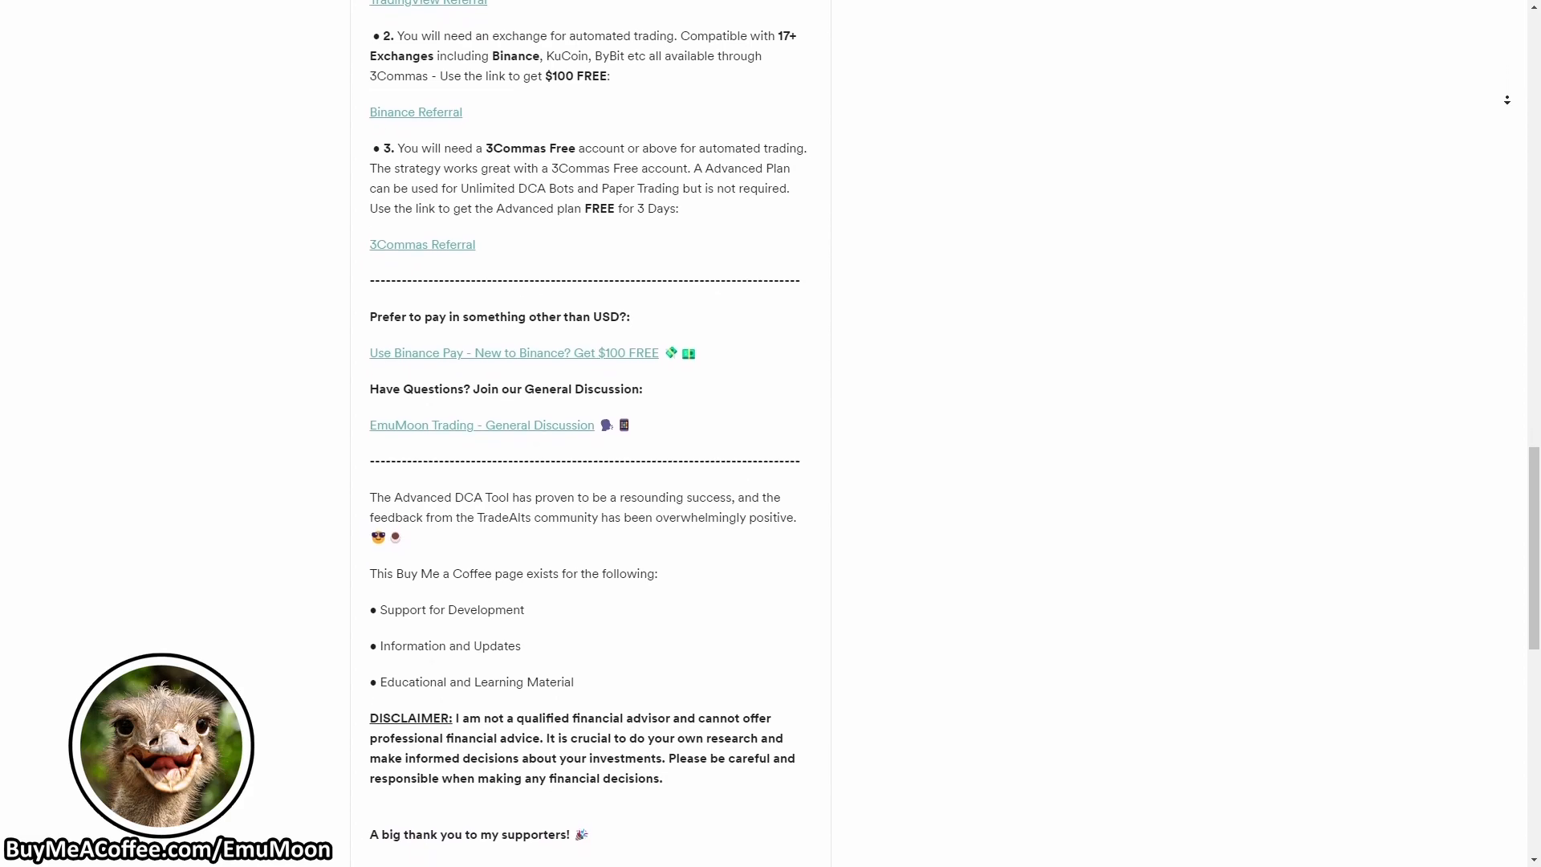
{"action": "scroll", "scroll_direction": "down", "scroll_amount": 3}
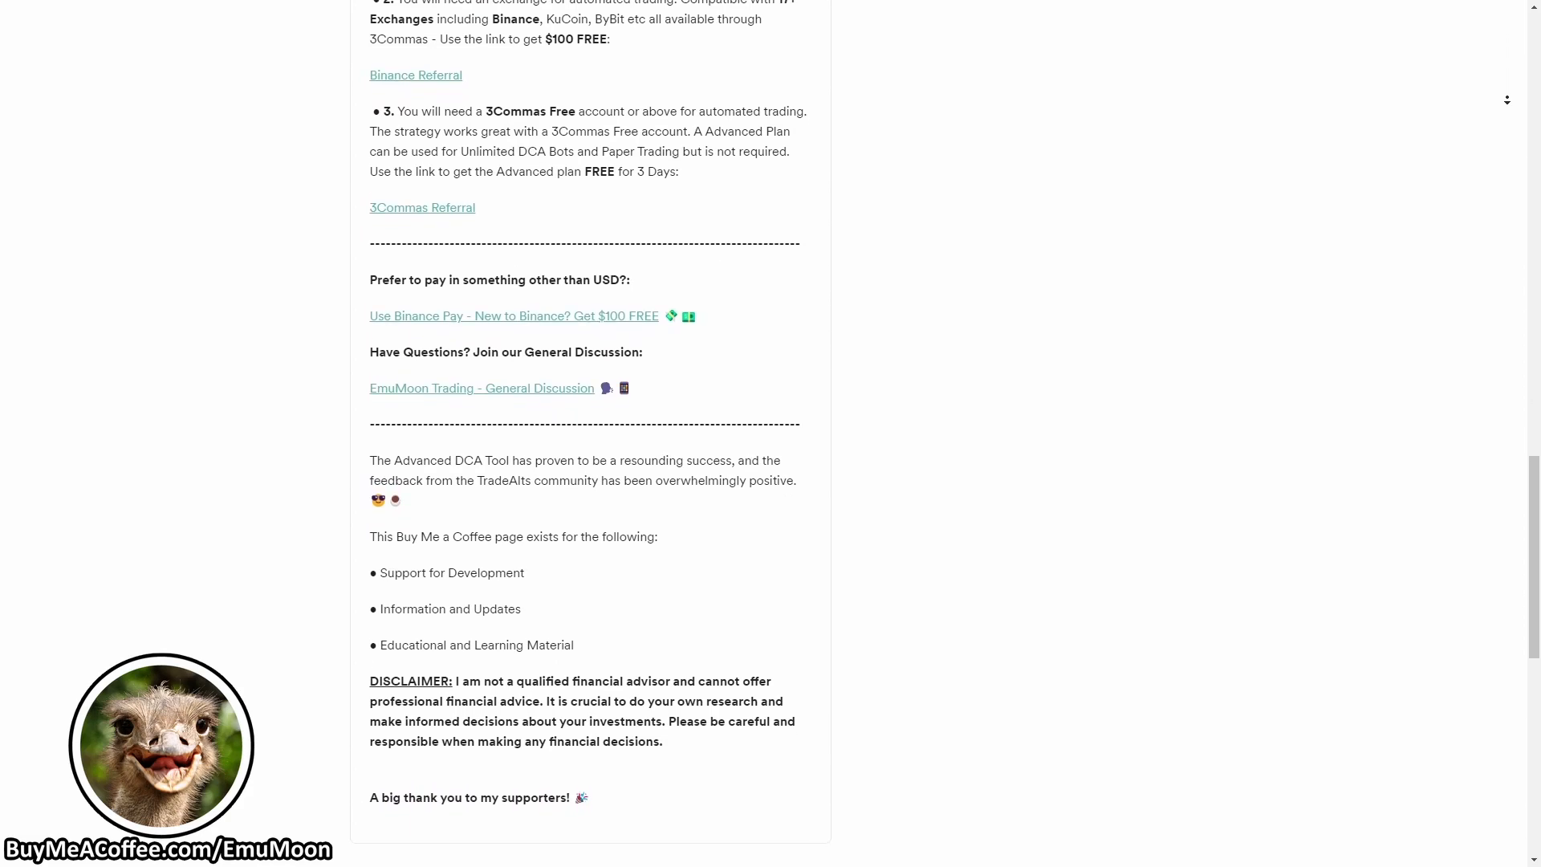
{"action": "scroll", "scroll_direction": "down", "scroll_amount": 3}
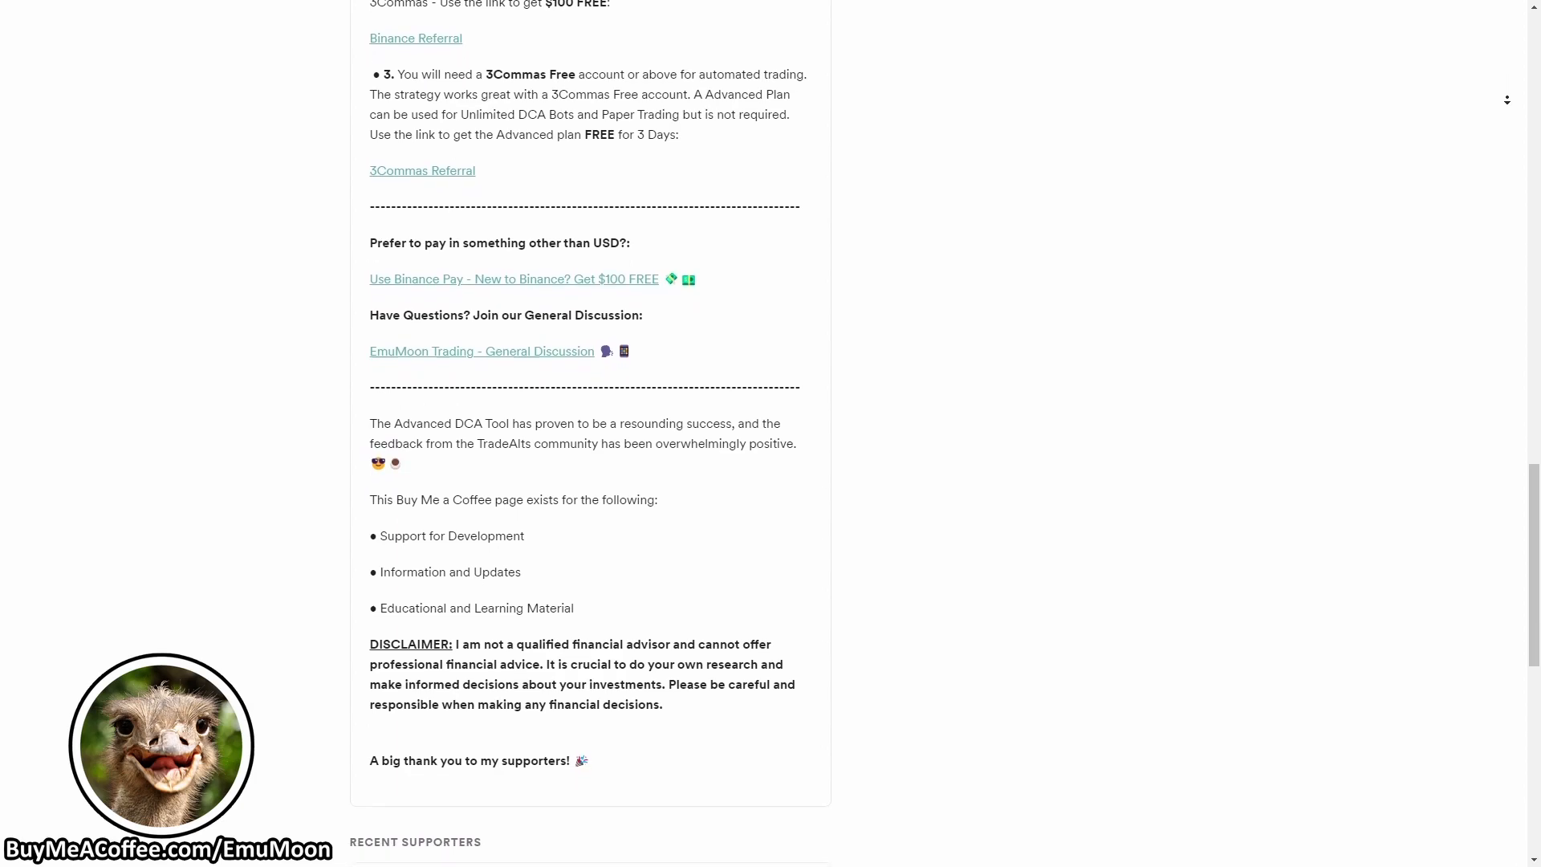
{"action": "scroll", "scroll_direction": "down", "scroll_amount": 3}
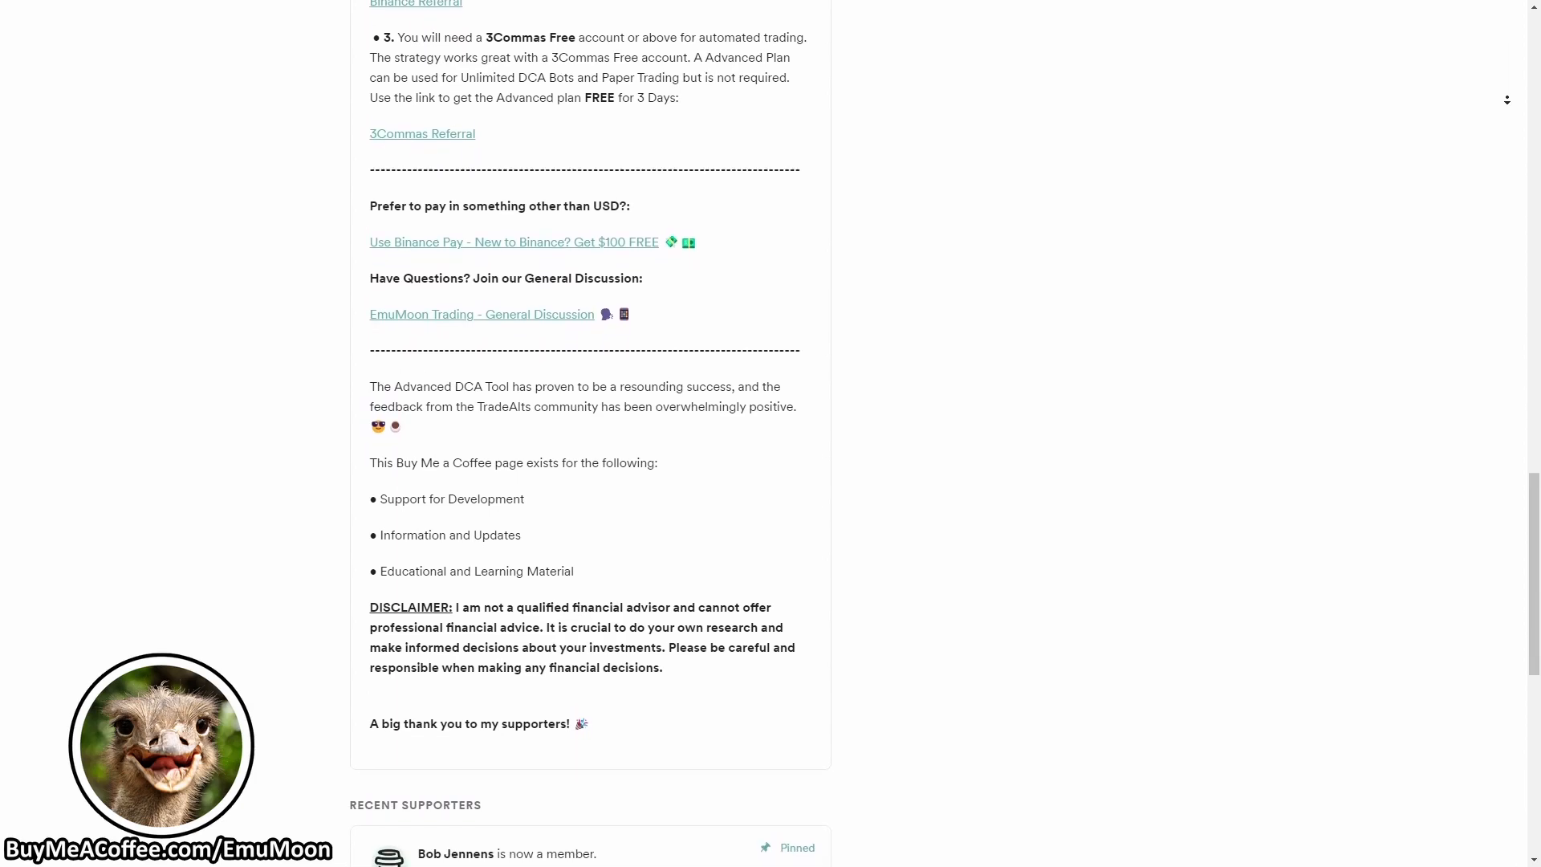
{"action": "scroll", "scroll_direction": "down", "scroll_amount": 3}
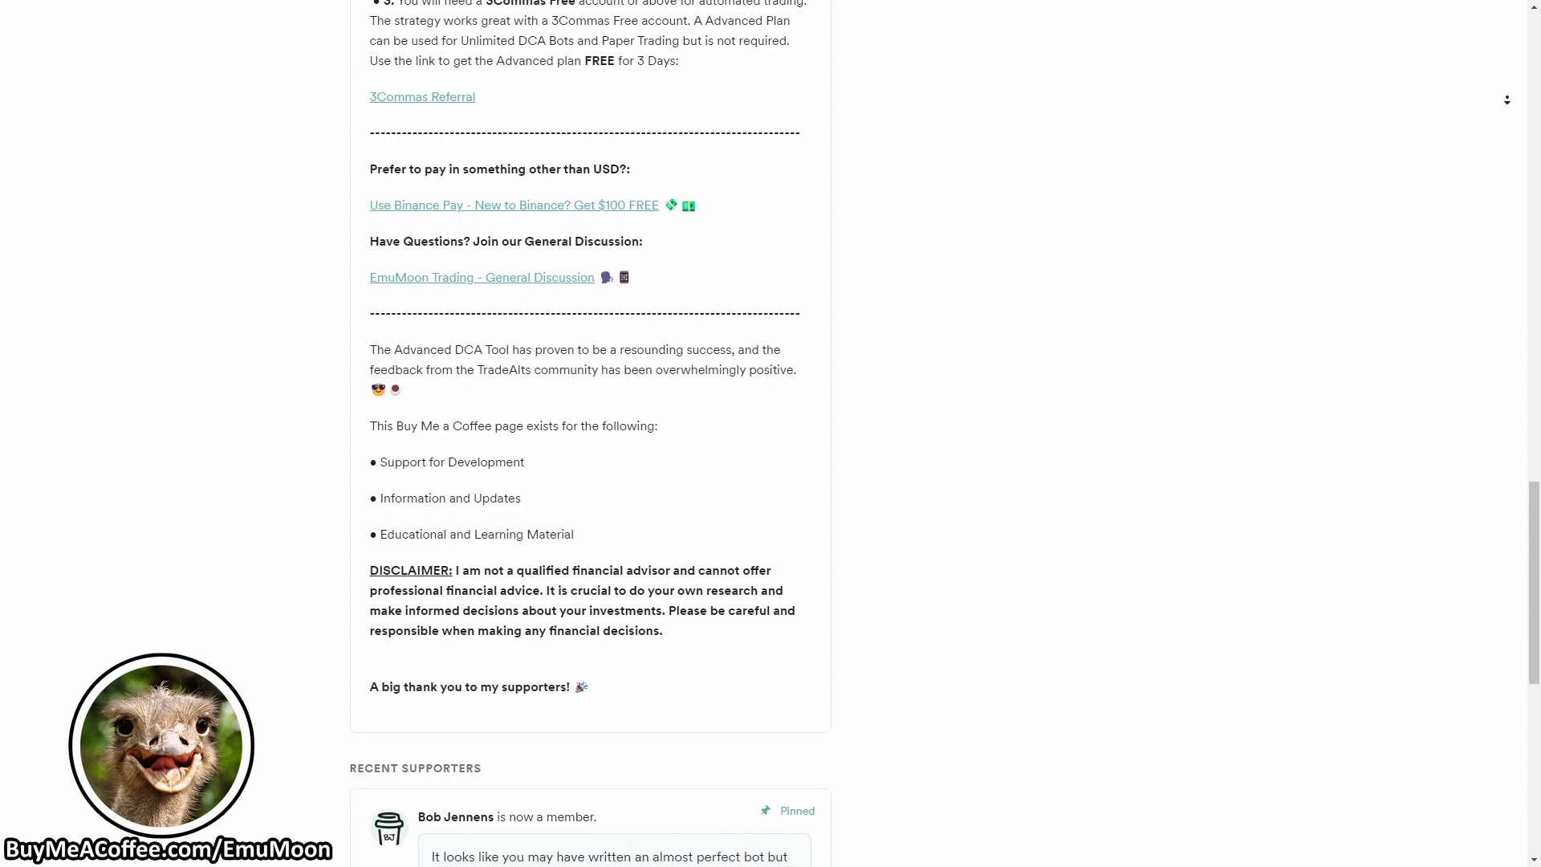
{"action": "scroll", "scroll_direction": "down", "scroll_amount": 3}
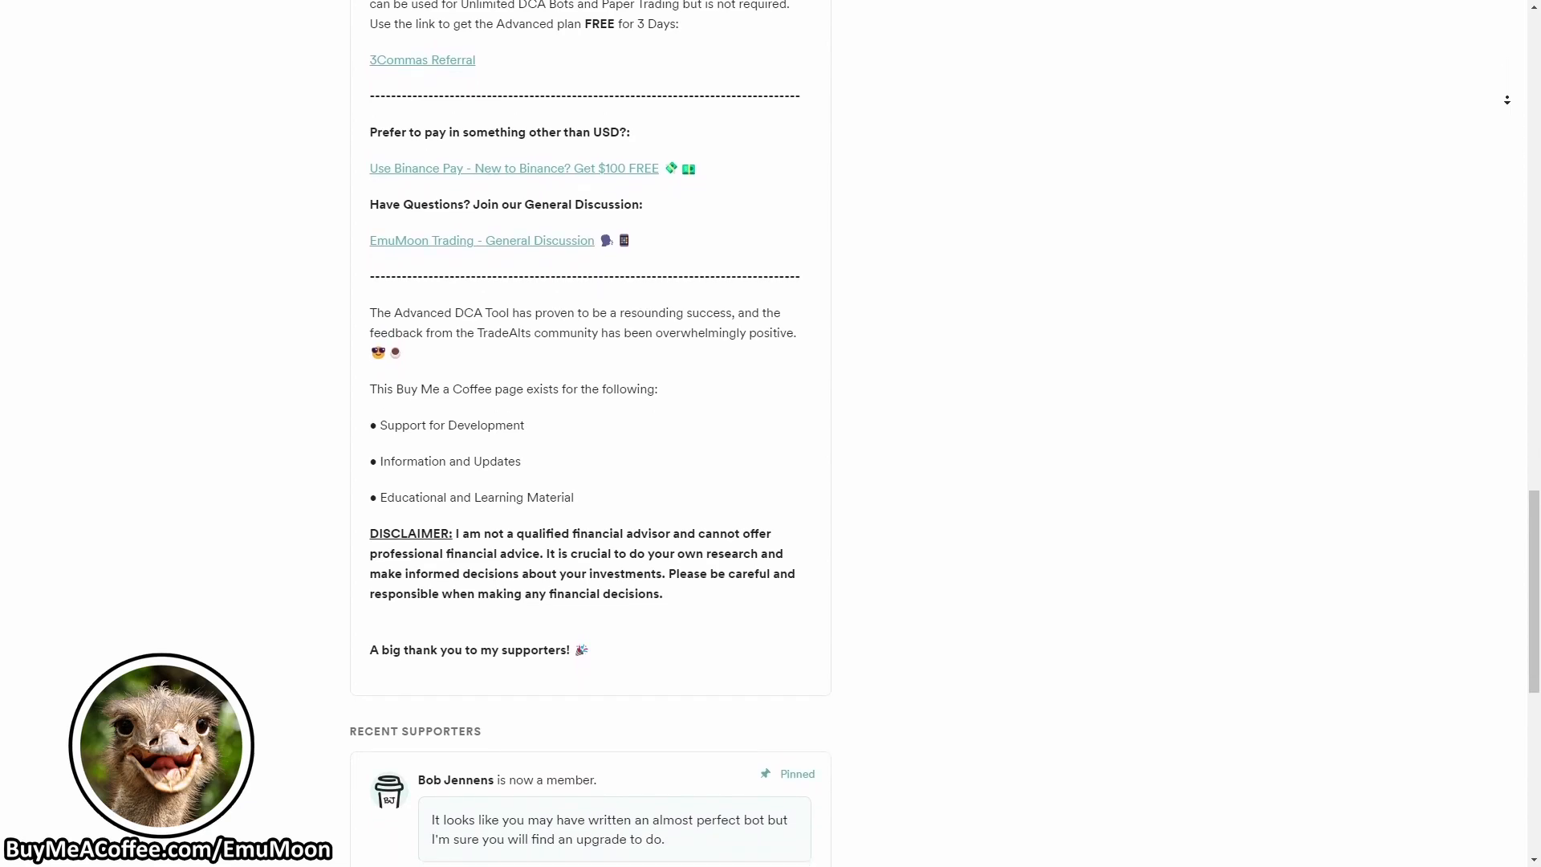
{"action": "scroll", "scroll_direction": "down", "scroll_amount": 3}
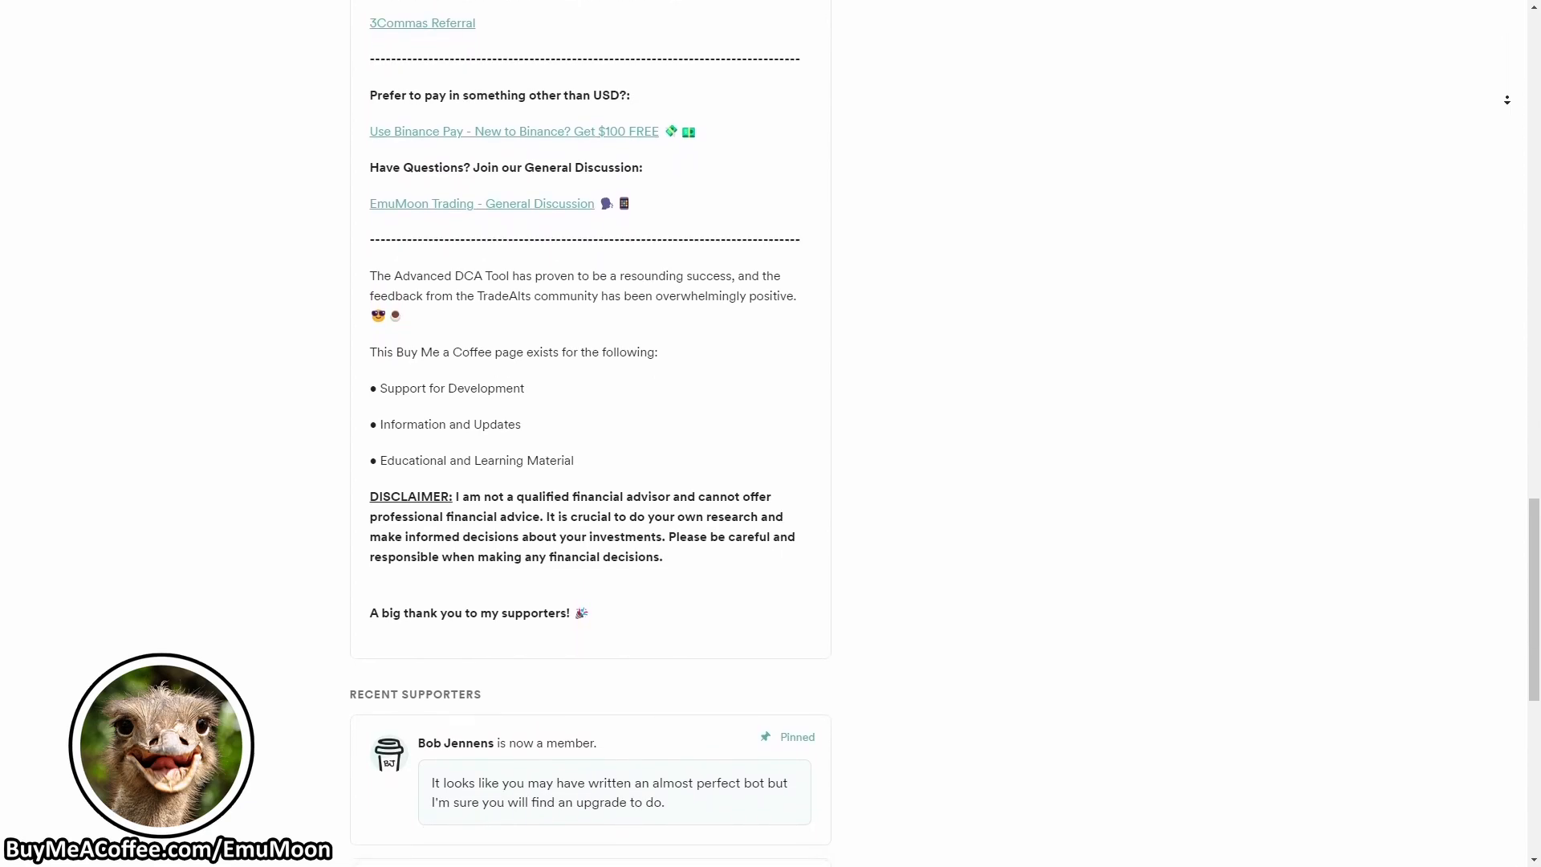
{"action": "scroll", "scroll_direction": "down", "scroll_amount": 3}
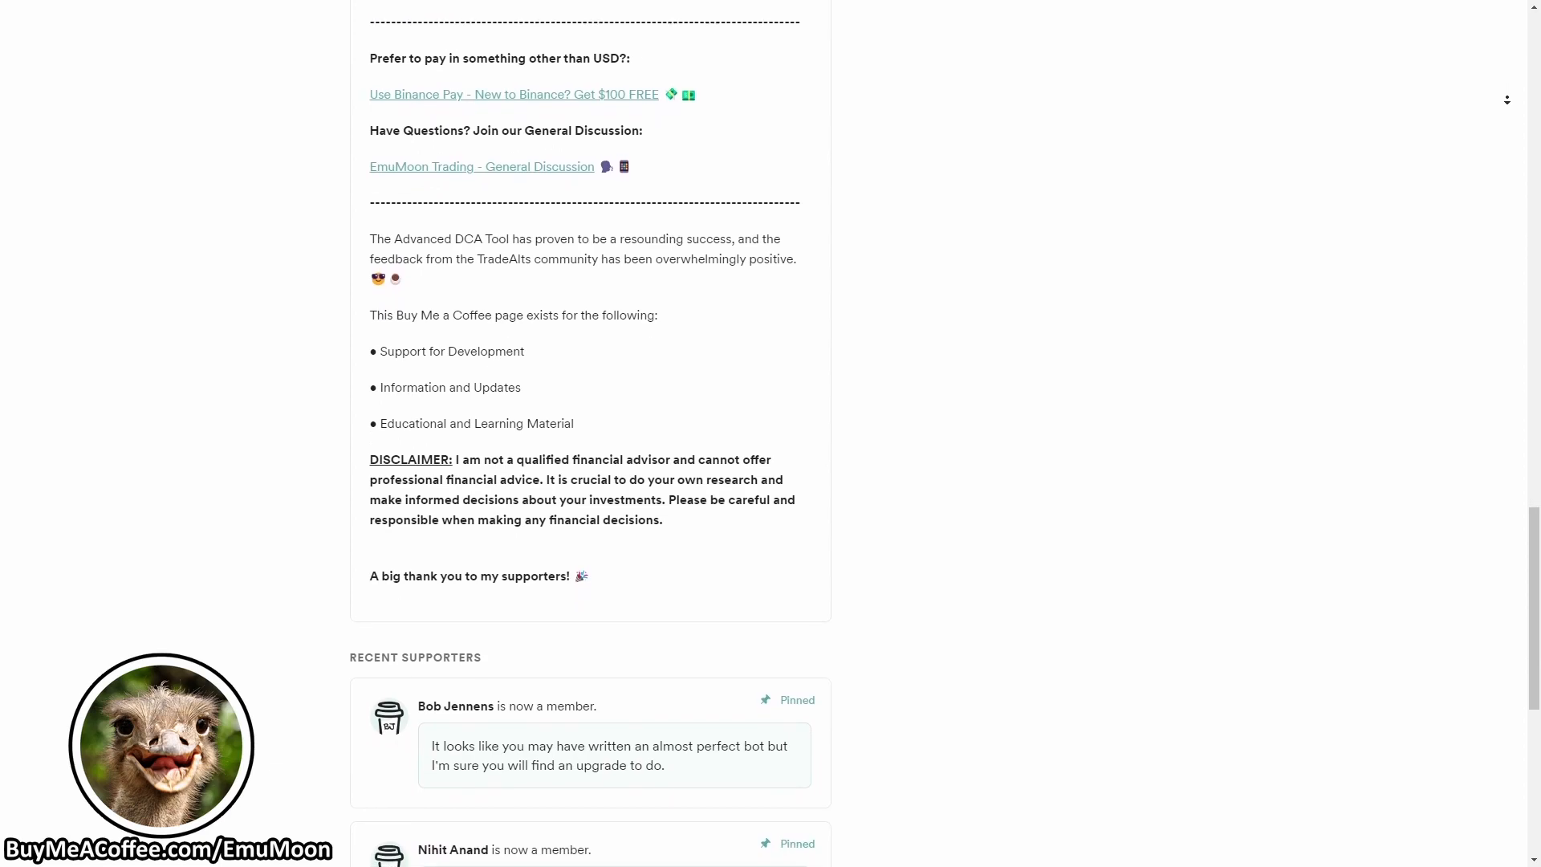
{"action": "scroll", "scroll_direction": "down", "scroll_amount": 3}
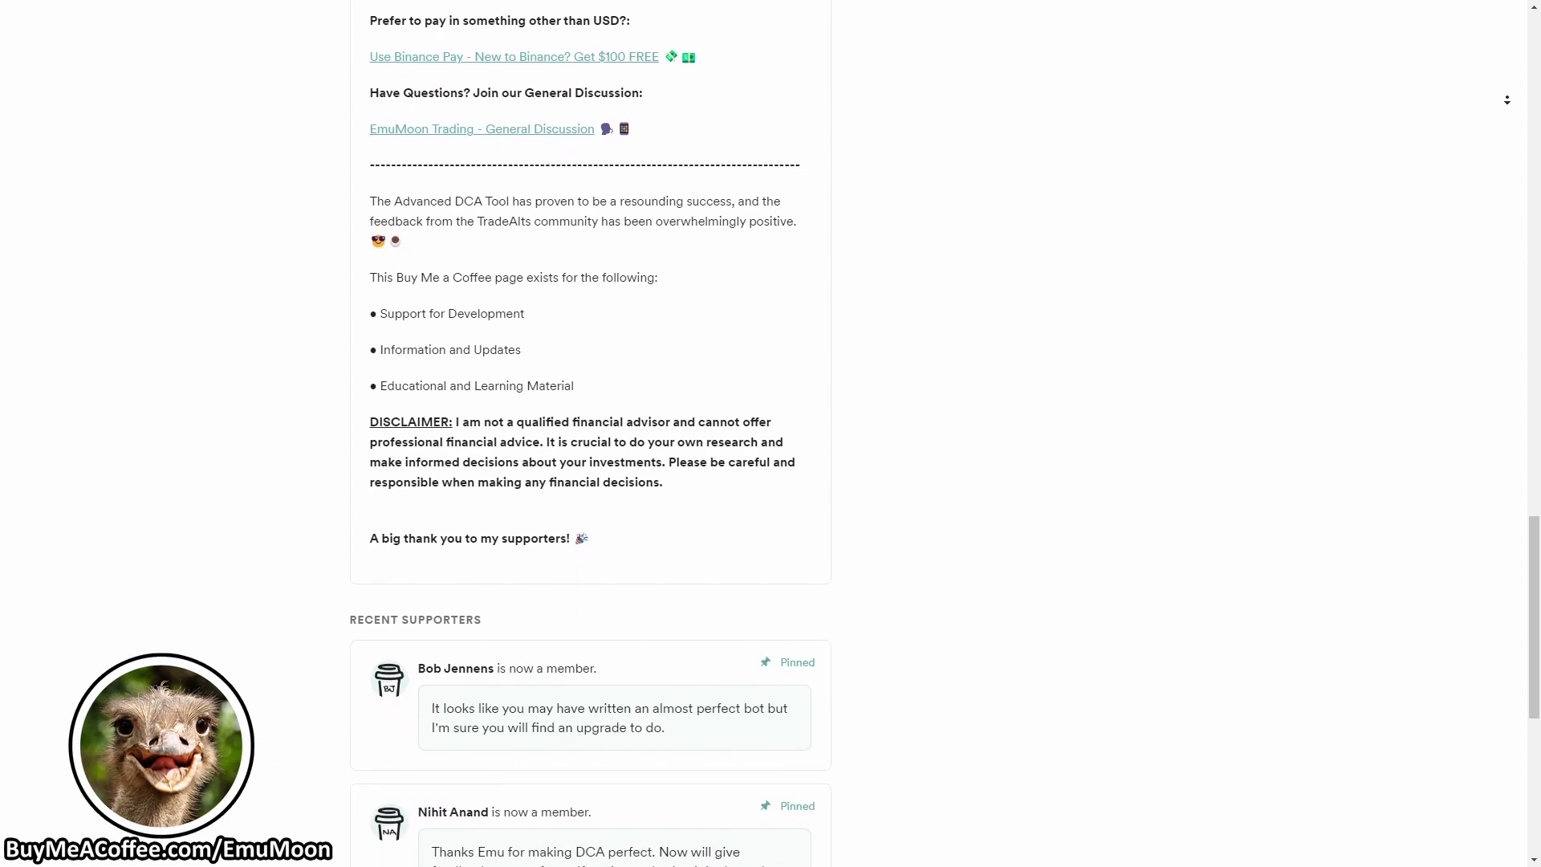
{"action": "scroll", "scroll_direction": "down", "scroll_amount": 3}
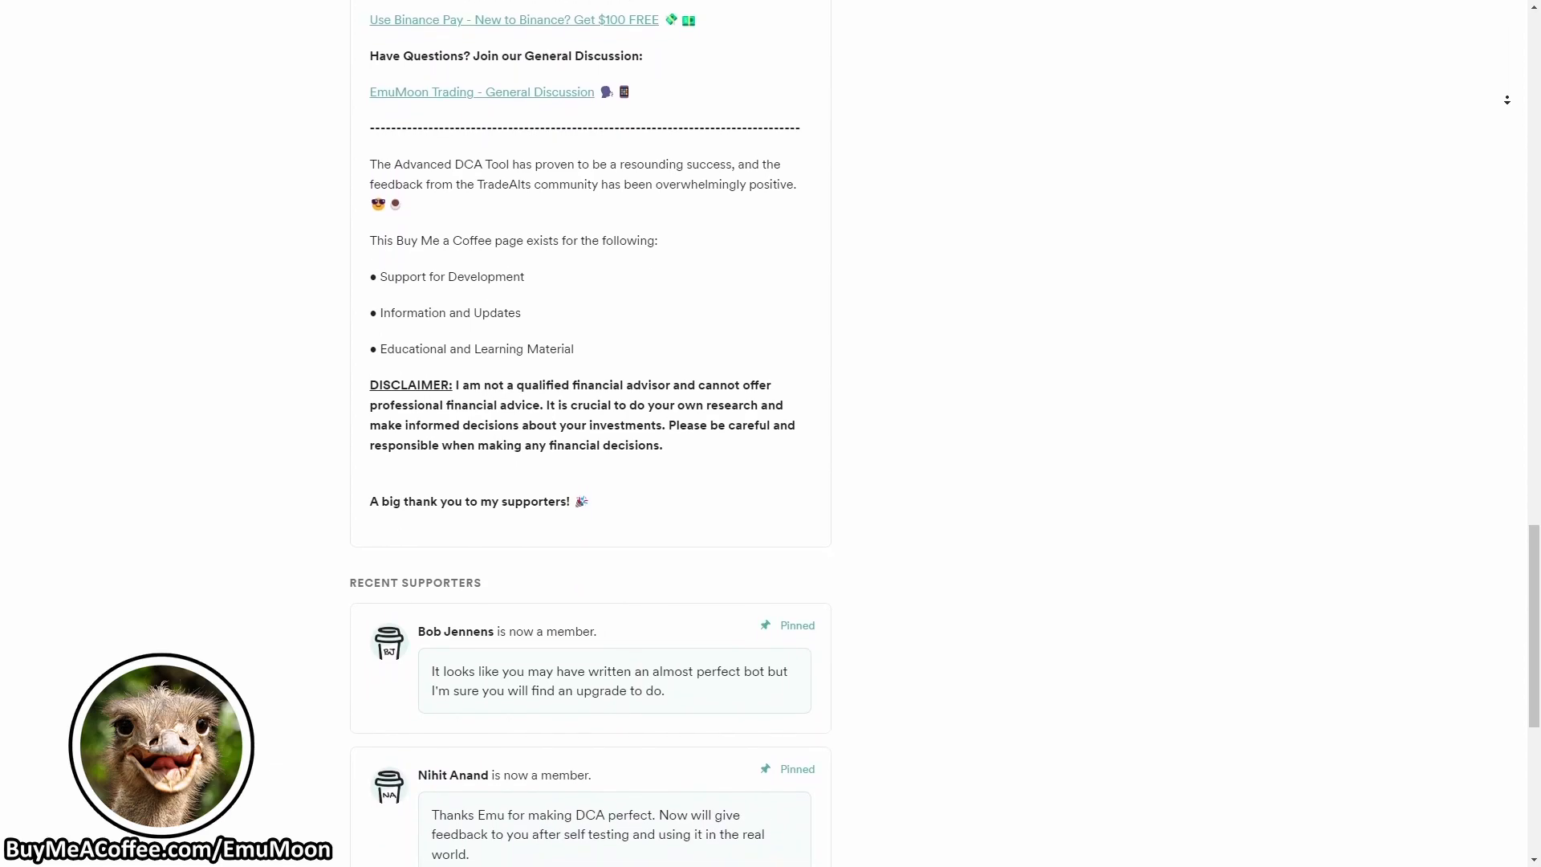
{"action": "scroll", "scroll_direction": "down", "scroll_amount": 3}
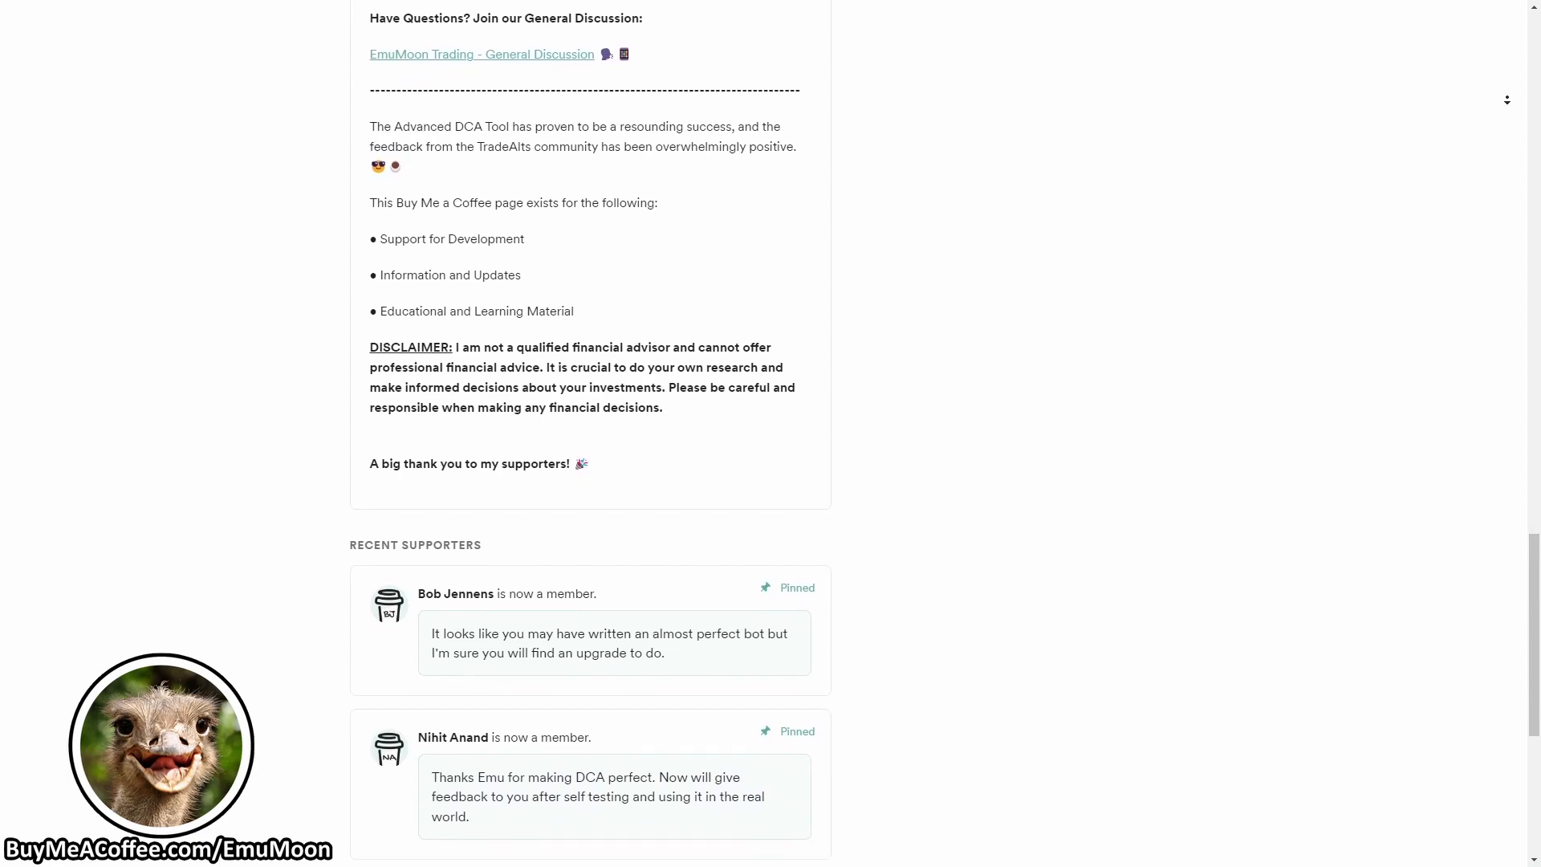
{"action": "scroll", "scroll_direction": "down", "scroll_amount": 3}
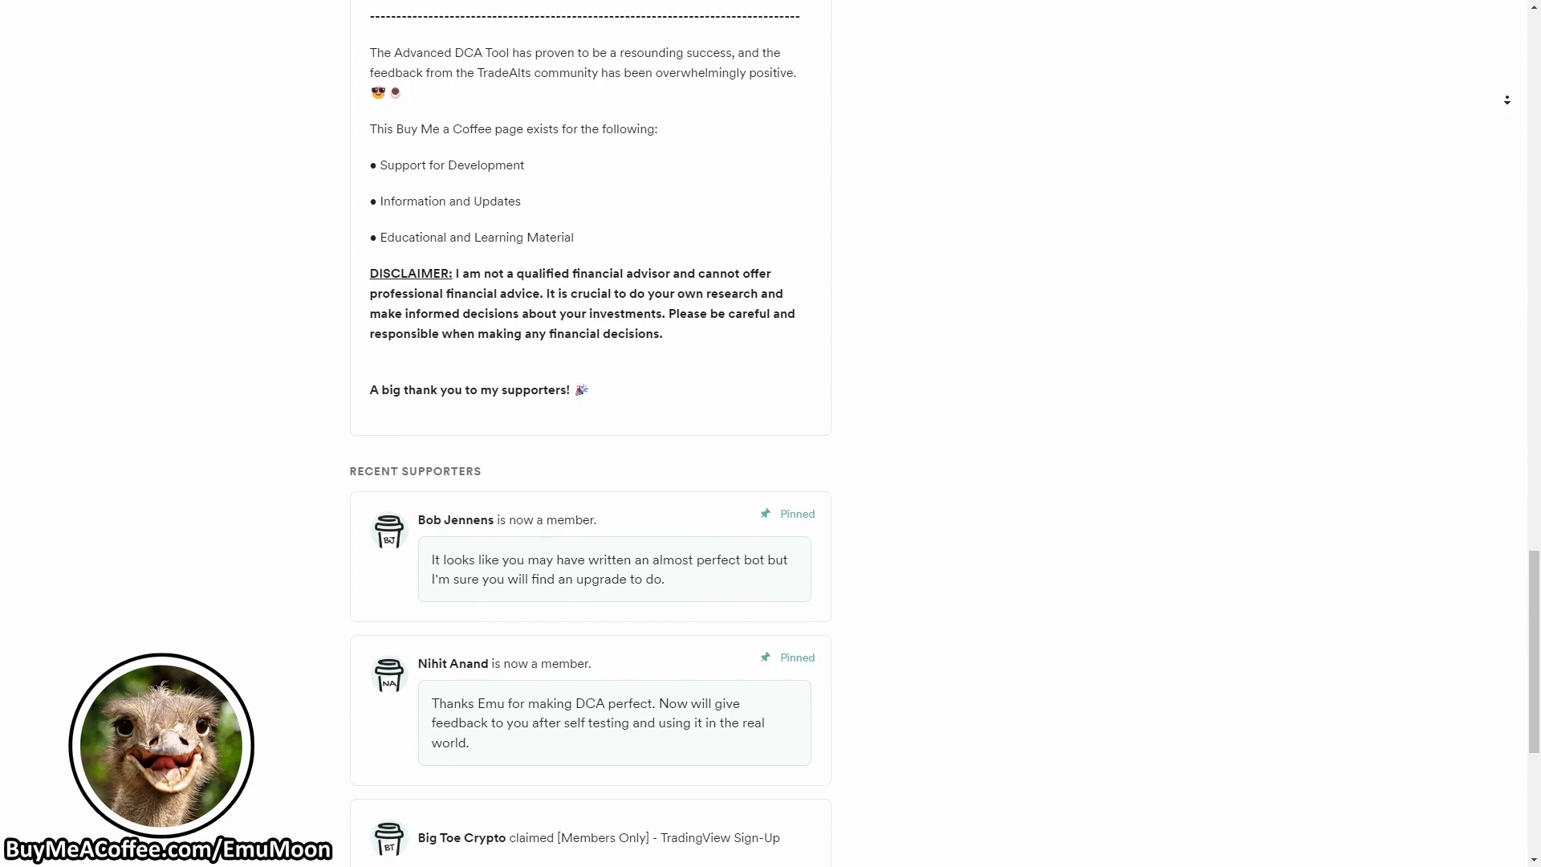
{"action": "scroll", "scroll_direction": "down", "scroll_amount": 3}
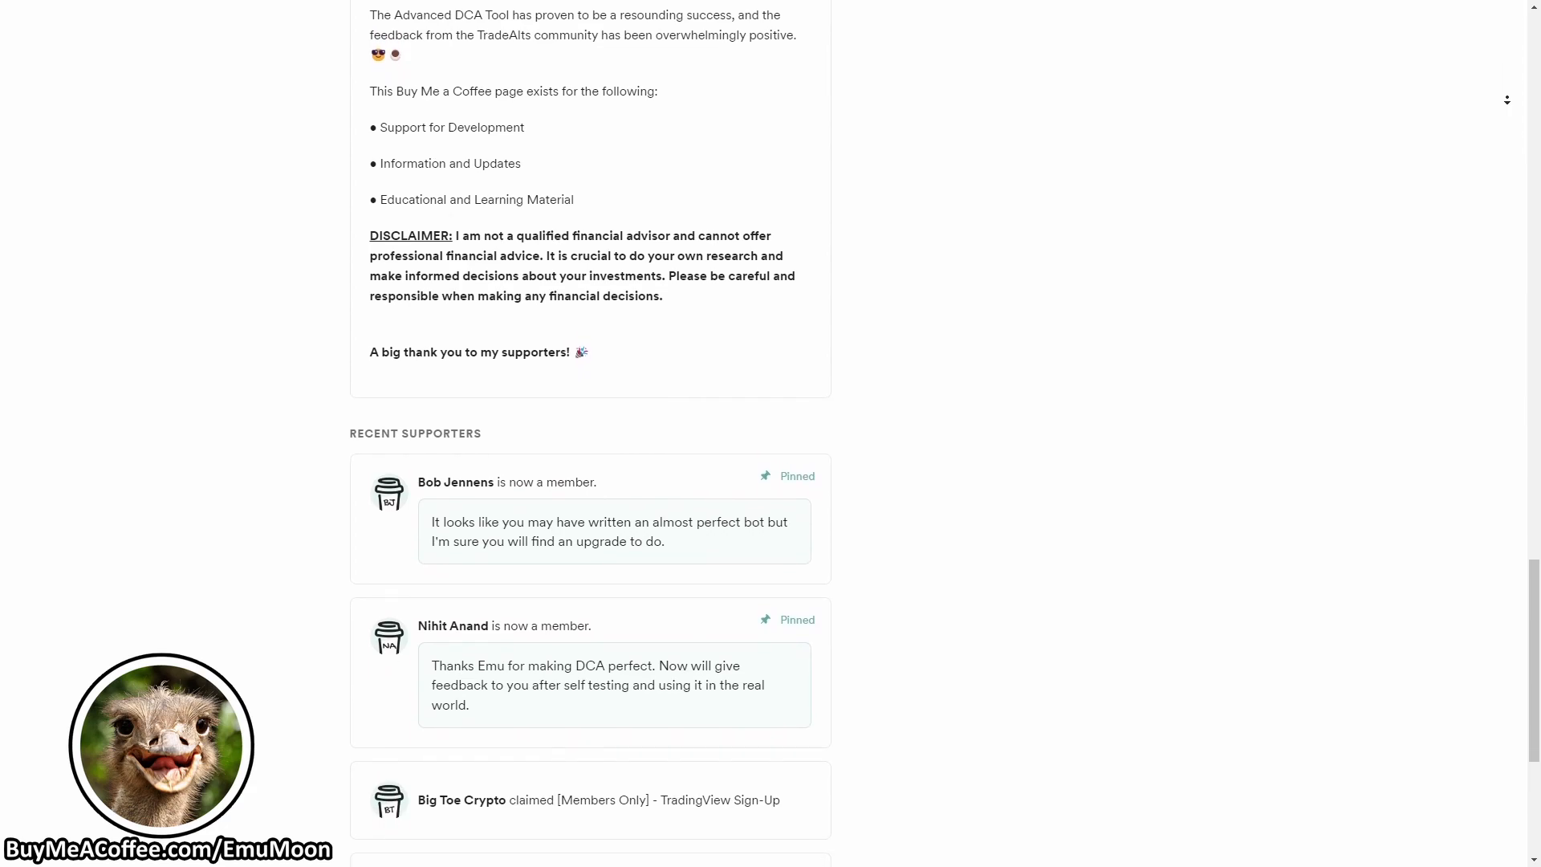
{"action": "scroll", "scroll_direction": "down", "scroll_amount": 3}
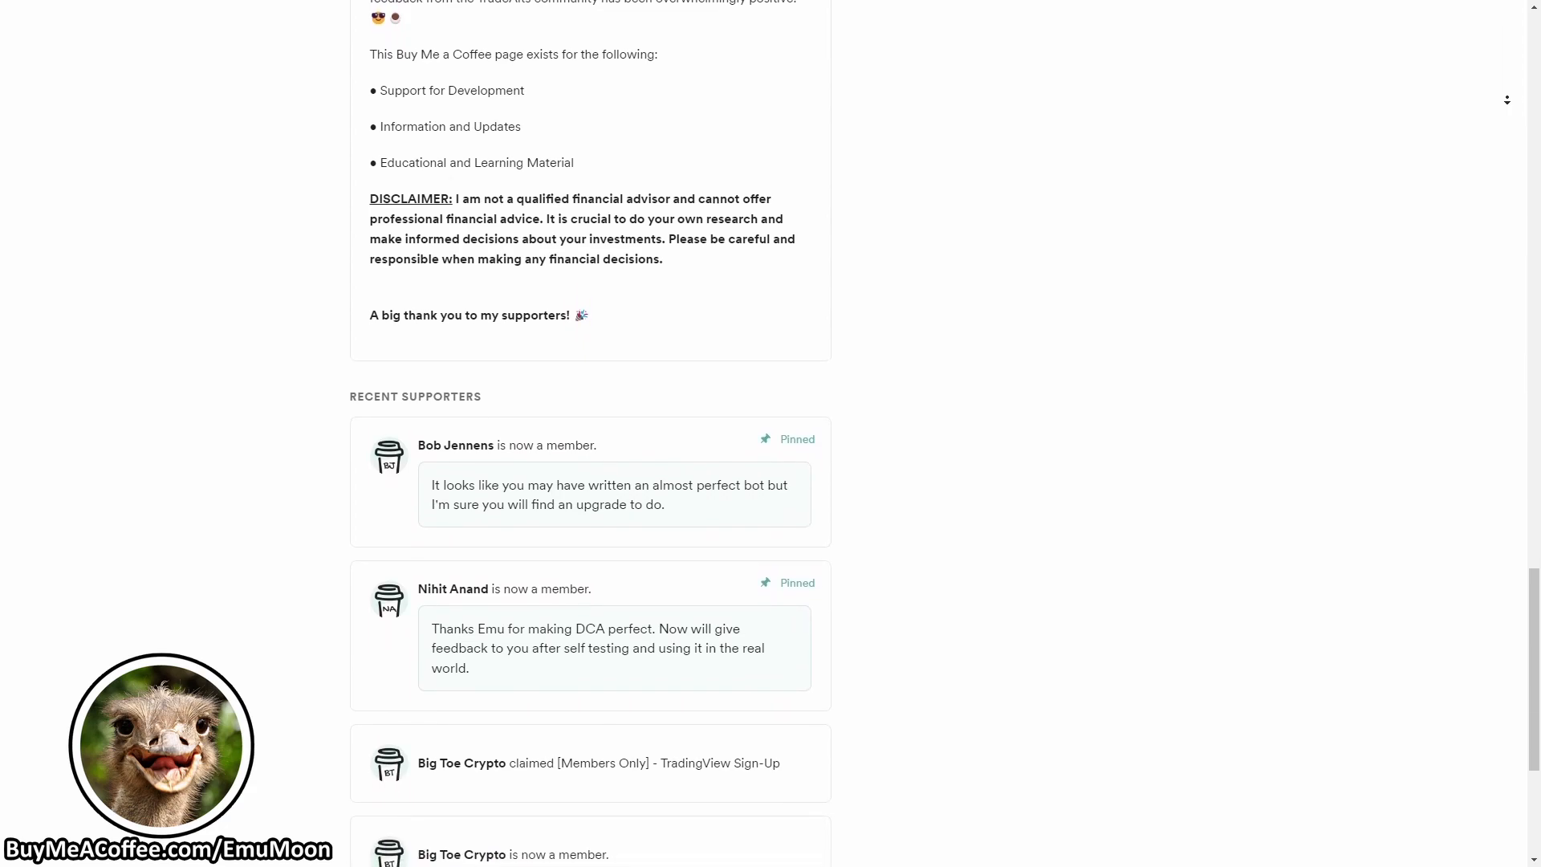
{"action": "scroll", "scroll_direction": "down", "scroll_amount": 3}
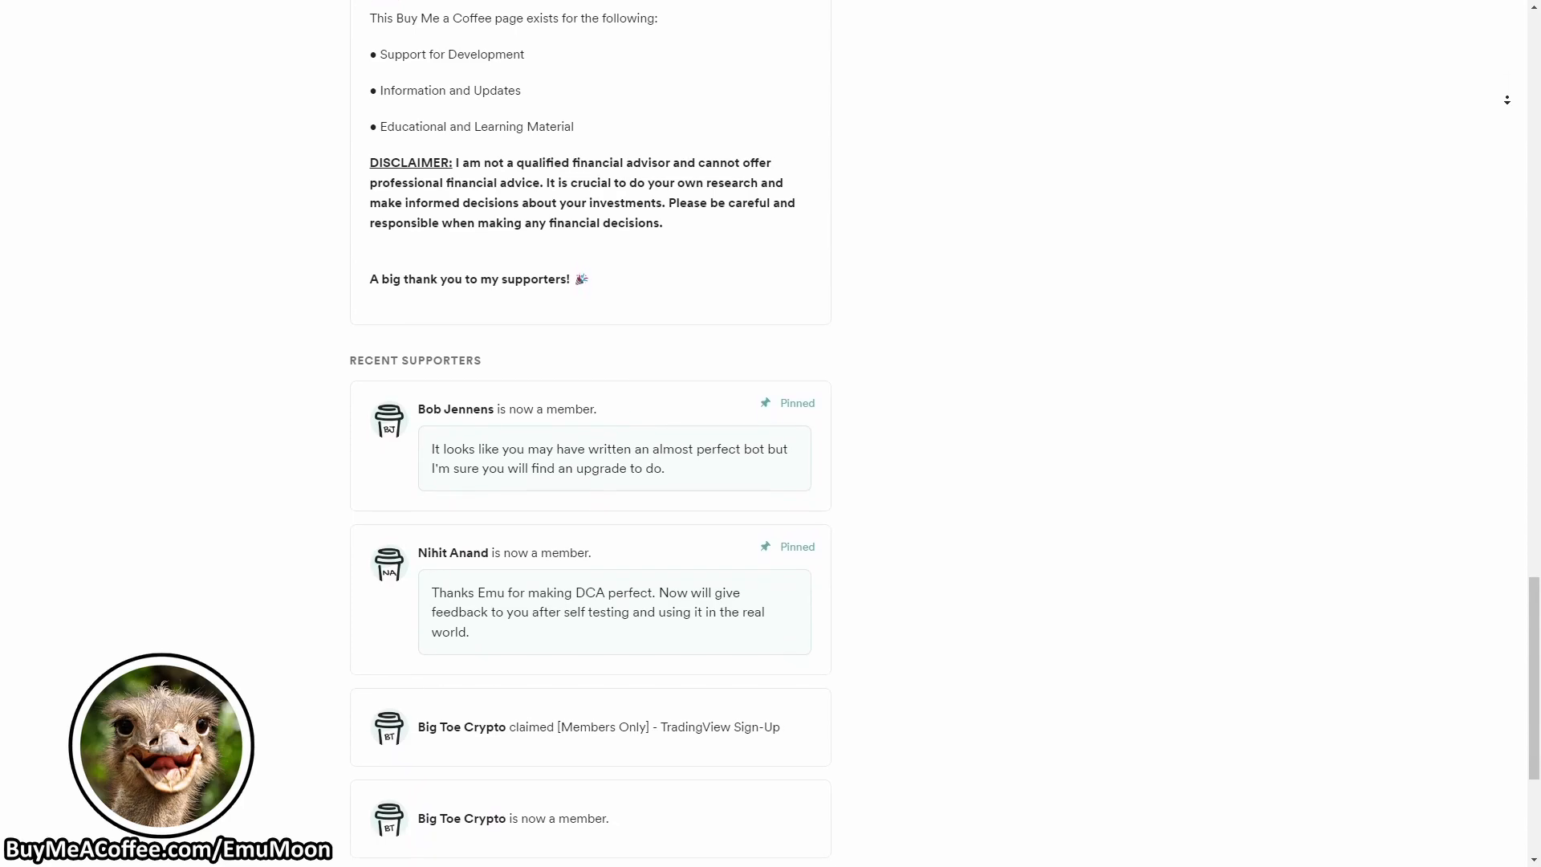
{"action": "scroll", "scroll_direction": "down", "scroll_amount": 3}
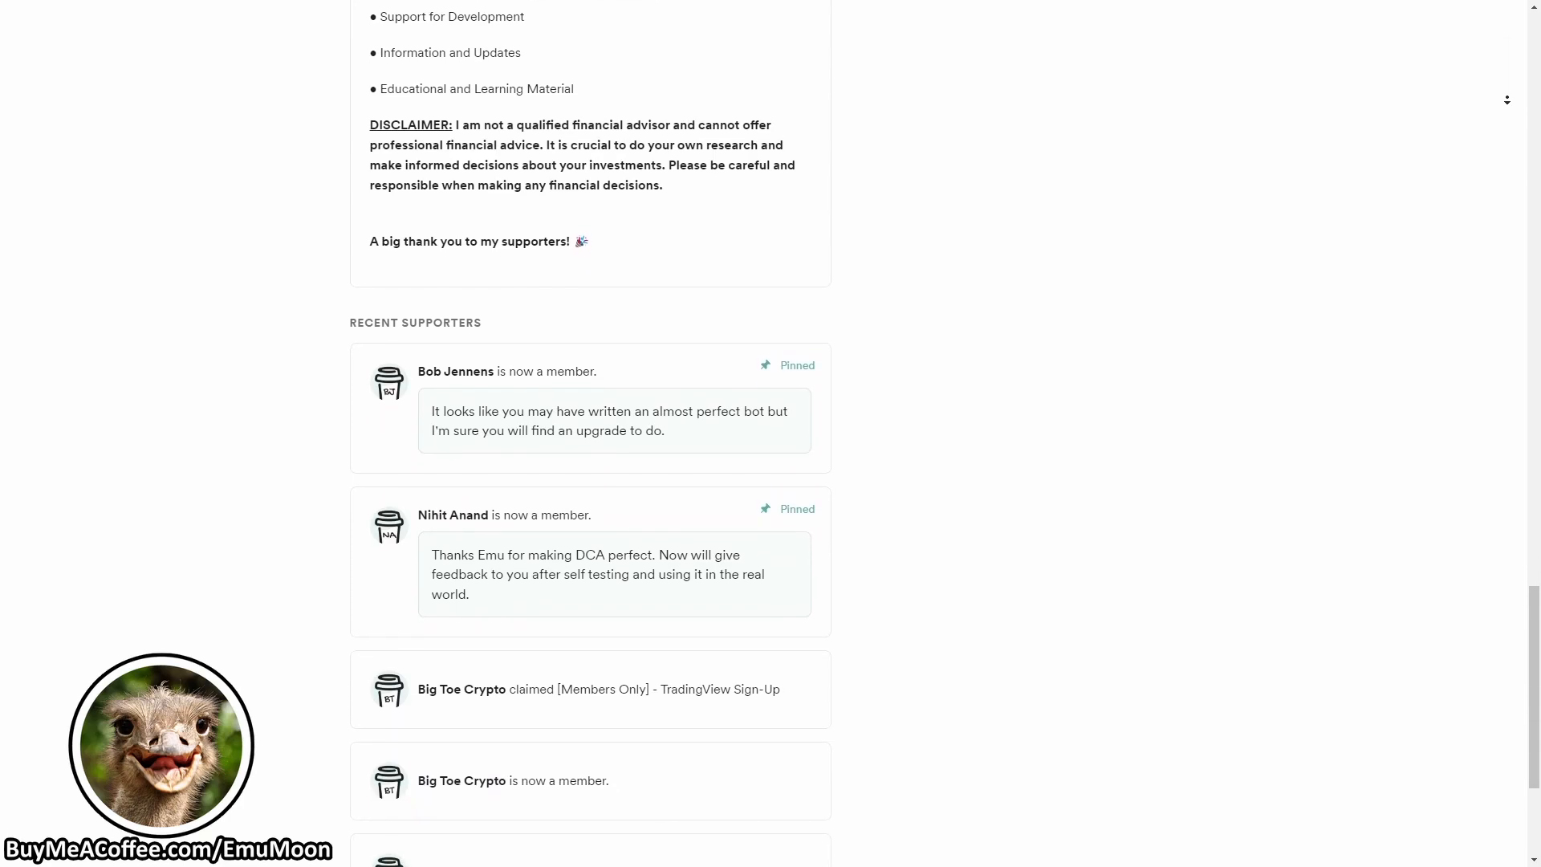
{"action": "scroll", "scroll_direction": "down", "scroll_amount": 3}
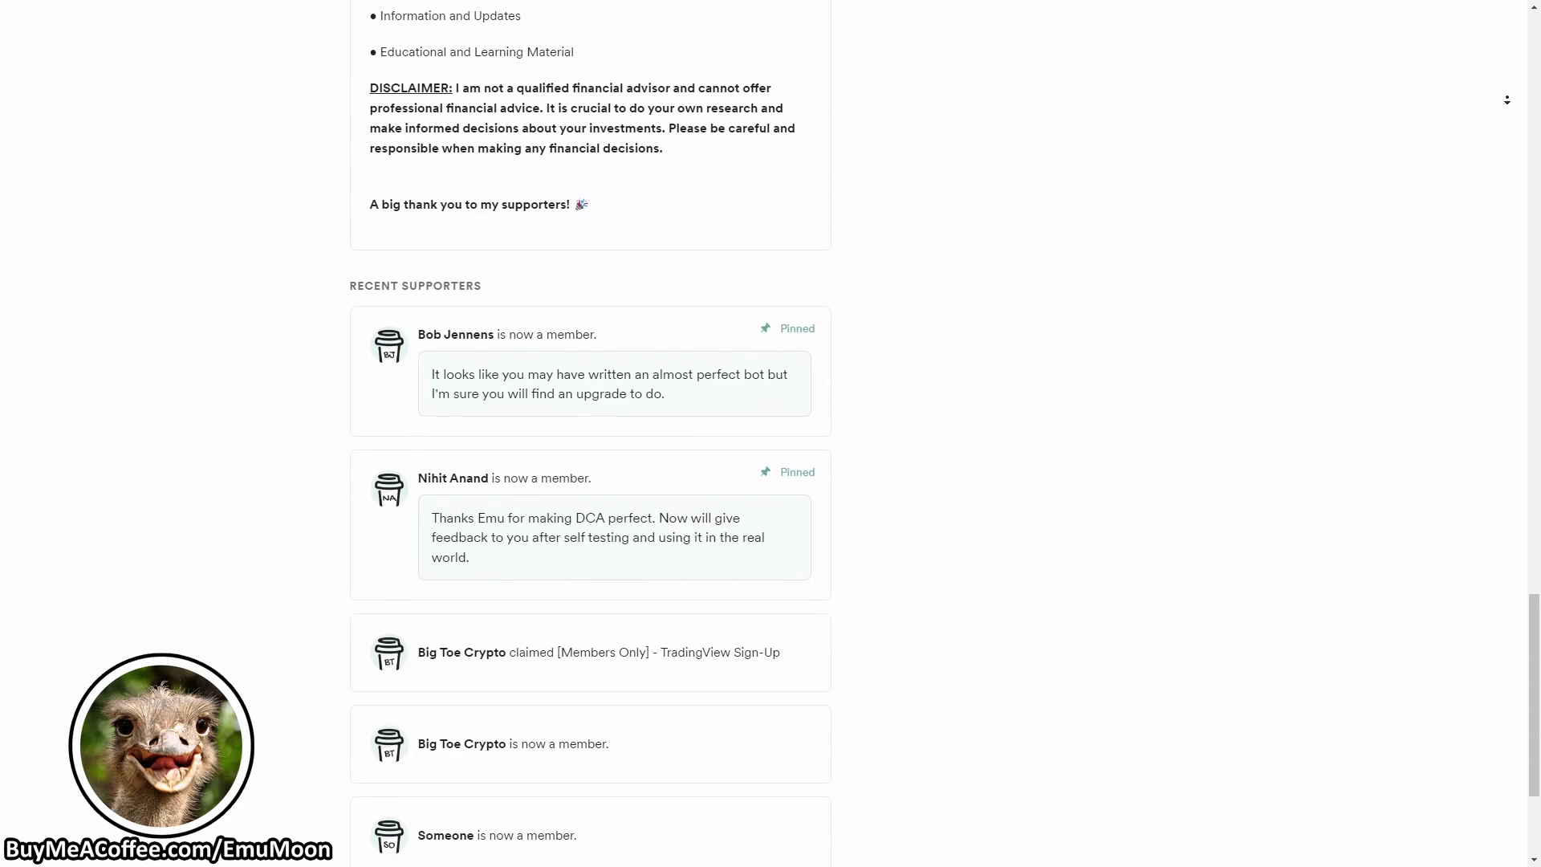
{"action": "scroll", "scroll_direction": "down", "scroll_amount": 3}
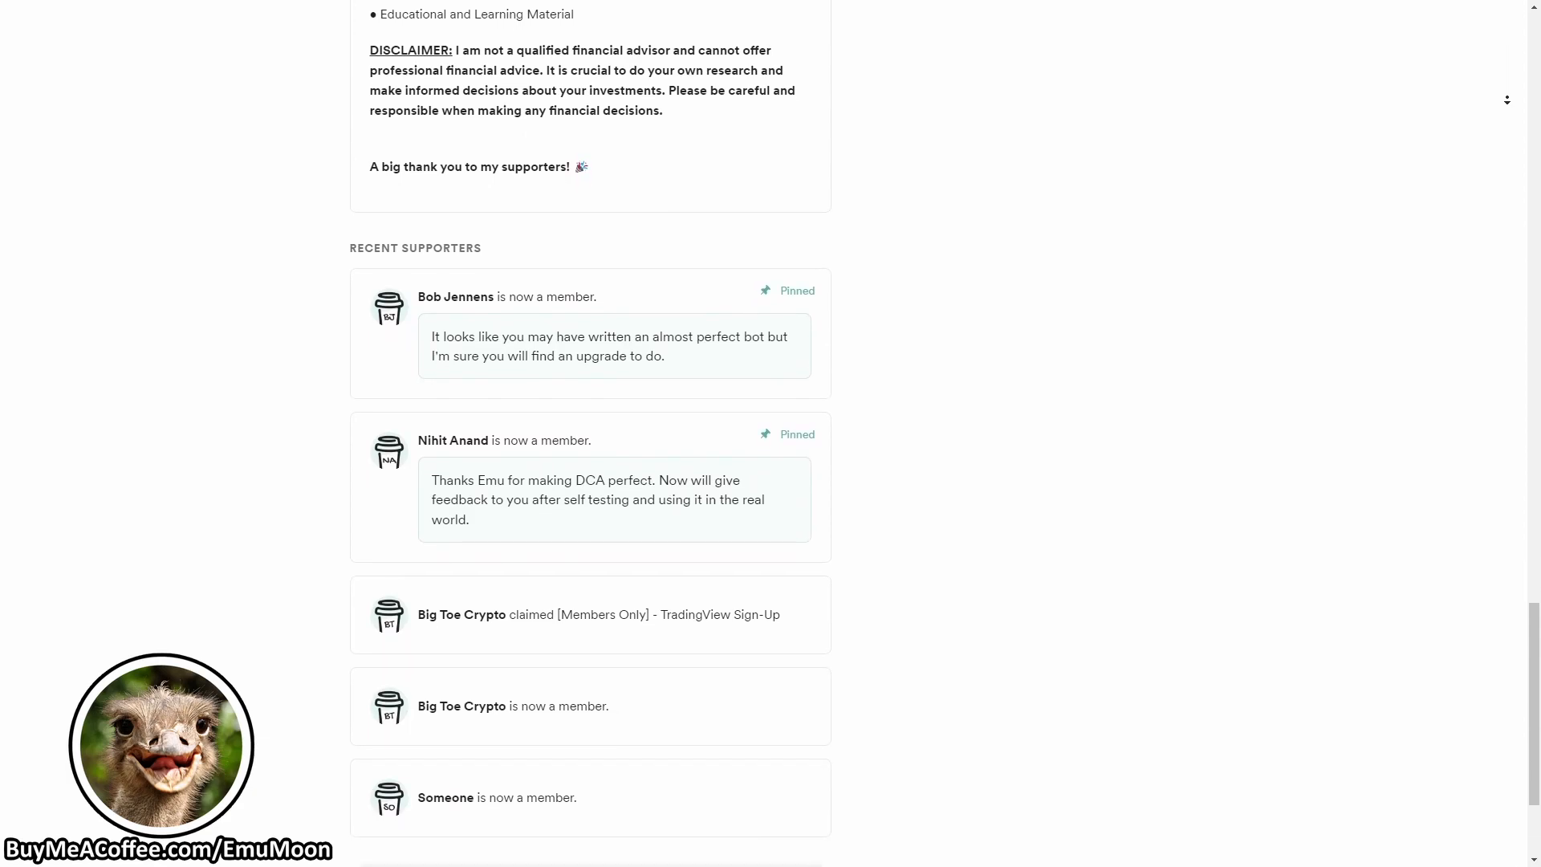
{"action": "scroll", "scroll_direction": "down", "scroll_amount": 3}
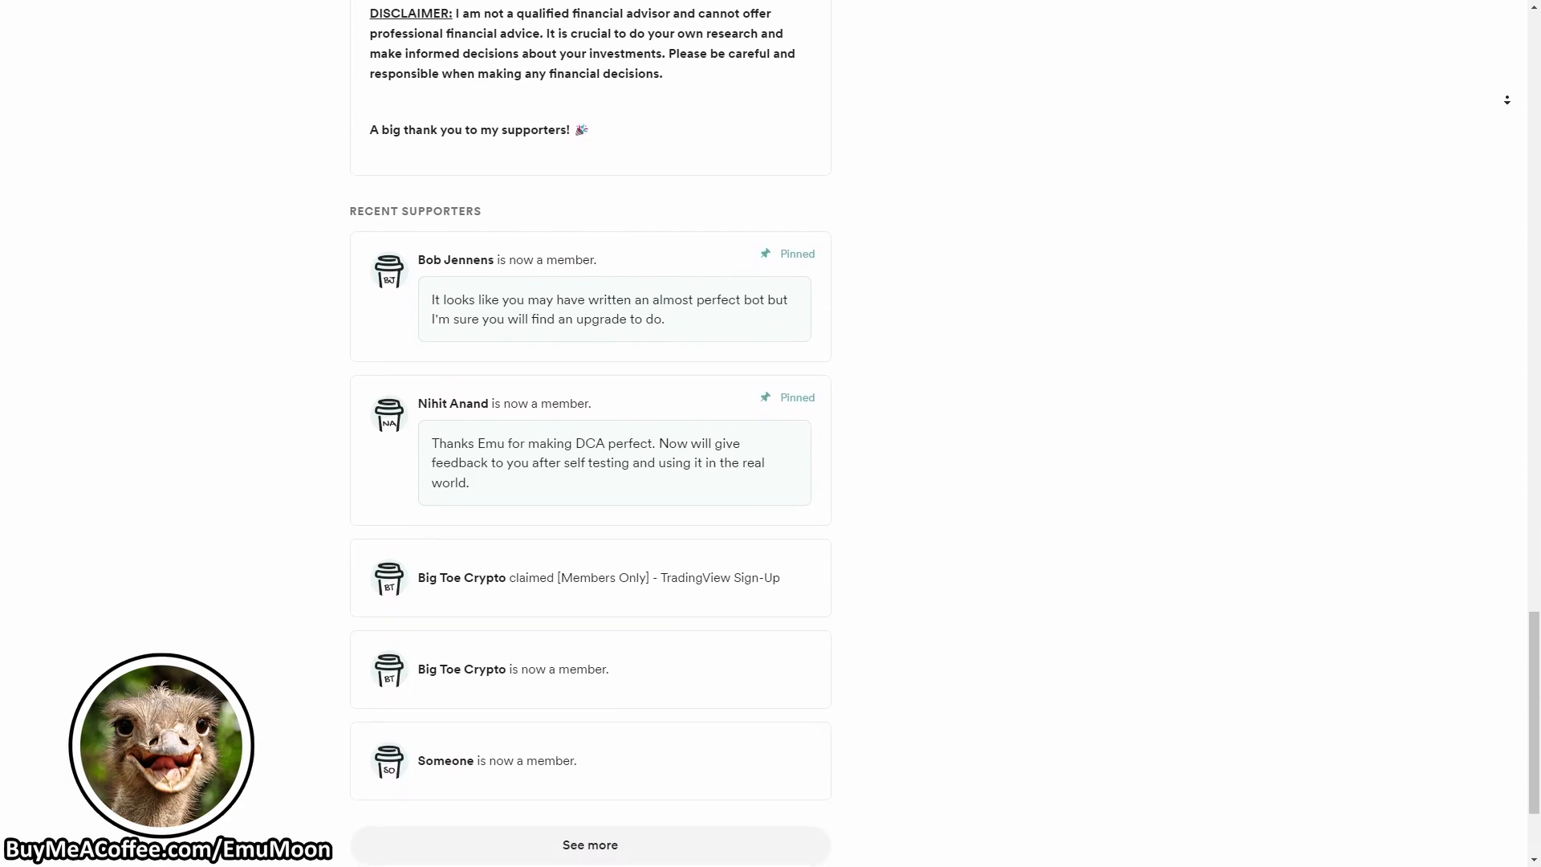
{"action": "scroll", "scroll_direction": "down", "scroll_amount": 3}
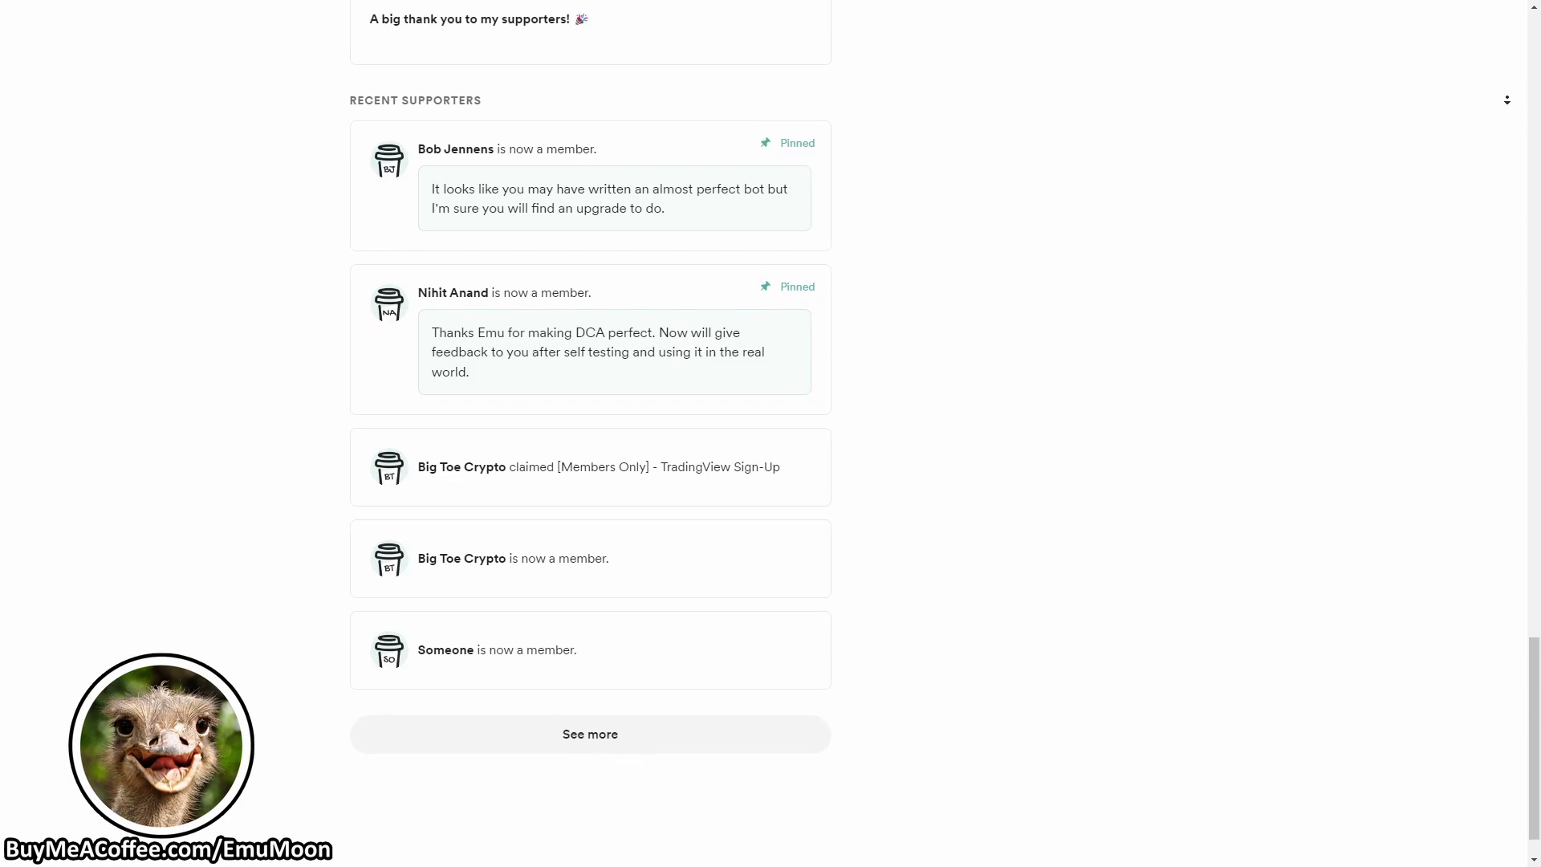
{"action": "scroll", "scroll_direction": "down", "scroll_amount": 3}
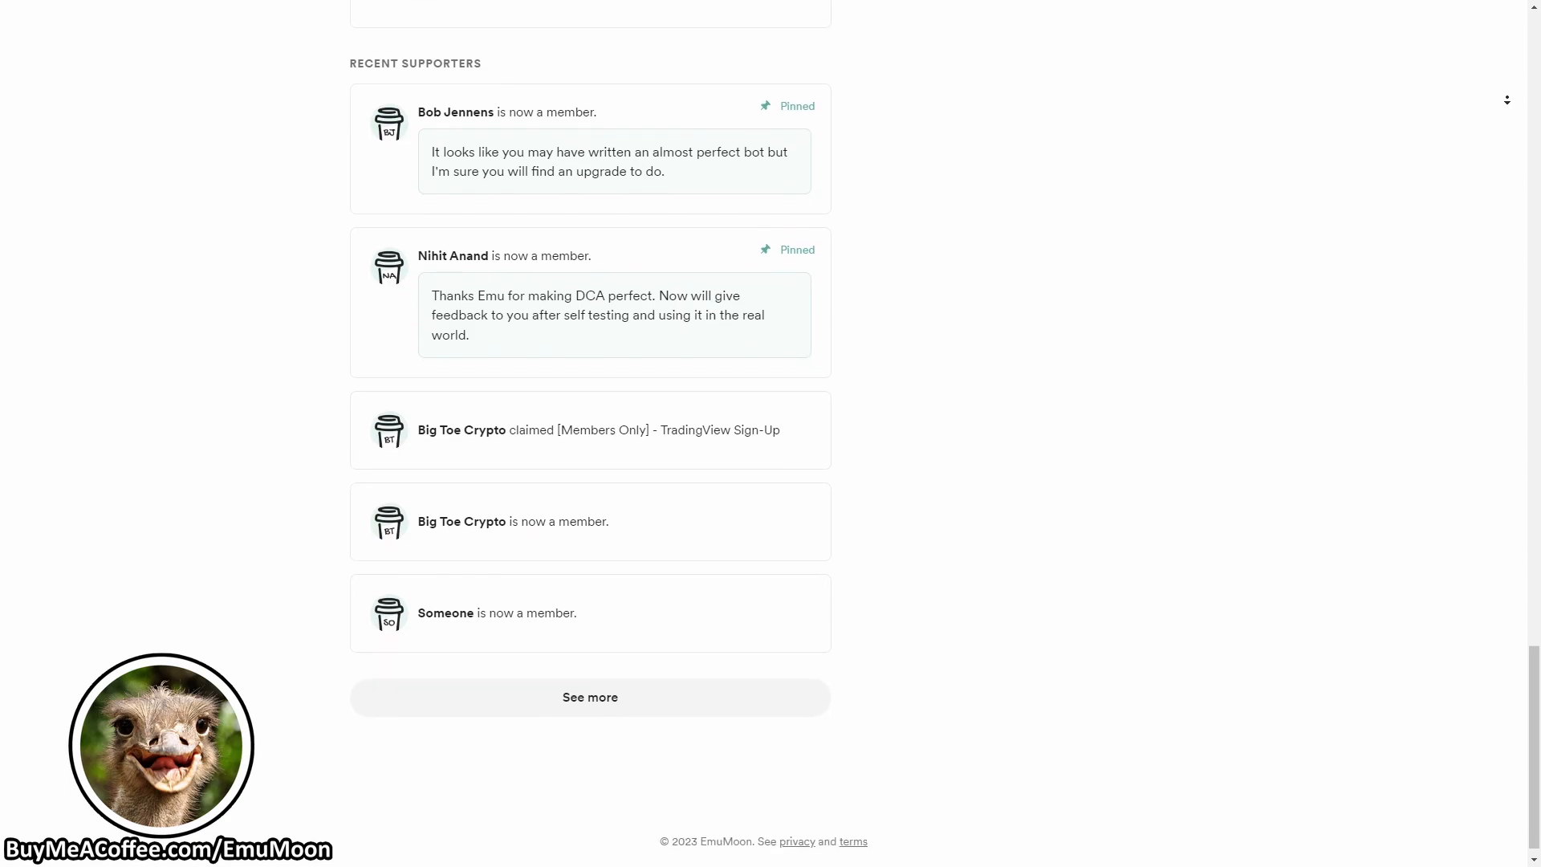